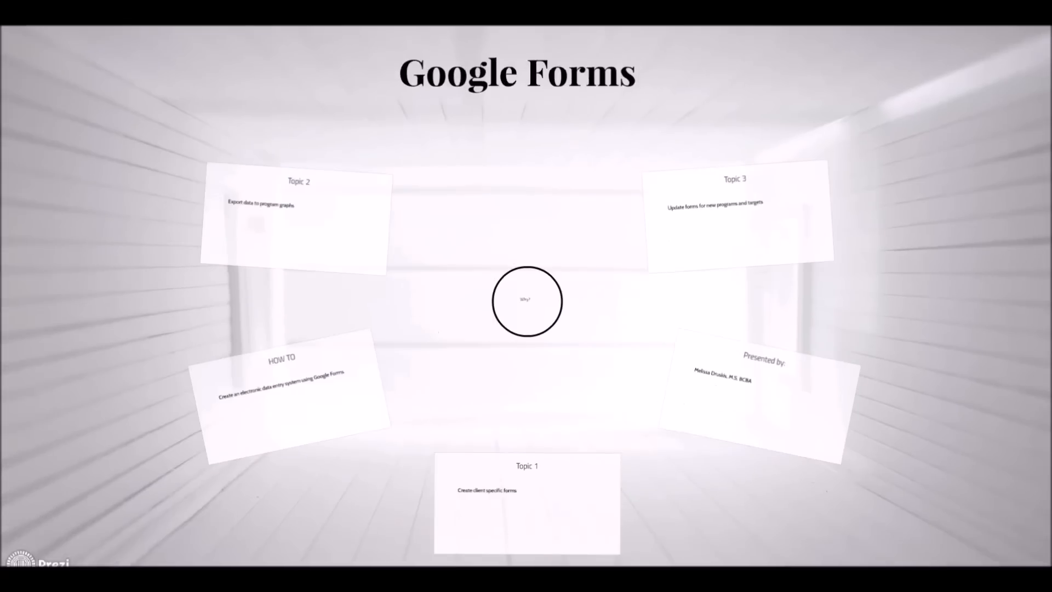
# Choose the Blank template under Start a new form on the Forms home page
pyautogui.click(526, 302)
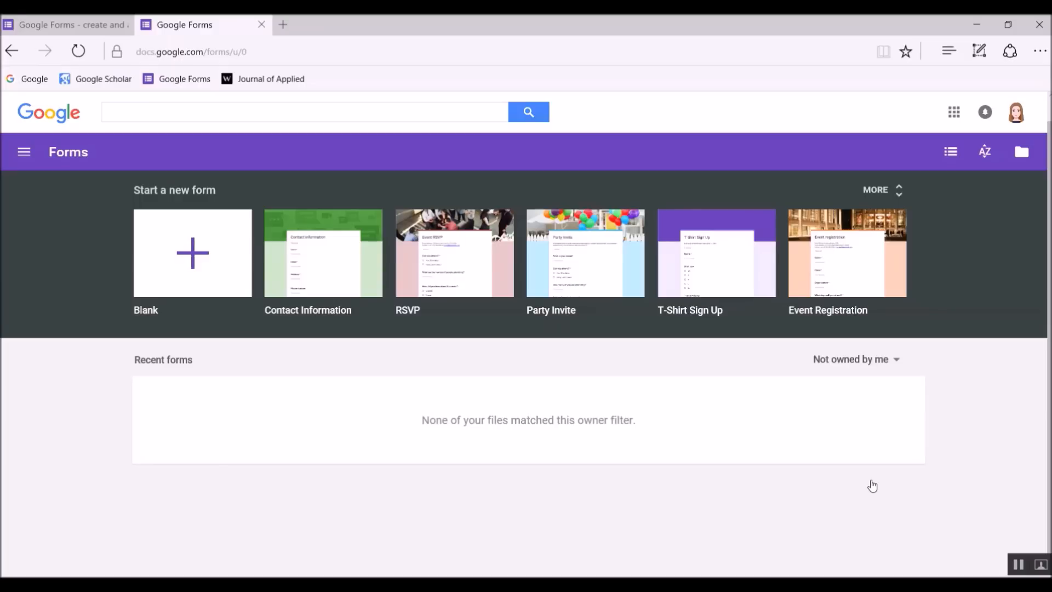
pyautogui.moveTo(889, 436)
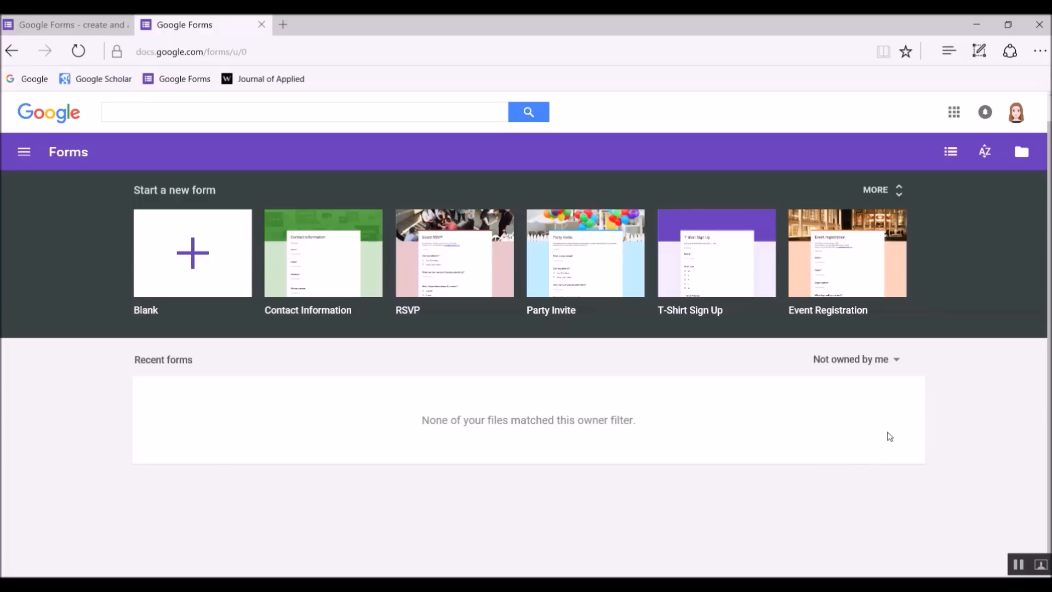
pyautogui.moveTo(377, 343)
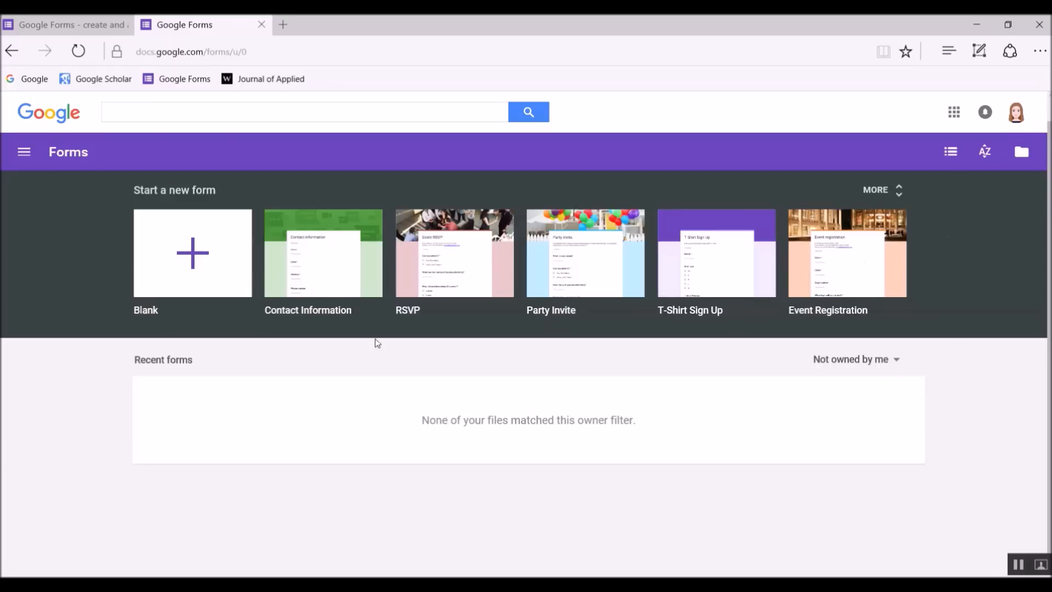
pyautogui.moveTo(221, 318)
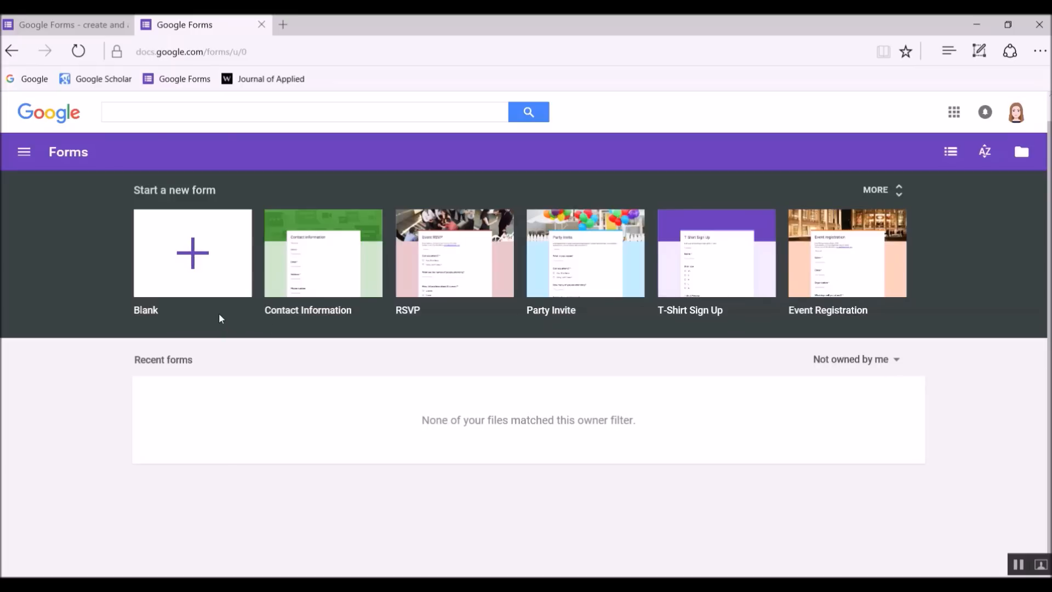
pyautogui.moveTo(194, 260)
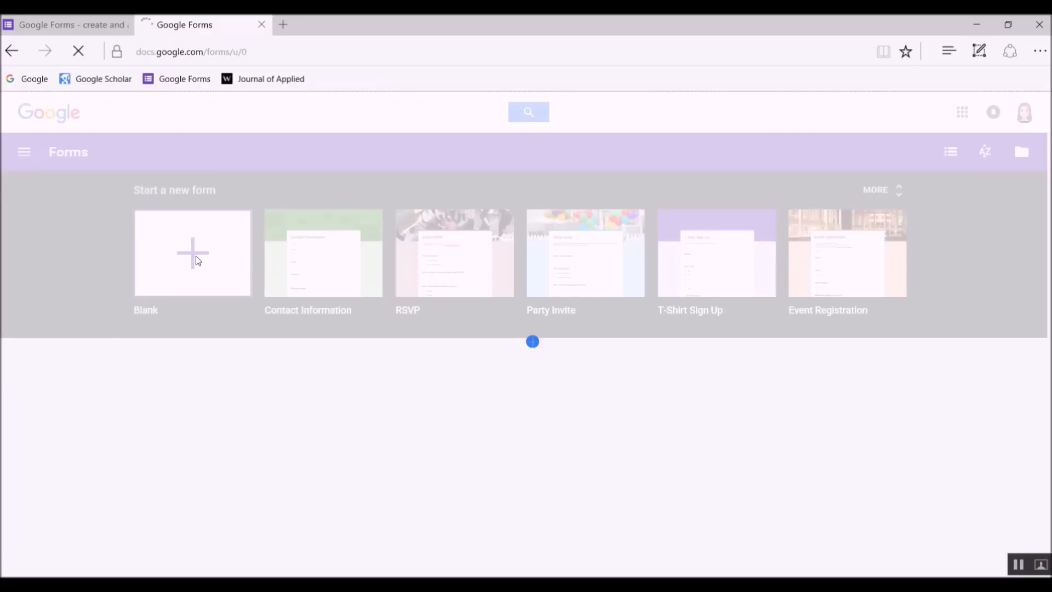
# Rename the 'Untitled form' title to 'JB Data'
pyautogui.click(192, 253)
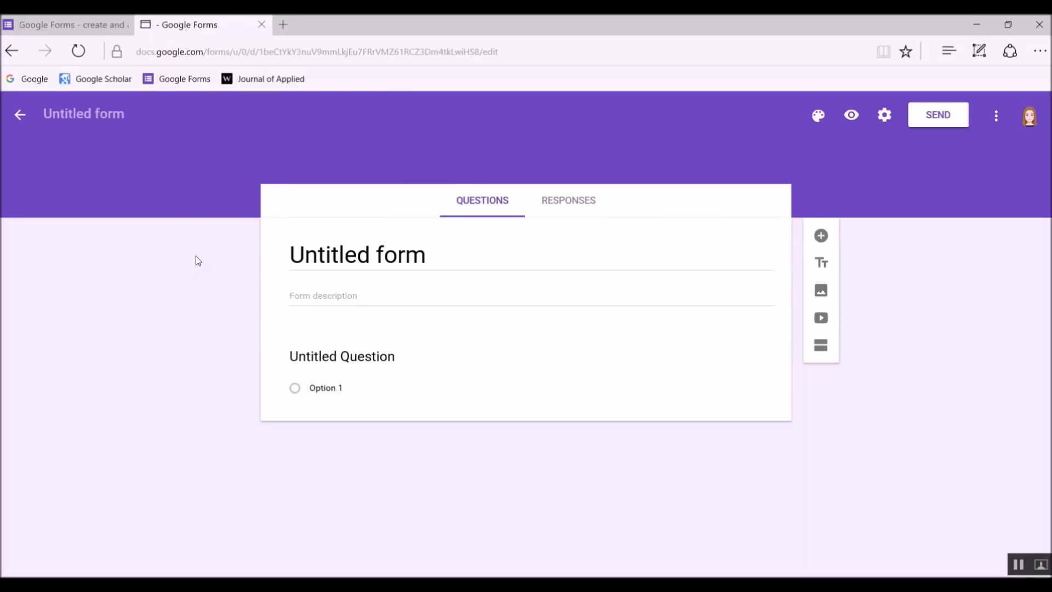
pyautogui.click(341, 356)
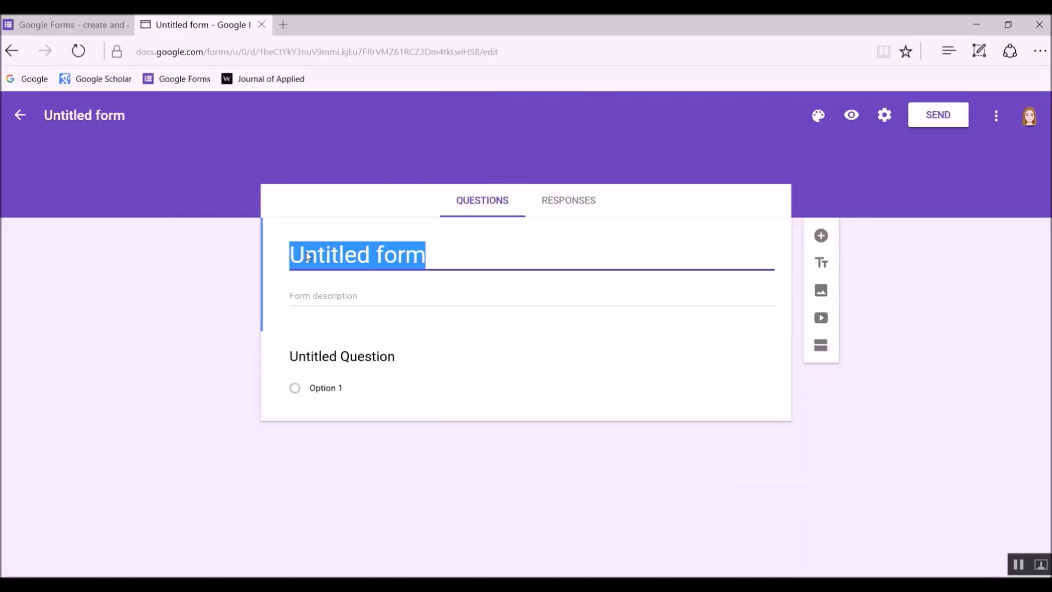
pyautogui.write('JB Data')
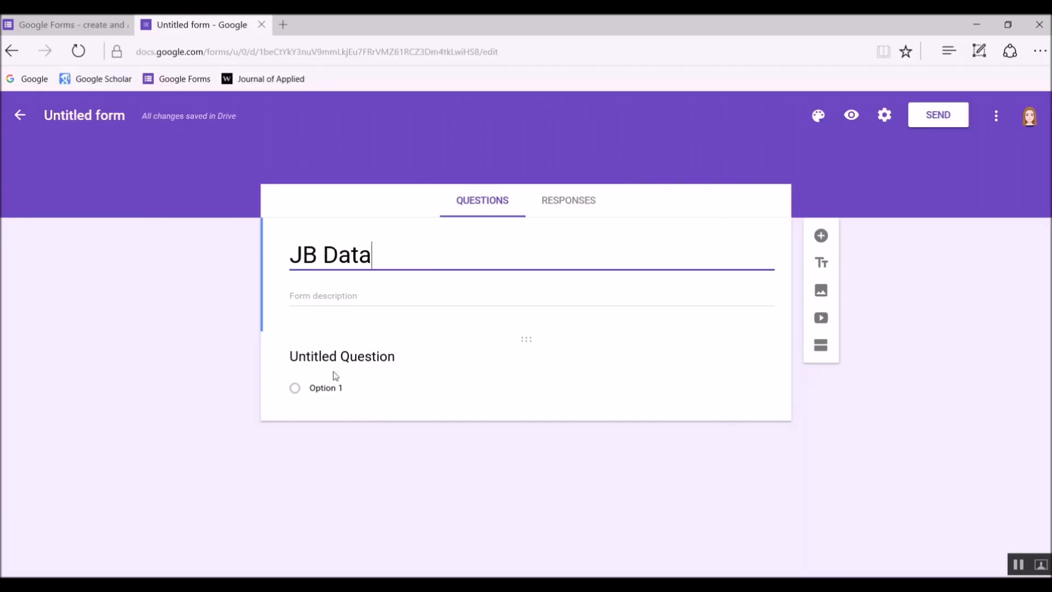
pyautogui.click(341, 356)
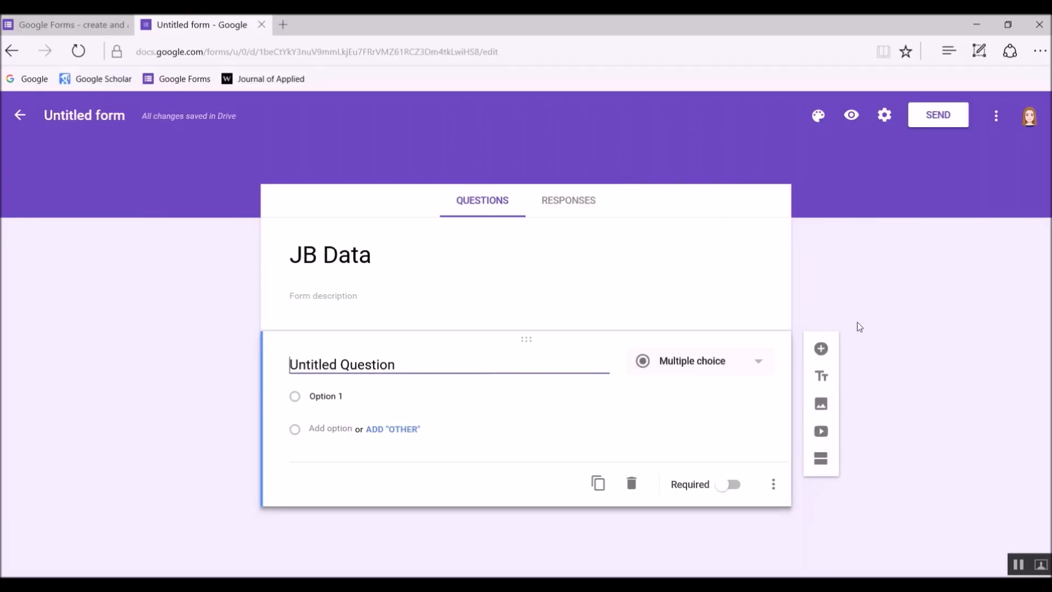
pyautogui.moveTo(823, 349)
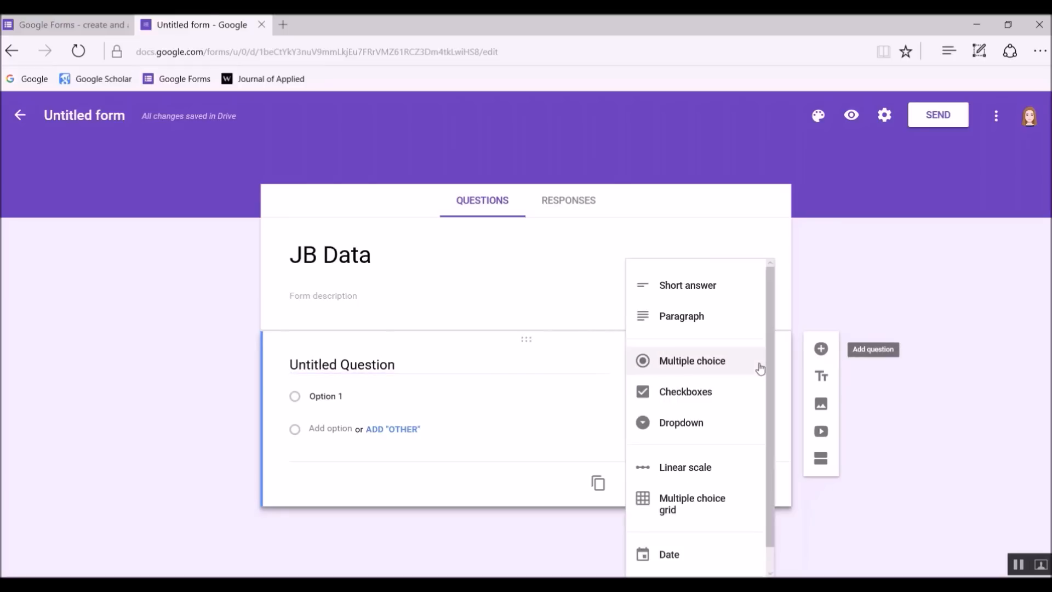
pyautogui.moveTo(728, 299)
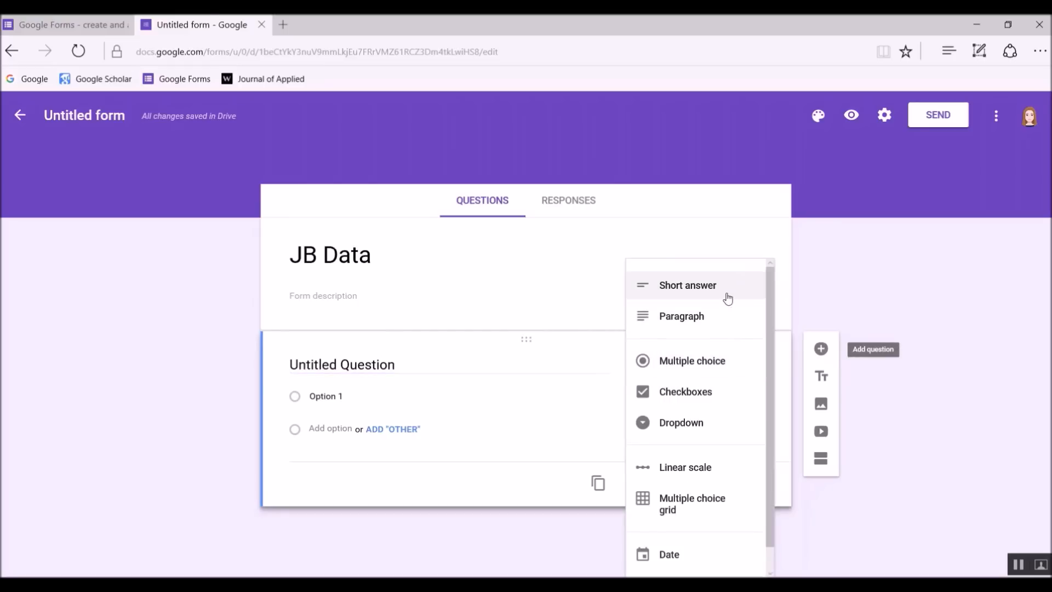
pyautogui.moveTo(708, 318)
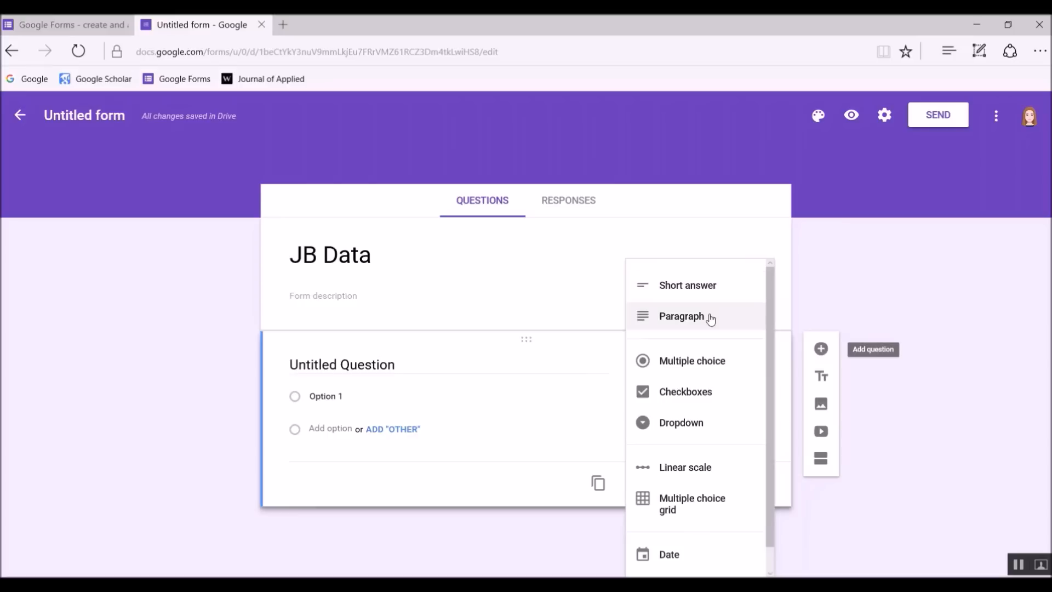
pyautogui.moveTo(729, 365)
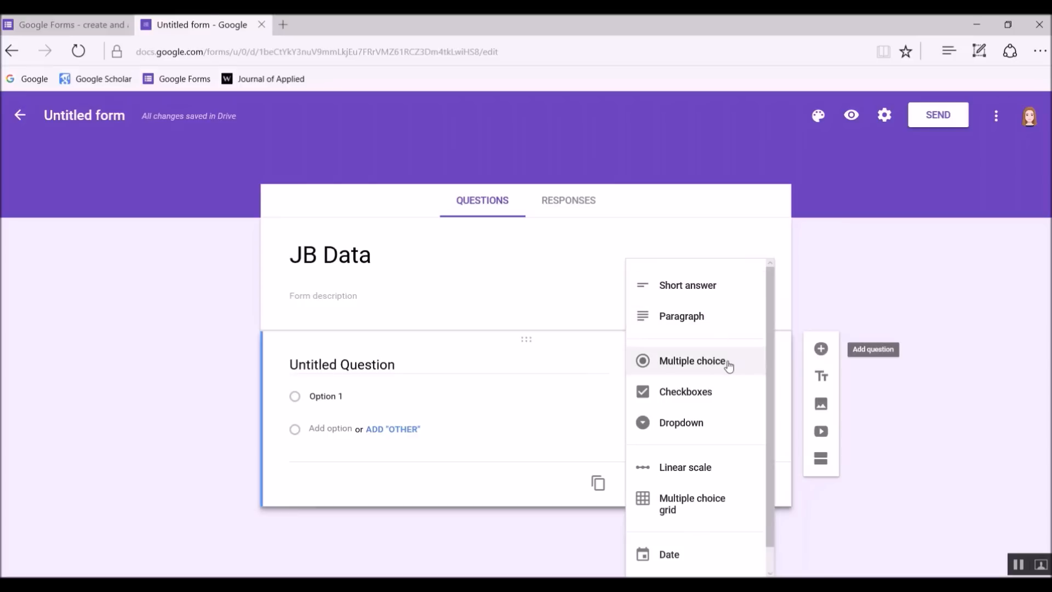
pyautogui.moveTo(703, 427)
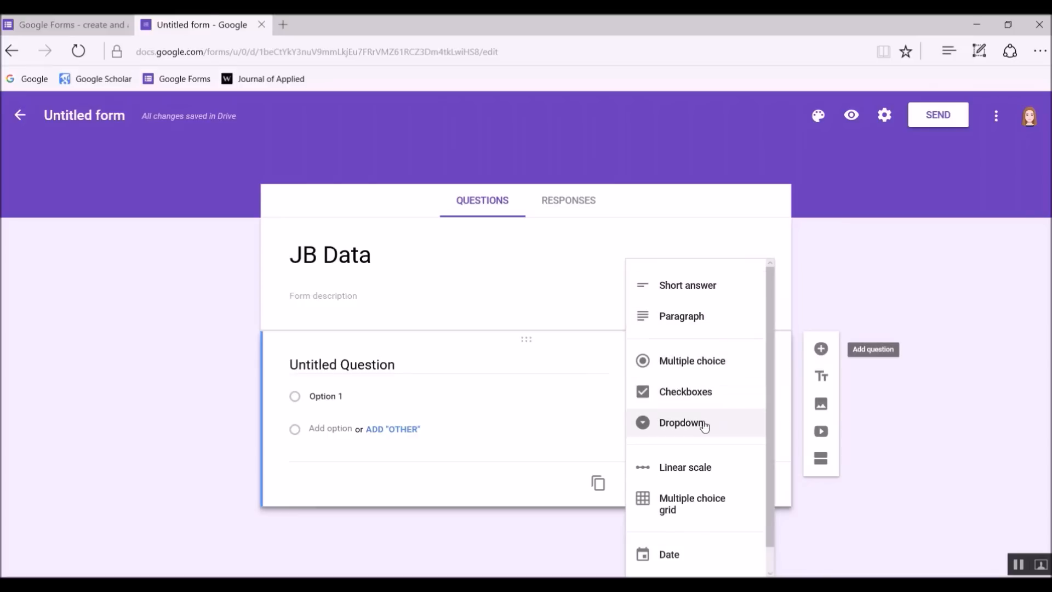
pyautogui.moveTo(705, 471)
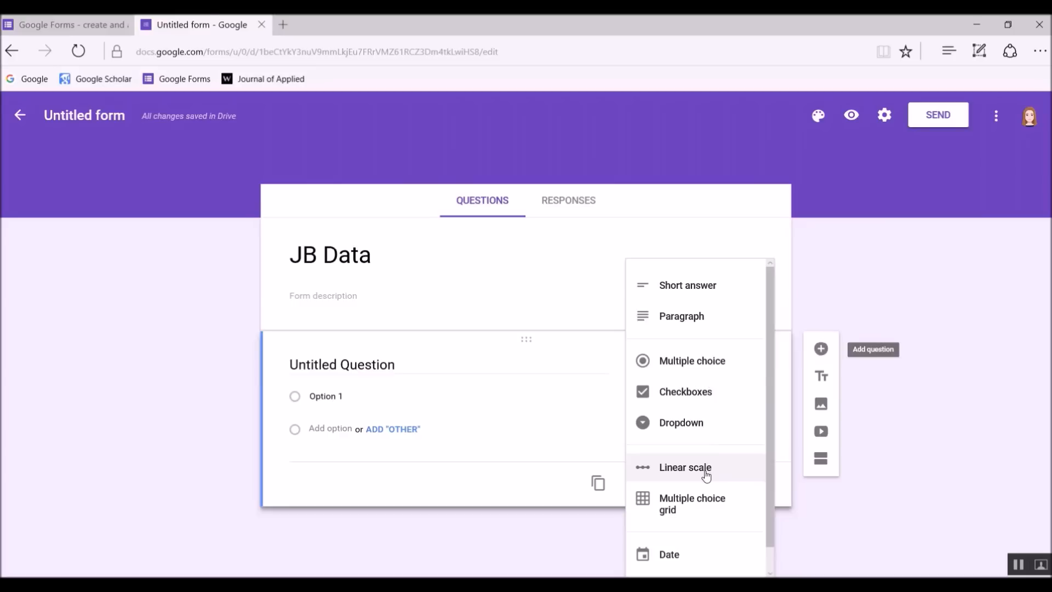
pyautogui.moveTo(717, 515)
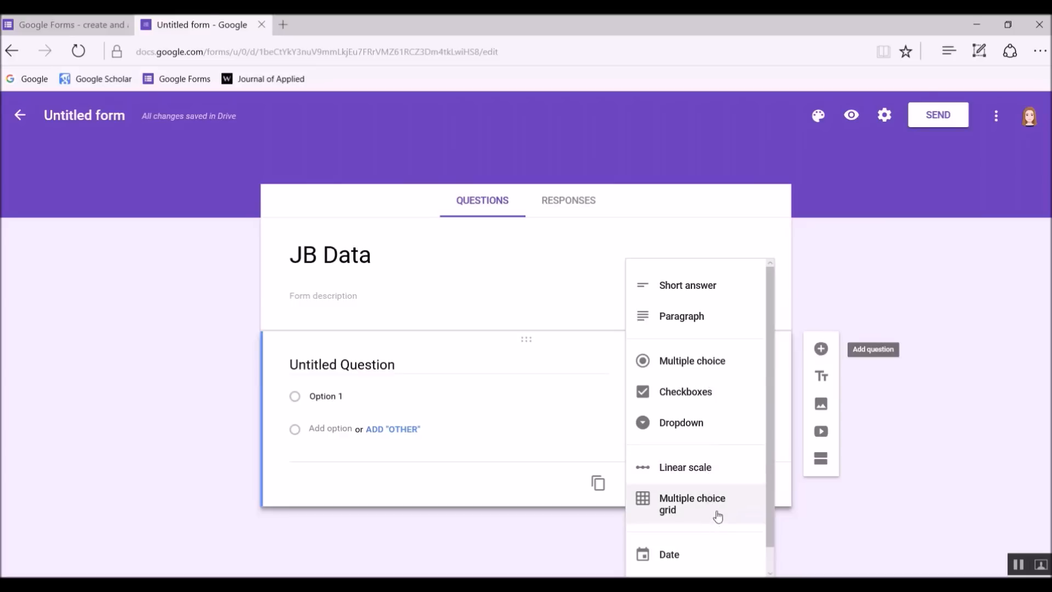
pyautogui.scroll(-3)
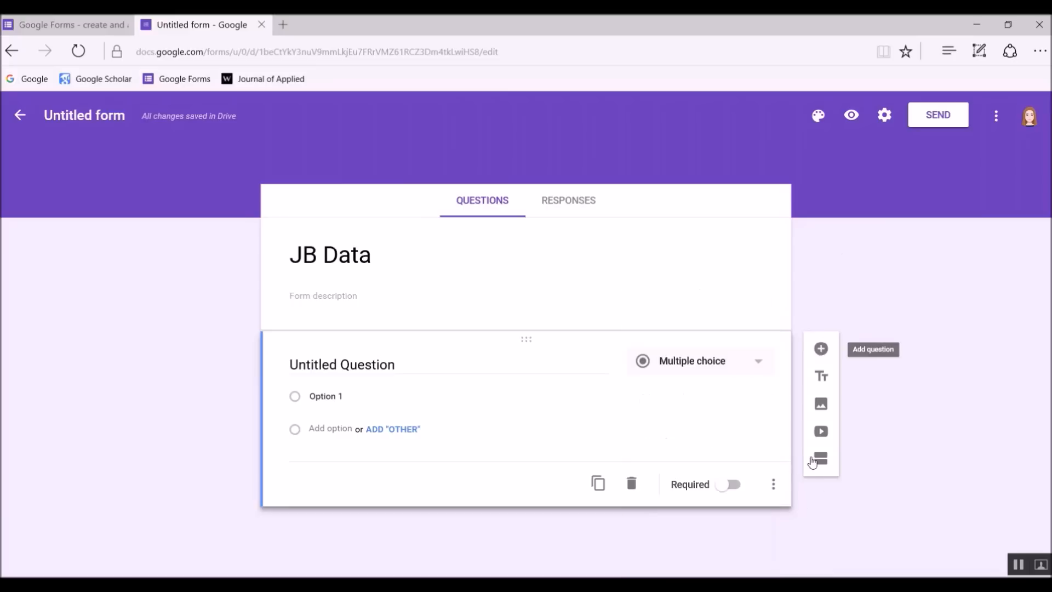
pyautogui.moveTo(820, 460)
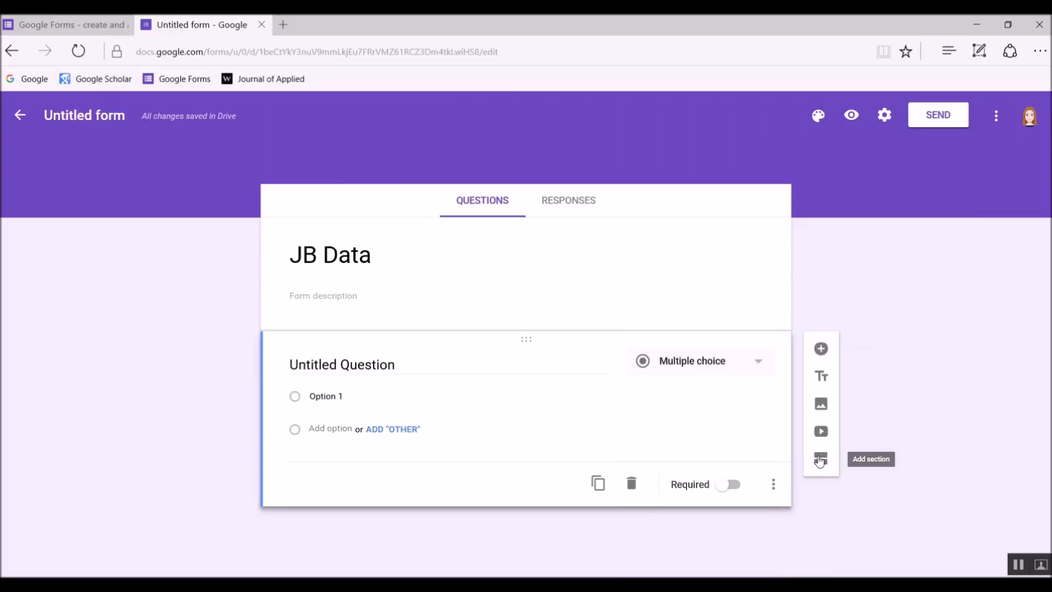
pyautogui.click(824, 464)
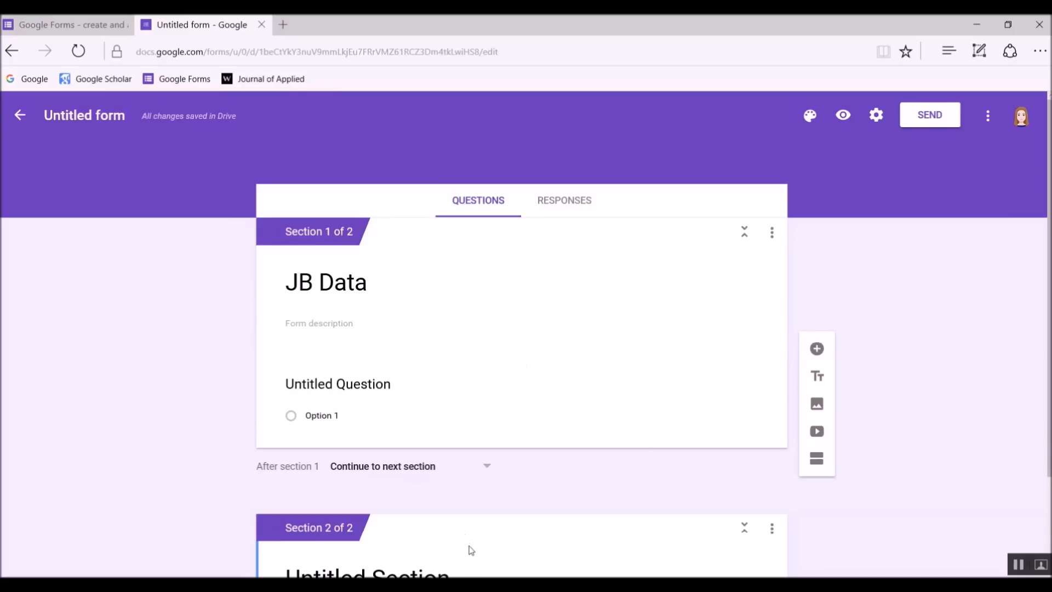
pyautogui.scroll(-3)
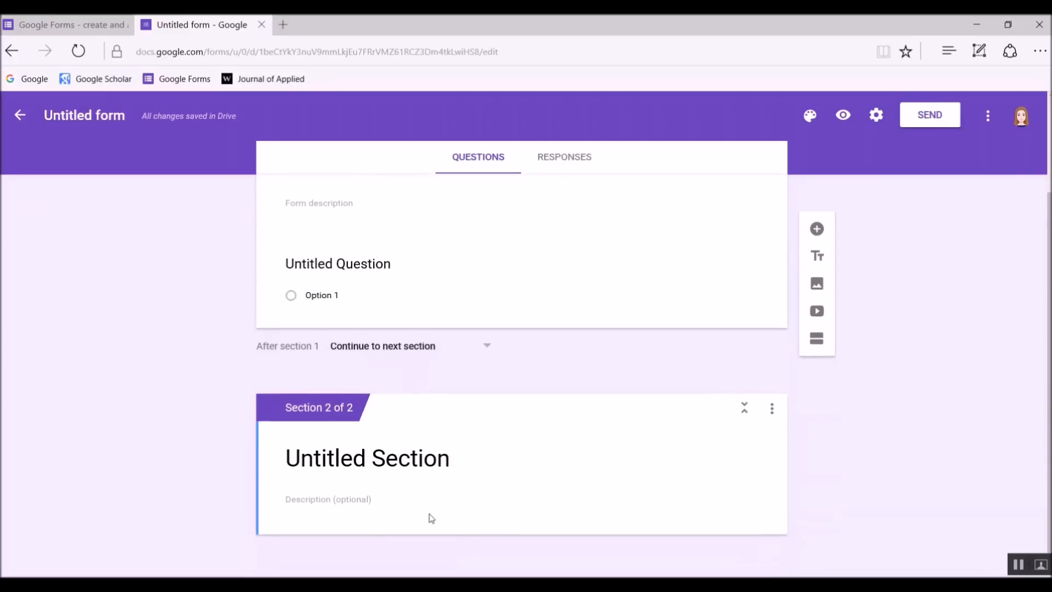
pyautogui.scroll(3)
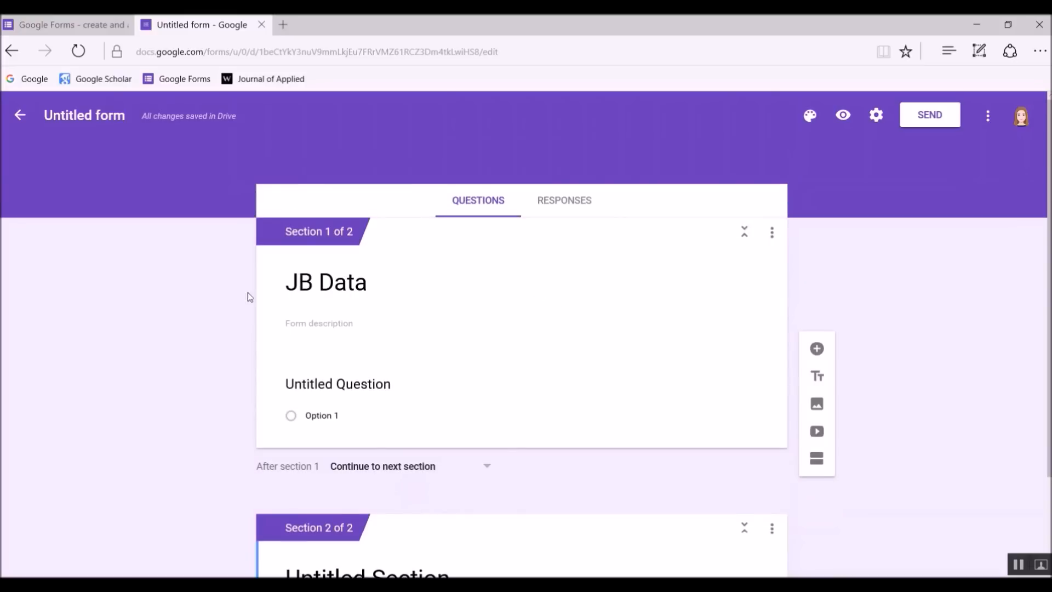
pyautogui.moveTo(564, 200)
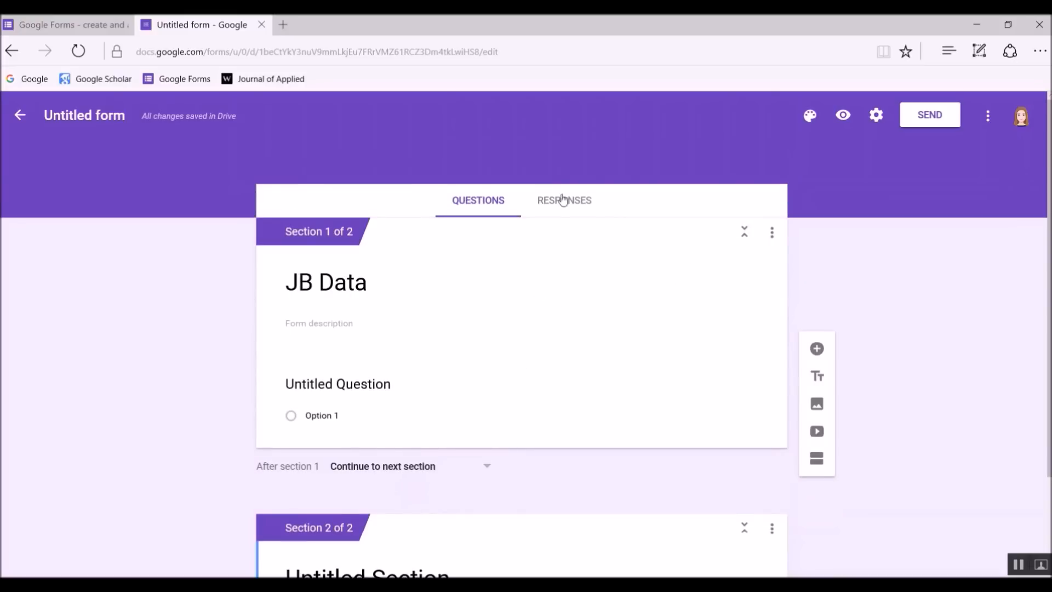
pyautogui.scroll(-3)
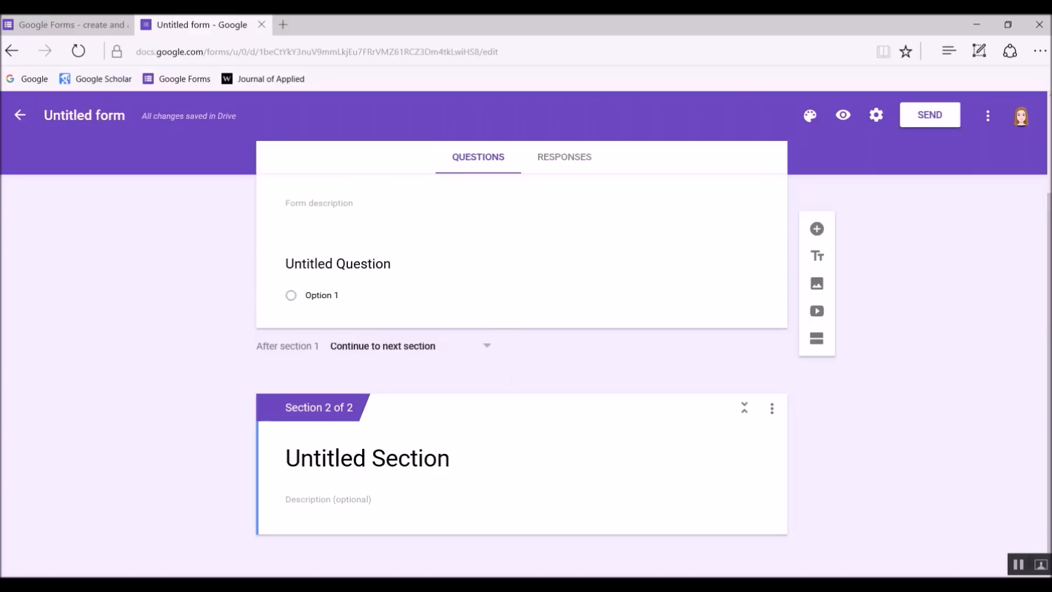
pyautogui.moveTo(429, 516)
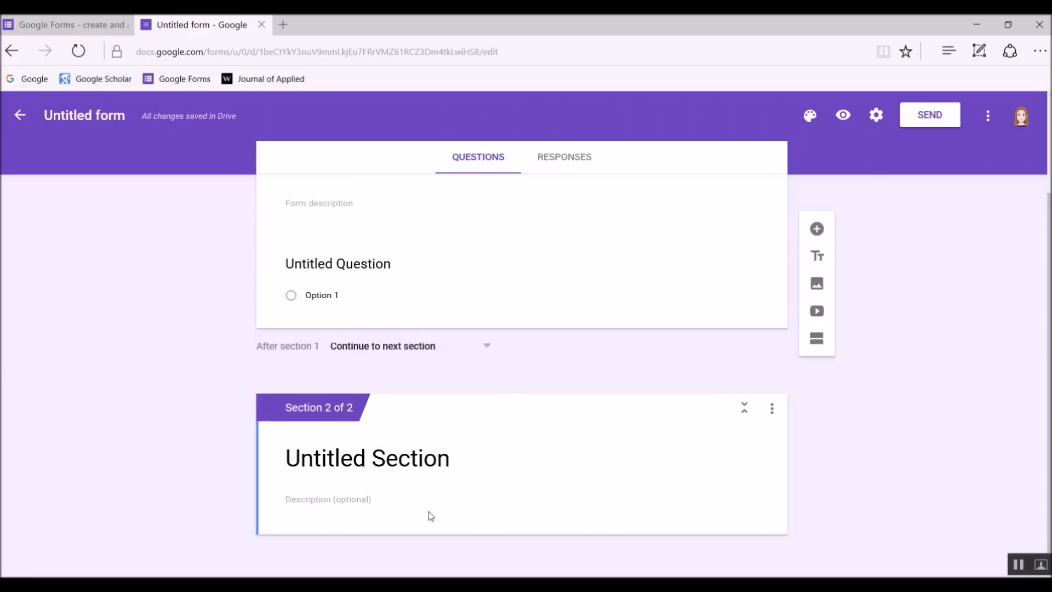
pyautogui.moveTo(799, 373)
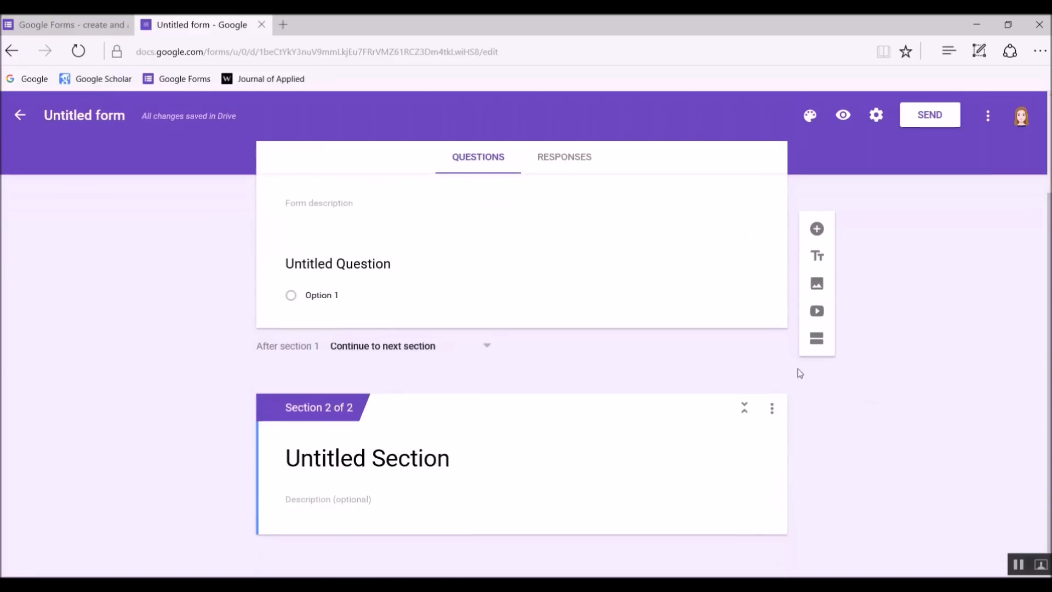
pyautogui.click(772, 409)
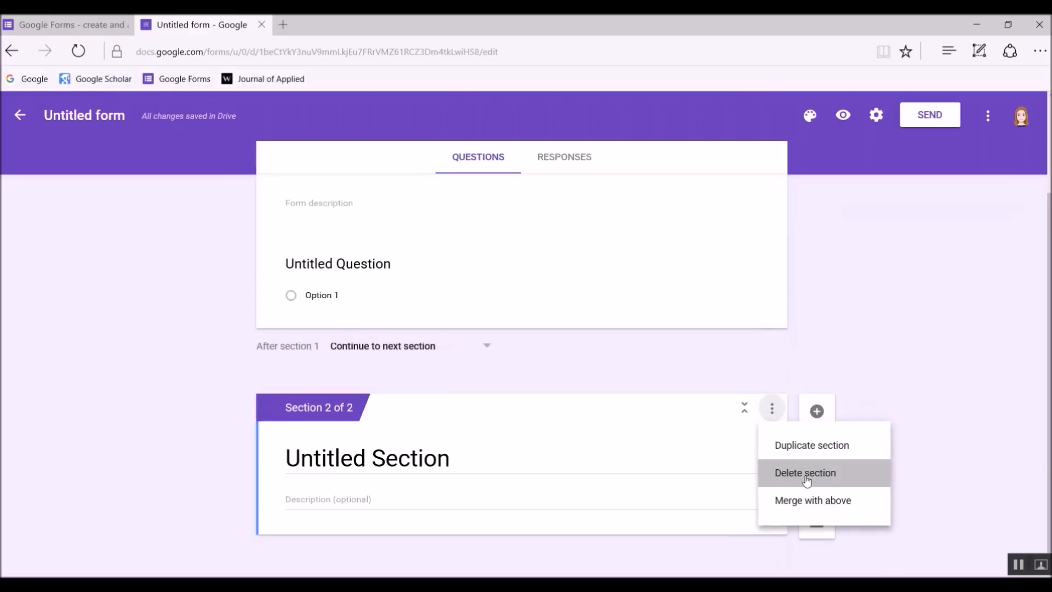
pyautogui.click(804, 472)
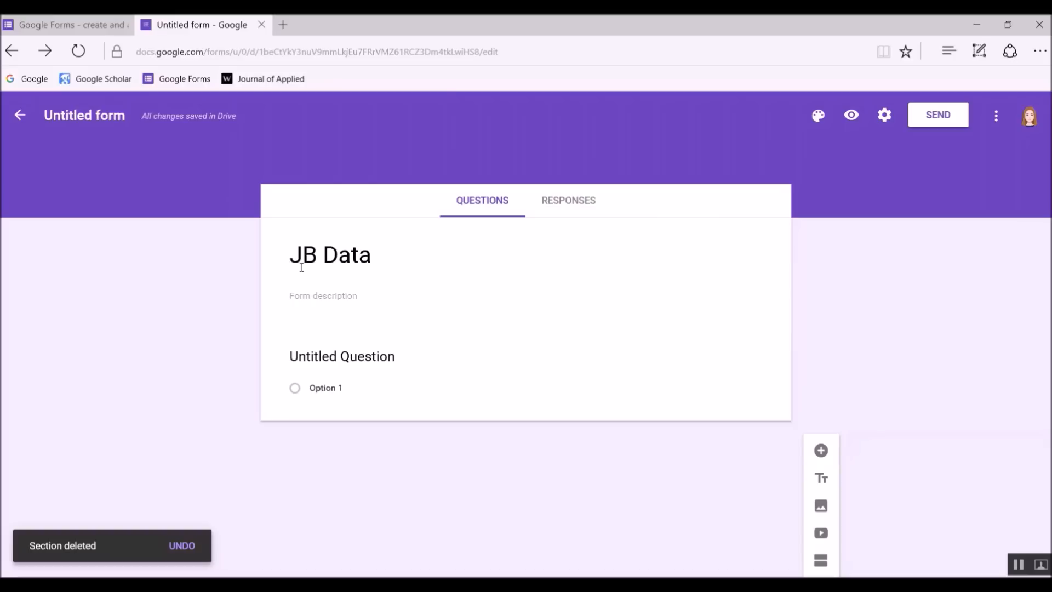
# Turn the first question into a Date-type question titled 'Date'
pyautogui.click(342, 356)
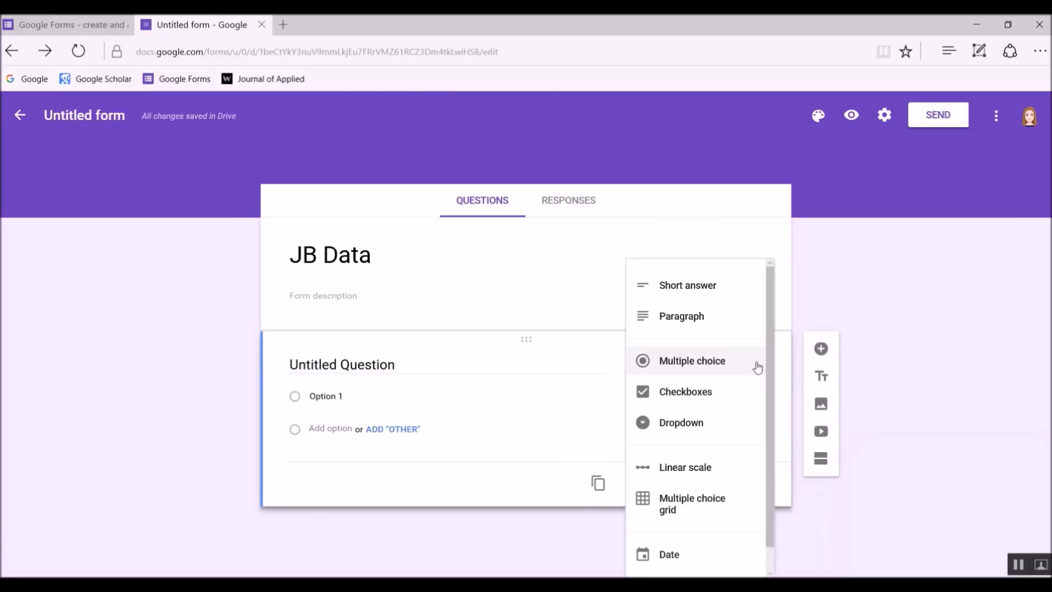
pyautogui.click(669, 554)
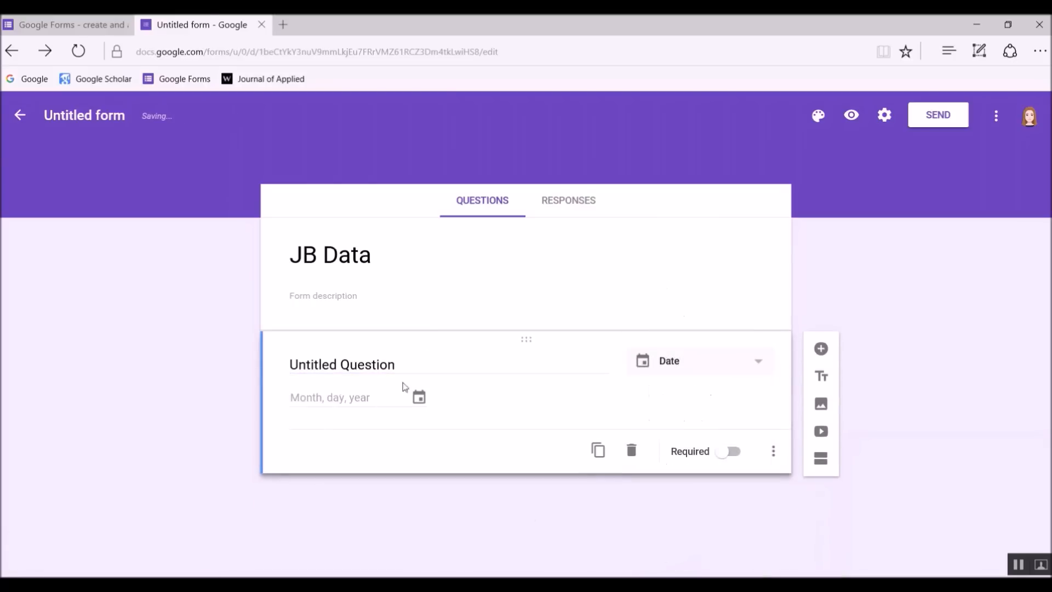
pyautogui.write('Date')
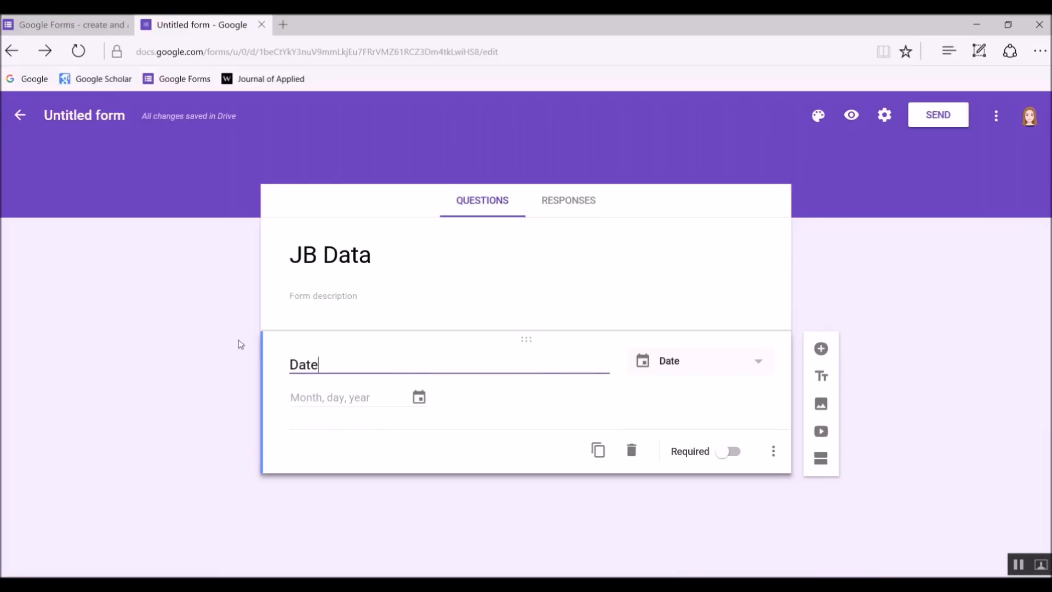
pyautogui.moveTo(822, 349)
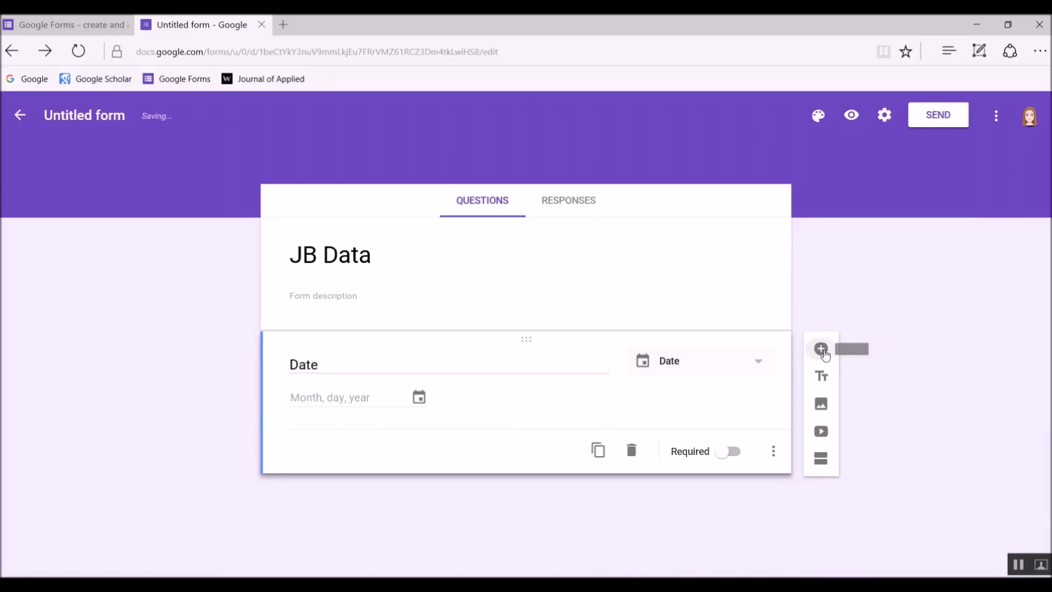
# Add a 'Therapist' multiple-choice question with D. Targaryen, T. Lannister, J. Snow and Other
pyautogui.click(821, 348)
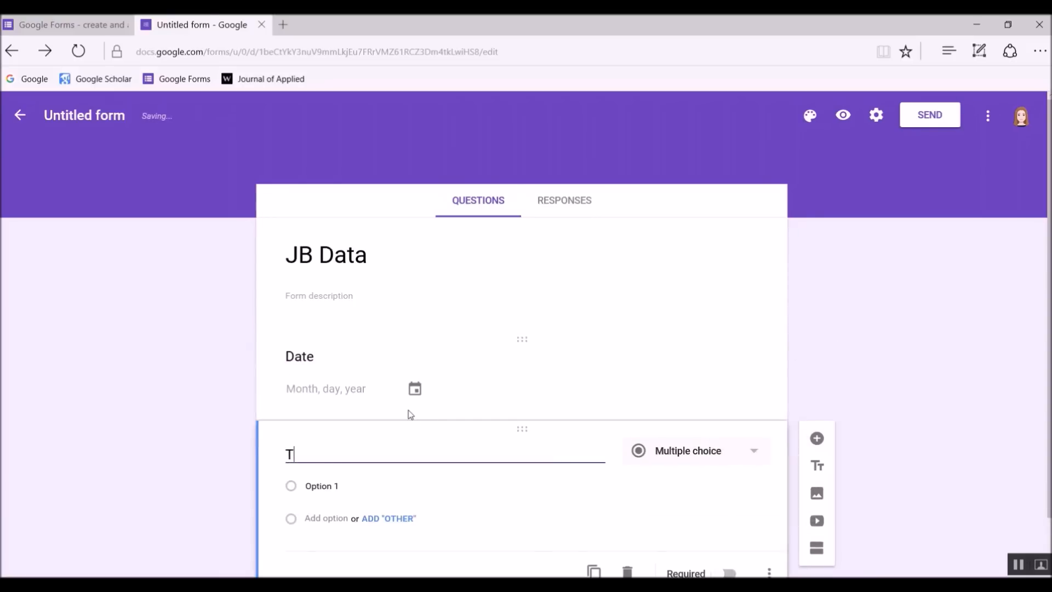
pyautogui.write('herapist')
pyautogui.write('J. Snow')
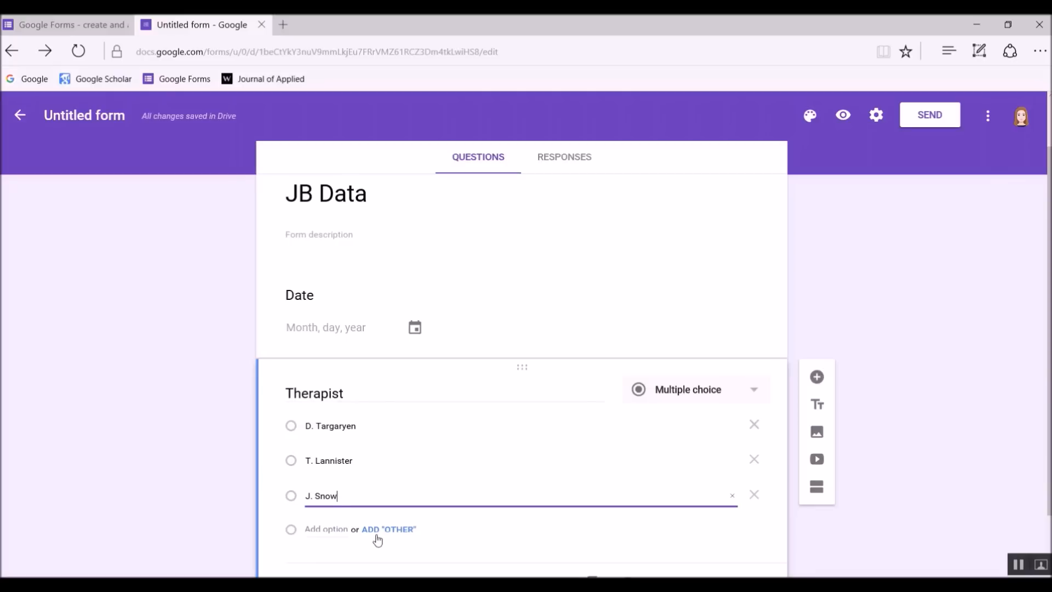
pyautogui.moveTo(402, 431)
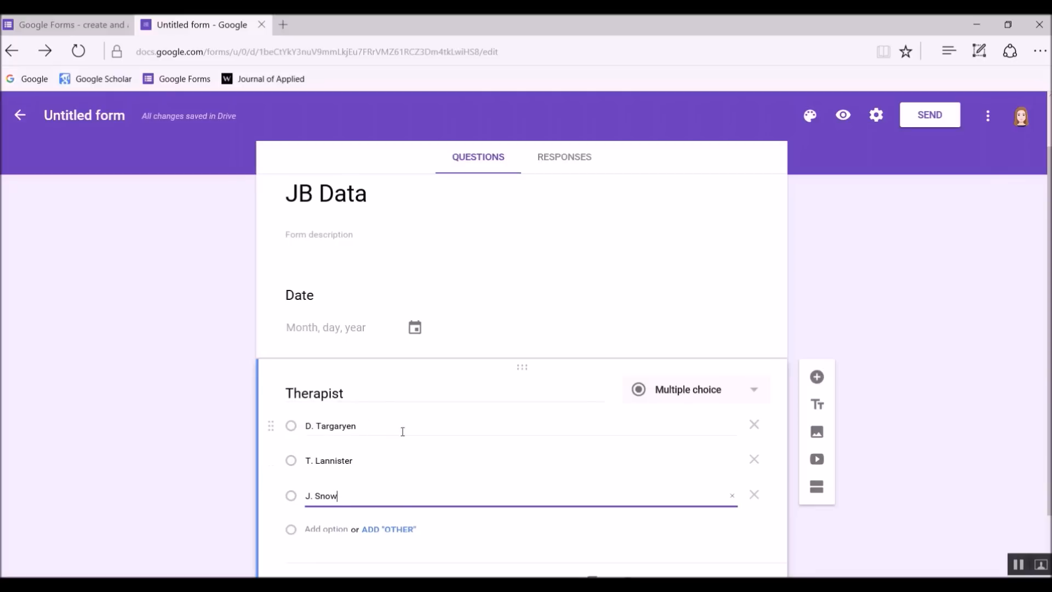
pyautogui.moveTo(378, 552)
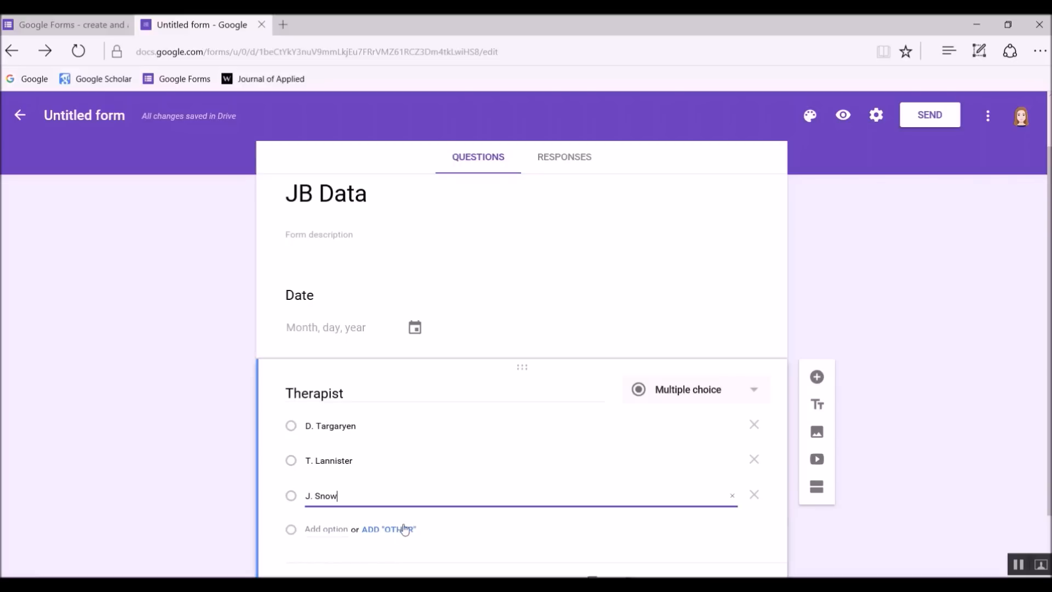
pyautogui.click(388, 529)
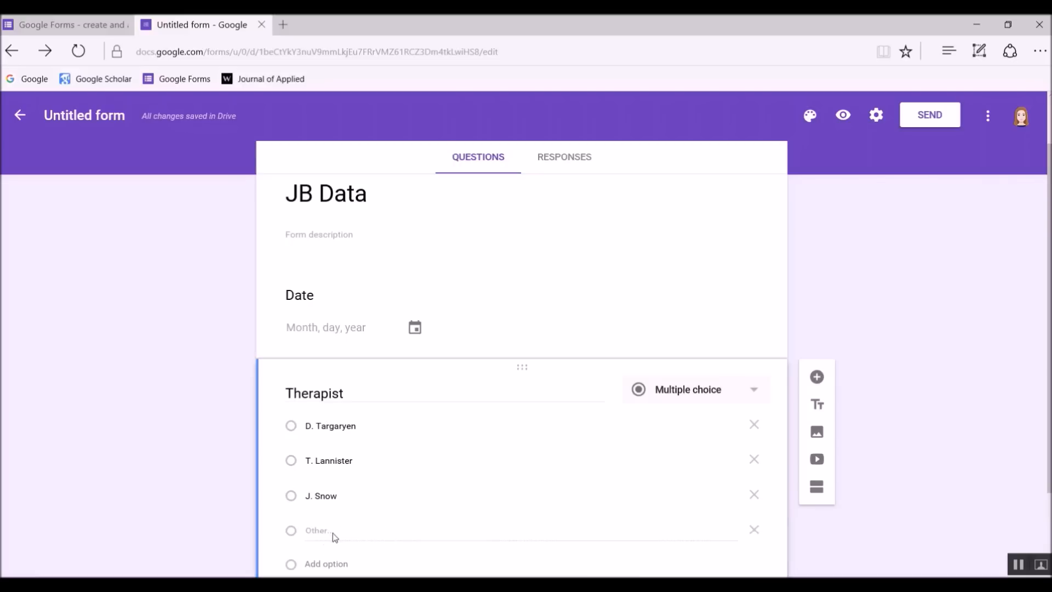
pyautogui.moveTo(338, 533)
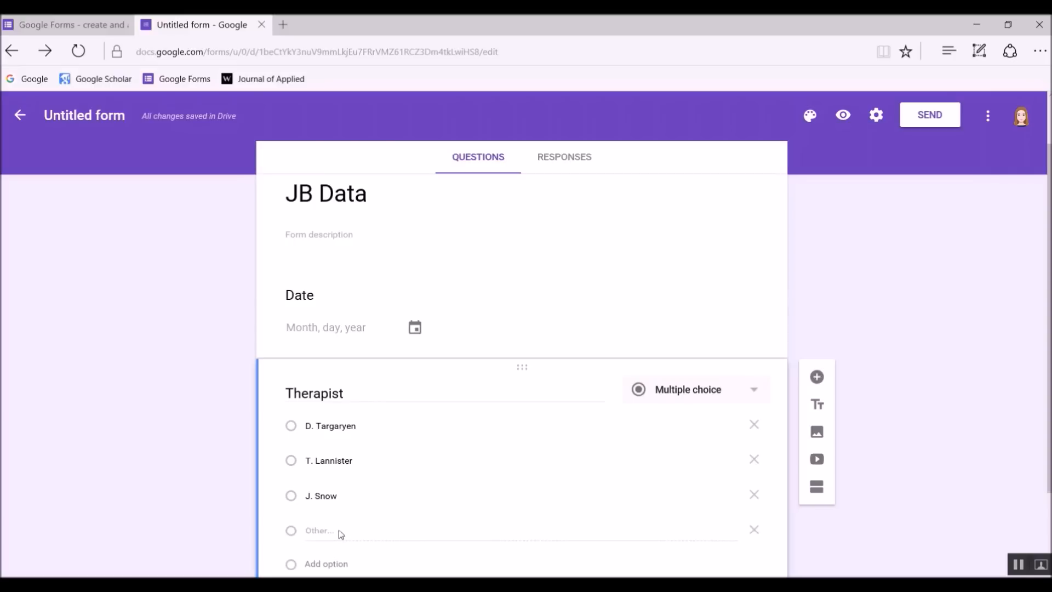
pyautogui.scroll(-3)
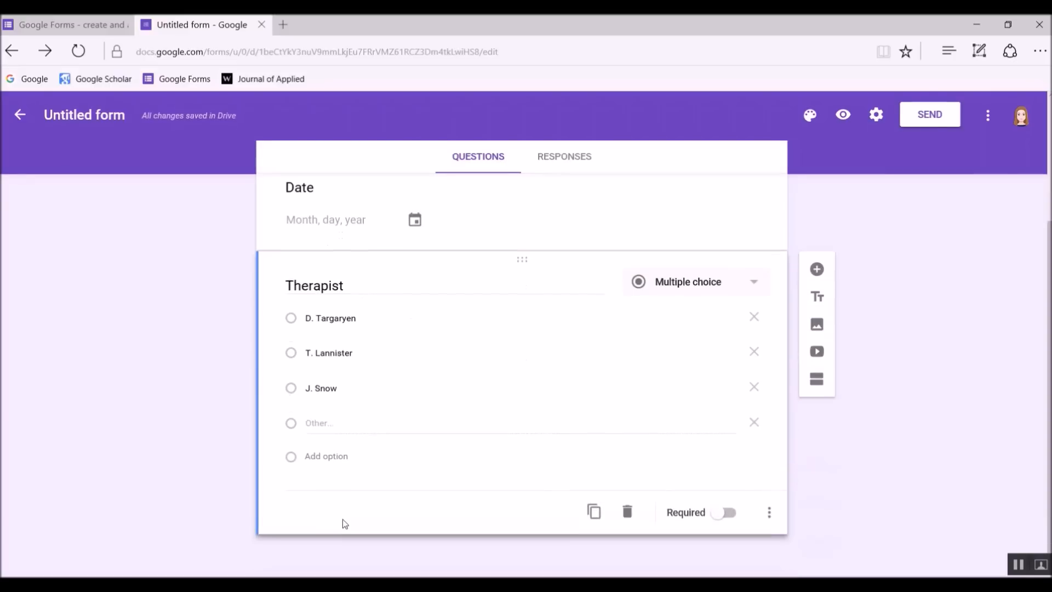
pyautogui.moveTo(823, 255)
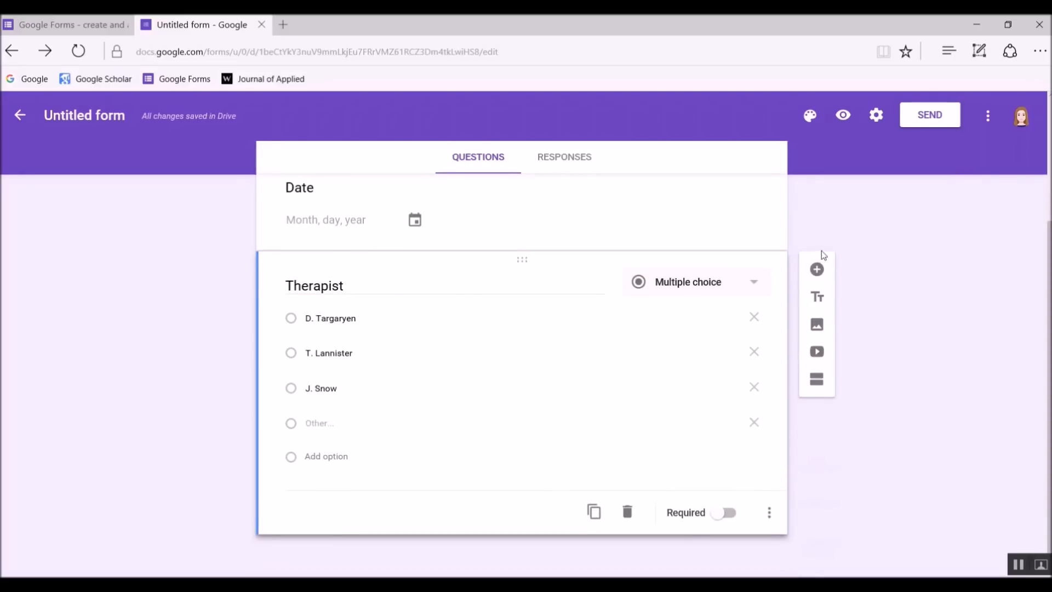
pyautogui.moveTo(816, 269)
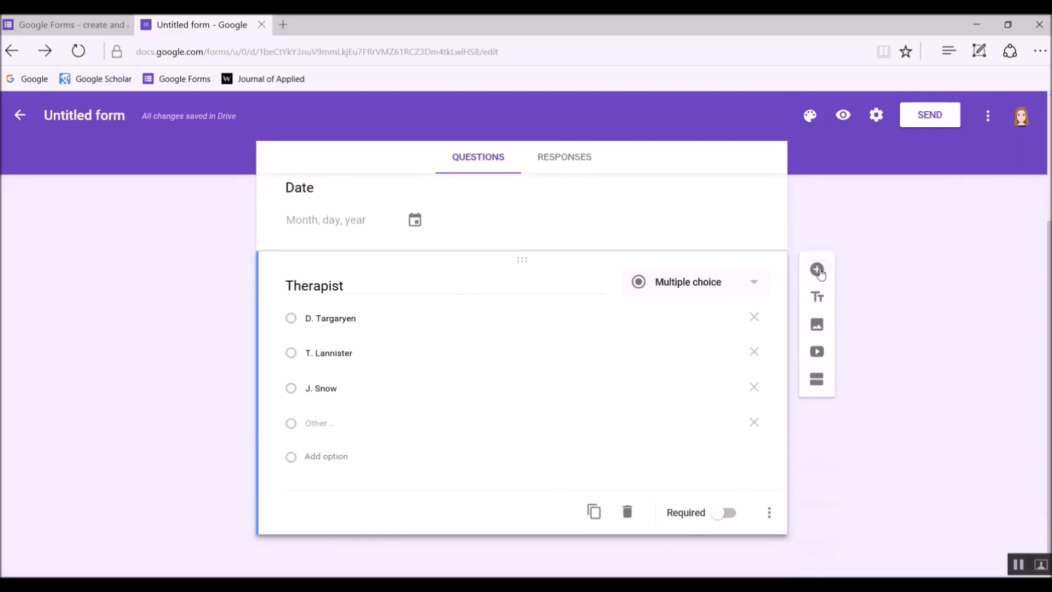
# Add a 'Start Time' Time question after Therapist and duplicate it for 'End Time'
pyautogui.click(818, 269)
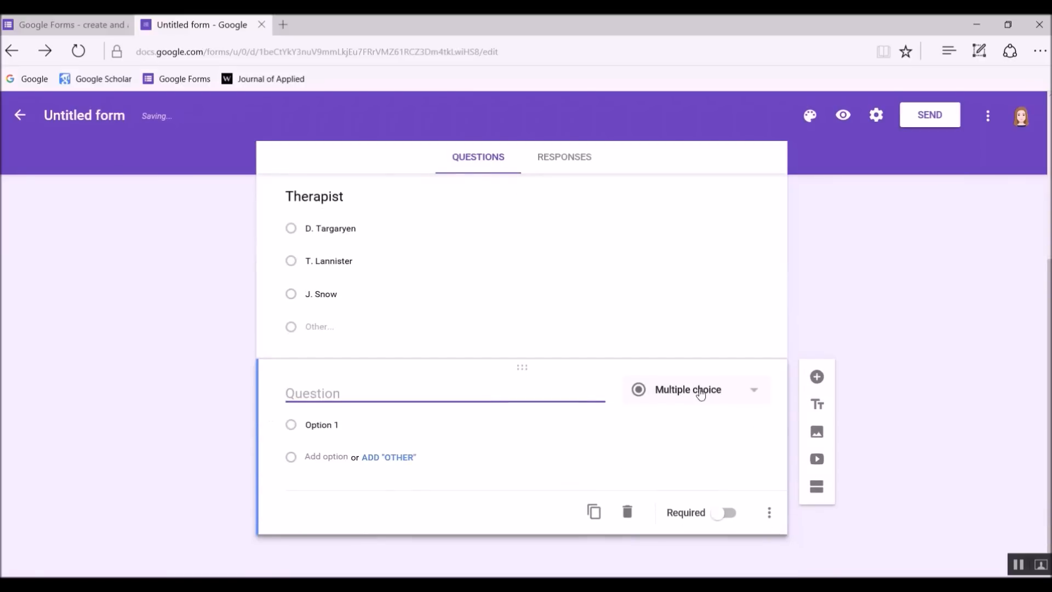
pyautogui.click(695, 389)
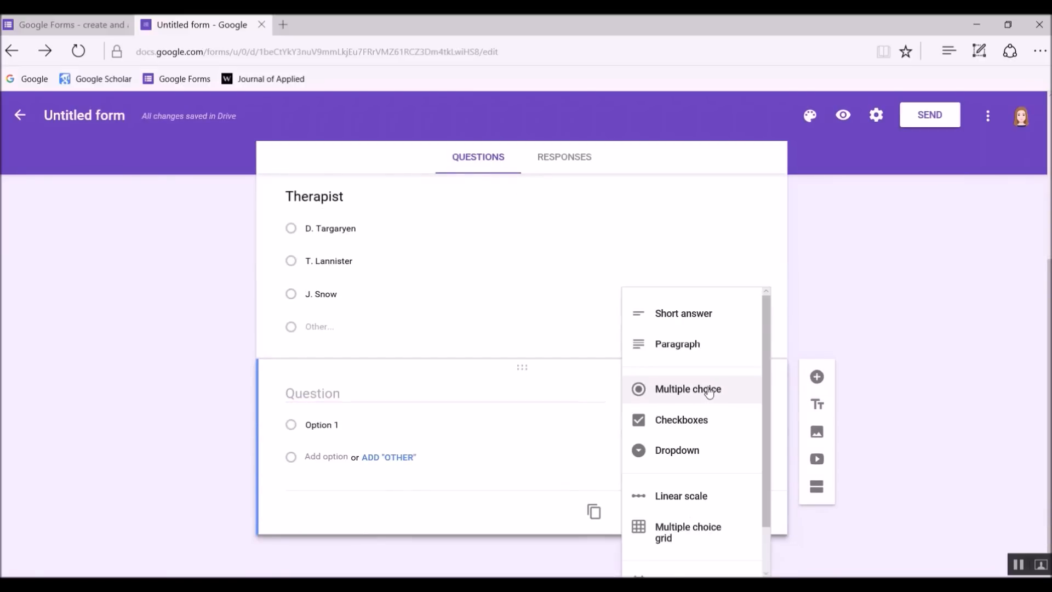
pyautogui.scroll(-3)
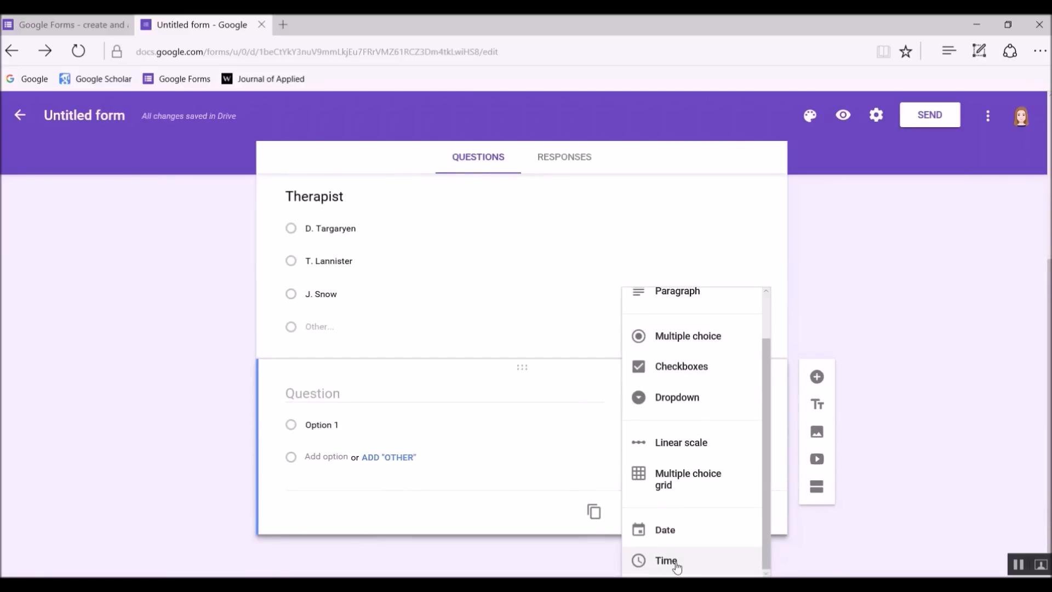
pyautogui.click(666, 561)
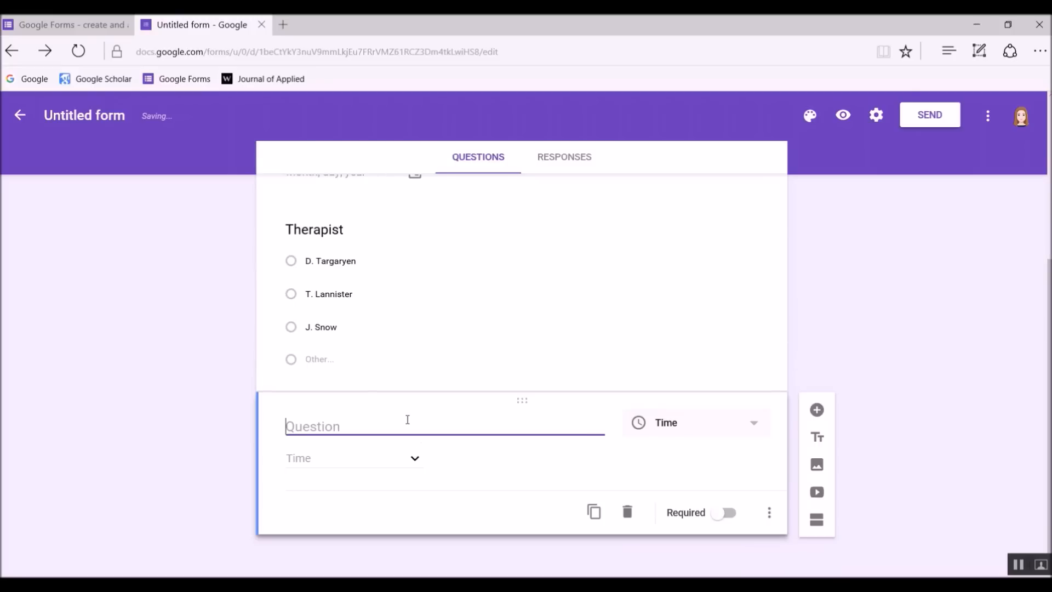
pyautogui.write('Start Tim')
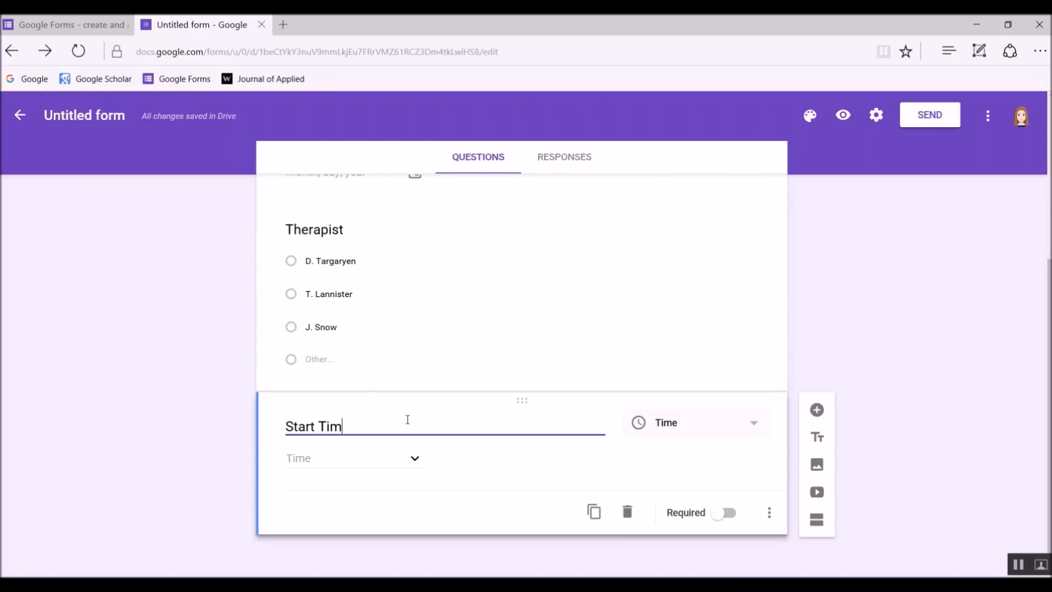
pyautogui.write('e')
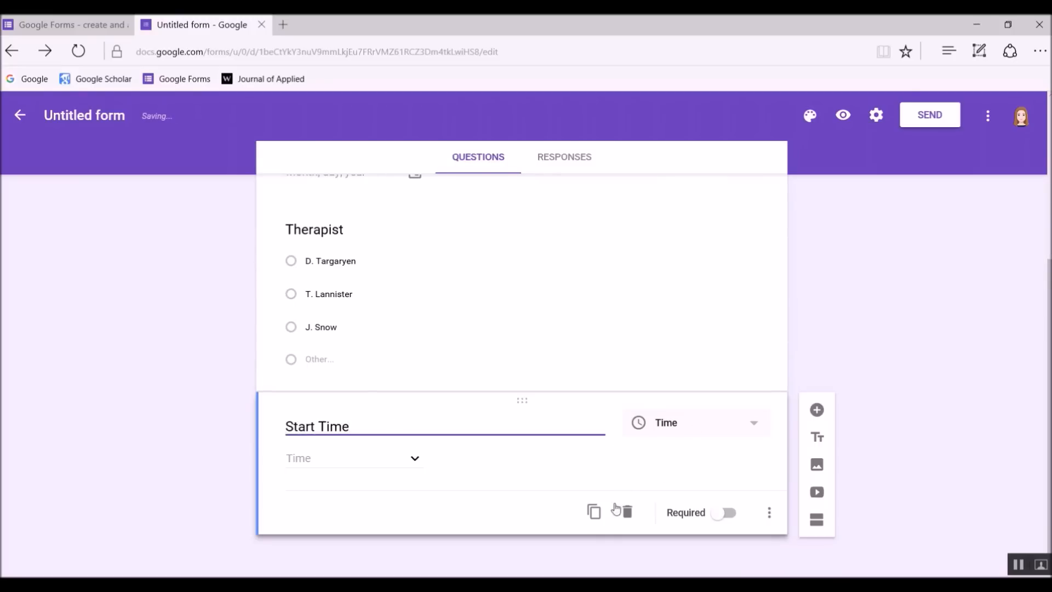
pyautogui.click(593, 511)
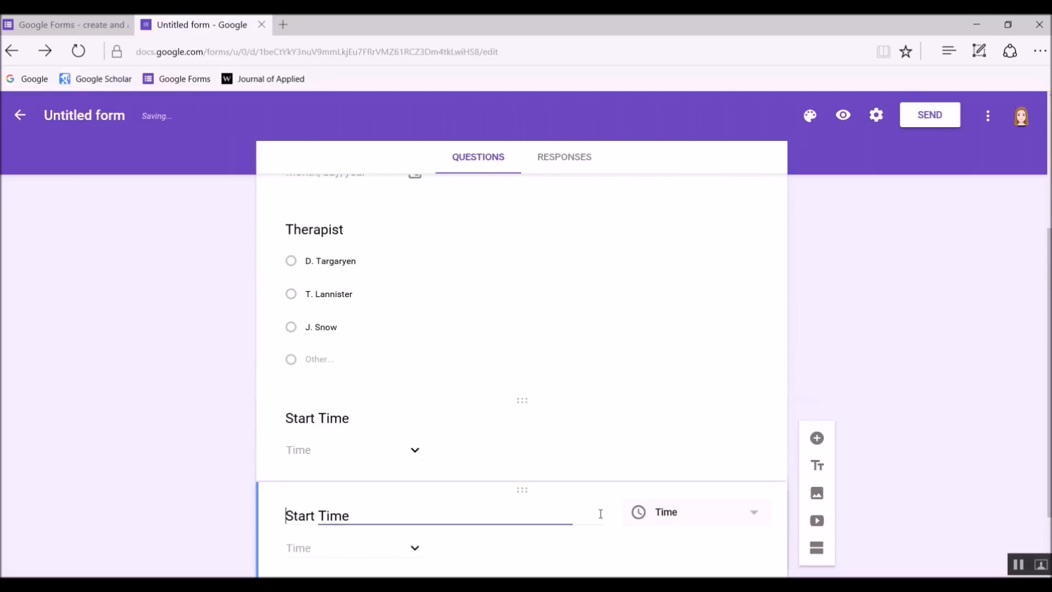
pyautogui.doubleClick(302, 515)
pyautogui.write('End')
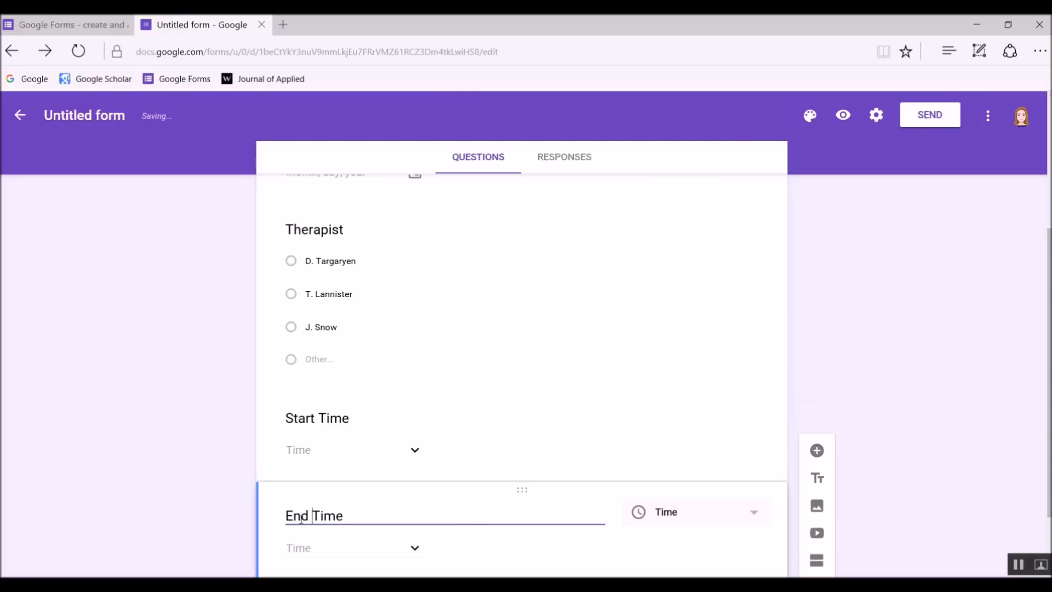
pyautogui.moveTo(355, 537)
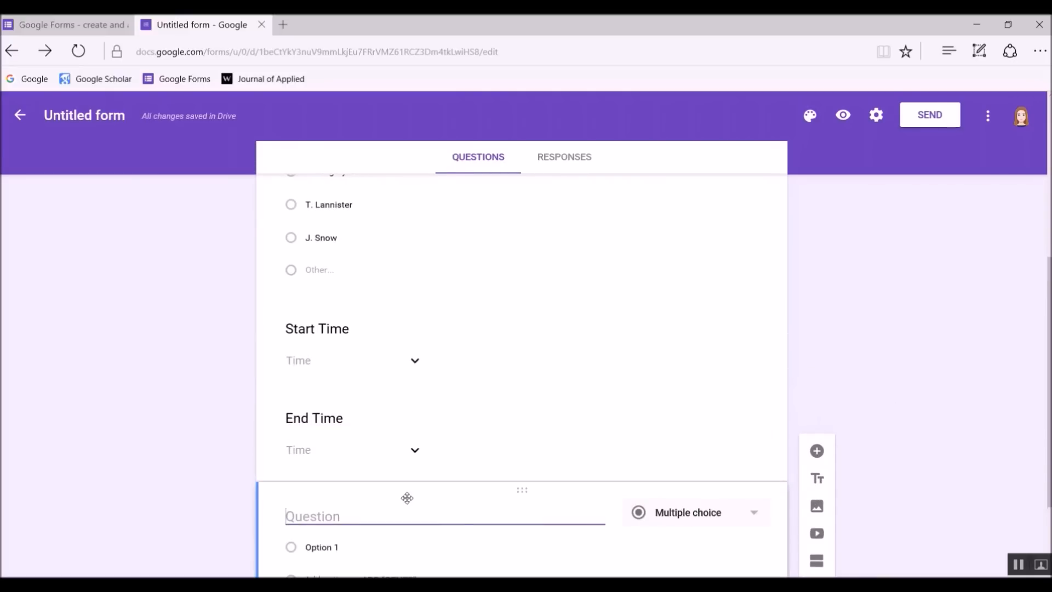
# Title the question 'Total Time', enable validation, and add an 'Enter as decimal…' description
pyautogui.write('Total Tim')
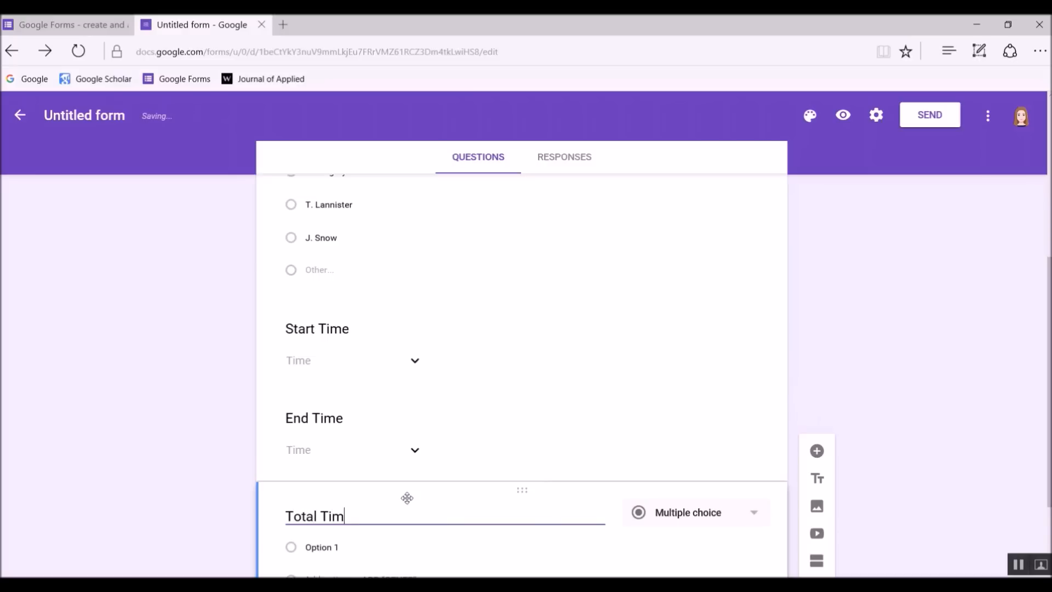
pyautogui.scroll(-3)
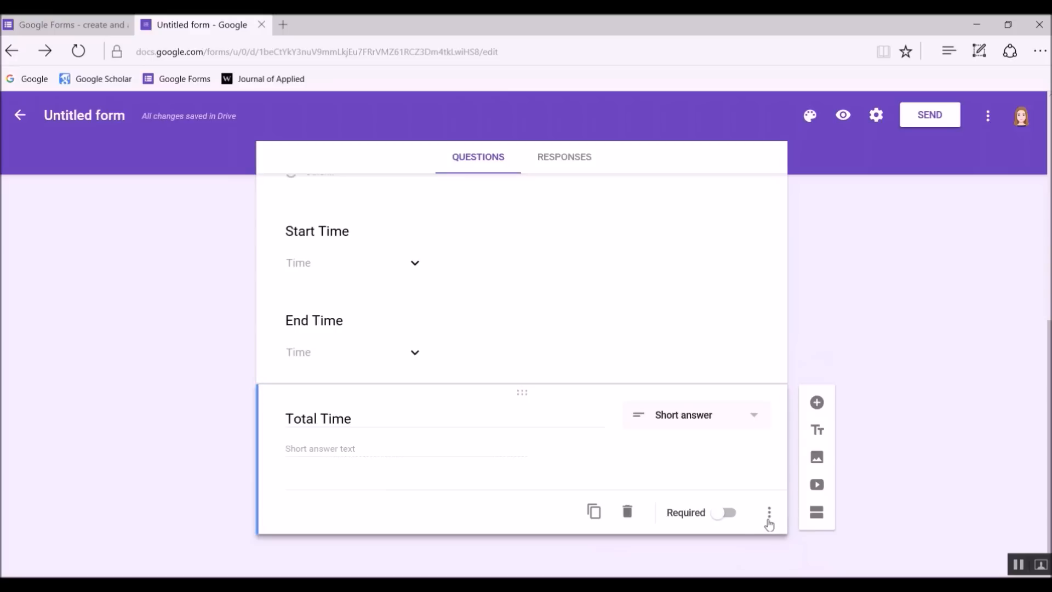
pyautogui.click(769, 514)
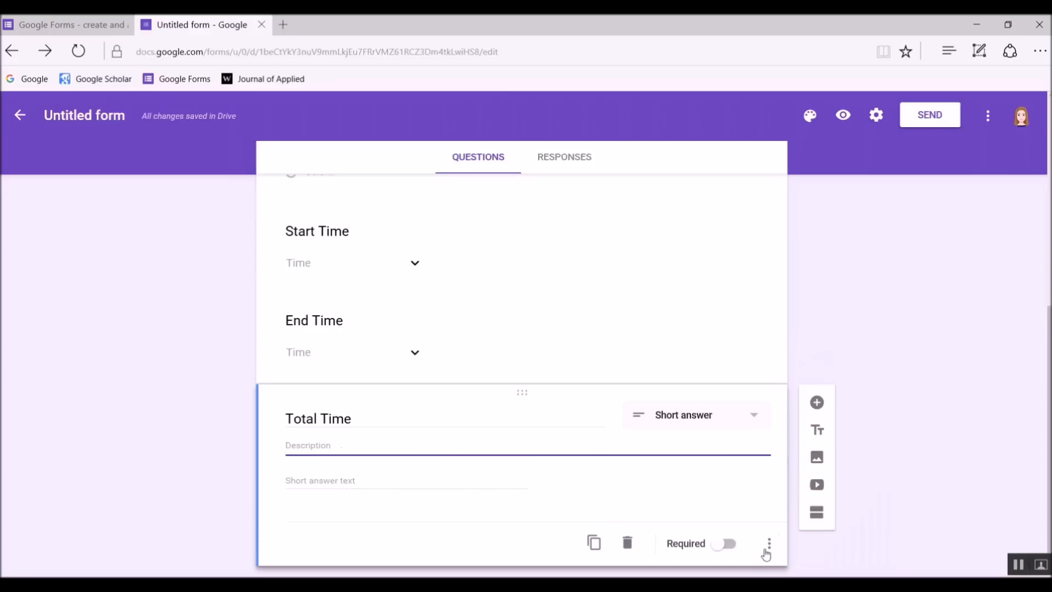
pyautogui.click(768, 544)
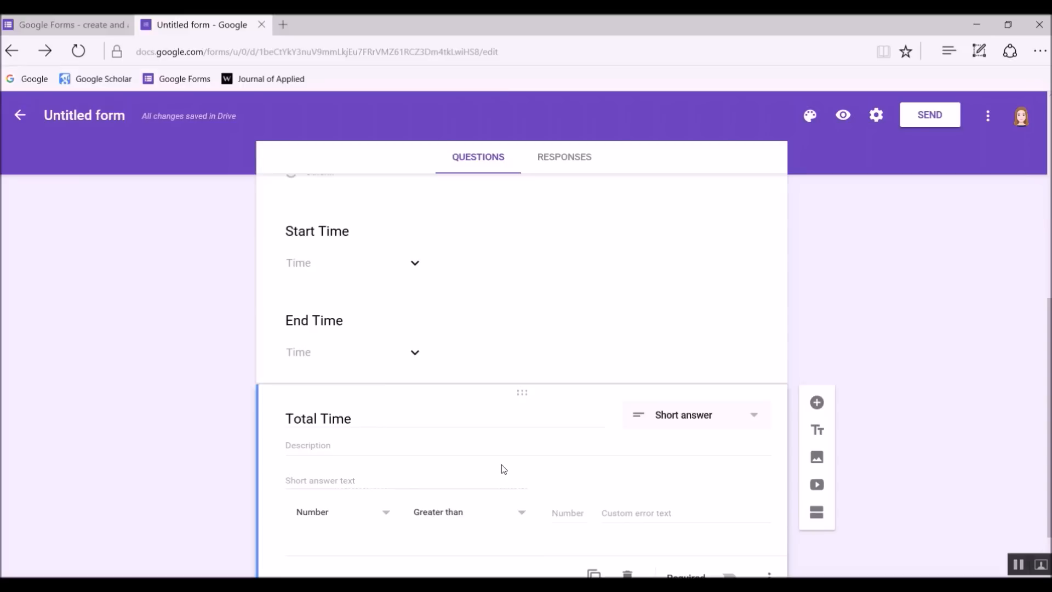
pyautogui.click(438, 444)
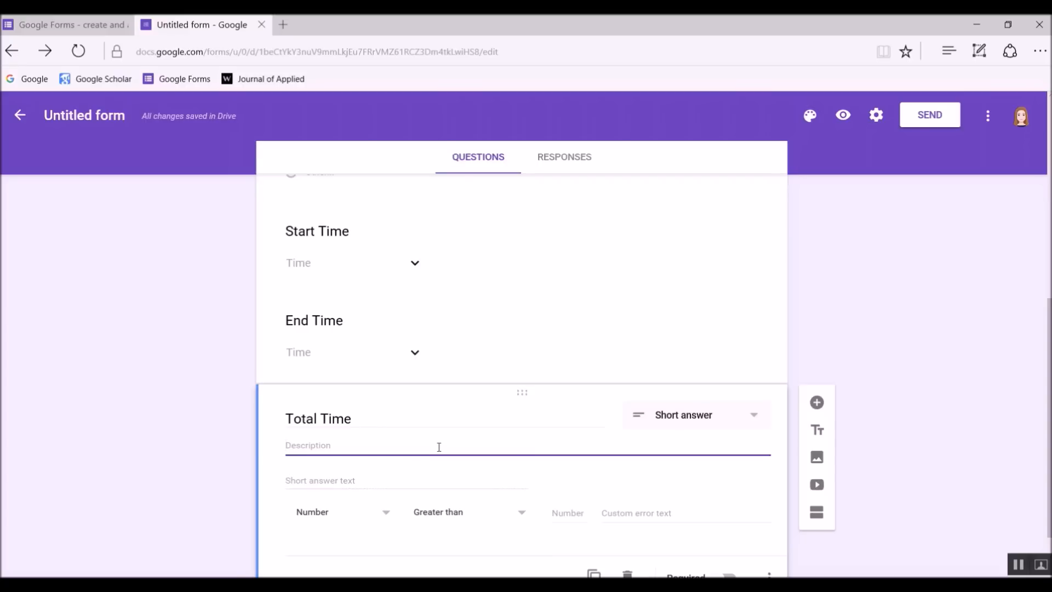
pyautogui.write('Enter as decimal (30 minutes = 0.5, 45 minutes = 0.75')
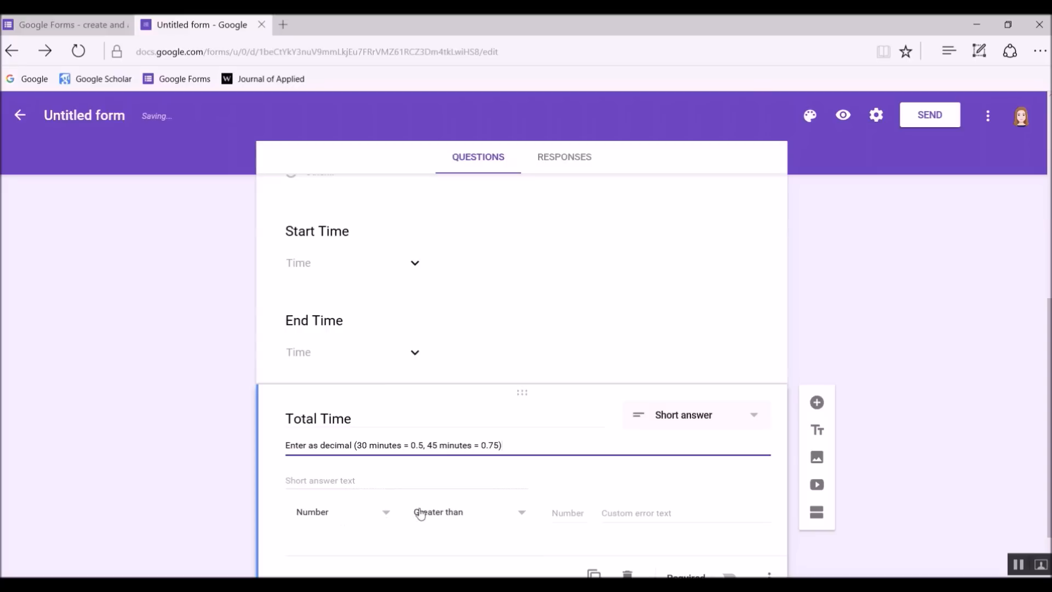
# Set Total Time's response validation to Number, Is number
pyautogui.click(341, 512)
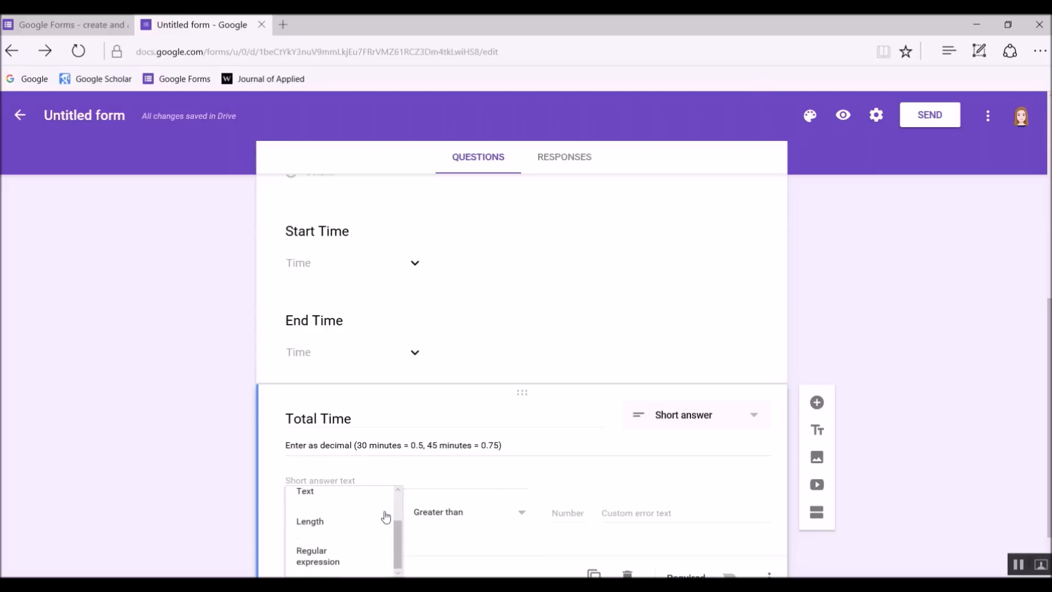
pyautogui.scroll(-3)
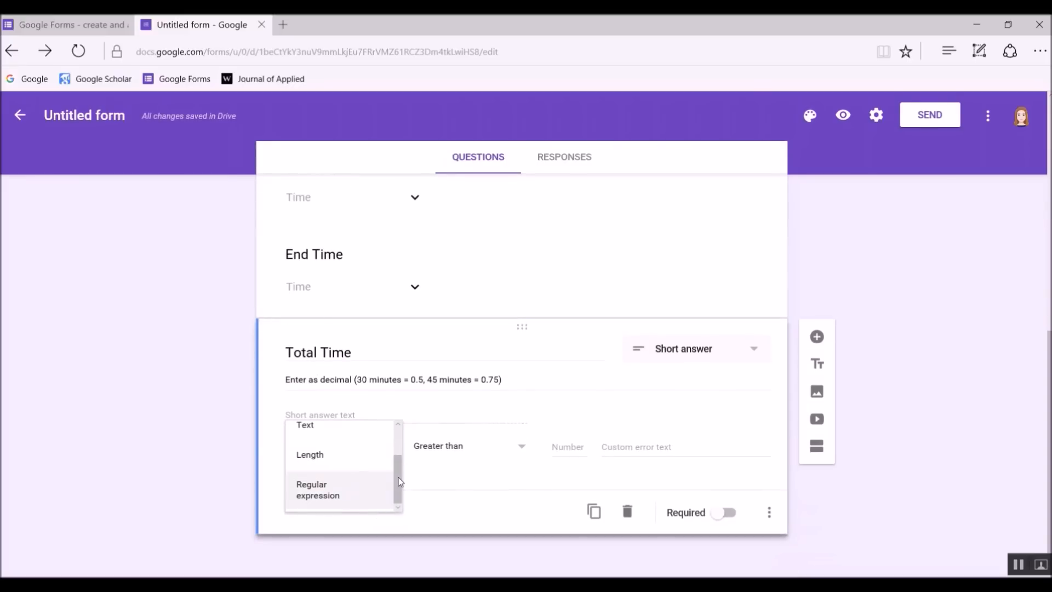
pyautogui.scroll(3)
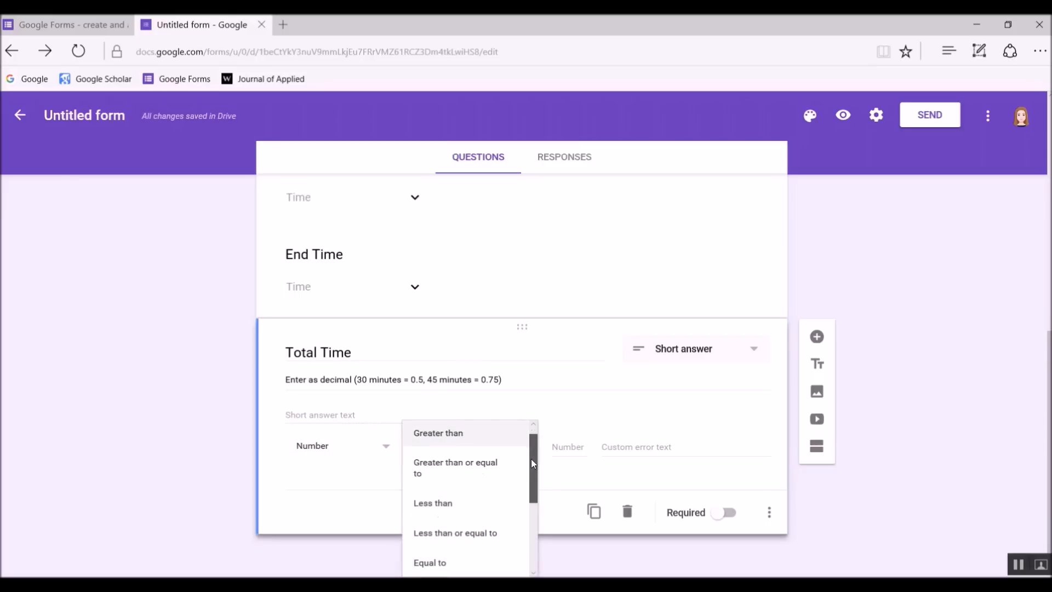
pyautogui.scroll(-3)
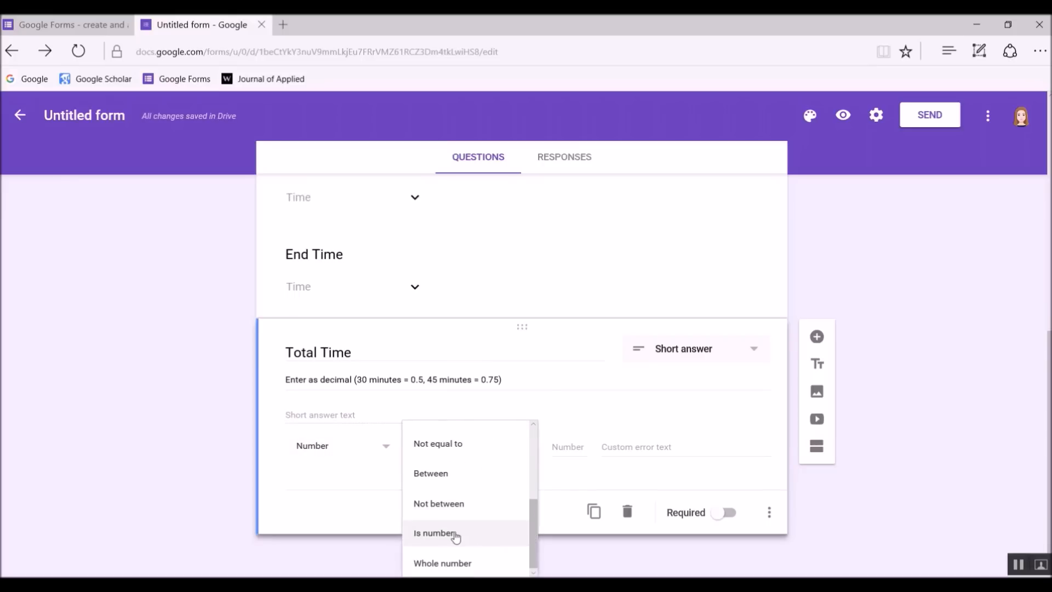
pyautogui.click(436, 532)
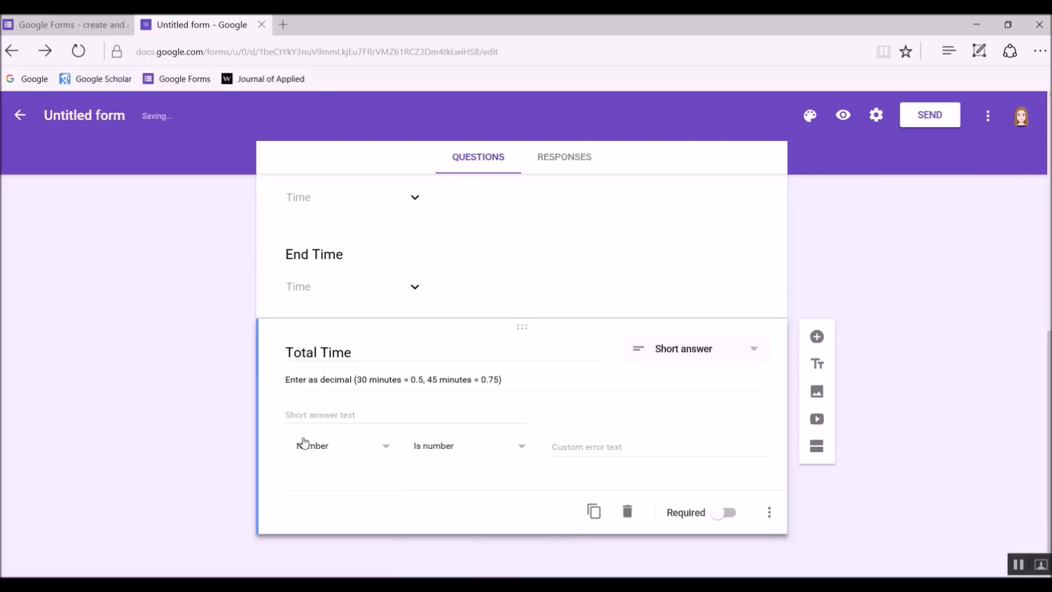
pyautogui.moveTo(416, 424)
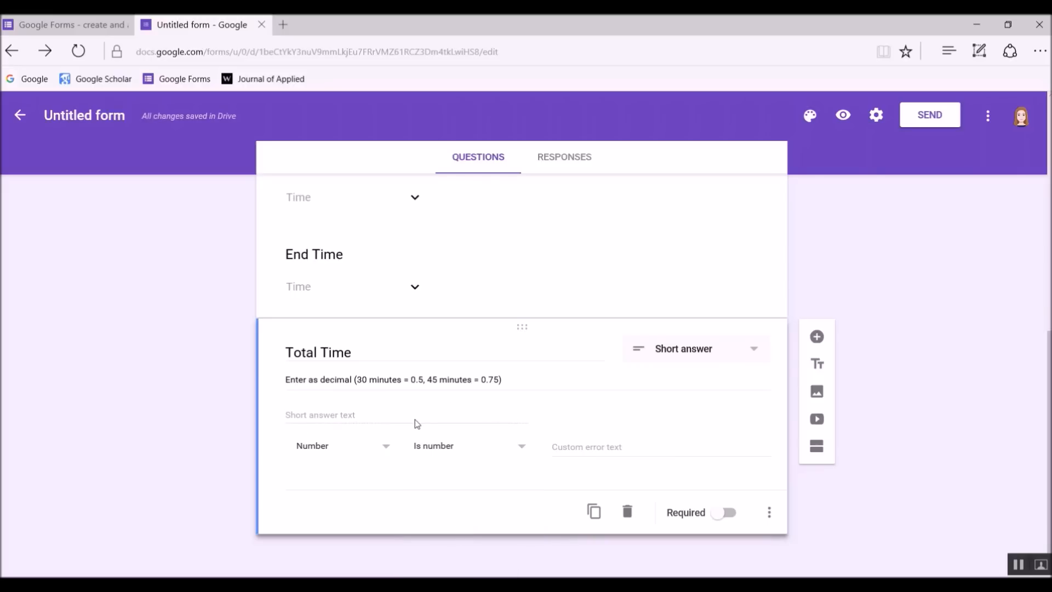
pyautogui.moveTo(423, 539)
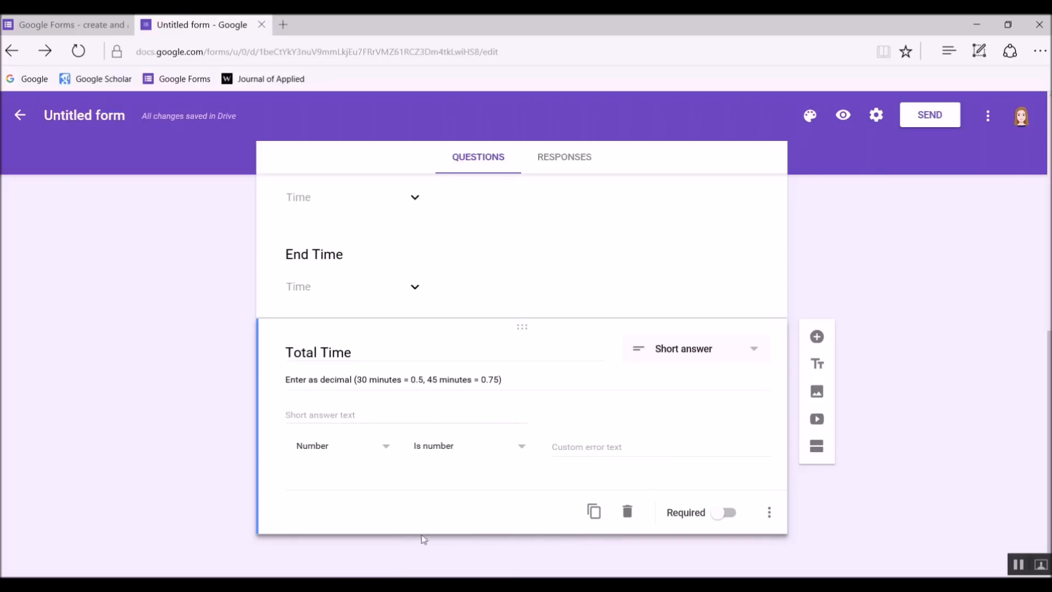
pyautogui.moveTo(626, 511)
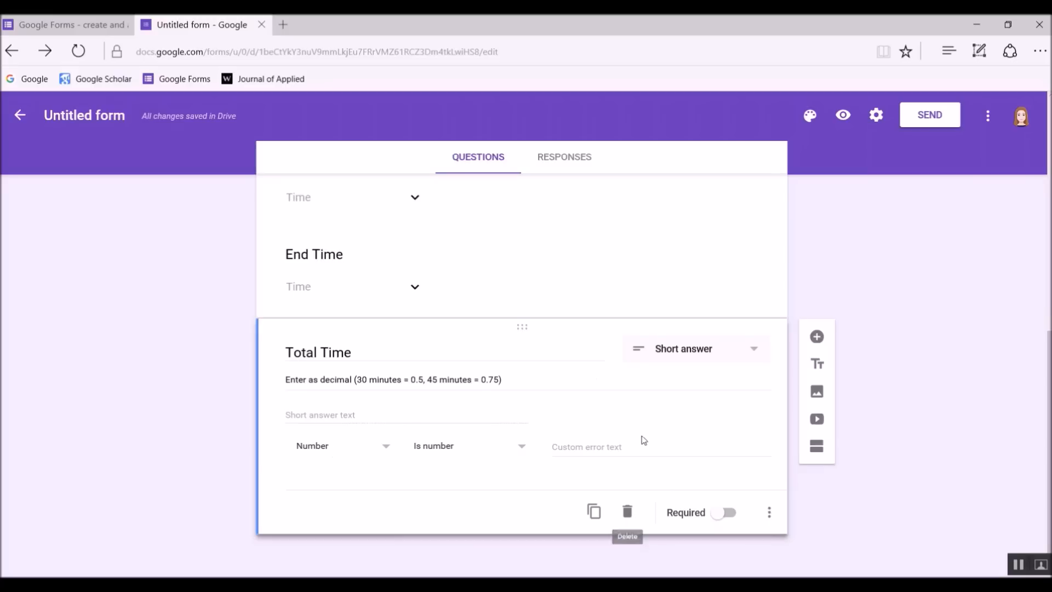
pyautogui.moveTo(454, 347)
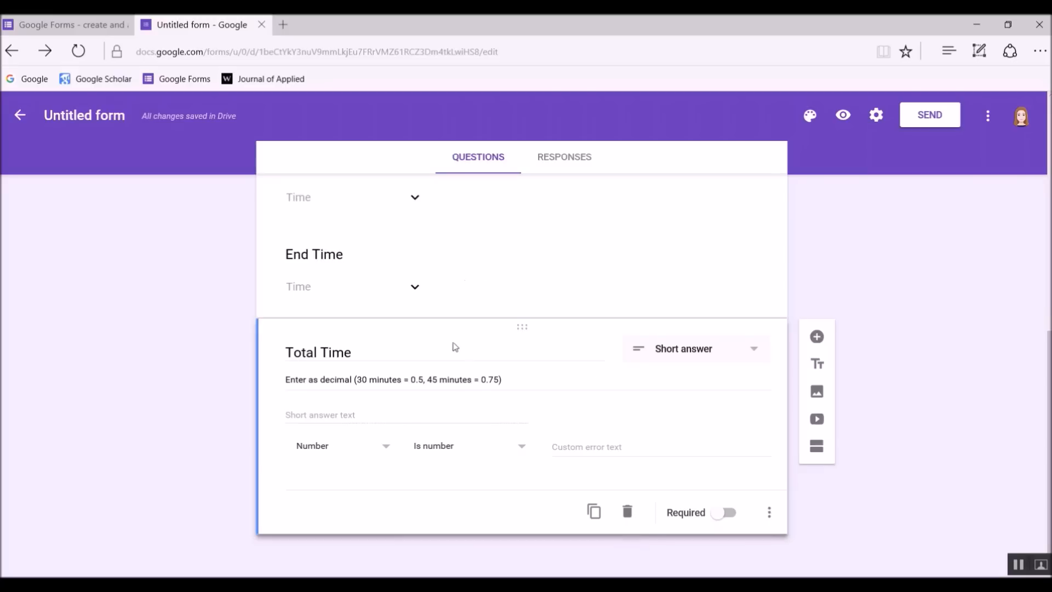
pyautogui.moveTo(816, 337)
pyautogui.write('Session Type')
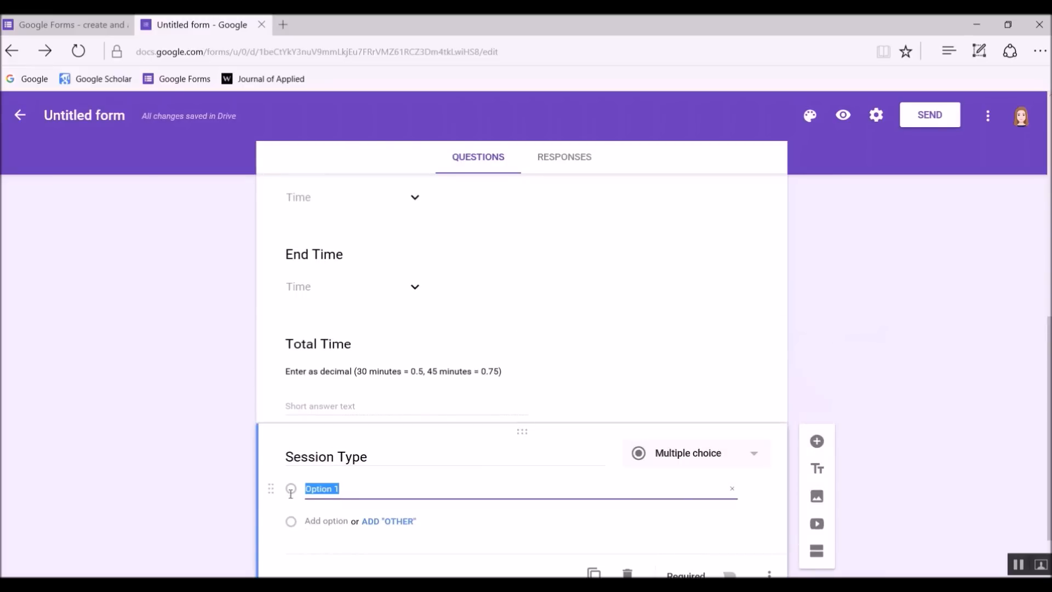
# Give Session Type the choices Clinic and Social Group, plus an Other option
pyautogui.write('Clinic')
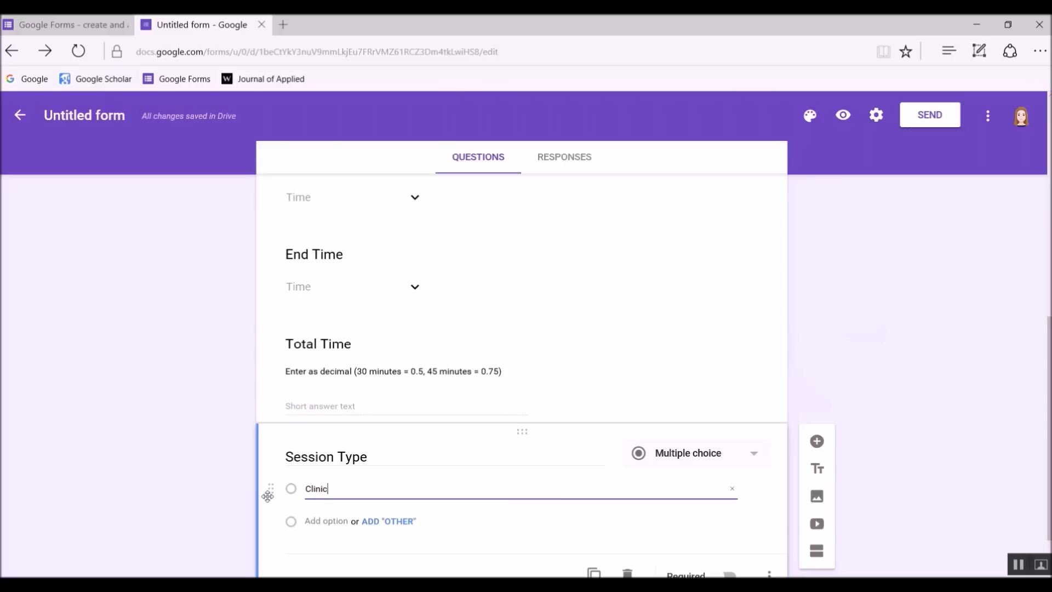
pyautogui.write('S')
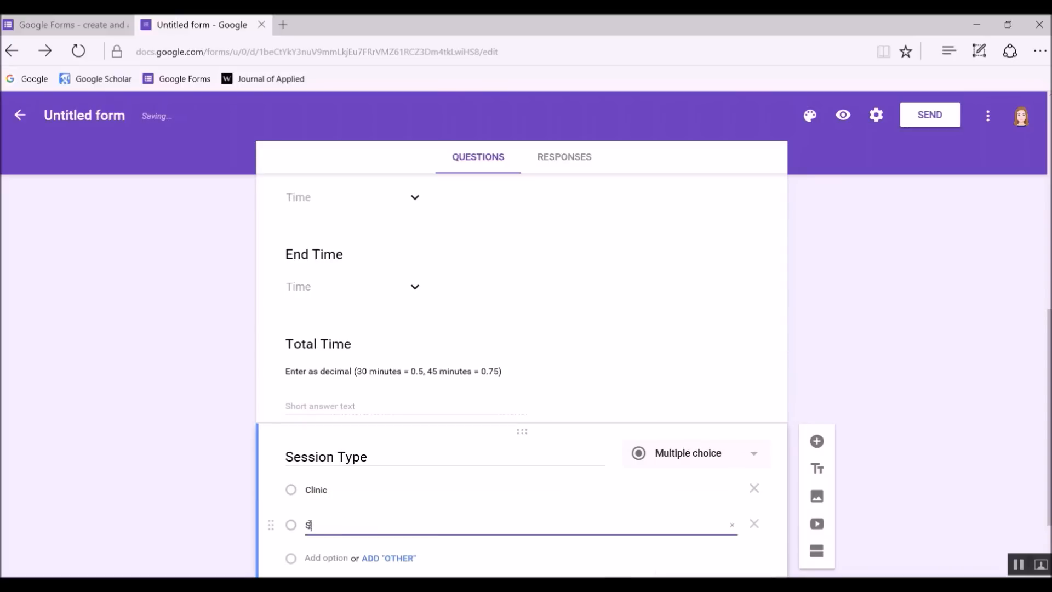
pyautogui.write('ocial')
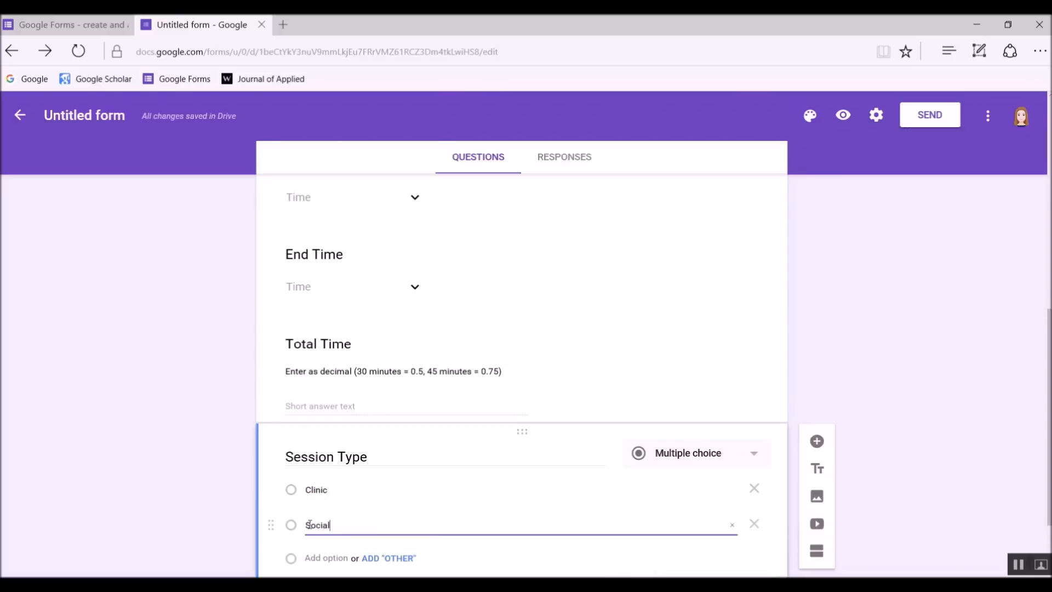
pyautogui.write('G')
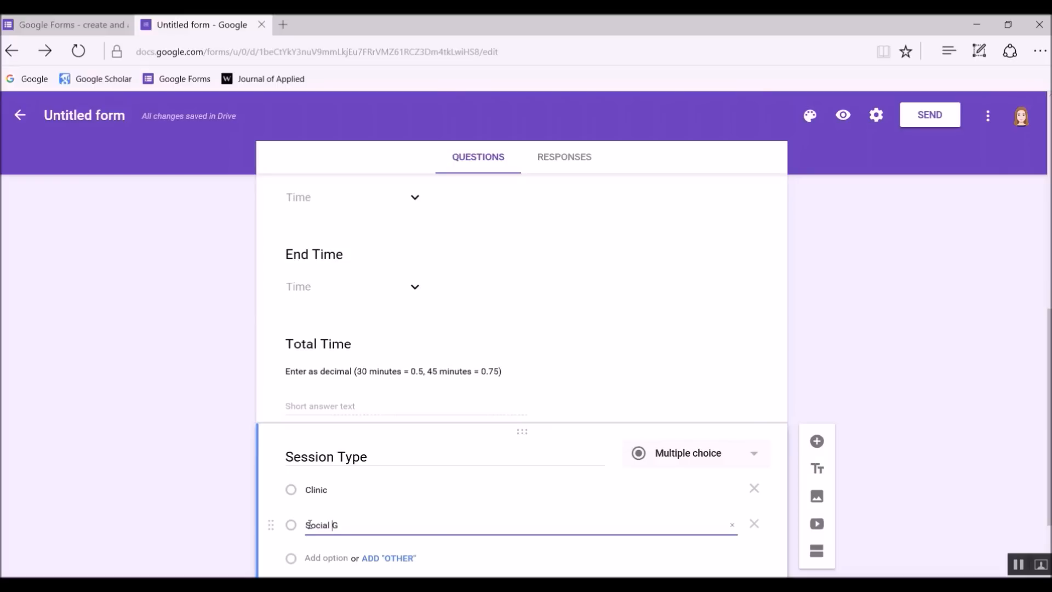
pyautogui.write('roup')
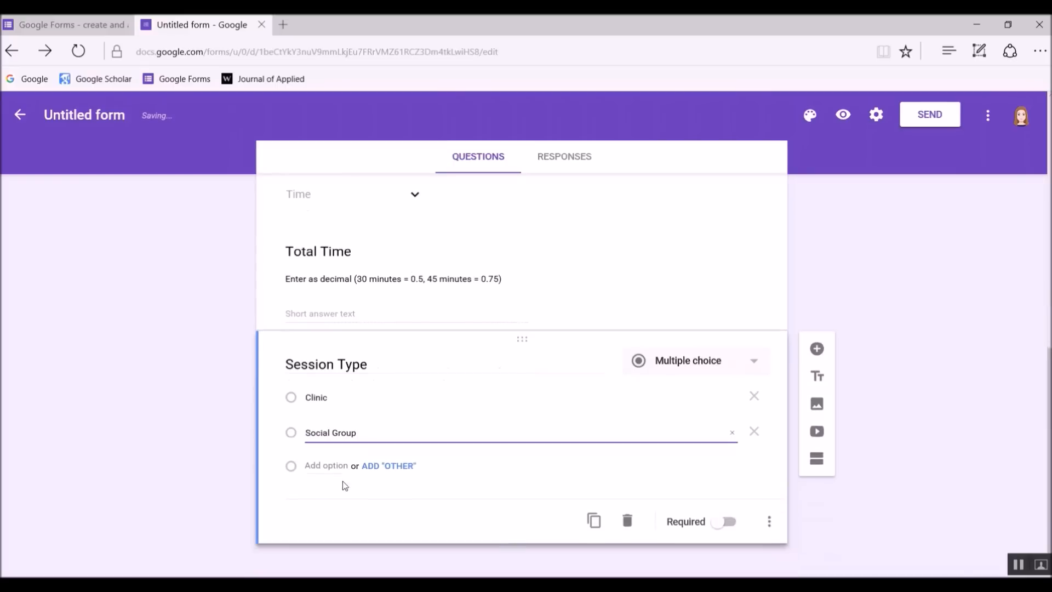
pyautogui.click(388, 465)
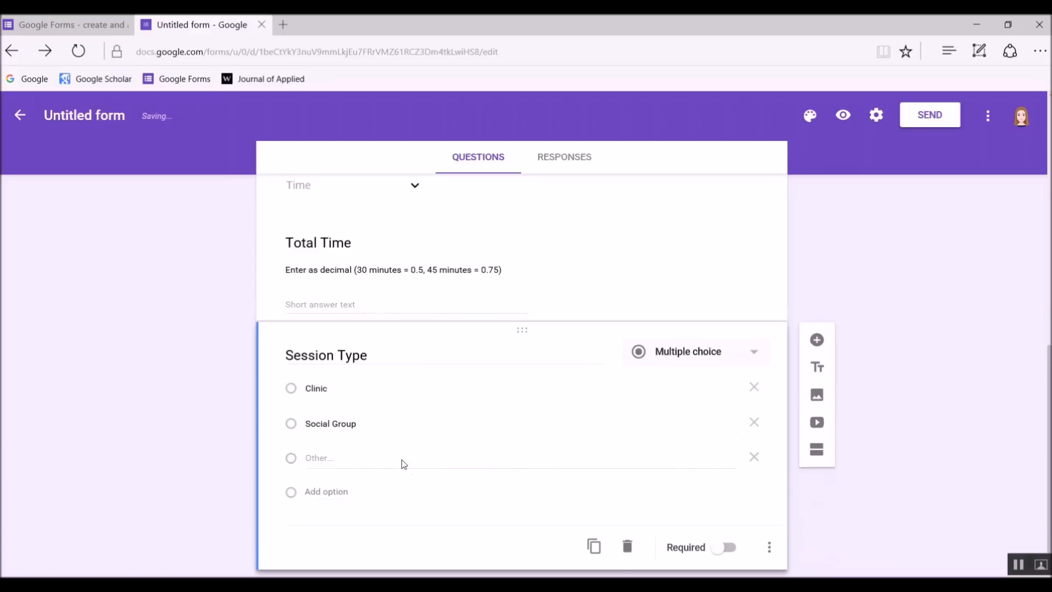
pyautogui.moveTo(333, 463)
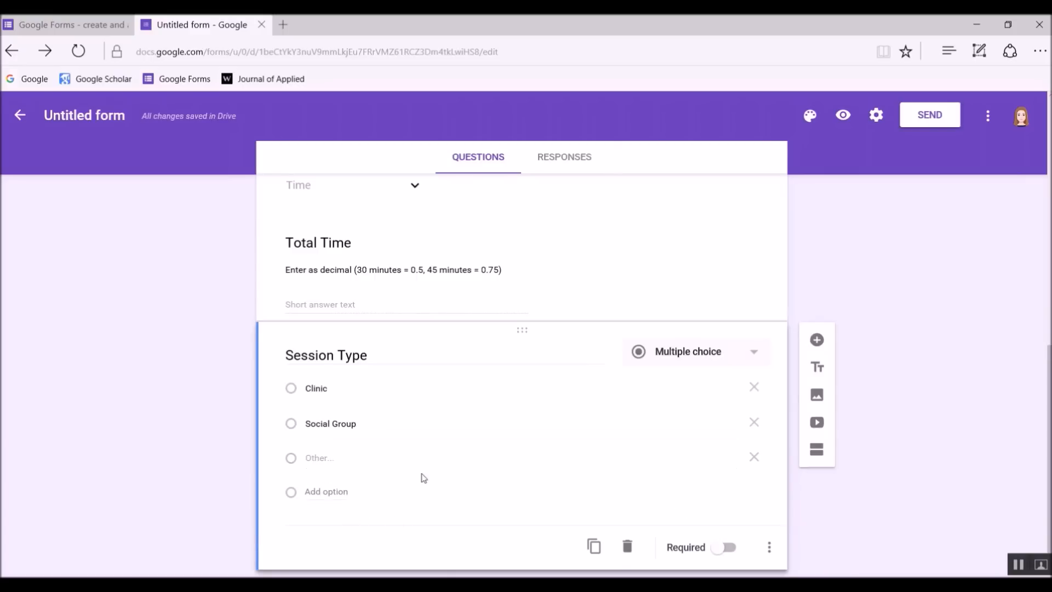
pyautogui.moveTo(458, 524)
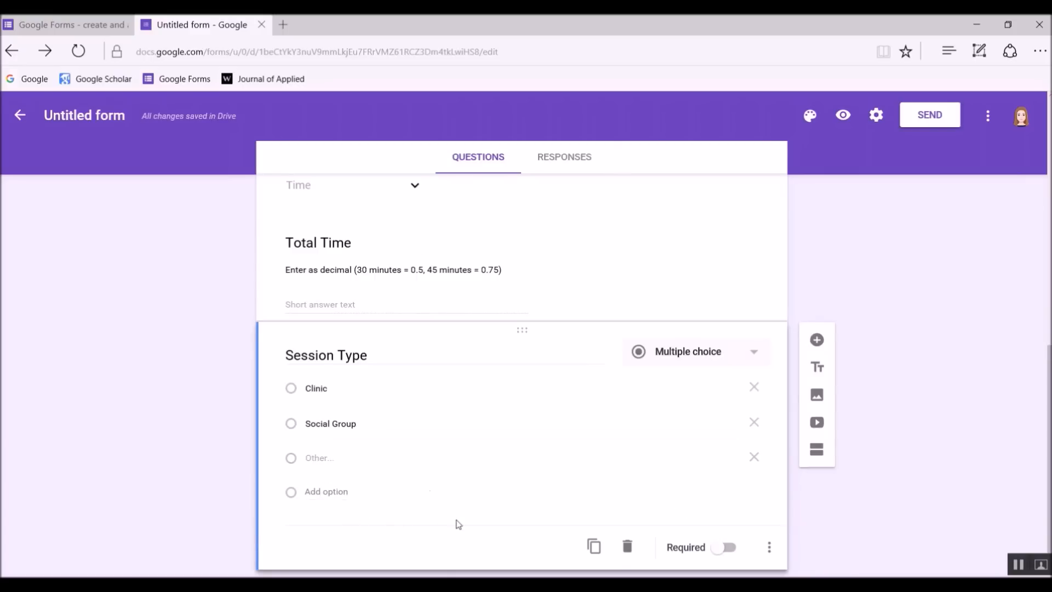
# Switch on the Required toggle for Date, Total Time and Session Type
pyautogui.scroll(3)
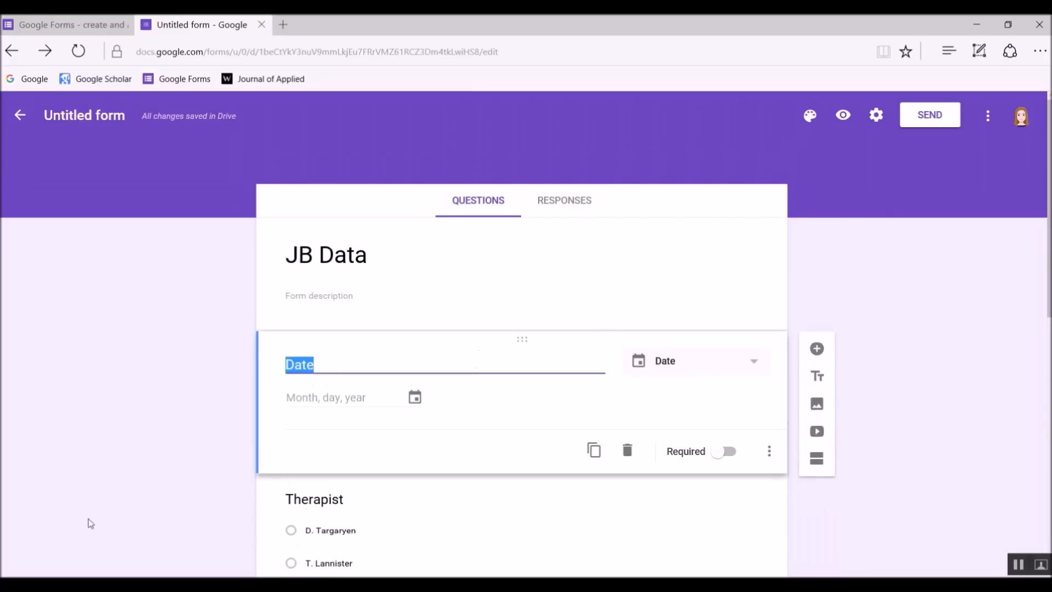
pyautogui.moveTo(613, 428)
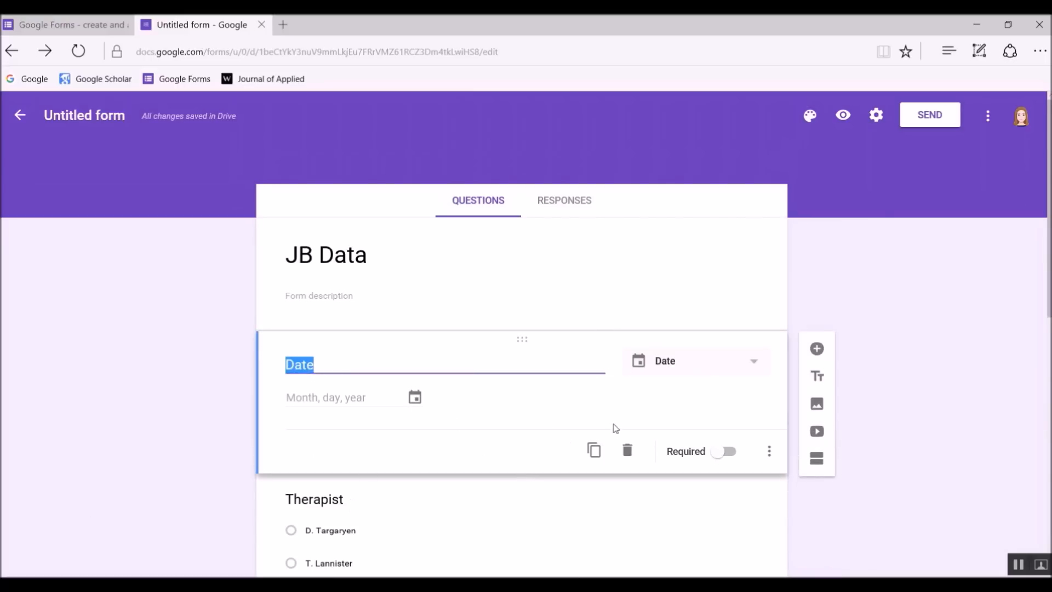
pyautogui.click(724, 451)
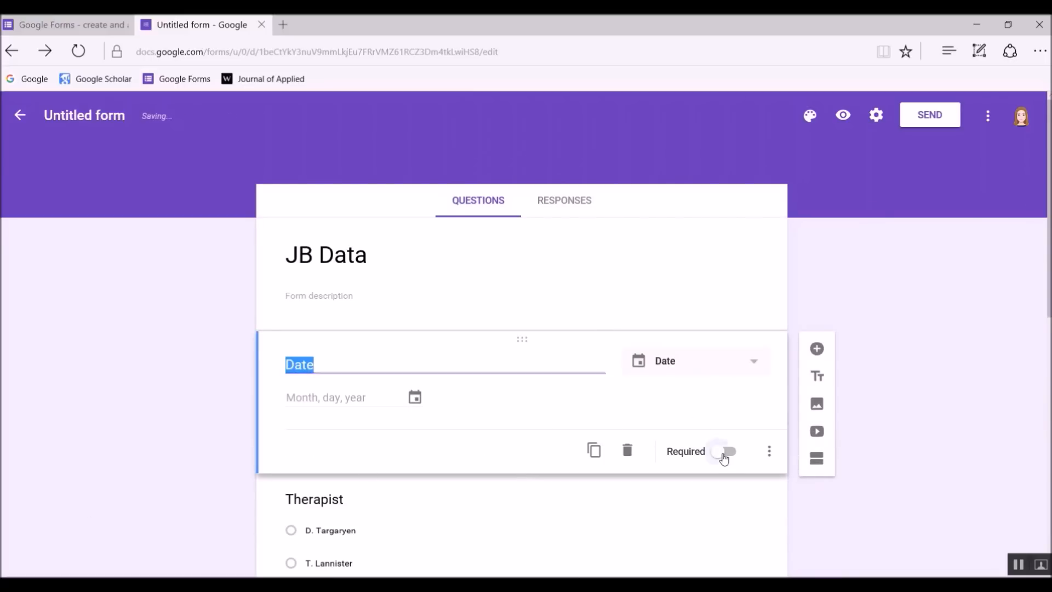
pyautogui.click(724, 451)
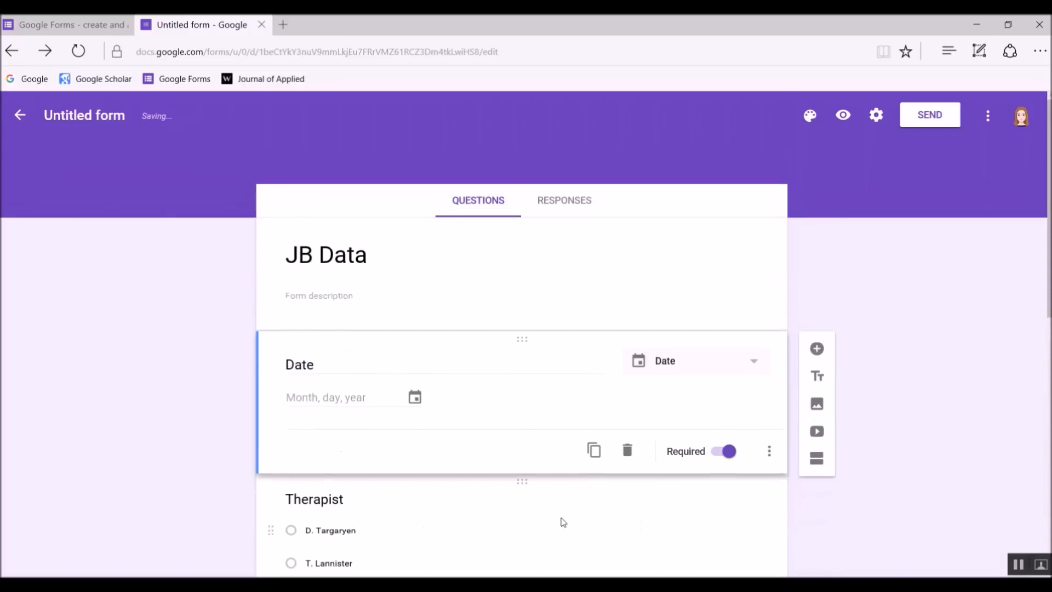
pyautogui.scroll(-3)
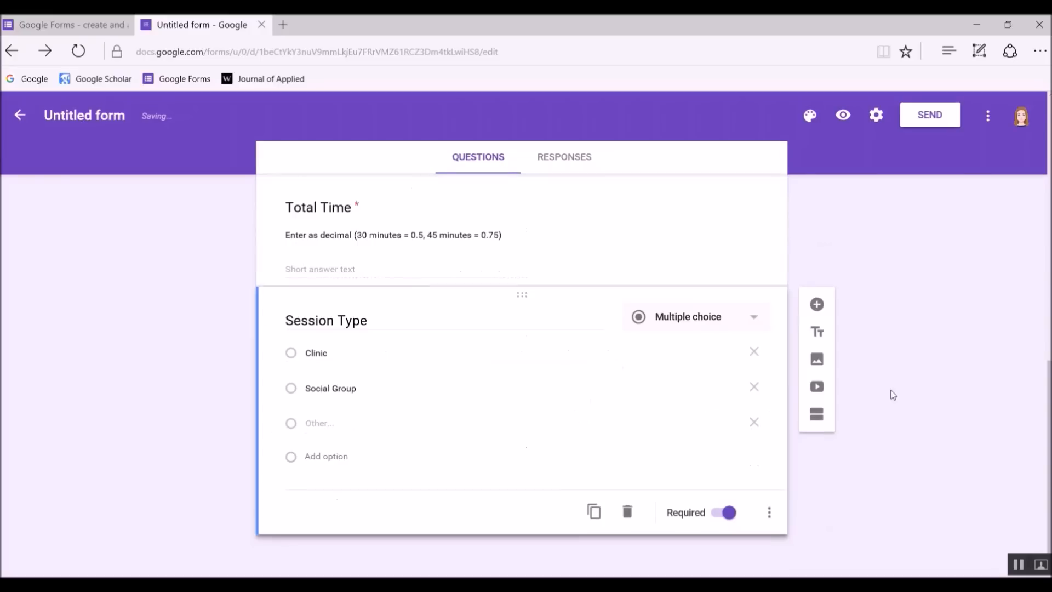
pyautogui.moveTo(840, 436)
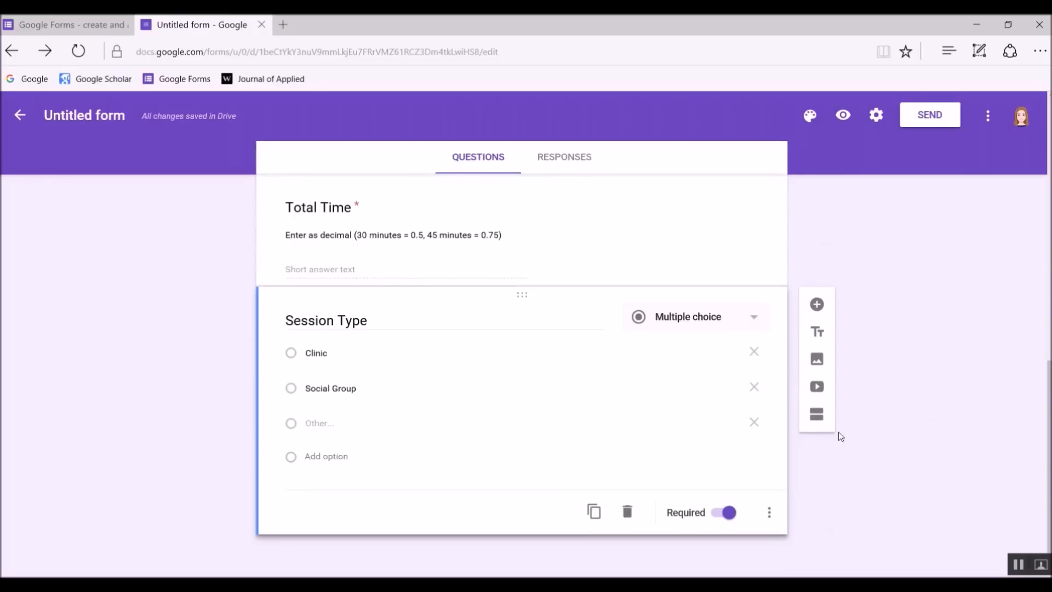
# Add a new section after Session Type titled 'Clinic Session Data'
pyautogui.click(816, 414)
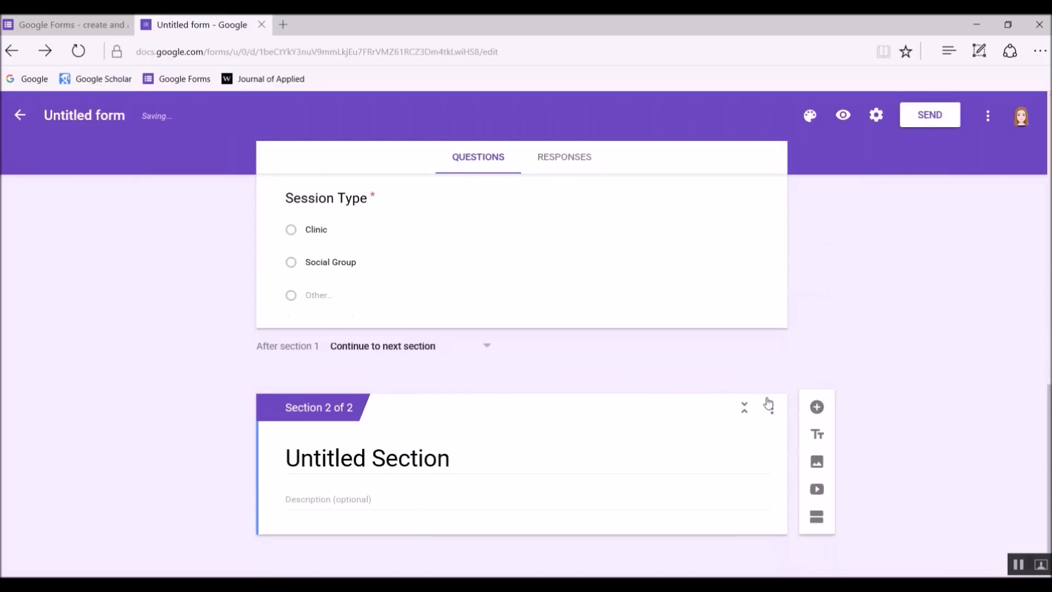
pyautogui.write('Cl')
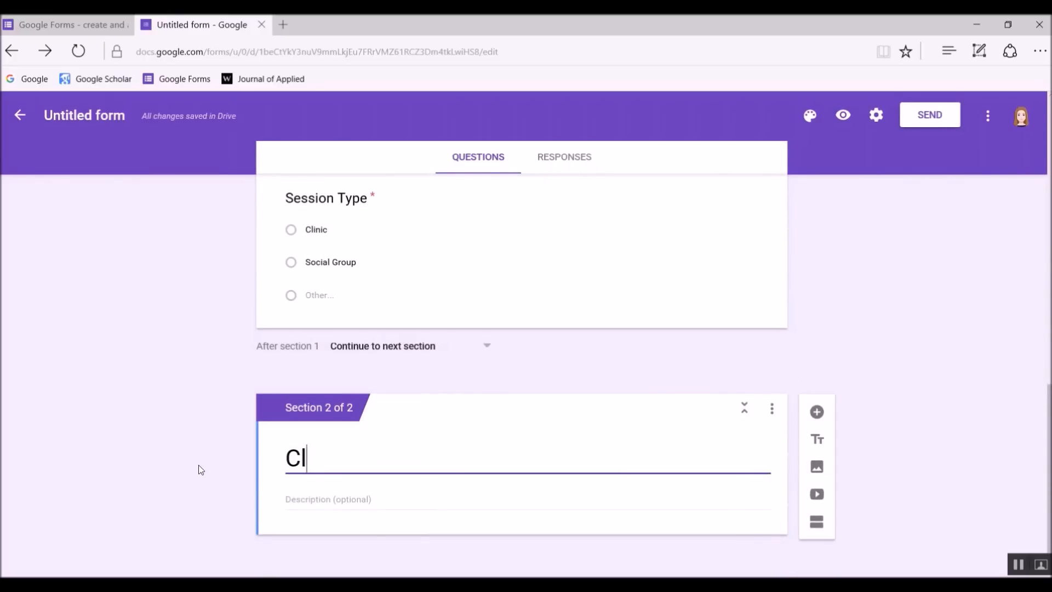
pyautogui.write('inic Sessi')
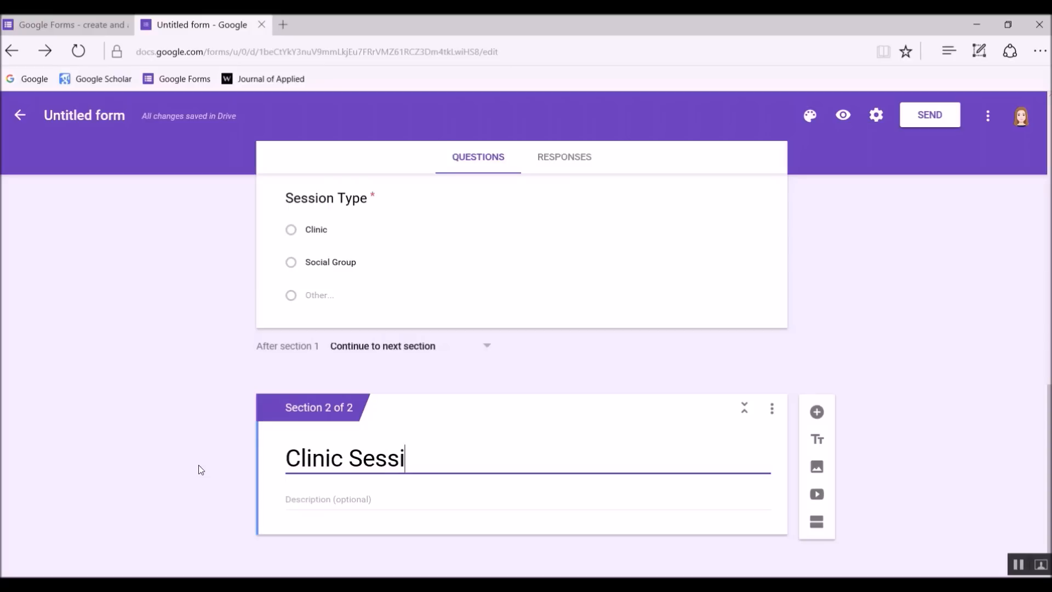
pyautogui.write('on Data')
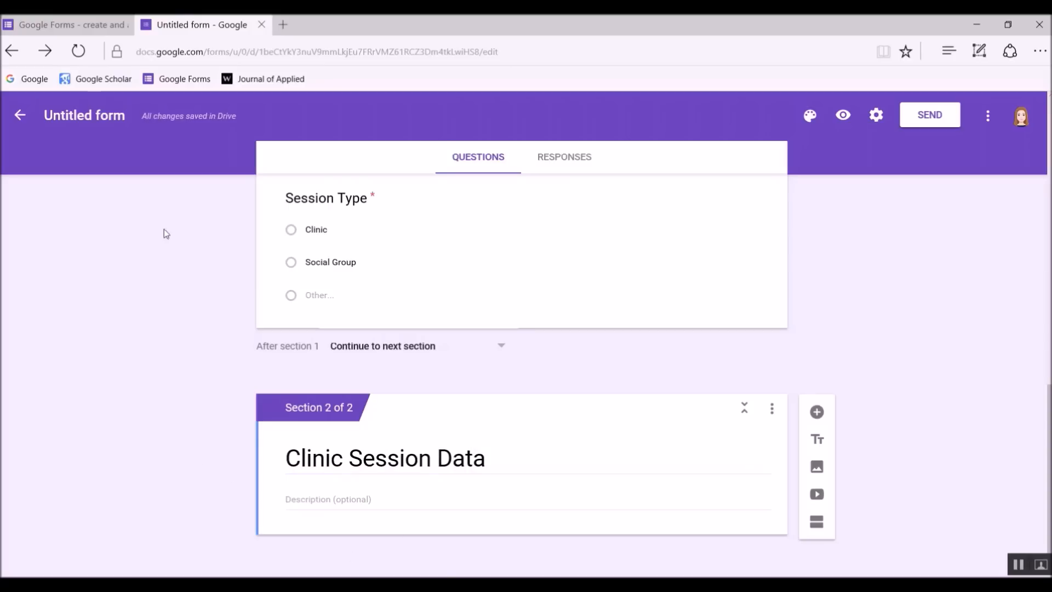
pyautogui.moveTo(442, 567)
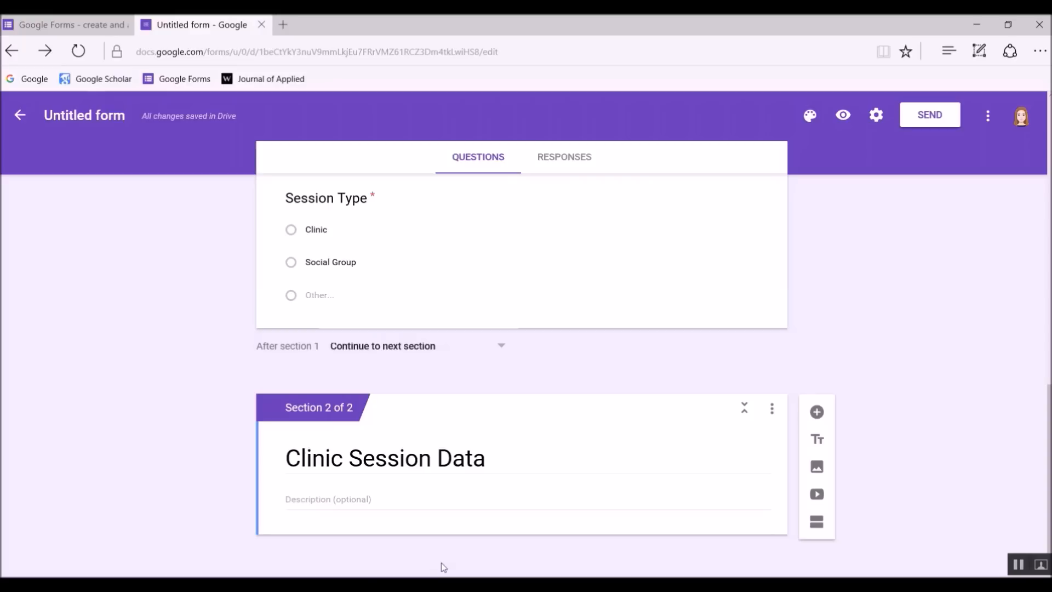
# Write the section description 'For all programs, write the % only…'
pyautogui.click(329, 499)
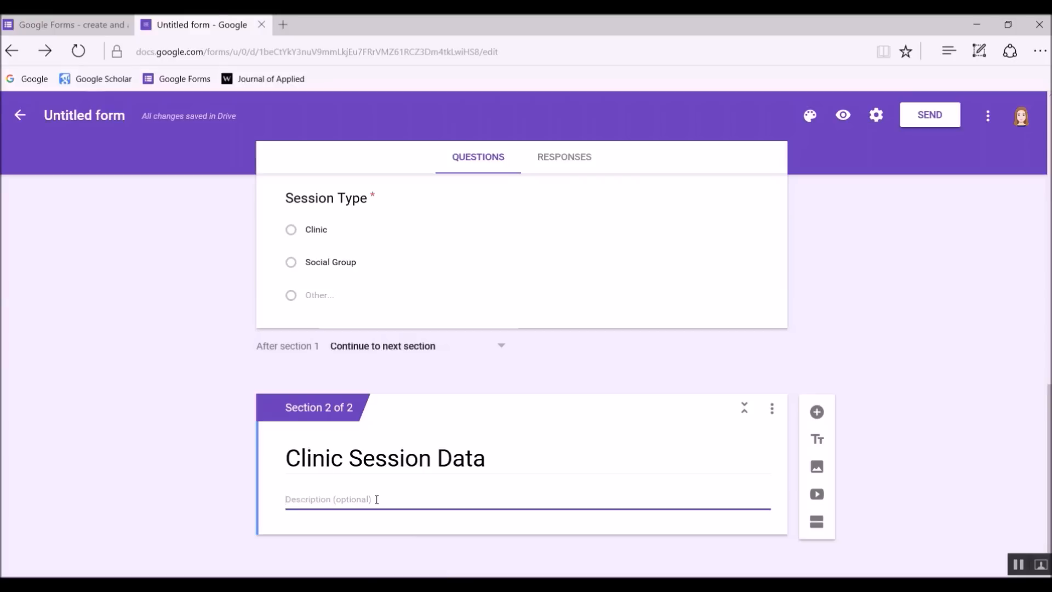
pyautogui.write('For all programs, write the % only if you meet the "Score % per ---" criter')
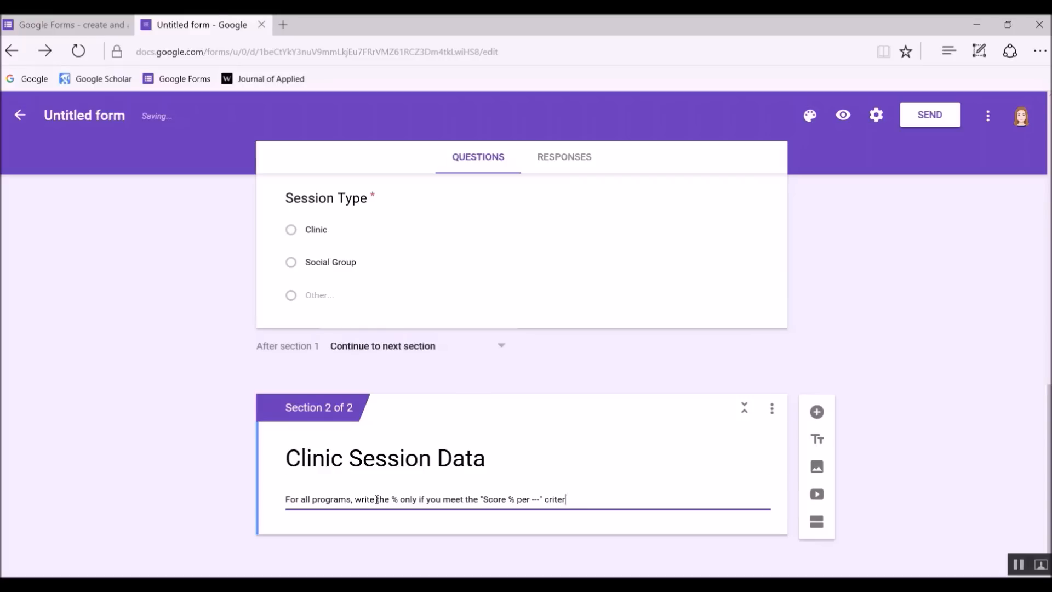
pyautogui.write('a.')
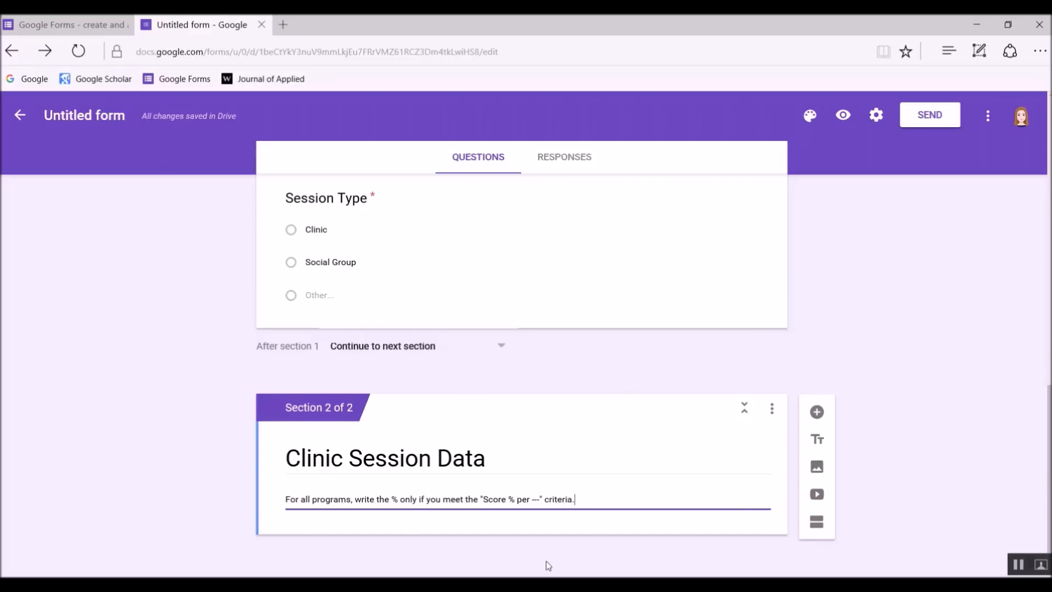
pyautogui.moveTo(819, 441)
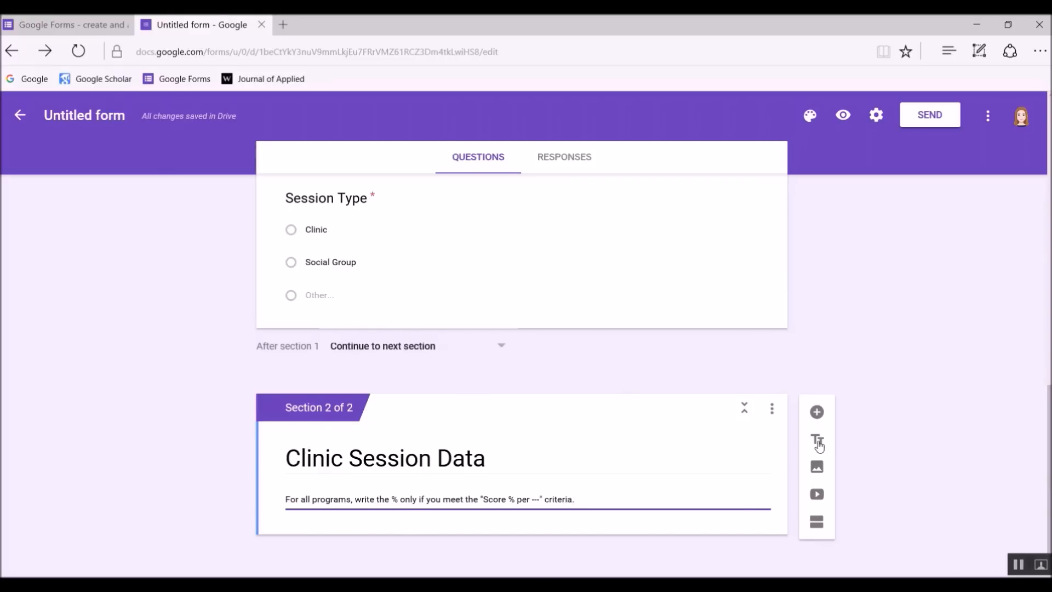
# Add a text block noting 'Do not include % symbol' and to leave untargeted programs blank
pyautogui.click(818, 445)
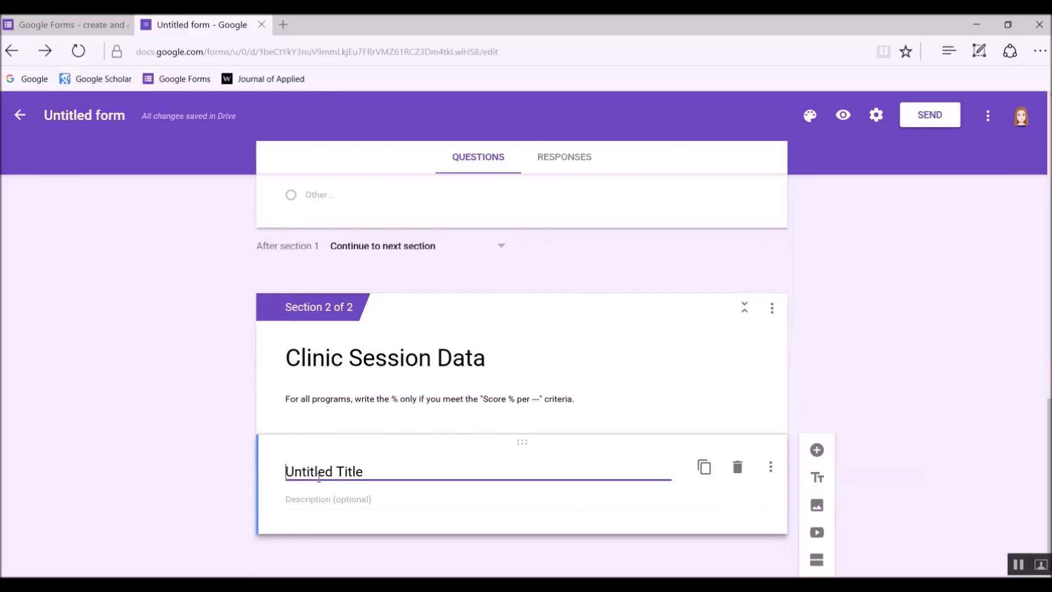
pyautogui.doubleClick(350, 471)
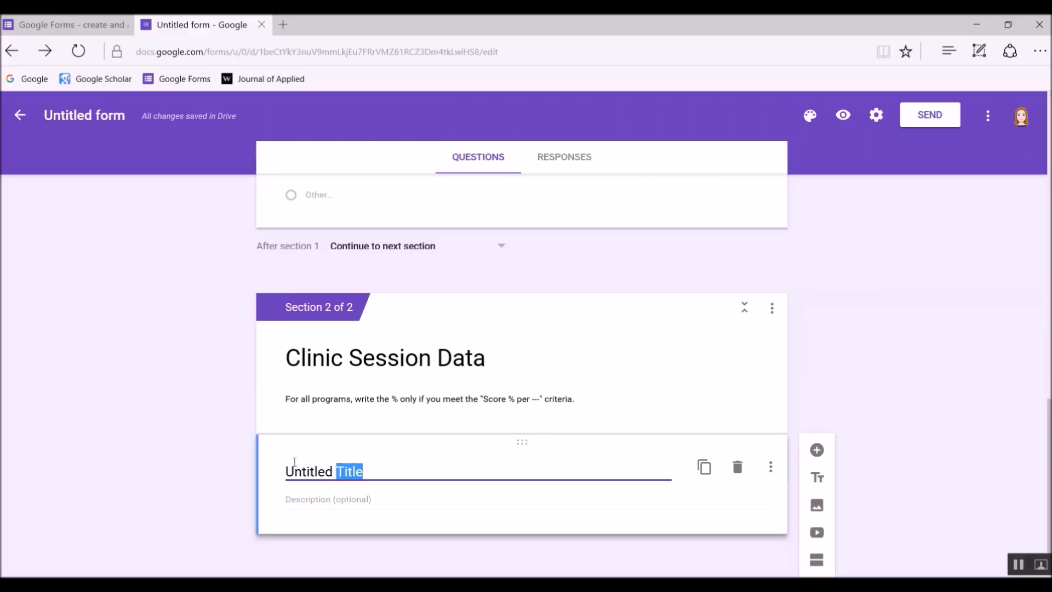
pyautogui.write('Do not include % symbol, only the number')
pyautogui.write("Leave blank if you didn't targe")
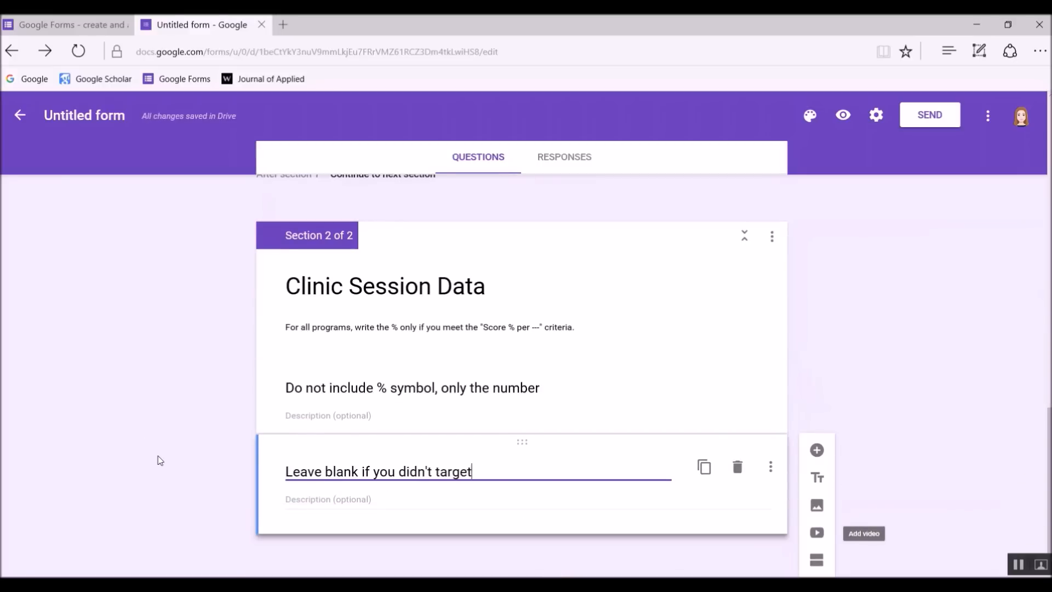
pyautogui.write('the program/ do not have enough trials to calculate a percentage')
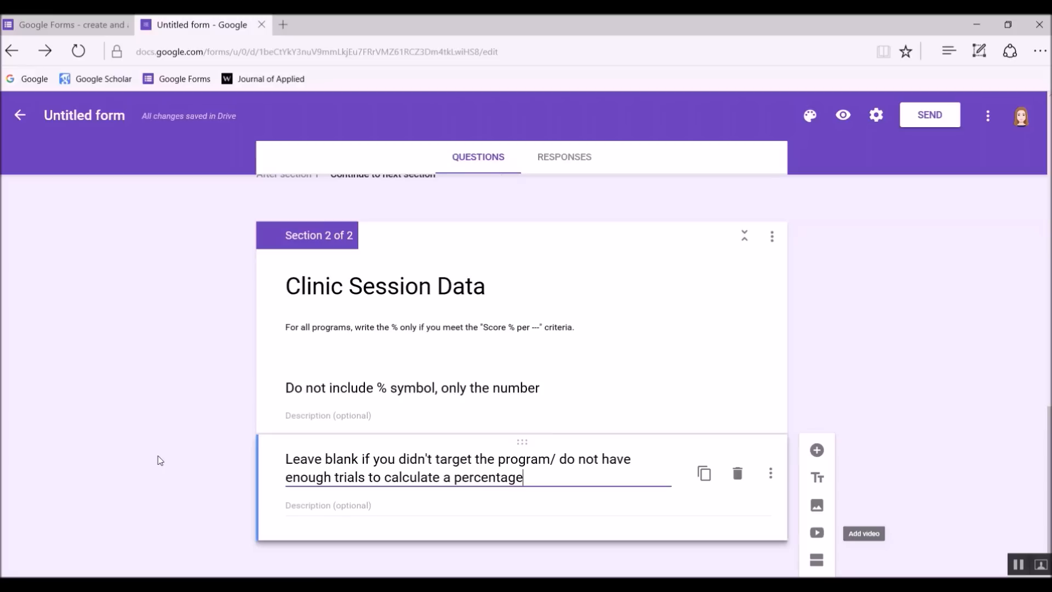
pyautogui.moveTo(998, 494)
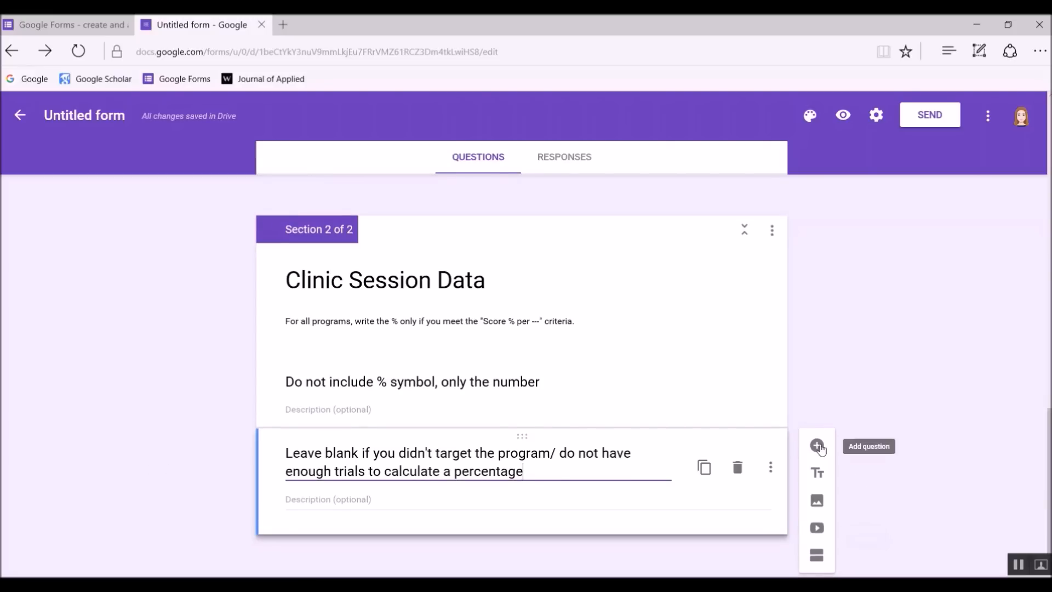
# Add a short-answer question titled 'Mand' with description 'Score rate per hour'
pyautogui.click(819, 450)
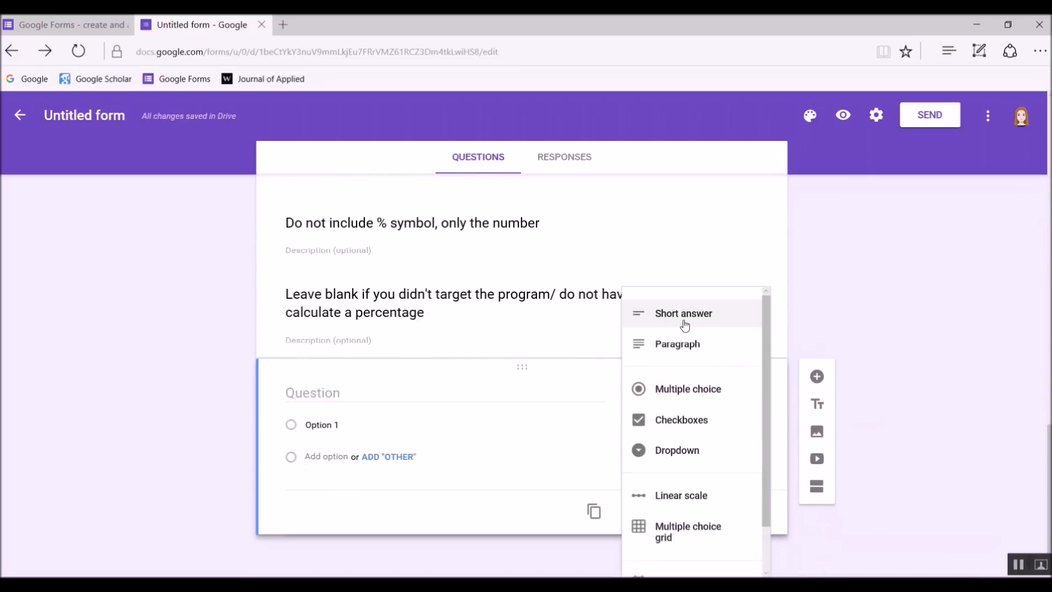
pyautogui.click(683, 314)
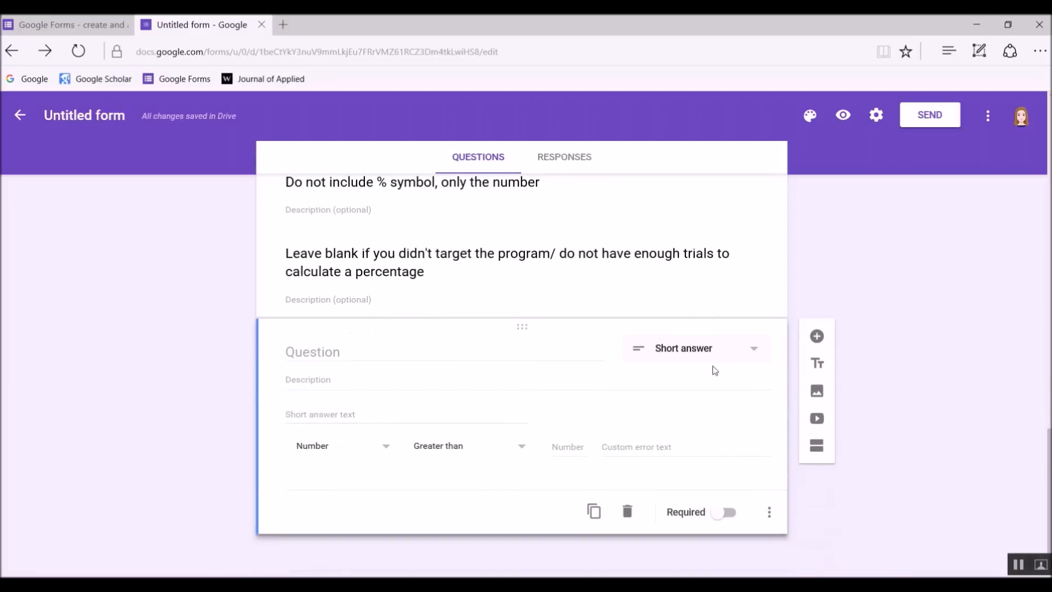
pyautogui.moveTo(344, 479)
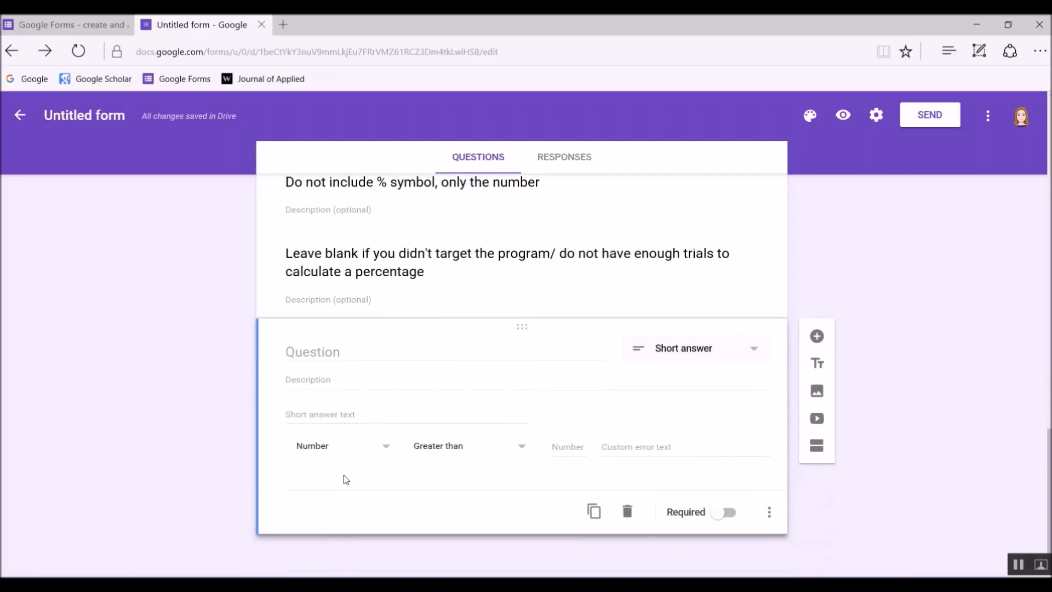
pyautogui.moveTo(593, 512)
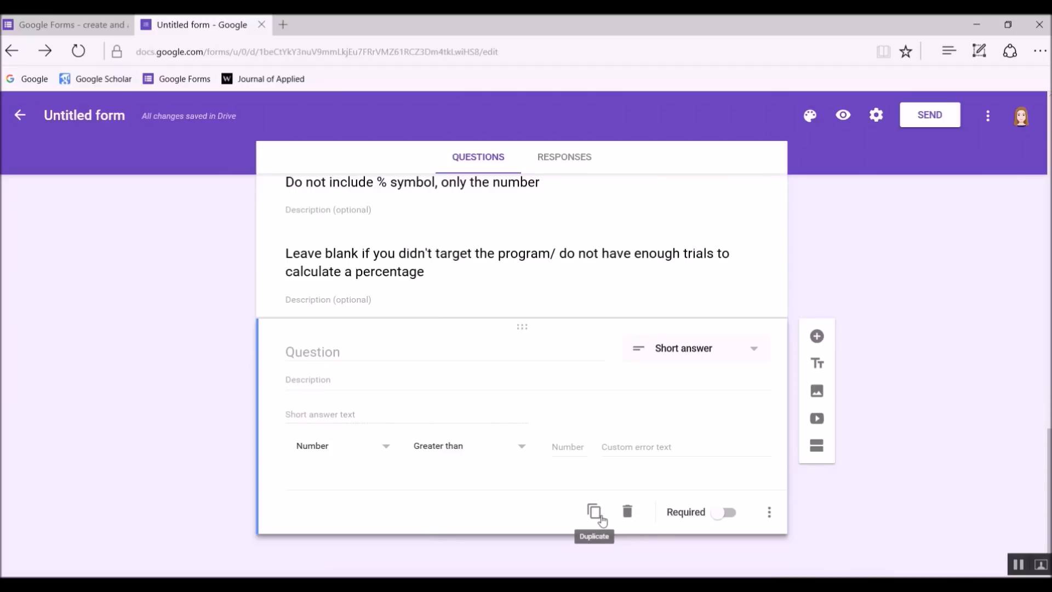
pyautogui.click(352, 352)
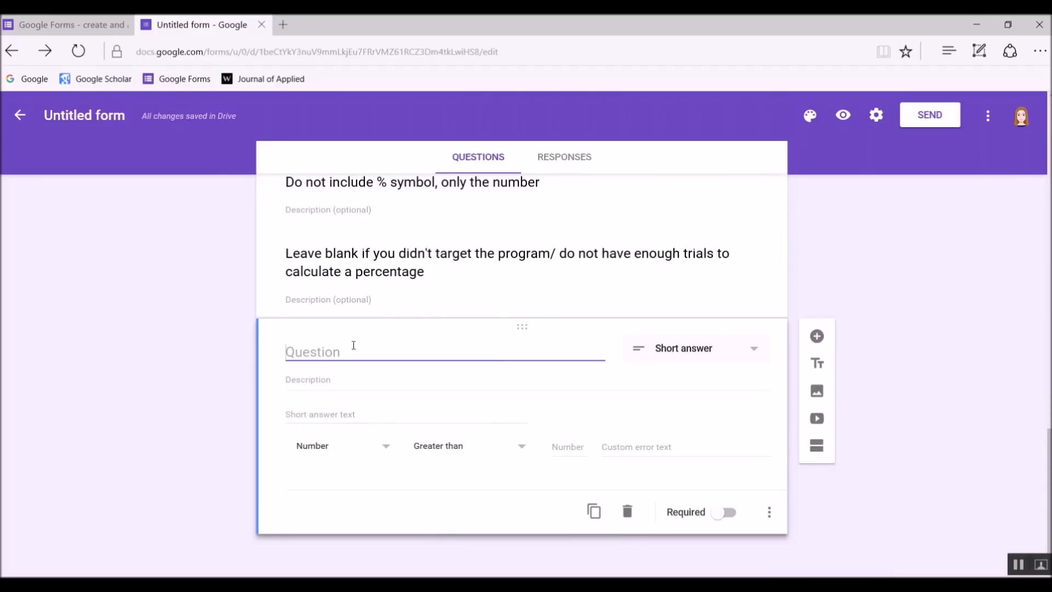
pyautogui.write('Man')
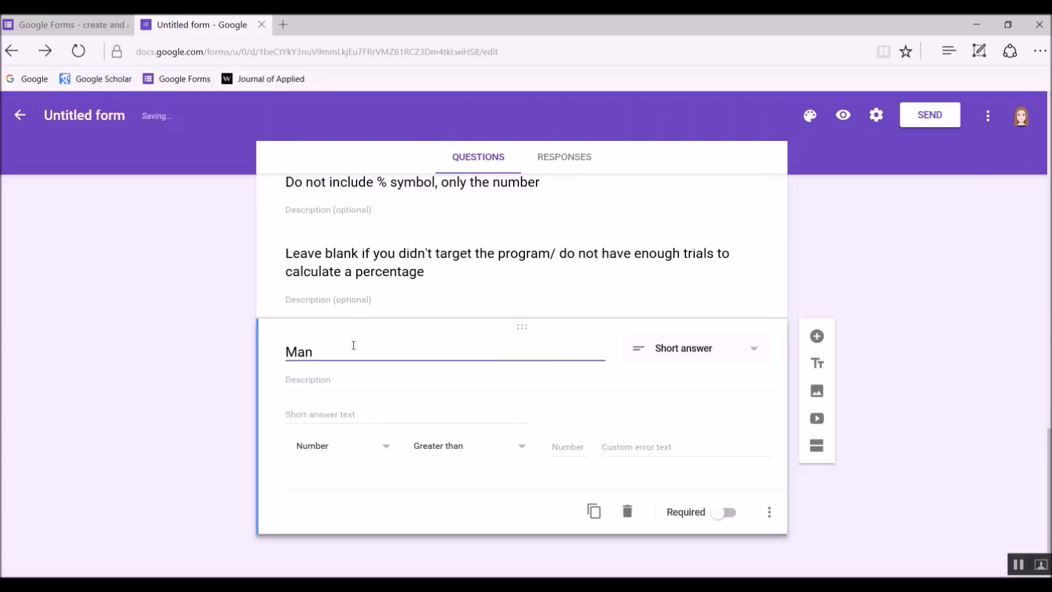
pyautogui.write('d')
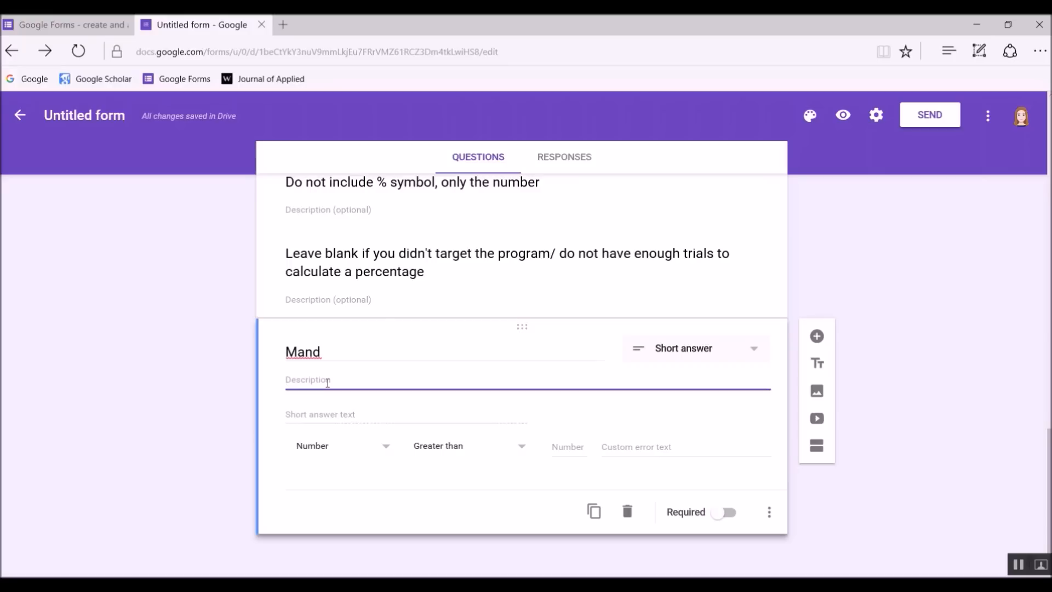
pyautogui.write('Score')
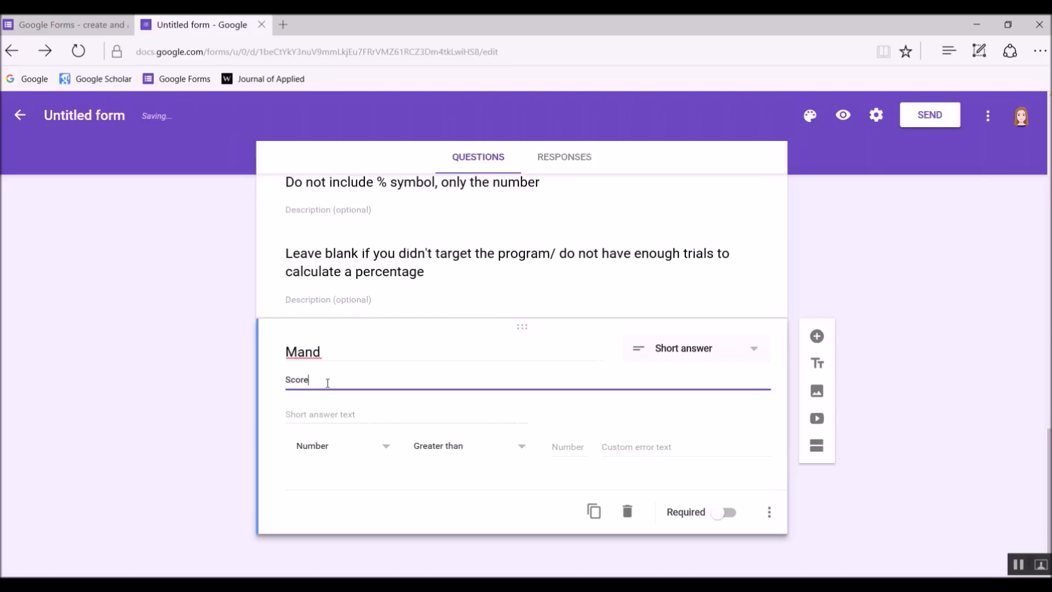
# Require the Mand answer to be a number, then duplicate the question
pyautogui.click(470, 445)
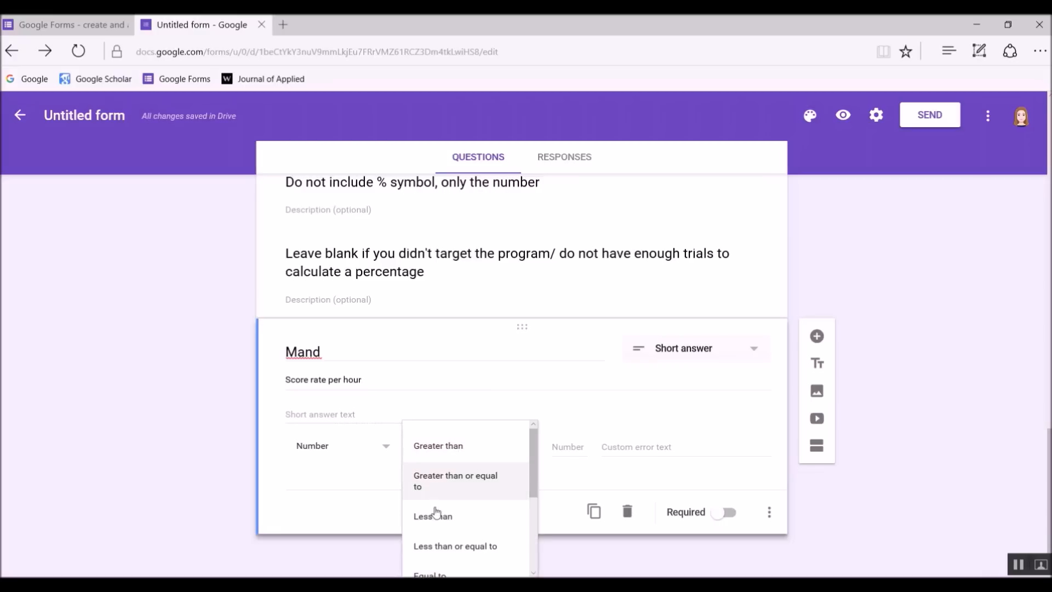
pyautogui.scroll(-3)
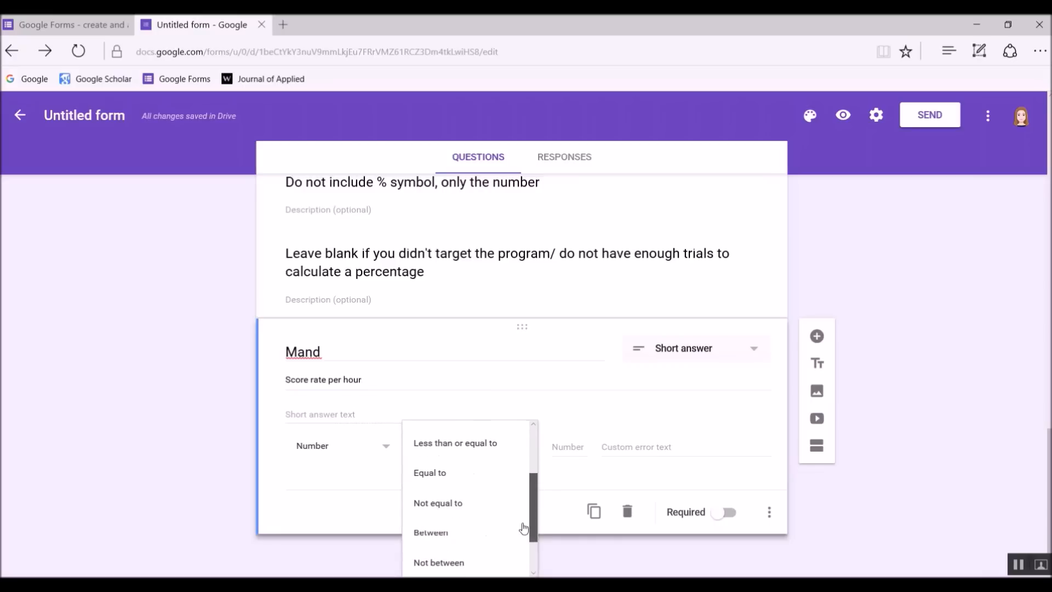
pyautogui.click(455, 442)
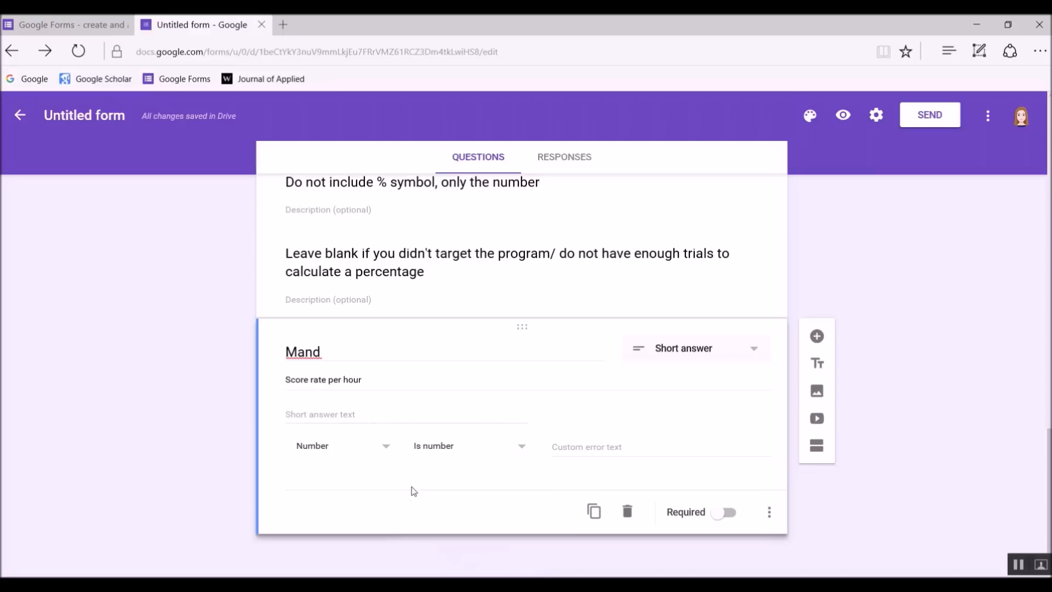
pyautogui.moveTo(593, 511)
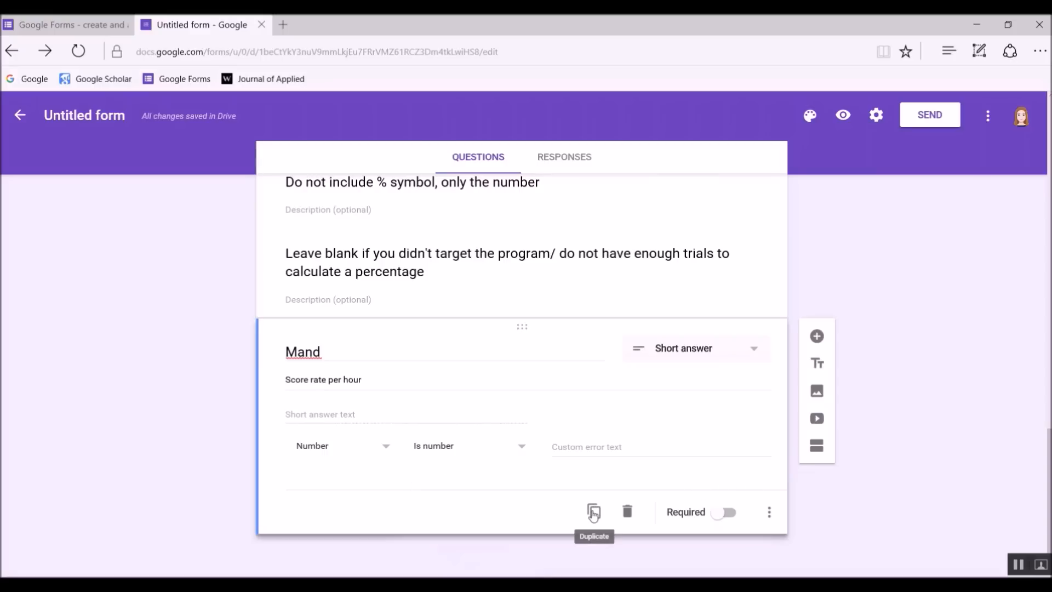
pyautogui.click(593, 511)
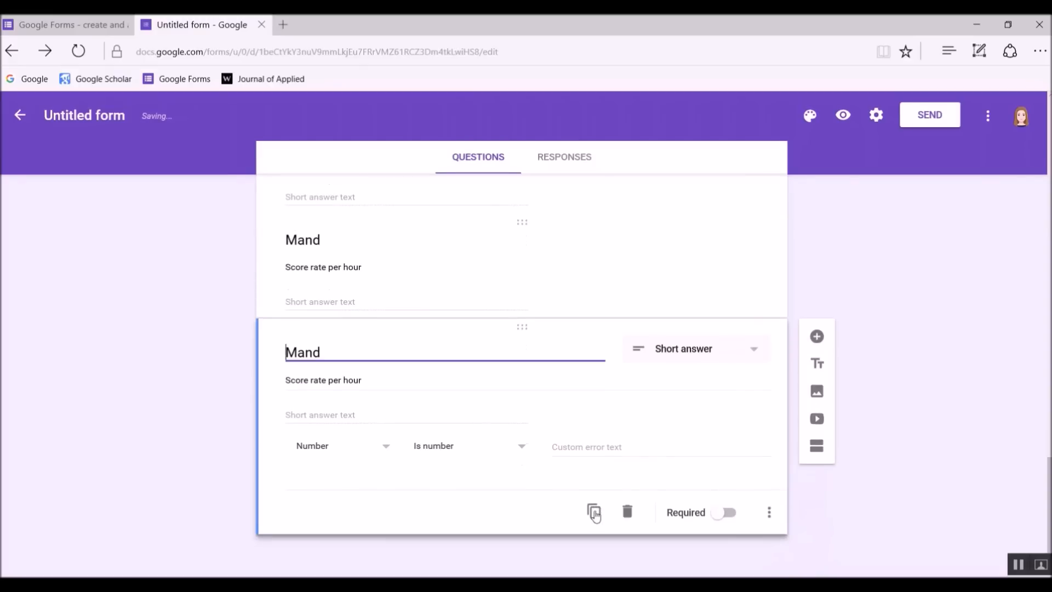
# Retitle the duplicates 'Prepositions- In Front' and 'Prepositions- Behind', scored % per 10
pyautogui.scroll(-3)
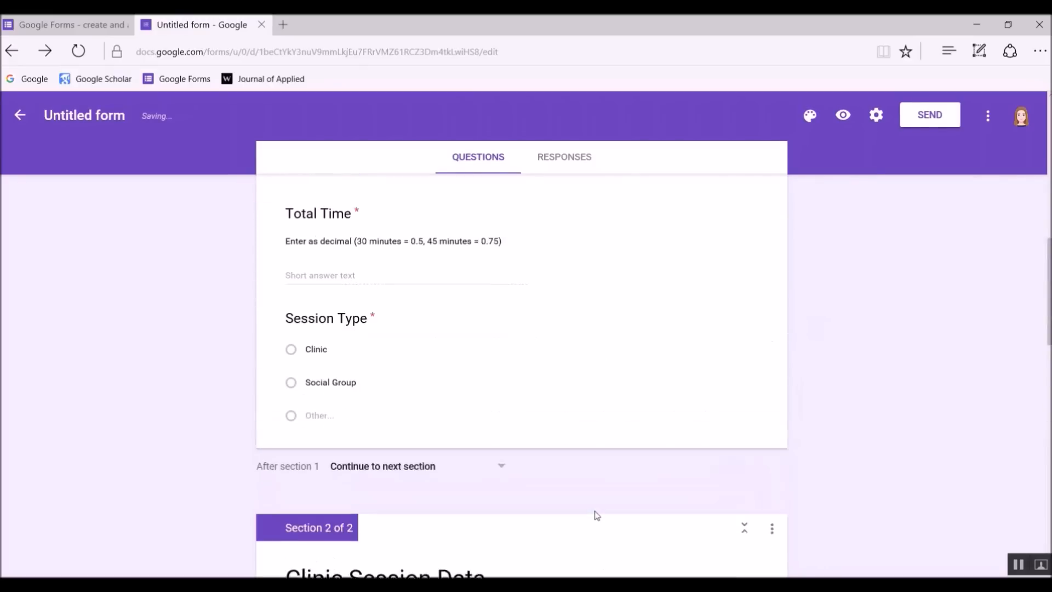
pyautogui.scroll(-3)
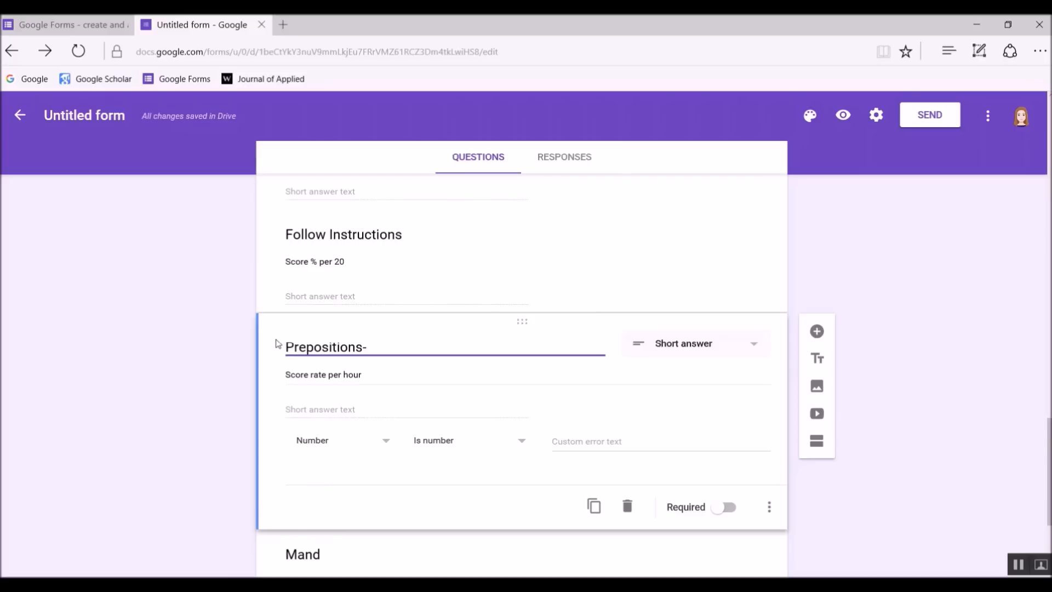
pyautogui.write('Target')
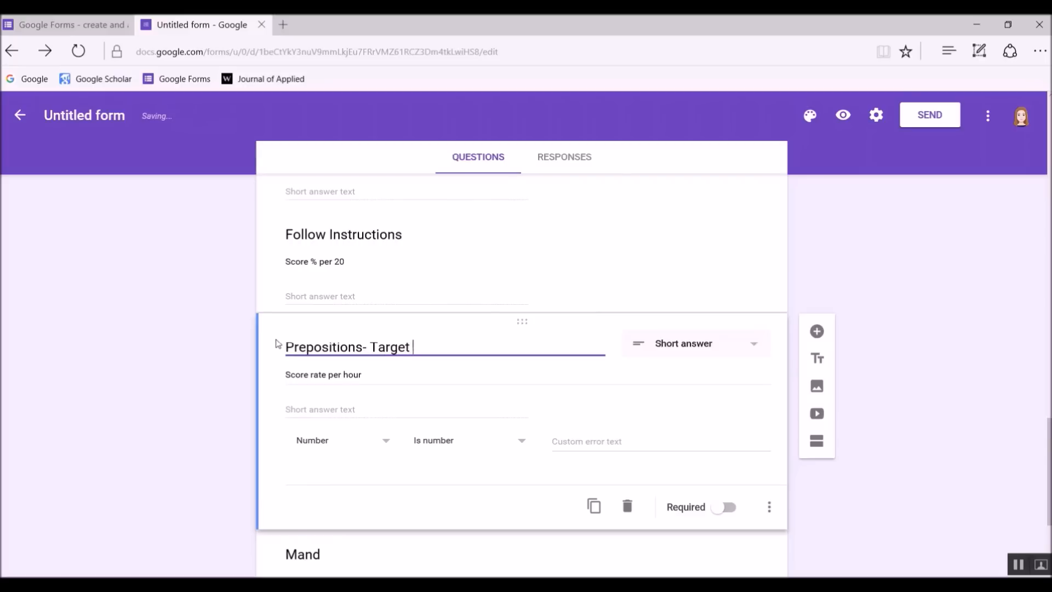
pyautogui.write('1')
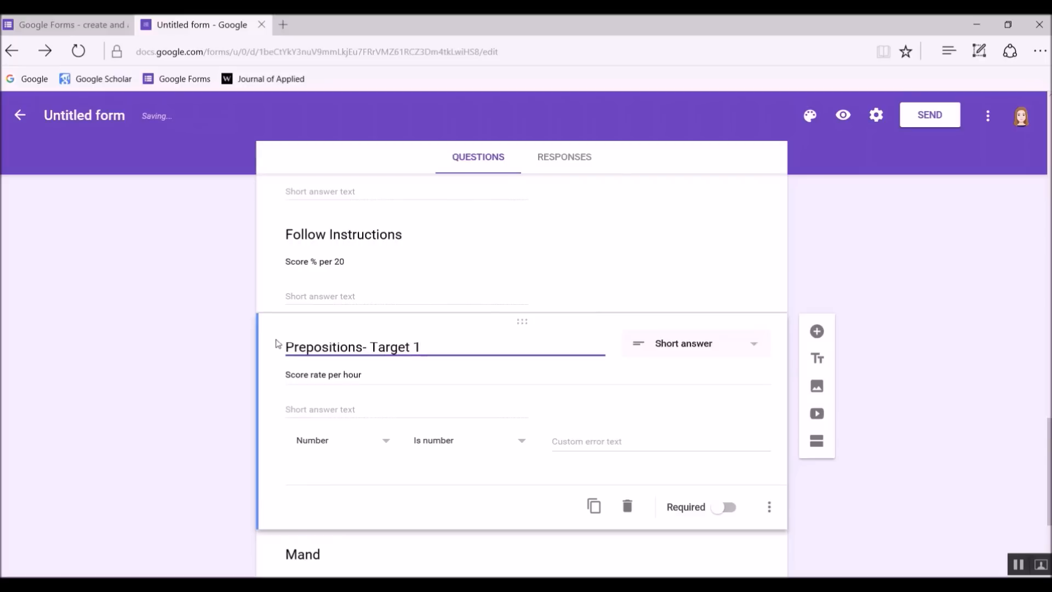
pyautogui.press('Backspace')
pyautogui.write('Score % per 10')
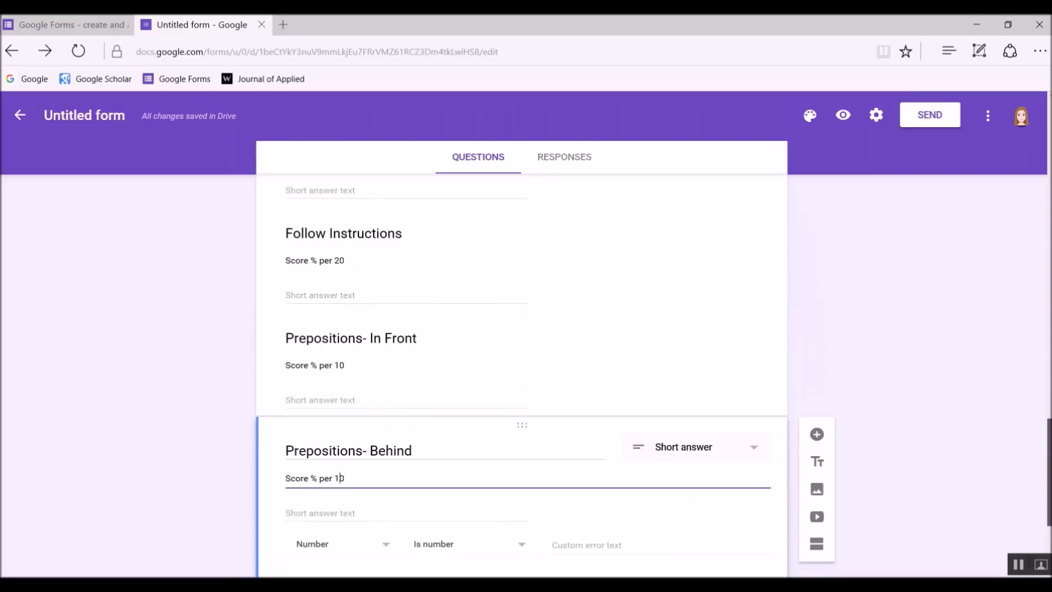
# Delete the leftover Mand question copy
pyautogui.scroll(-3)
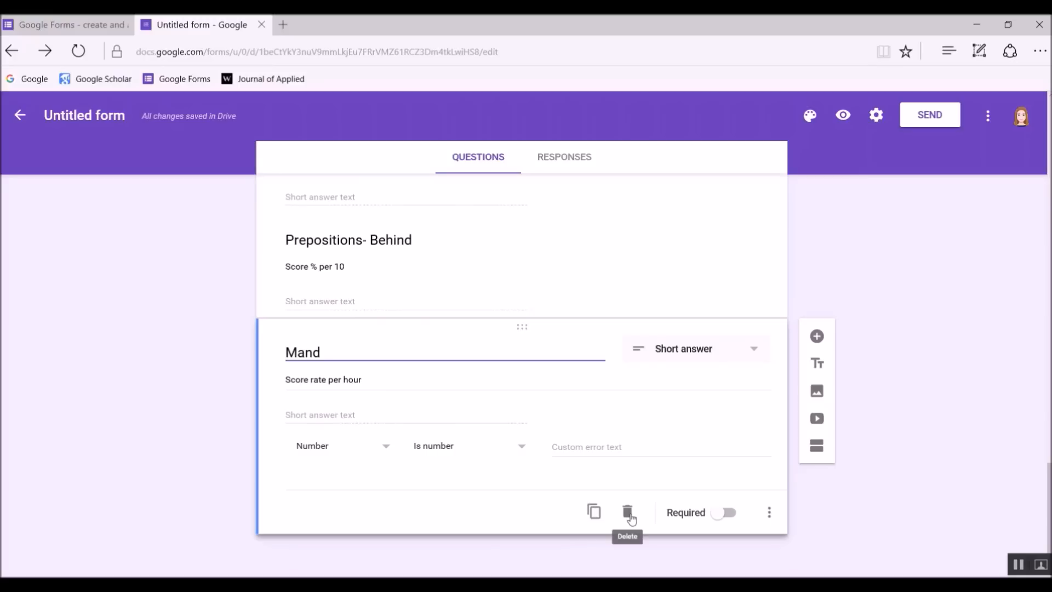
pyautogui.click(627, 511)
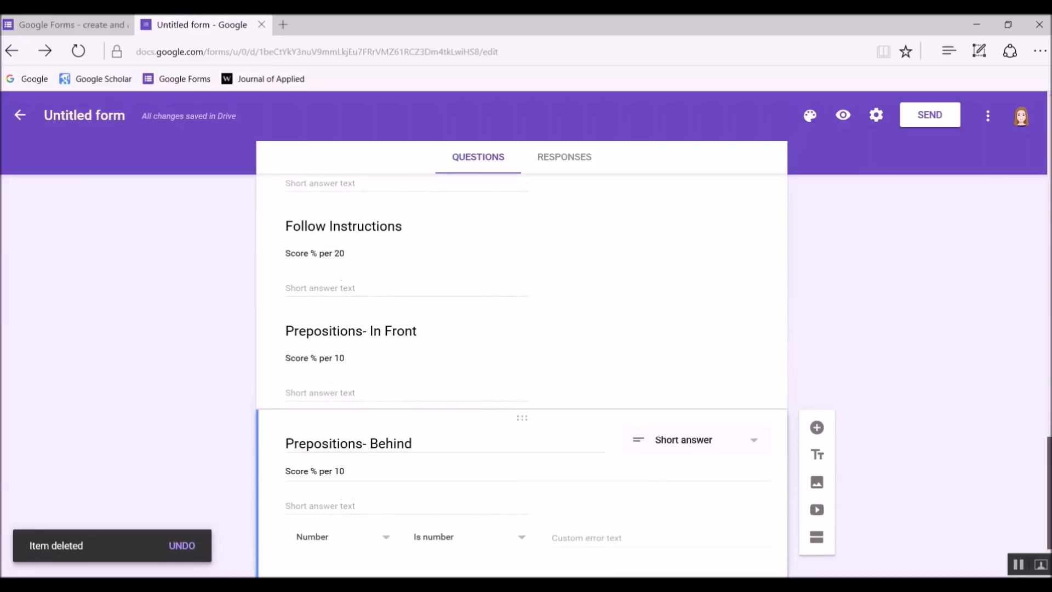
pyautogui.scroll(3)
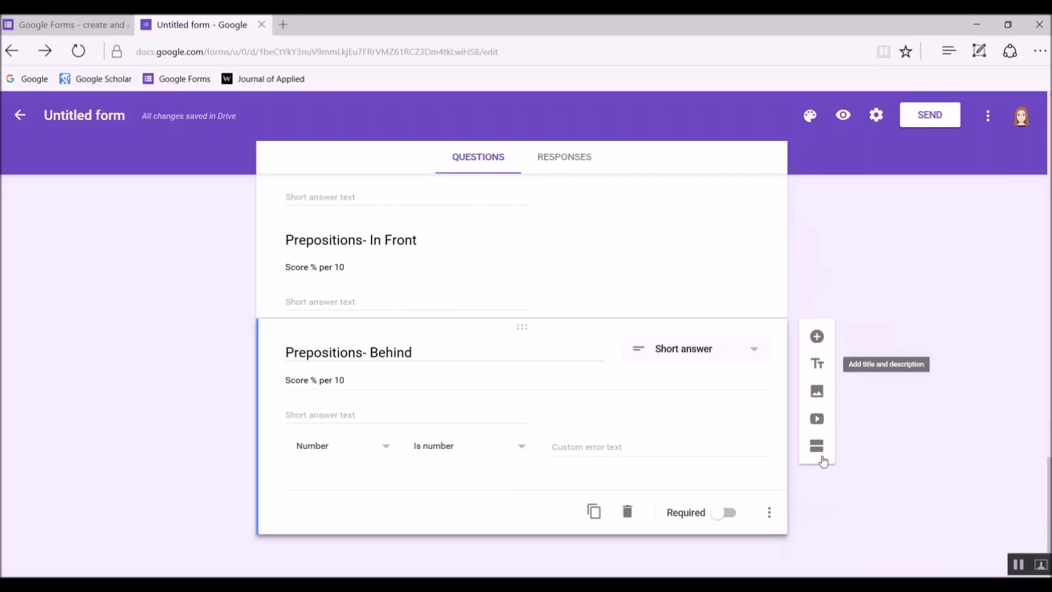
# Add section 'Clinic Behavior Data', described 'Enter data as rate per hour', with a 'Do not leave blank' note
pyautogui.click(818, 449)
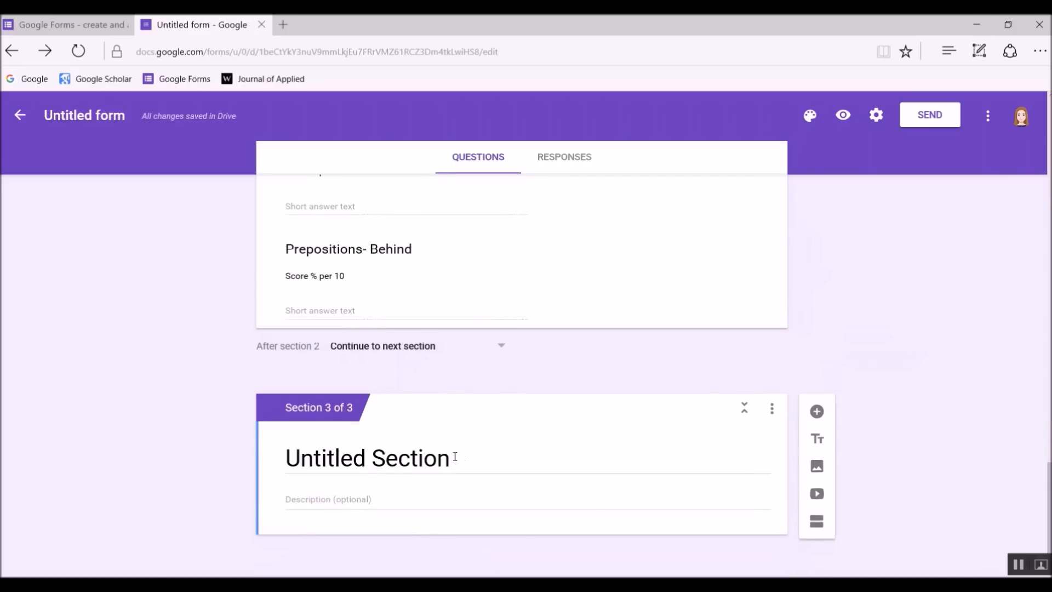
pyautogui.write('Clin')
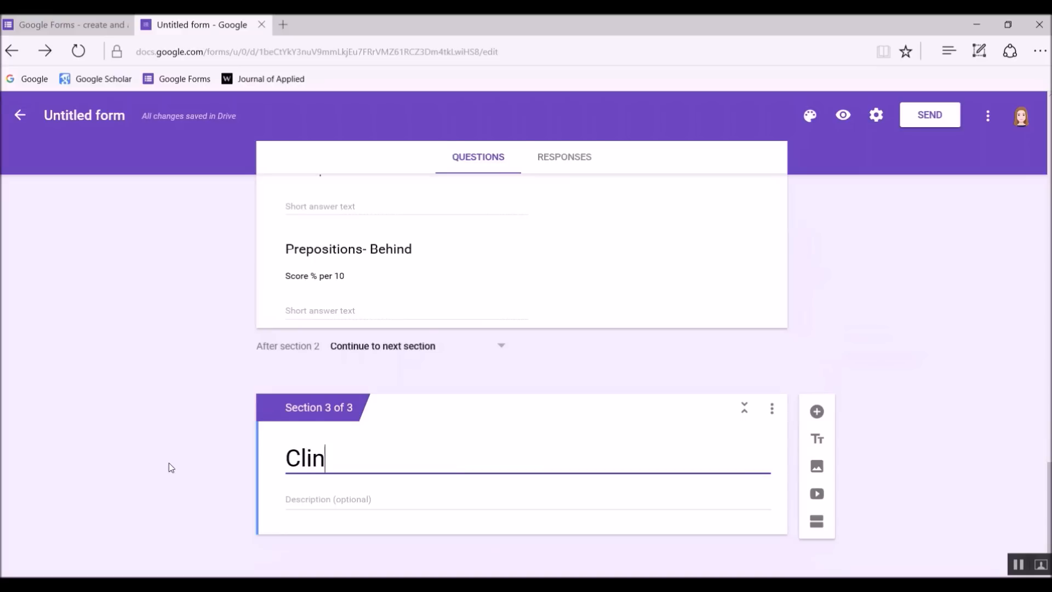
pyautogui.write('ic Behavior')
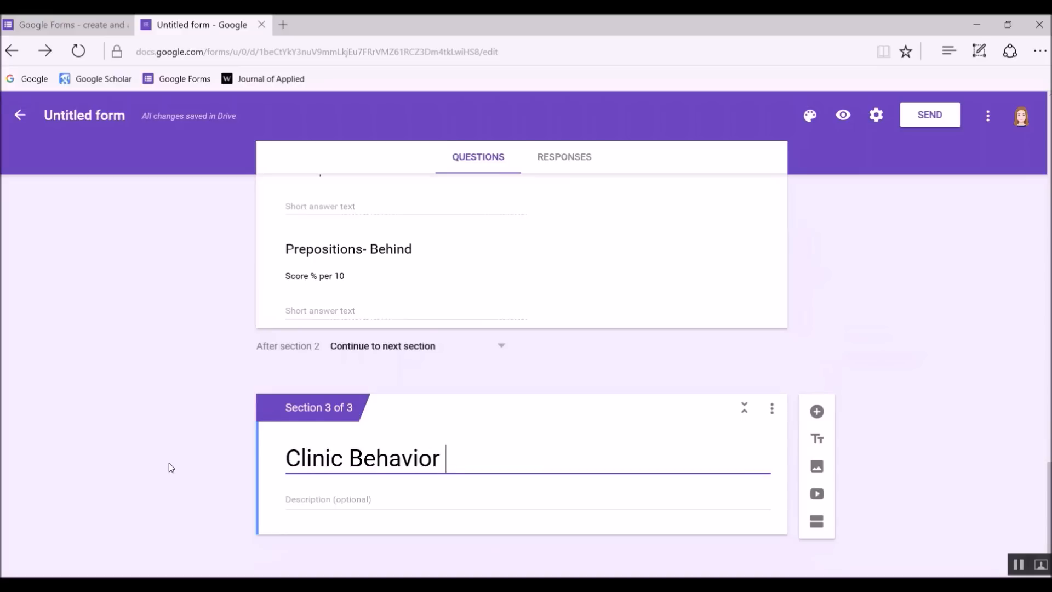
pyautogui.write('Data')
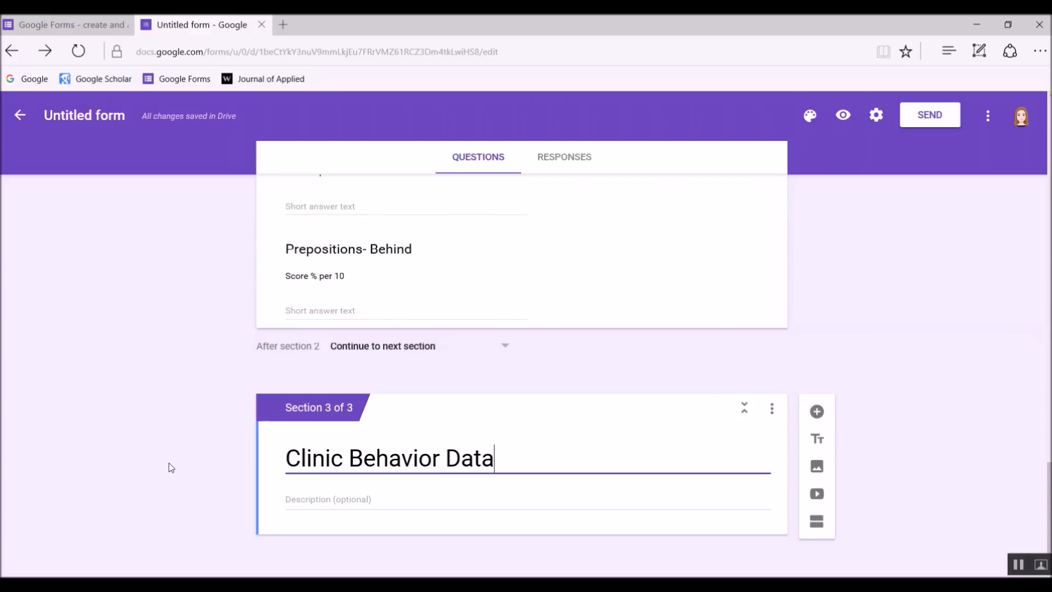
pyautogui.write('Enter data as rate per hour')
pyautogui.write('Enter 0 if there were no instances of behavior')
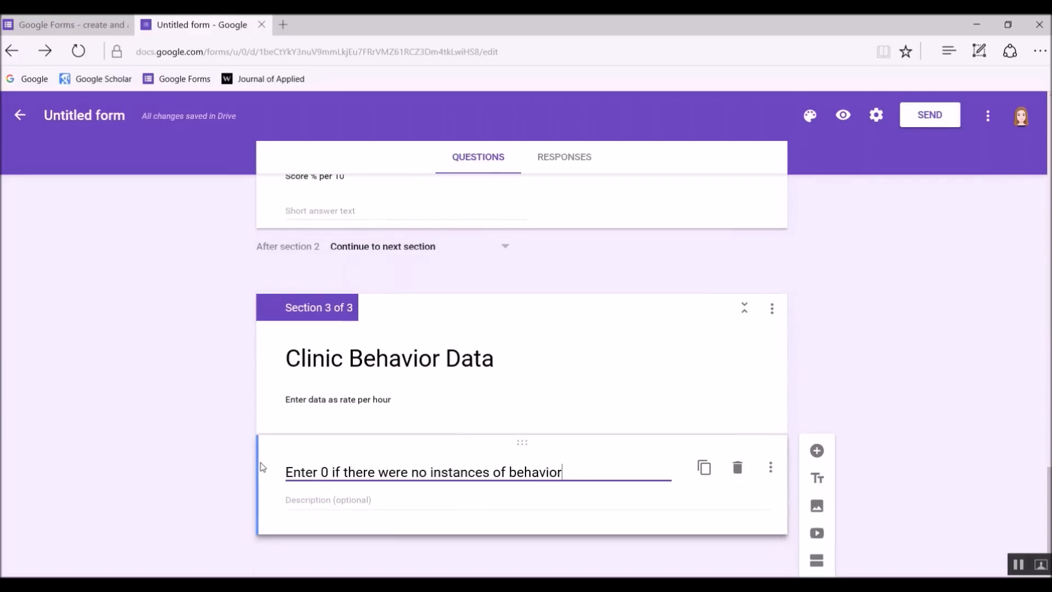
pyautogui.write('.  Do not leave blank.')
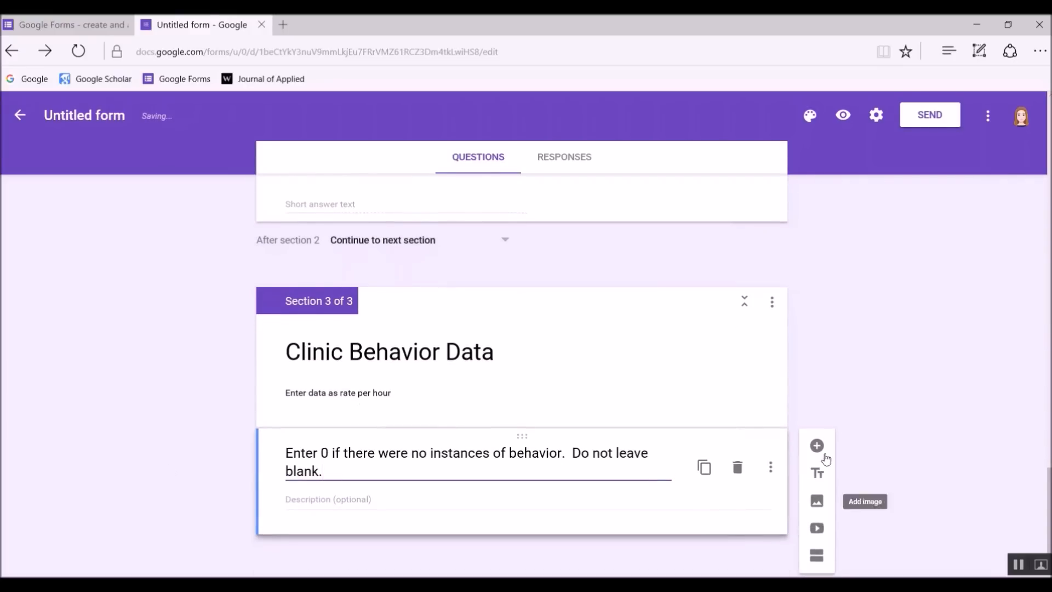
# Add a number-validated short-answer 'Screaming' question, duplicate it, and start renaming copies through 'Elopement'
pyautogui.click(819, 449)
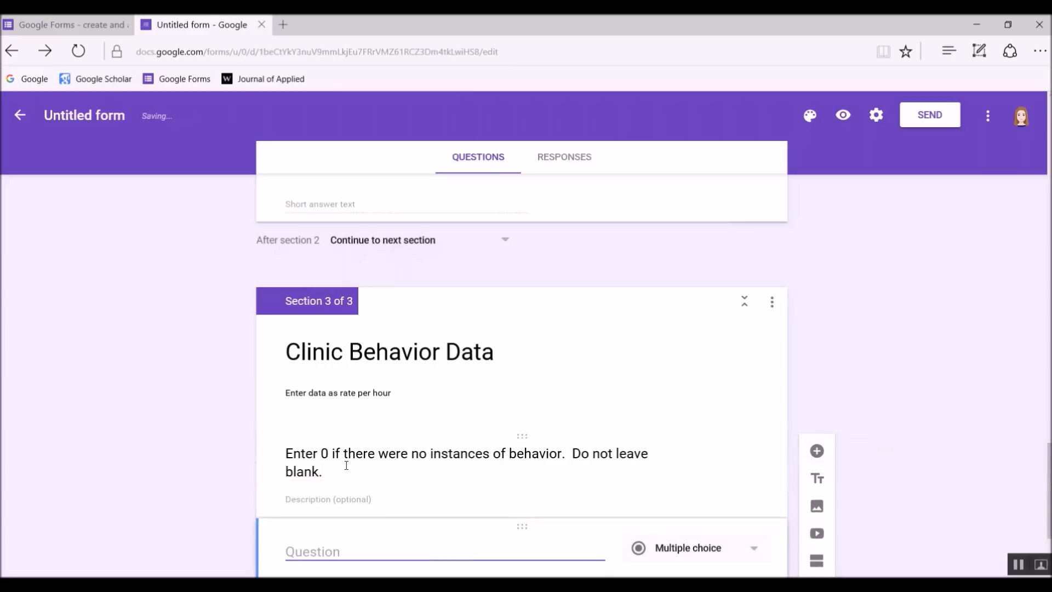
pyautogui.scroll(3)
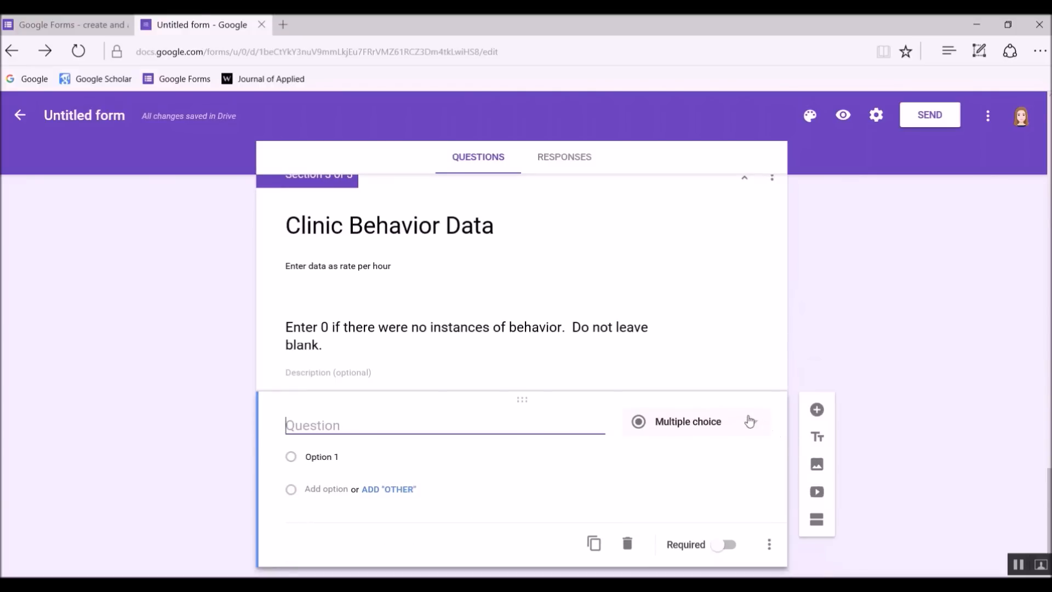
pyautogui.click(694, 421)
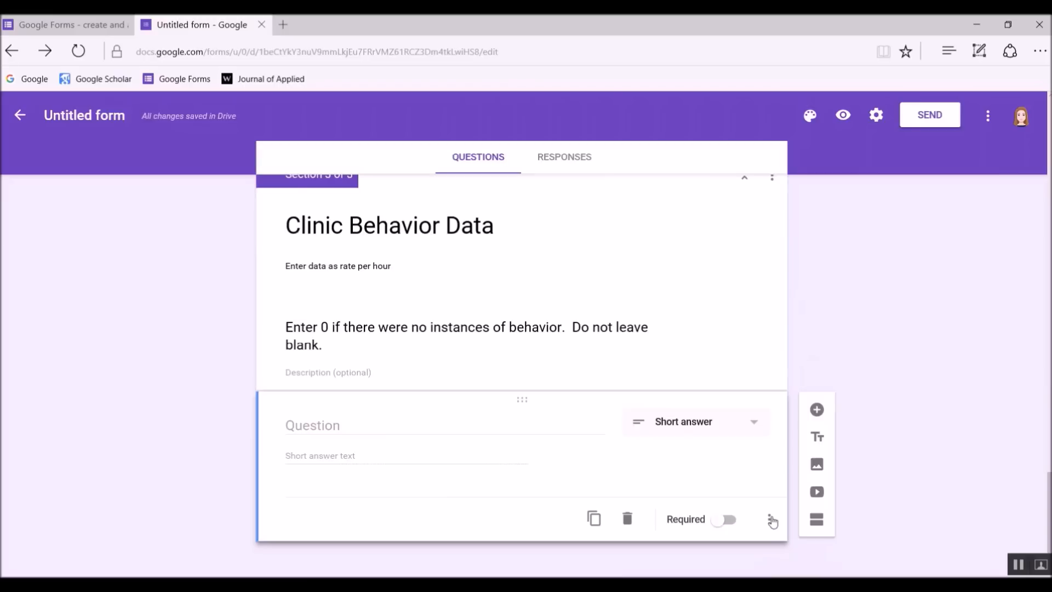
pyautogui.click(773, 521)
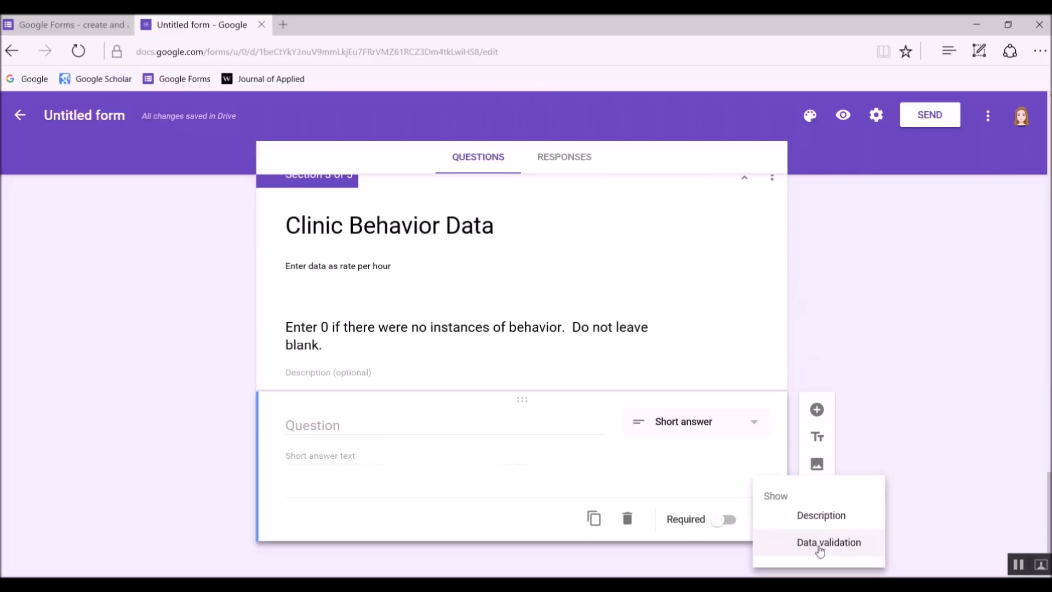
pyautogui.click(828, 542)
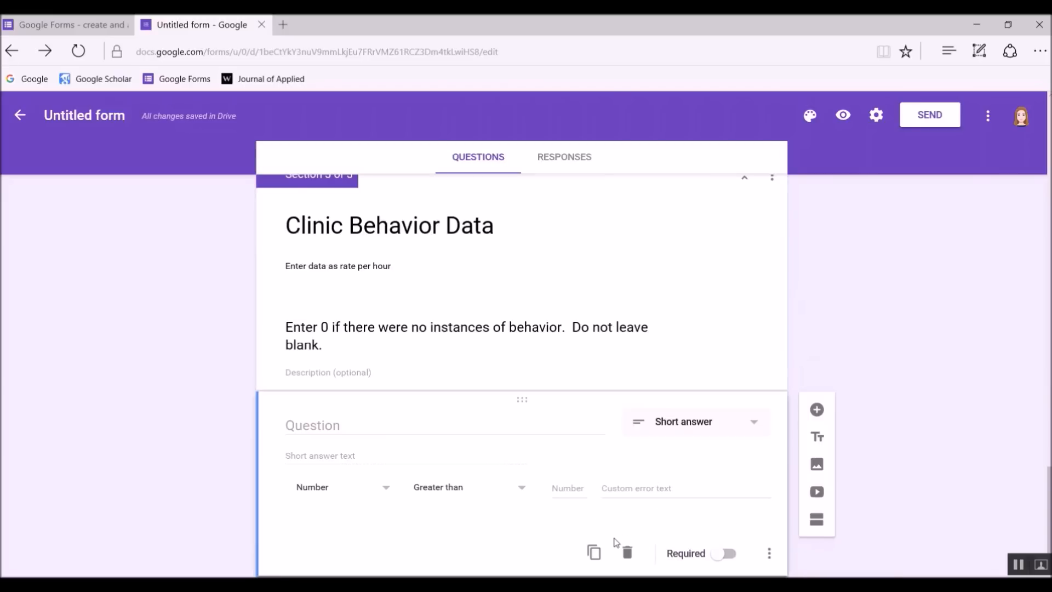
pyautogui.write('Screaming')
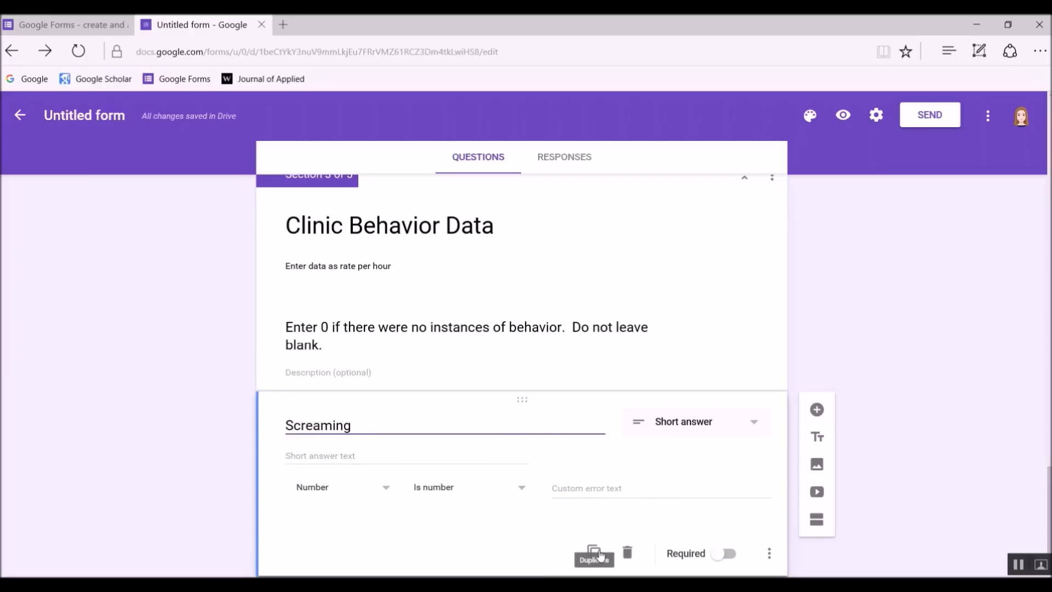
pyautogui.click(593, 552)
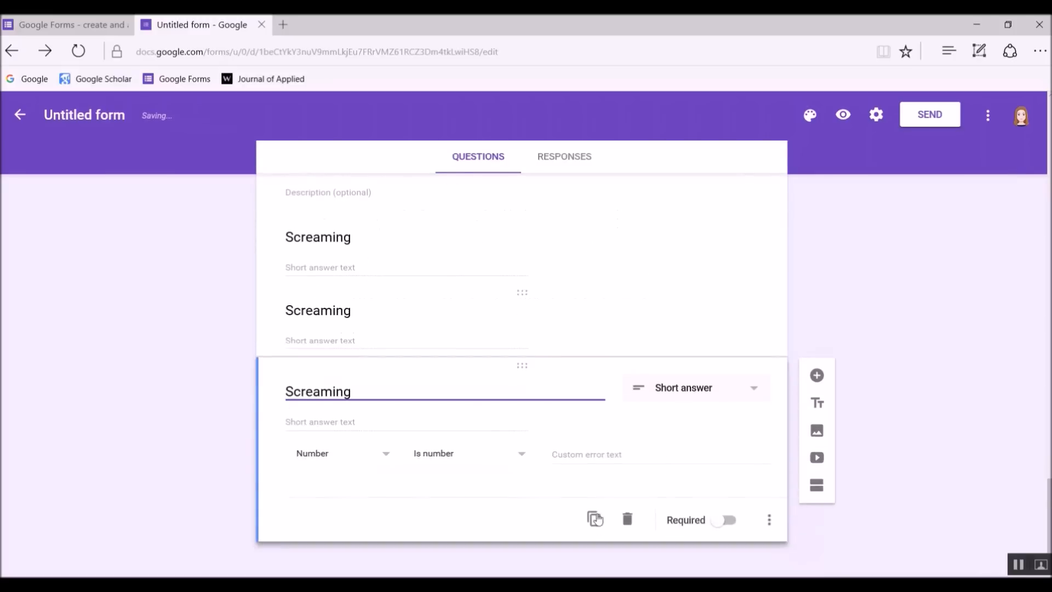
pyautogui.write('Elopement')
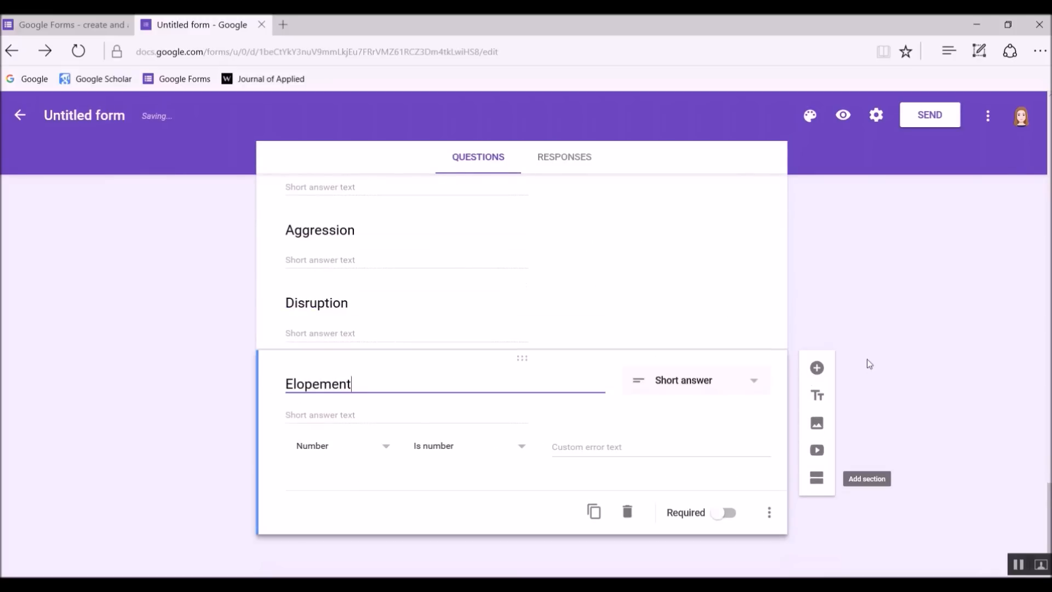
# Add a Yes/No 'Do you have social data to enter' question and a 'Social Group Data' section
pyautogui.click(816, 367)
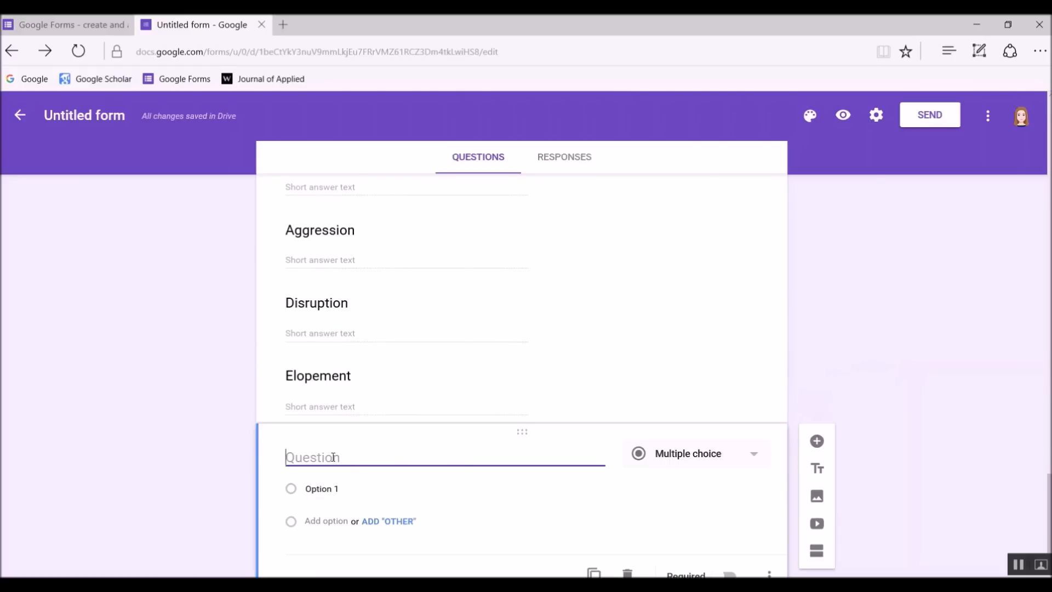
pyautogui.write('Do you have social data to enter')
pyautogui.write('No')
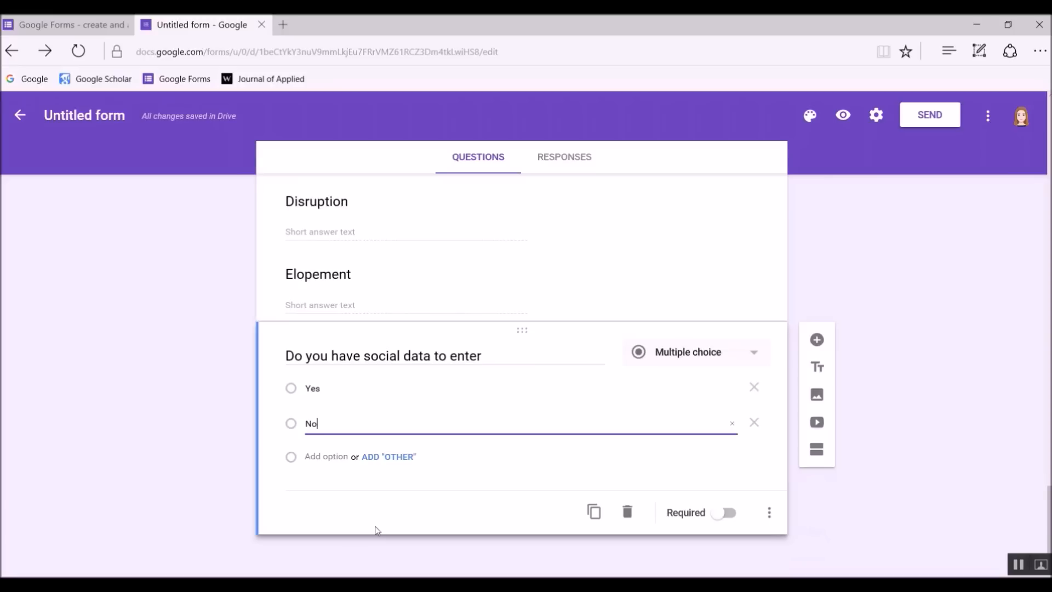
pyautogui.moveTo(462, 529)
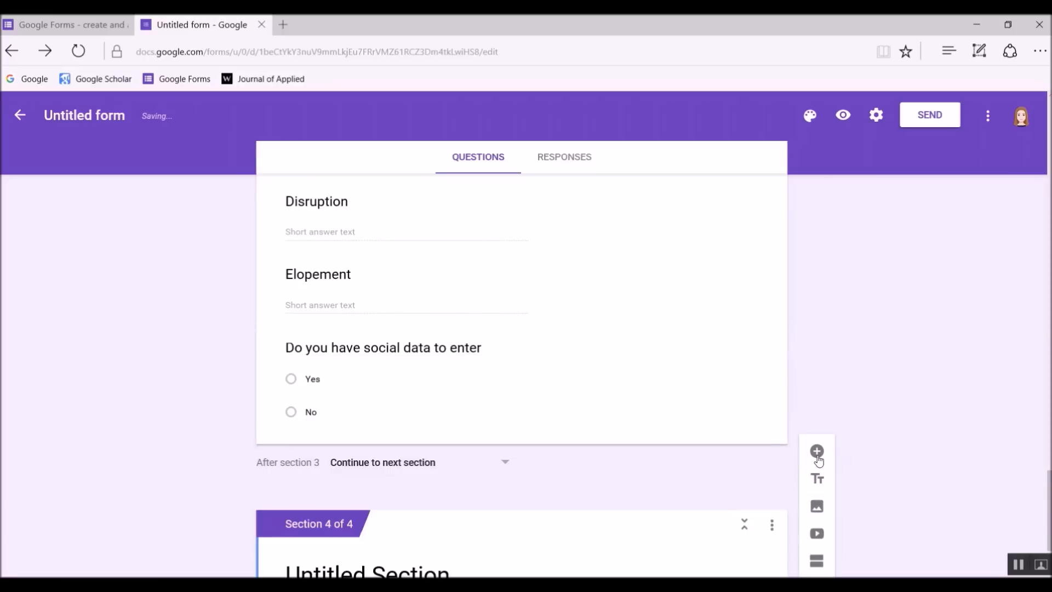
pyautogui.scroll(-3)
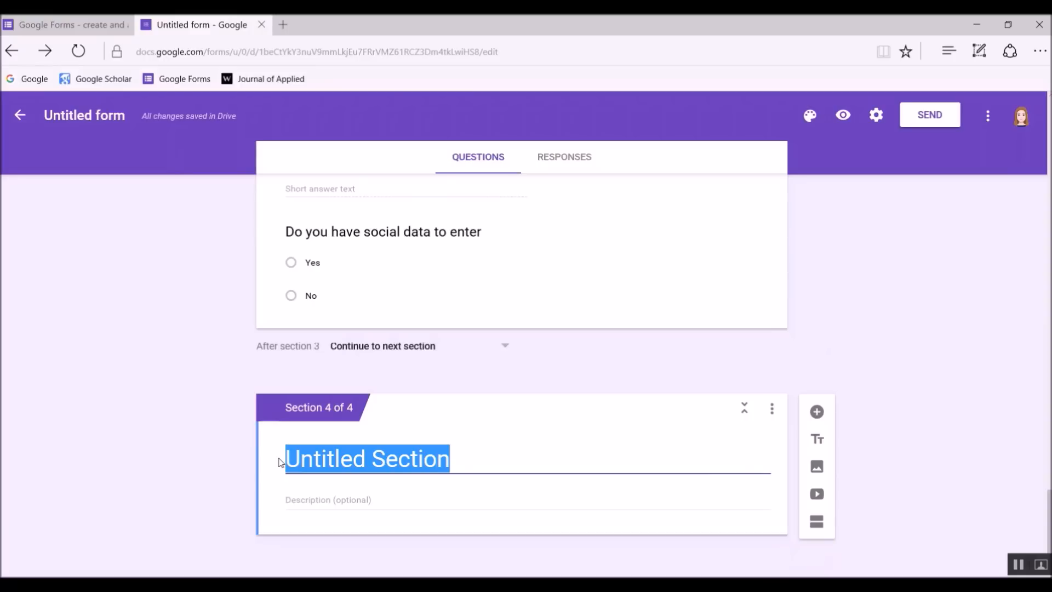
pyautogui.write('Social')
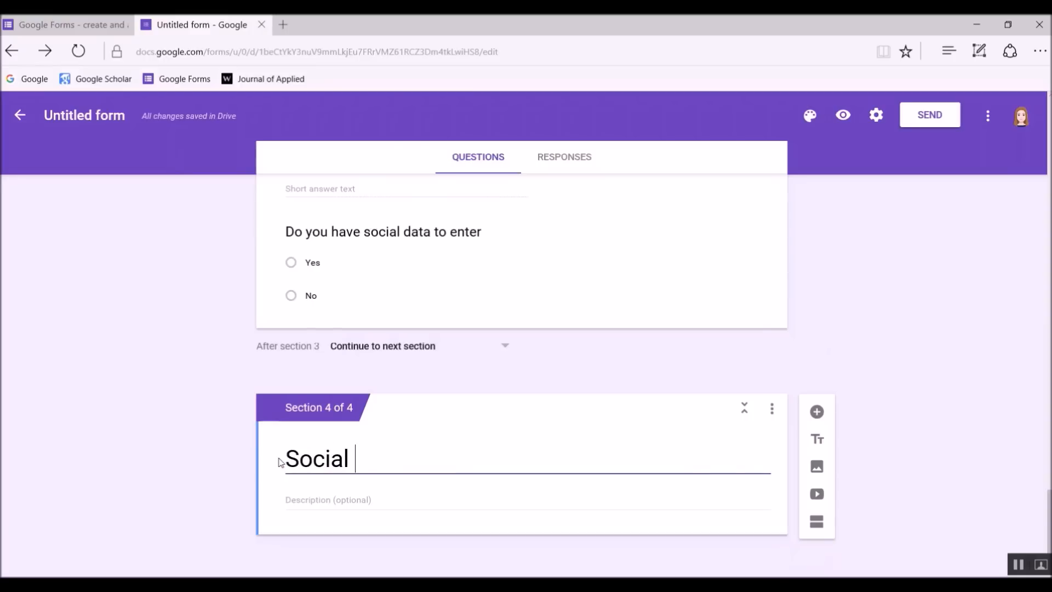
pyautogui.write('Group Data')
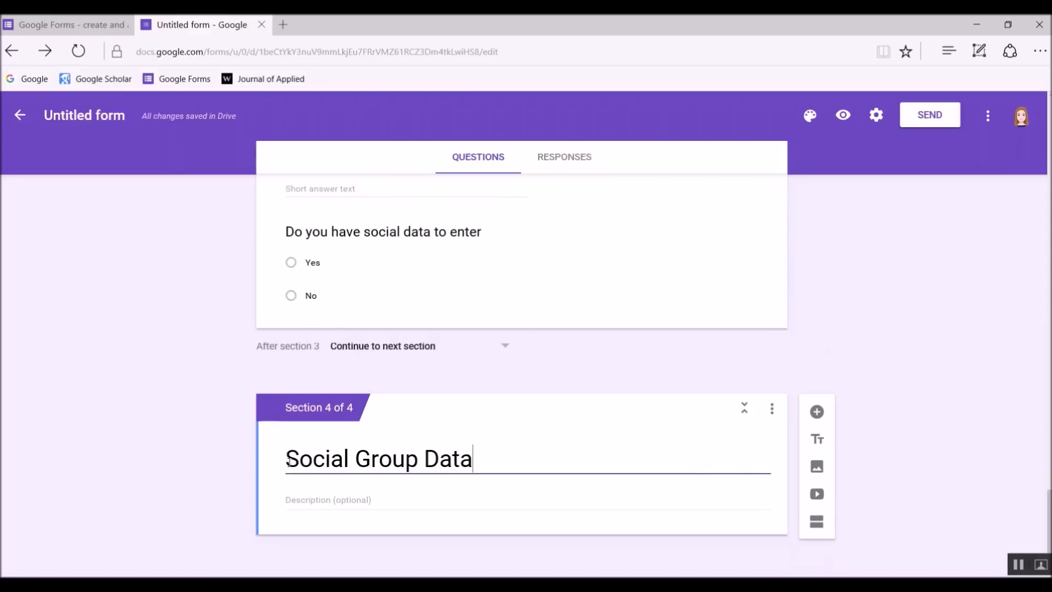
# Add number validation to Listen to Peers and retitle a copied question 'Eye Contact (prompts)'
pyautogui.scroll(3)
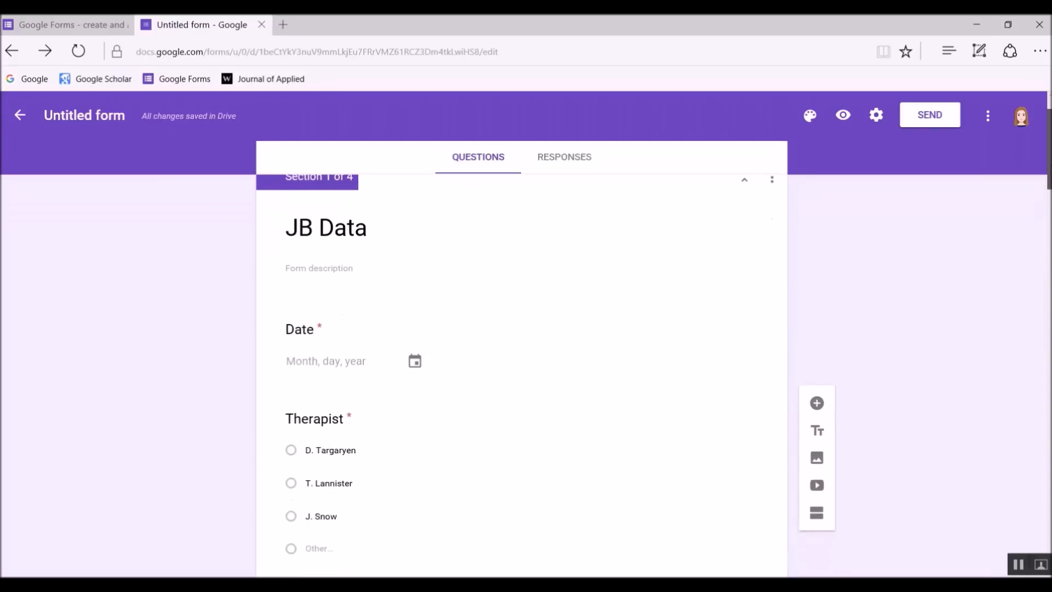
pyautogui.scroll(-3)
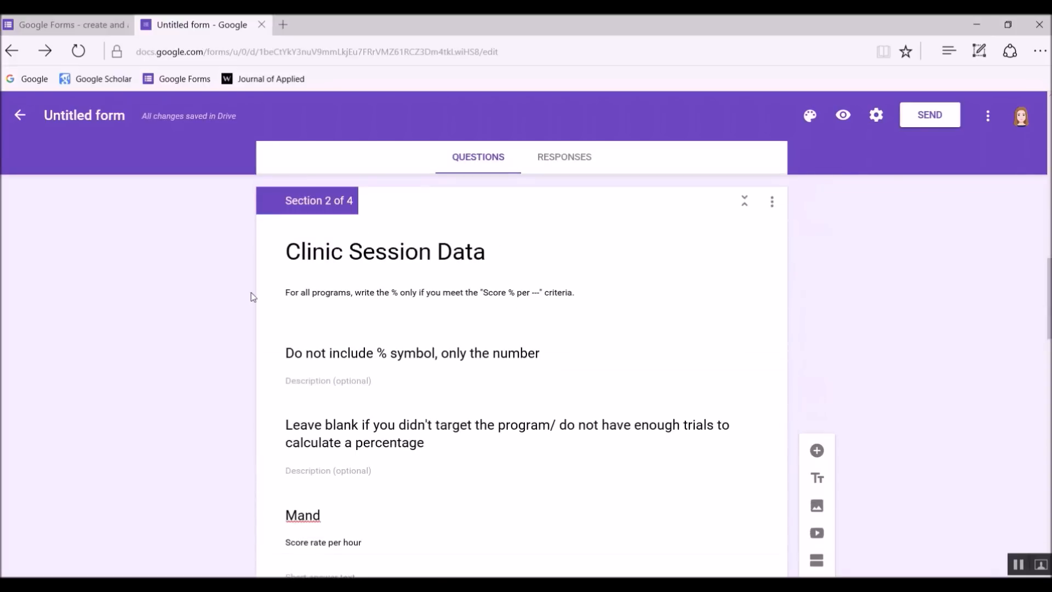
pyautogui.moveTo(102, 495)
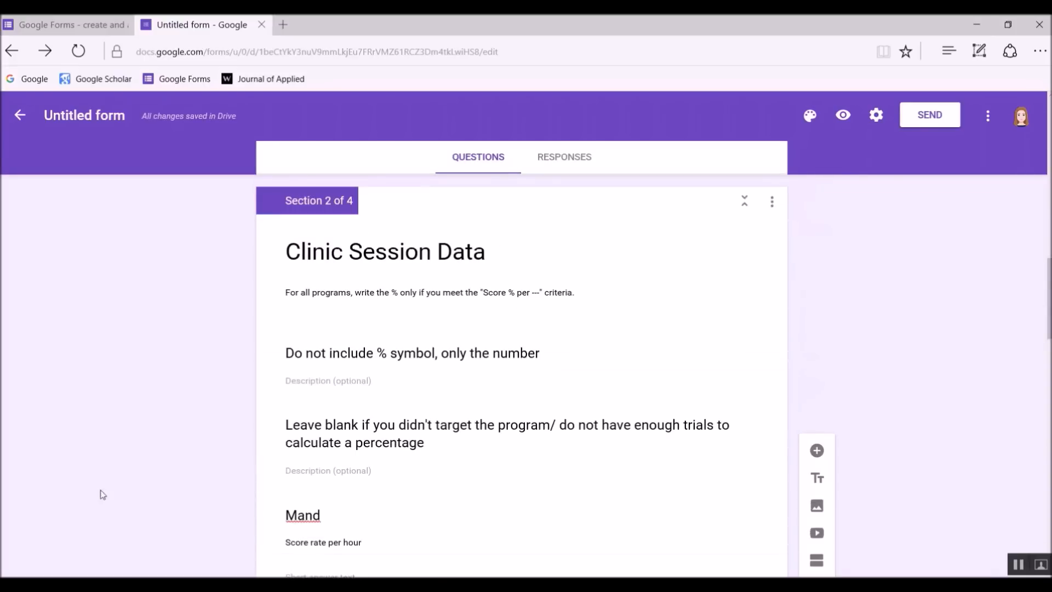
pyautogui.moveTo(102, 385)
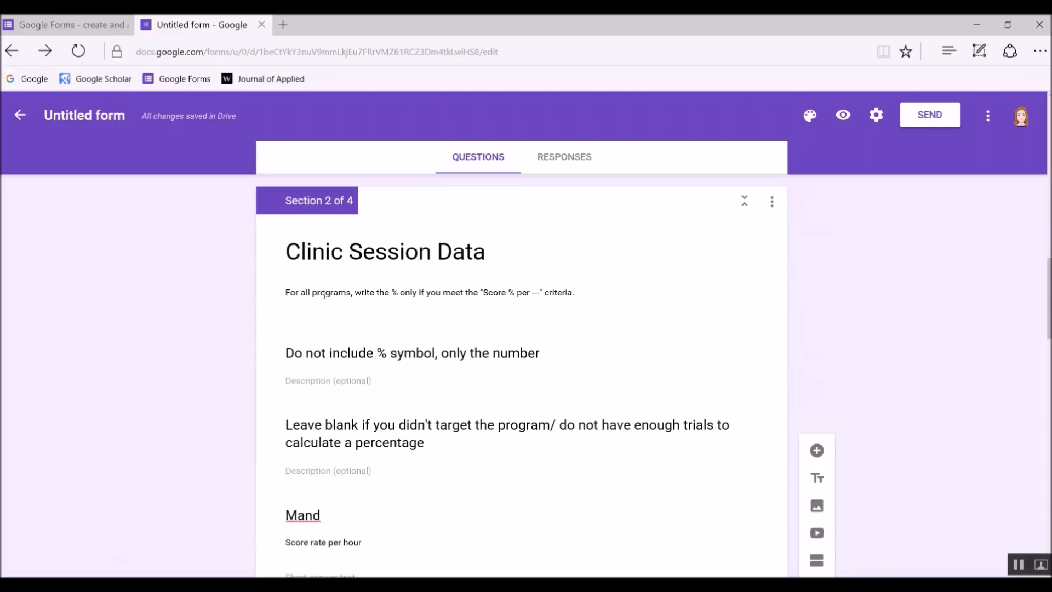
pyautogui.scroll(-3)
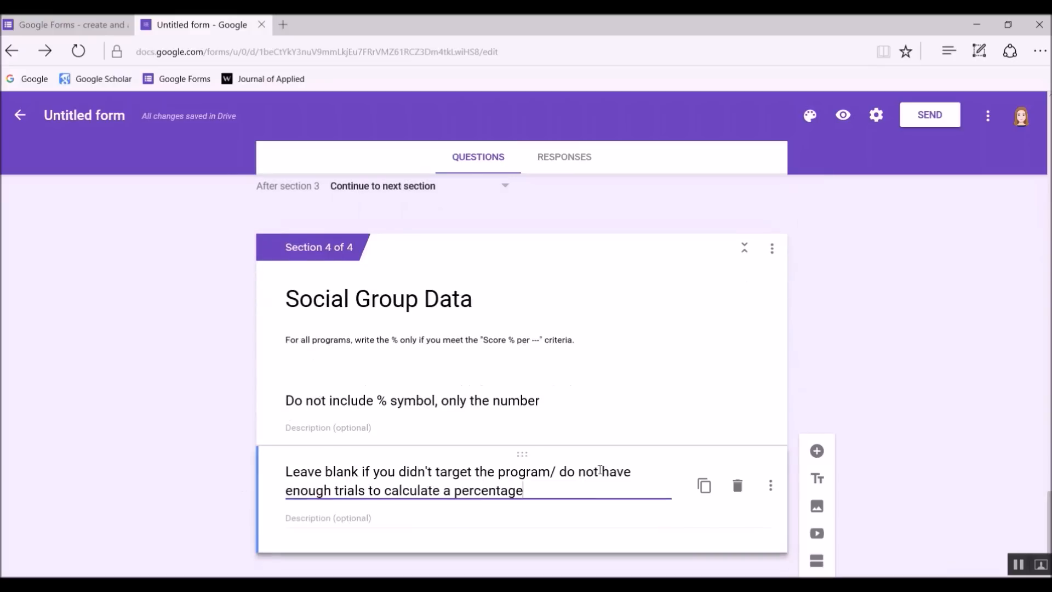
pyautogui.click(773, 490)
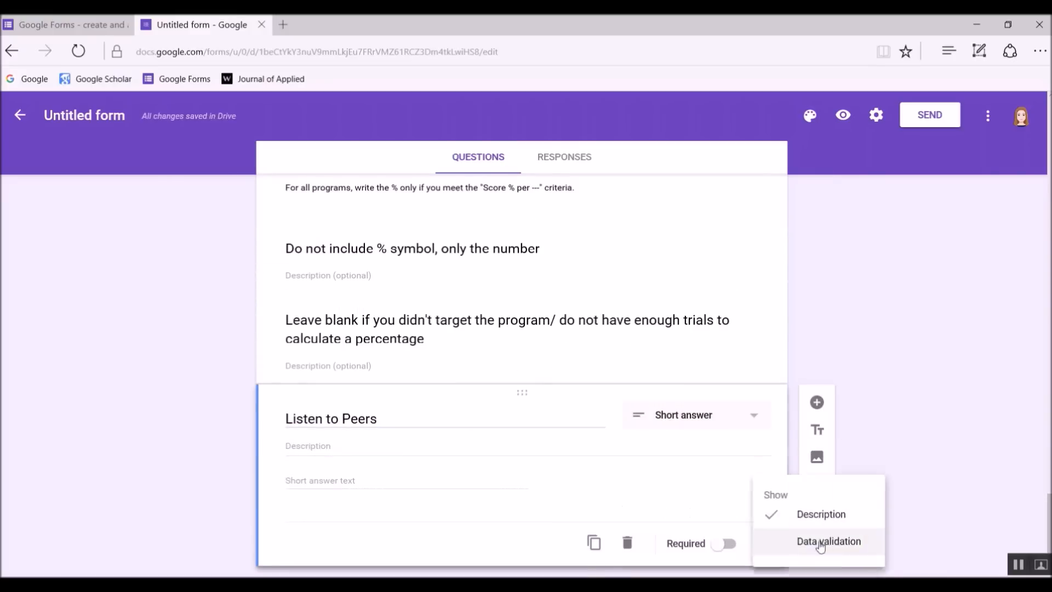
pyautogui.click(829, 541)
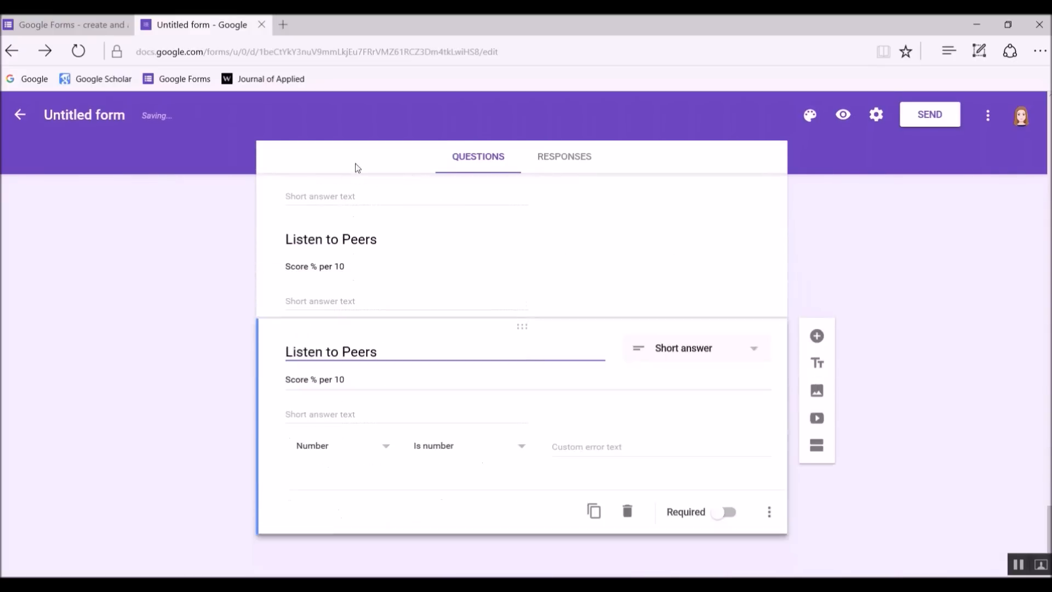
pyautogui.tripleClick(330, 352)
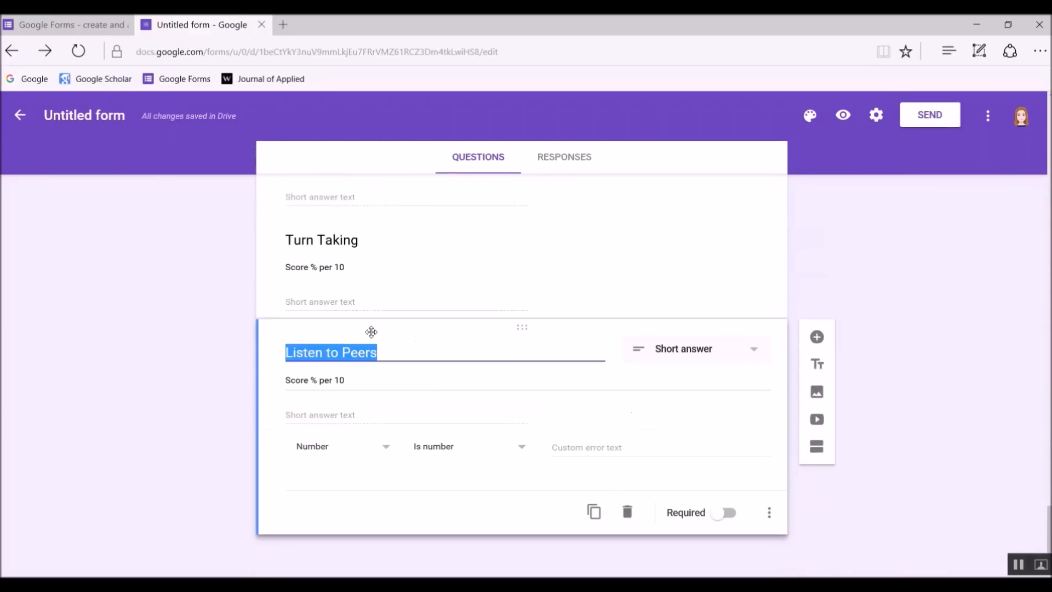
pyautogui.write('Eye Contact (prompts')
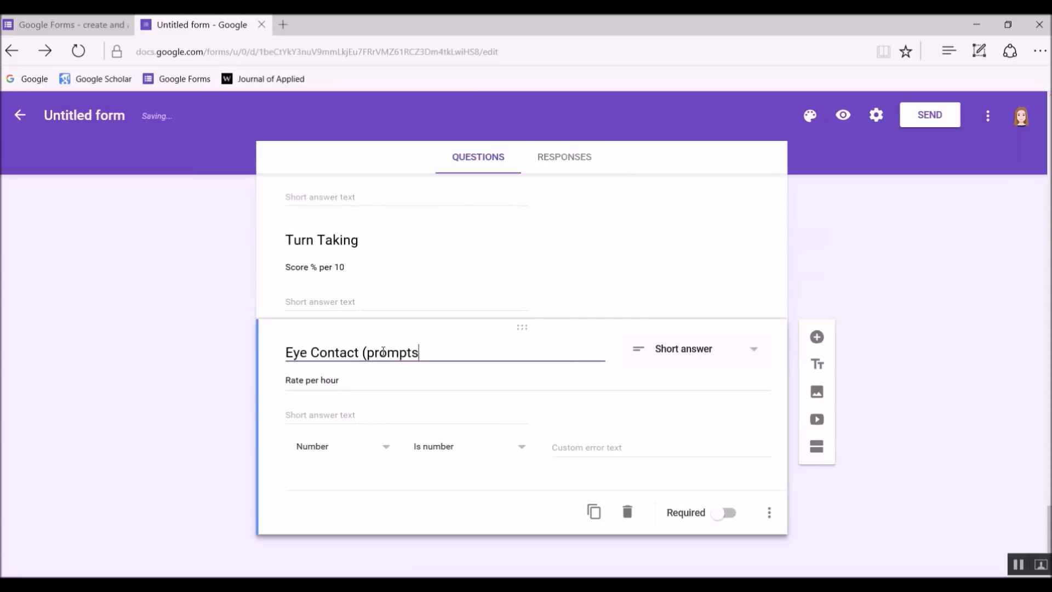
pyautogui.write(')')
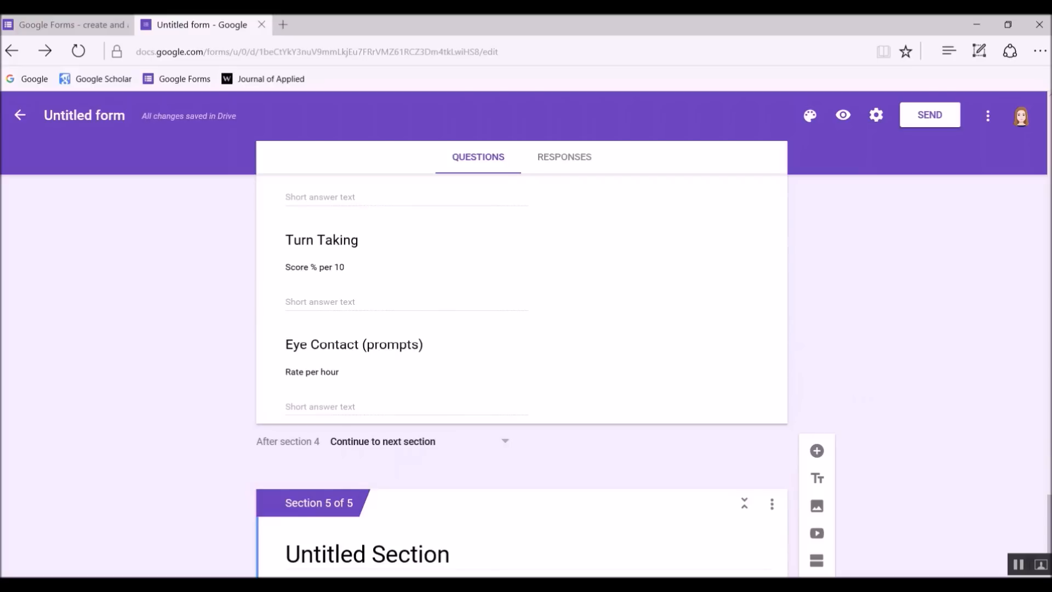
# Complete the Elopement question in the Social Group Behavior section and scroll back to the top
pyautogui.scroll(3)
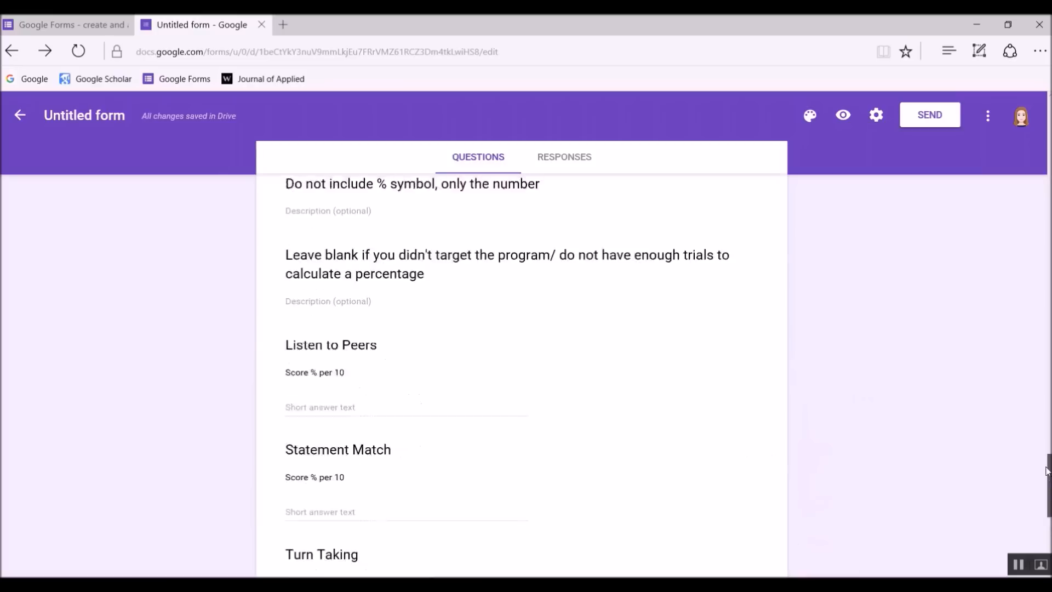
pyautogui.scroll(3)
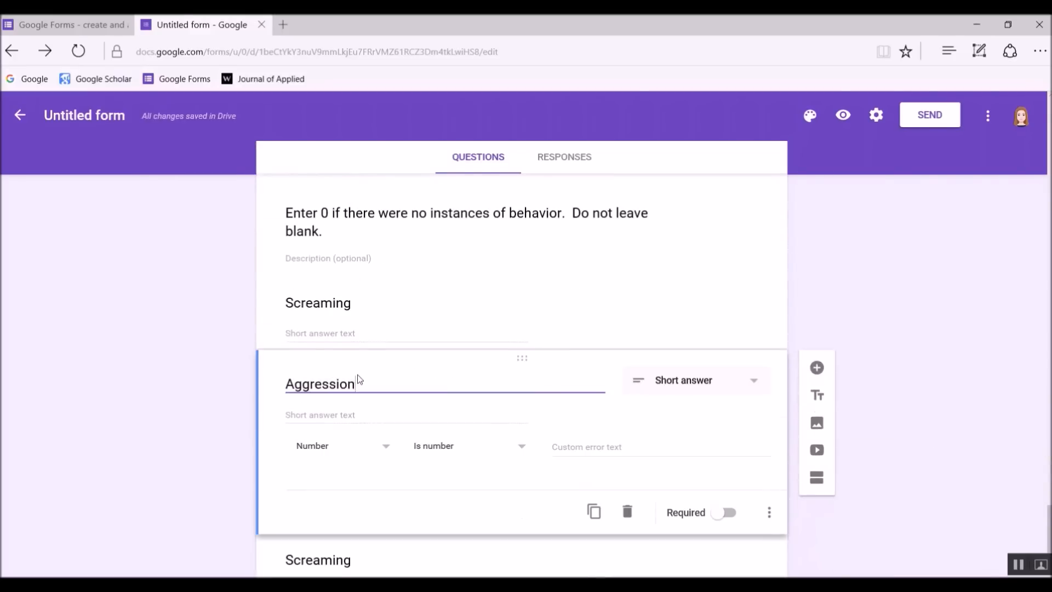
pyautogui.write('Elopement')
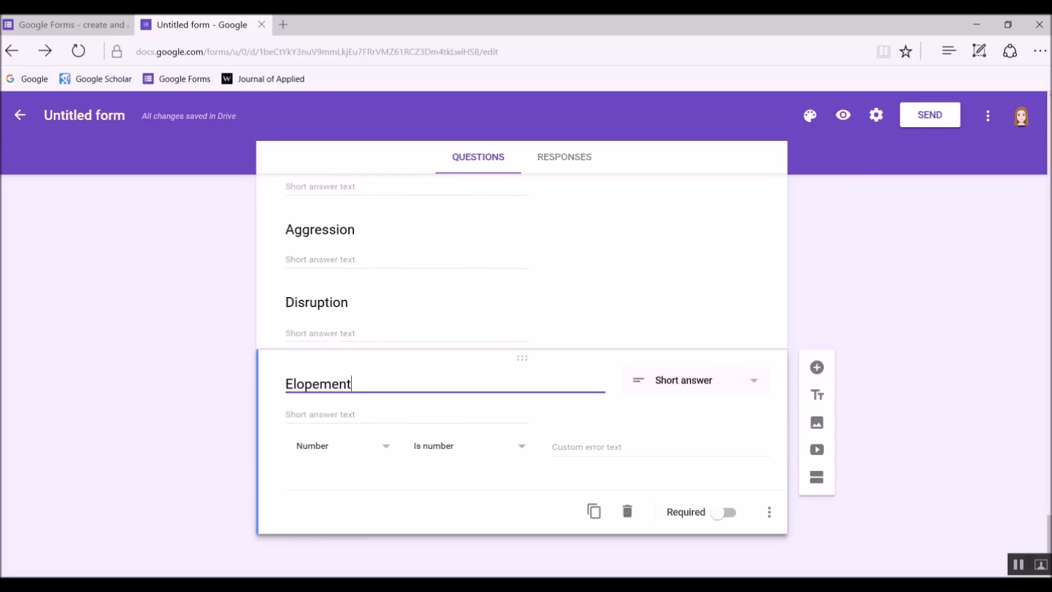
pyautogui.scroll(3)
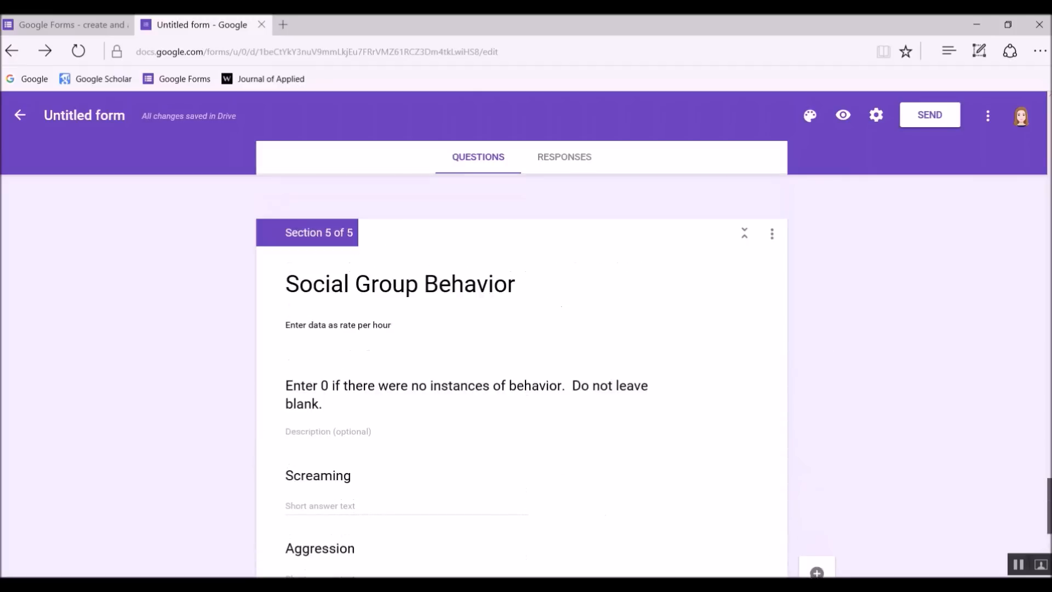
pyautogui.scroll(3)
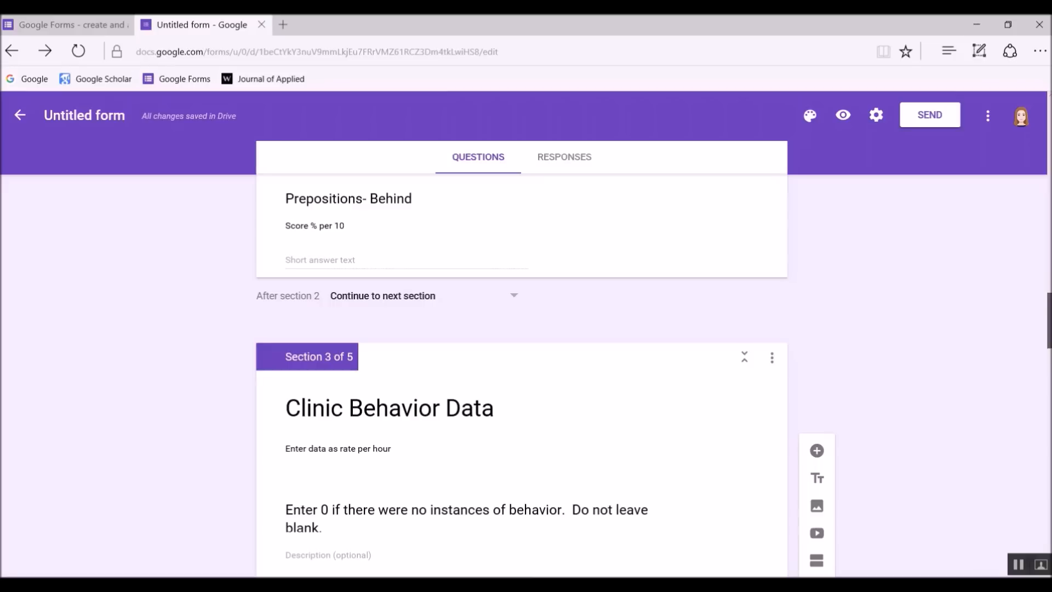
pyautogui.scroll(-3)
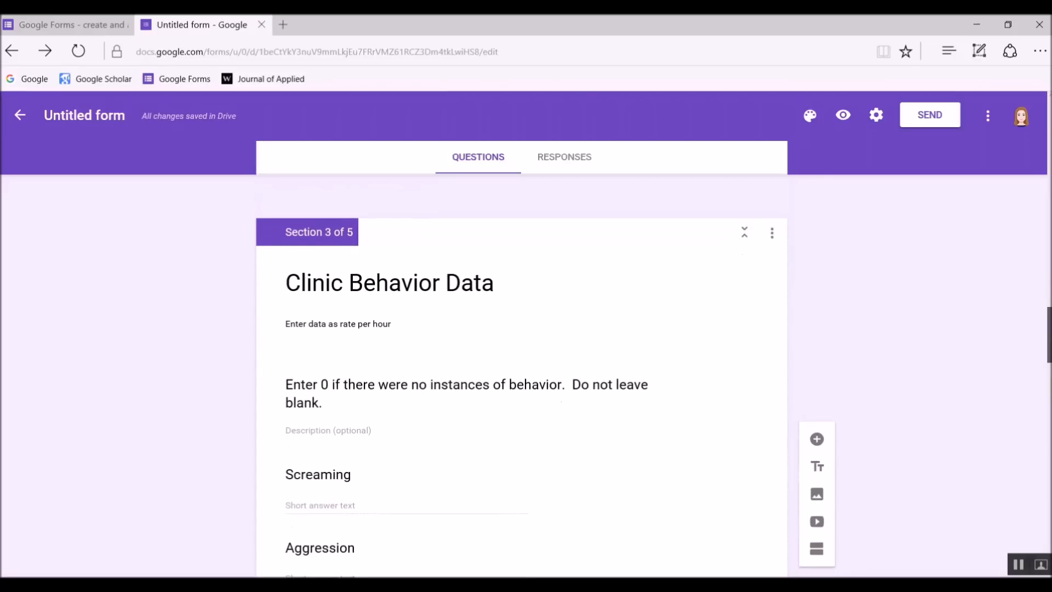
pyautogui.scroll(3)
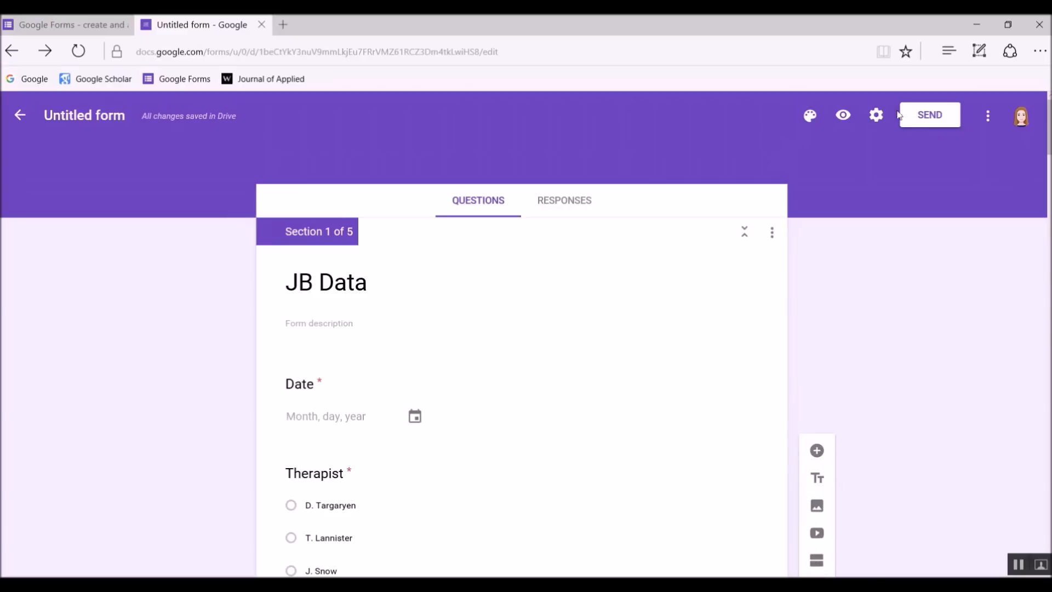
pyautogui.moveTo(843, 114)
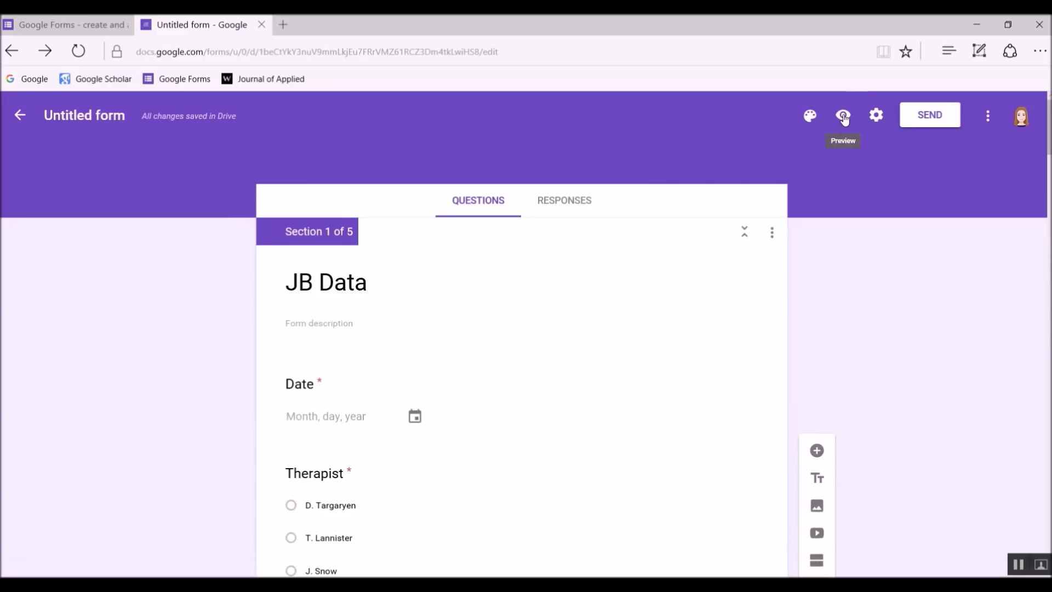
# Preview the live form and enter the session date 06/21/2016
pyautogui.click(843, 115)
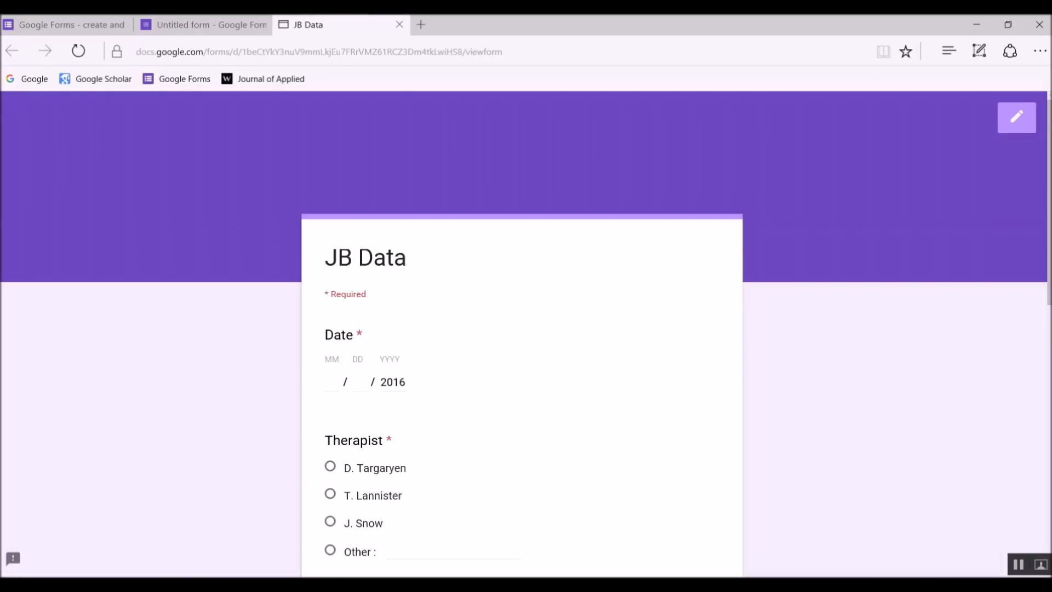
pyautogui.scroll(-3)
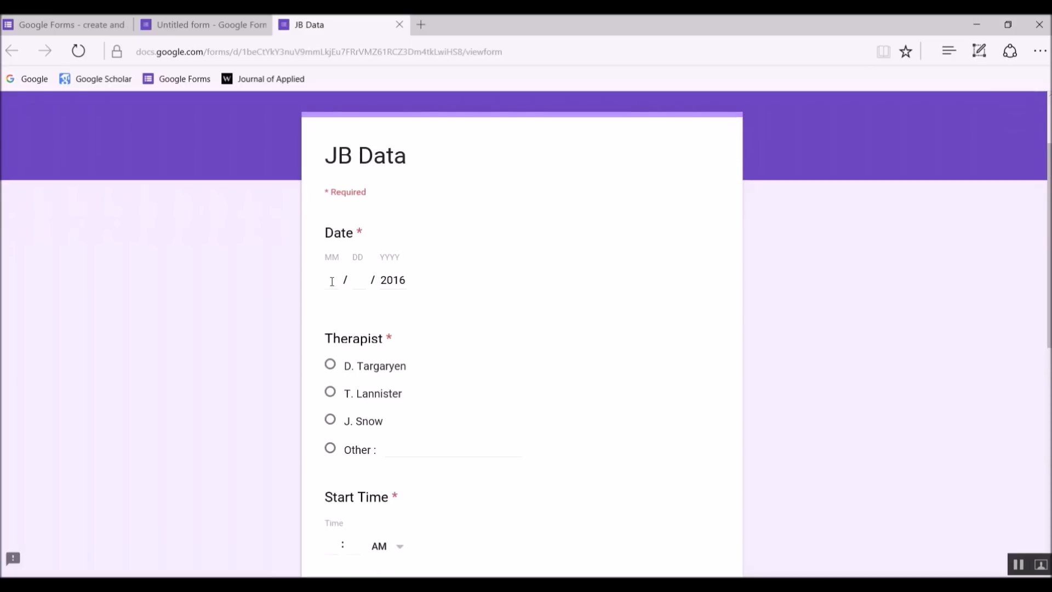
pyautogui.click(331, 280)
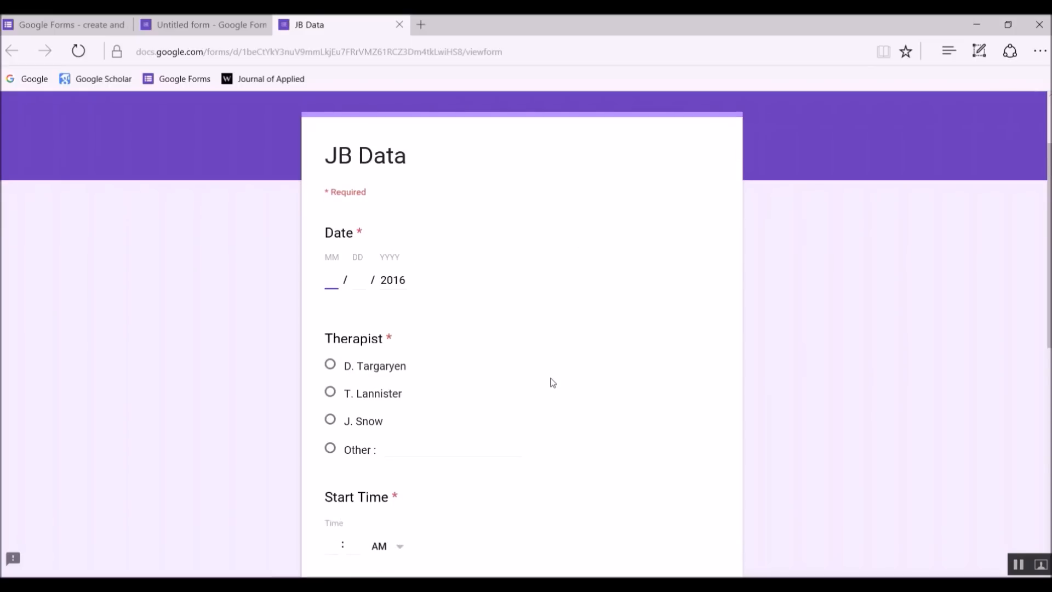
pyautogui.write('06')
pyautogui.click(452, 449)
pyautogui.write('M. Dru')
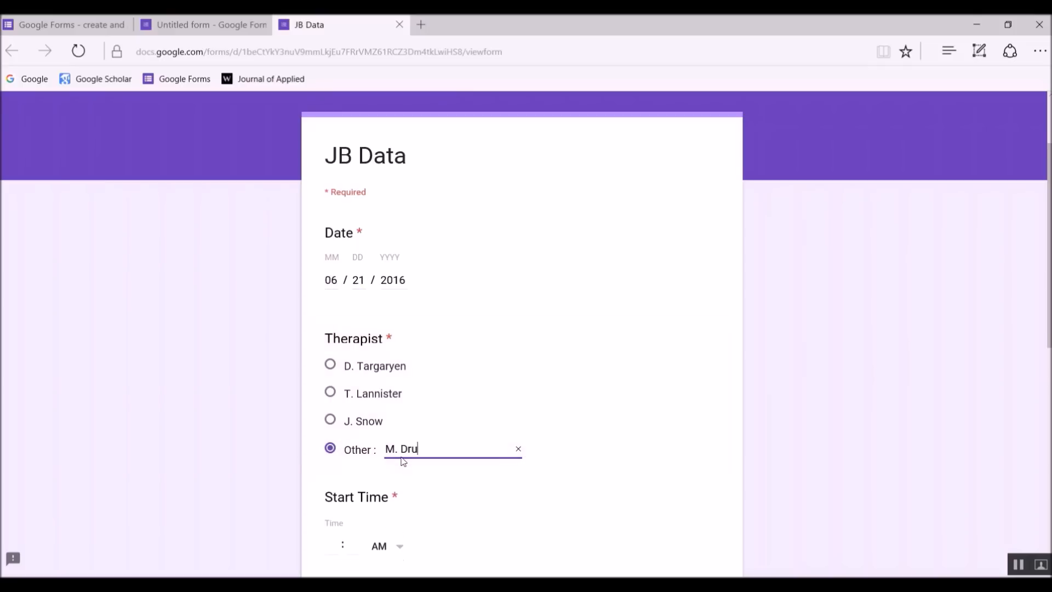
# Mark the session as Clinic with total time 2.0 and advance to the next page
pyautogui.scroll(-3)
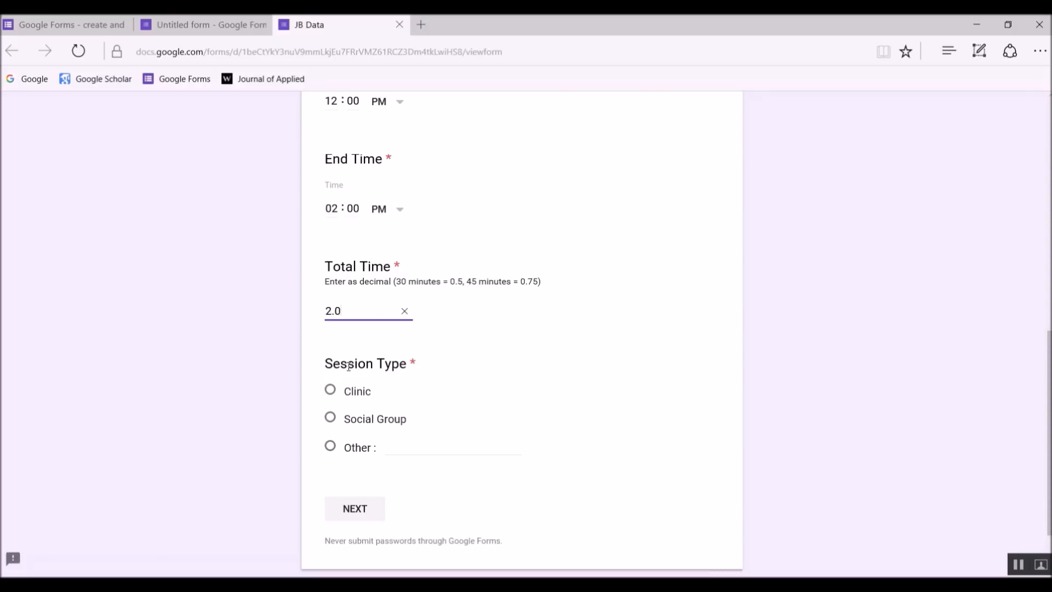
pyautogui.click(329, 392)
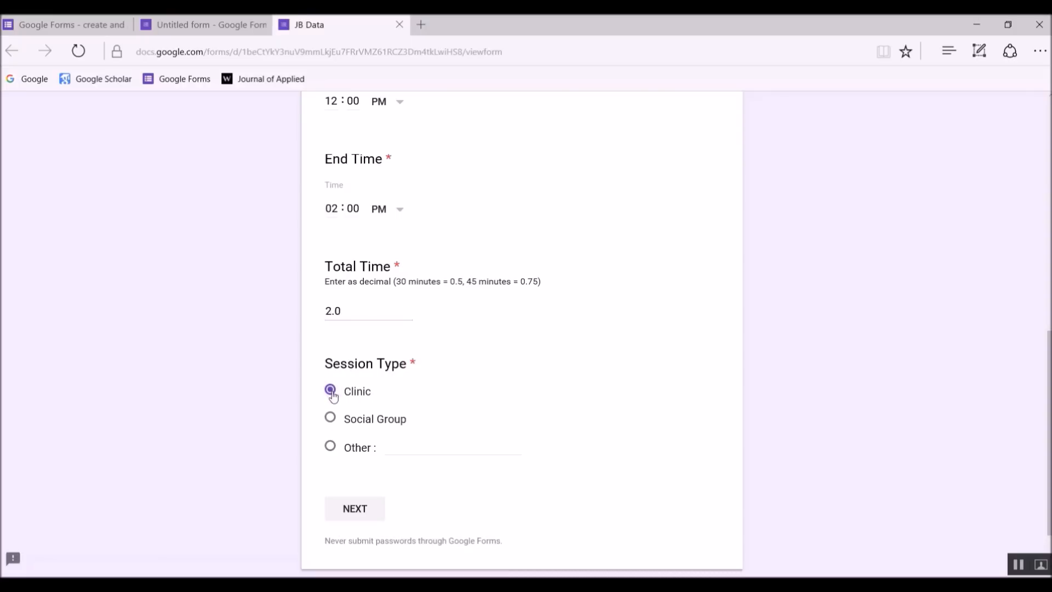
pyautogui.click(330, 391)
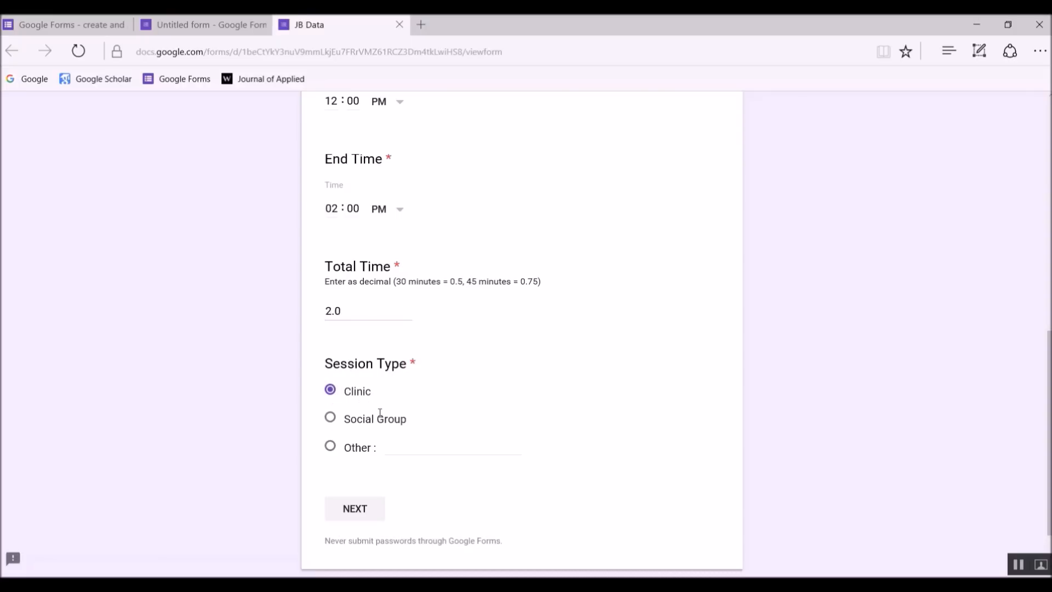
pyautogui.moveTo(342, 500)
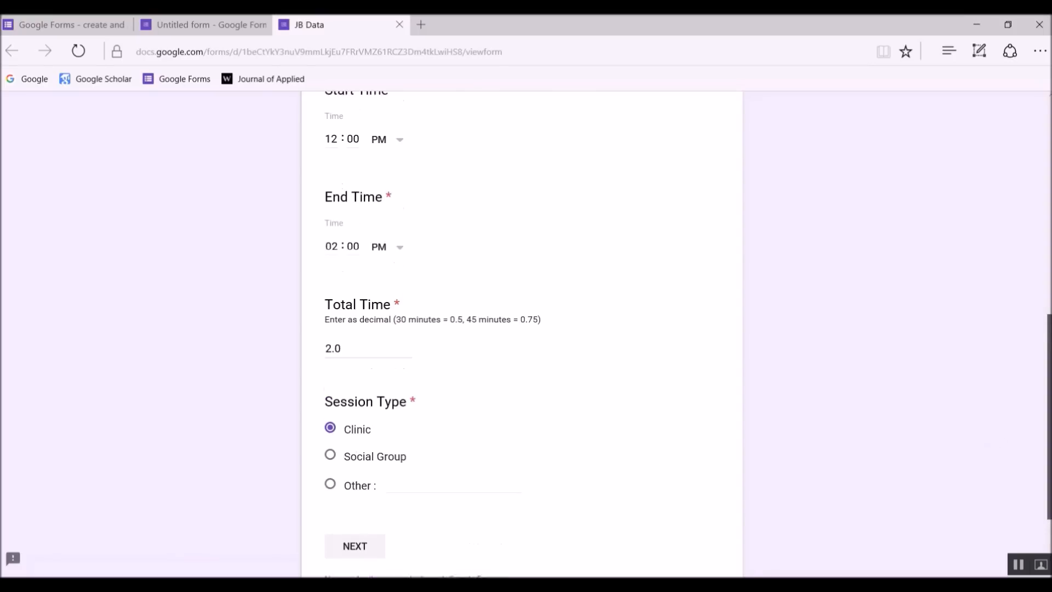
pyautogui.scroll(3)
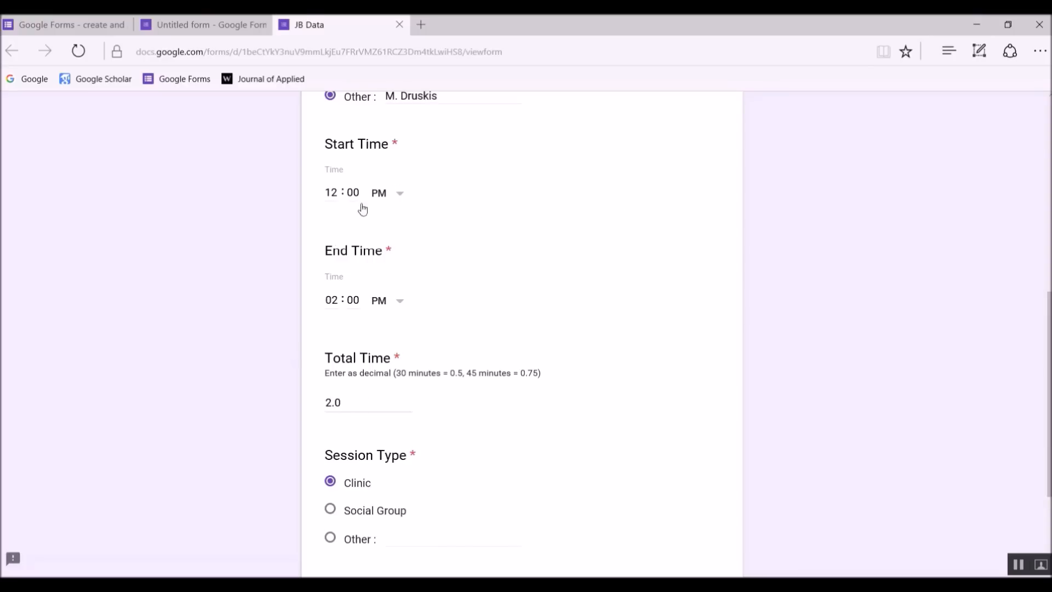
pyautogui.moveTo(282, 295)
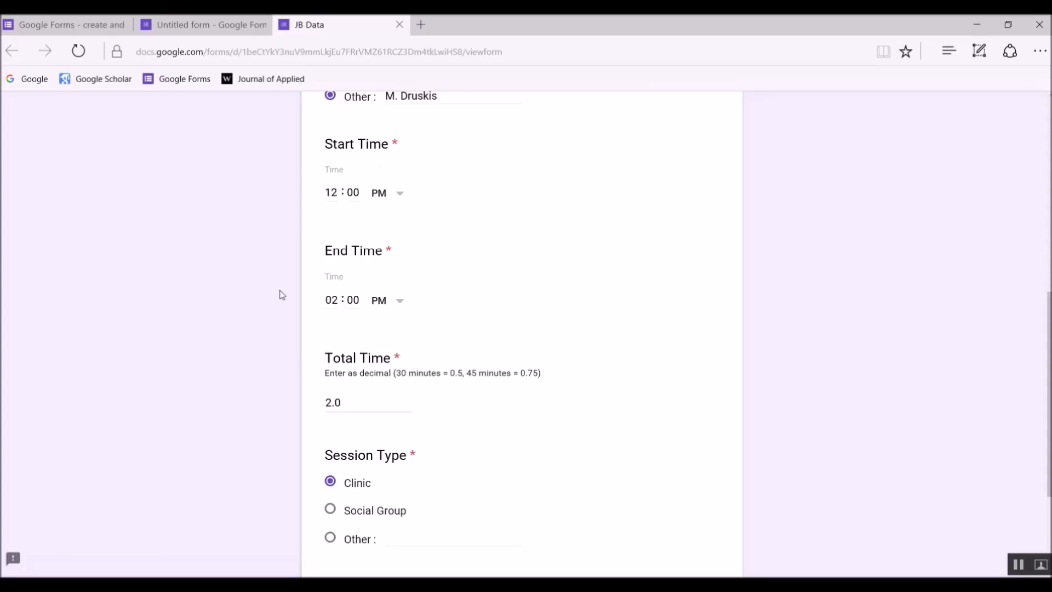
pyautogui.moveTo(466, 343)
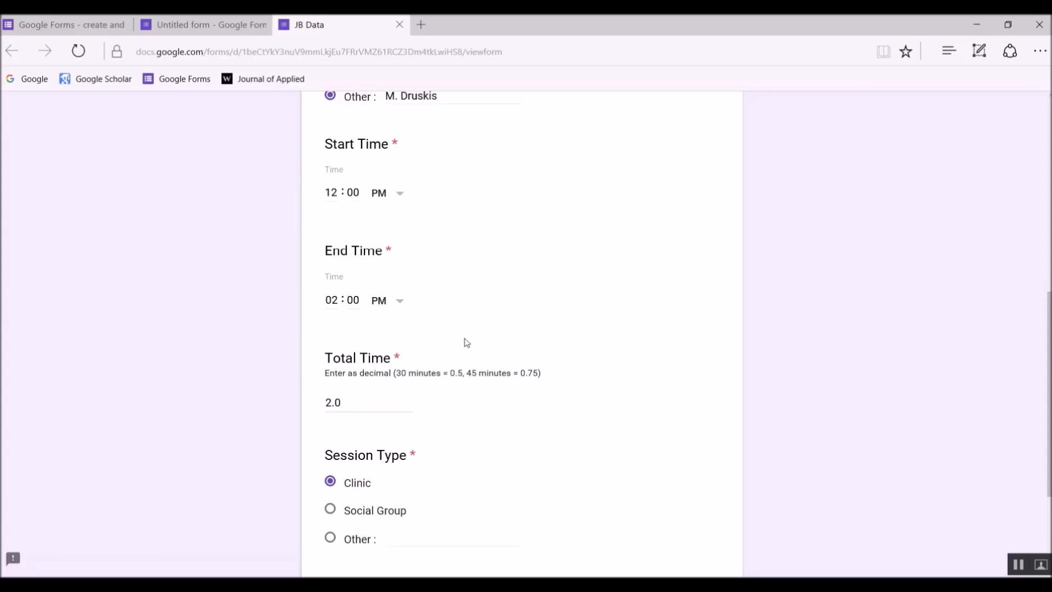
pyautogui.moveTo(1041, 357)
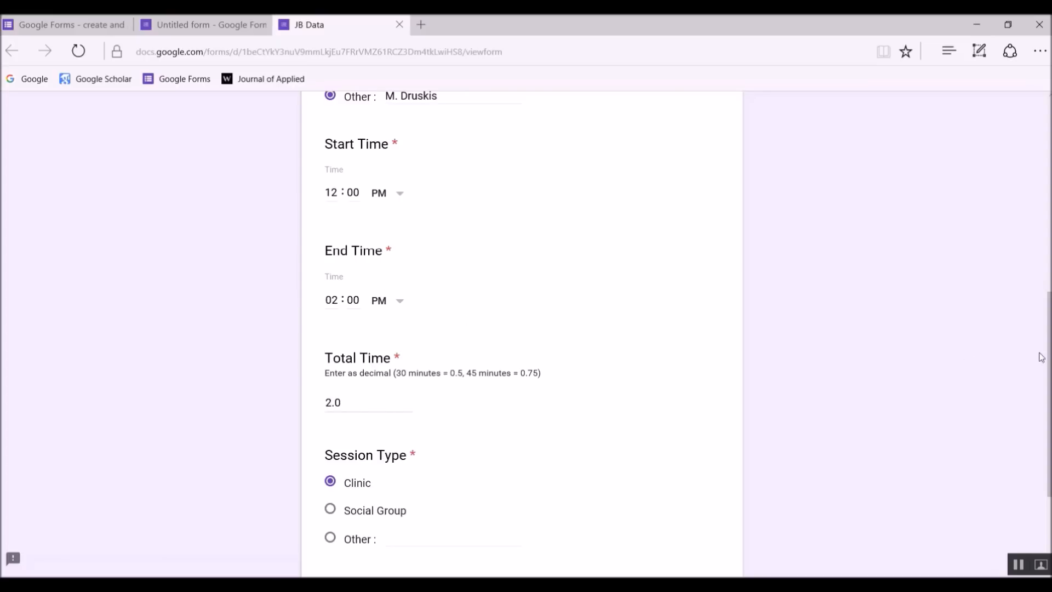
pyautogui.scroll(-3)
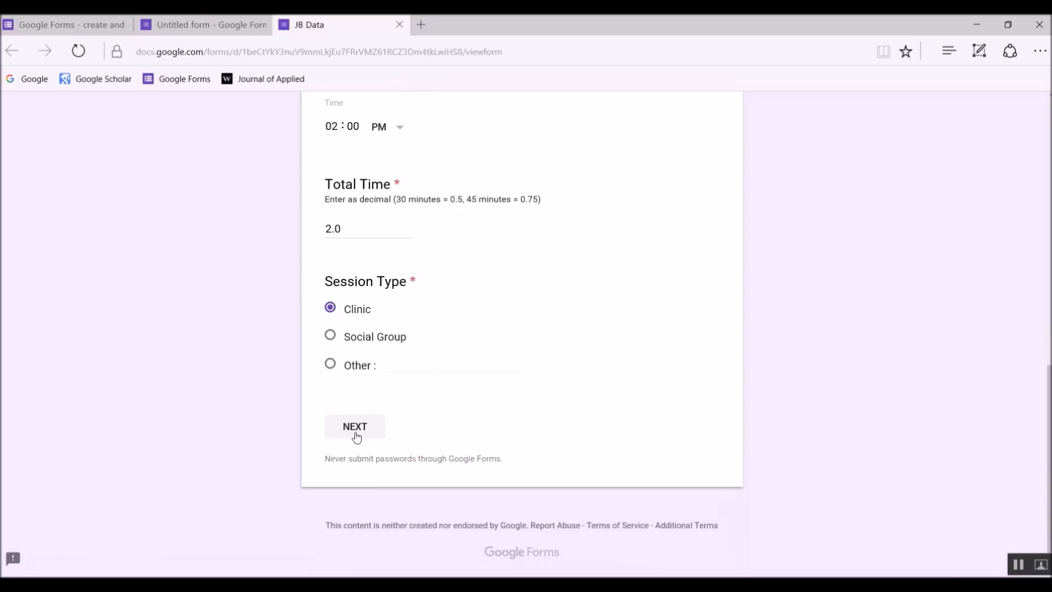
pyautogui.click(355, 430)
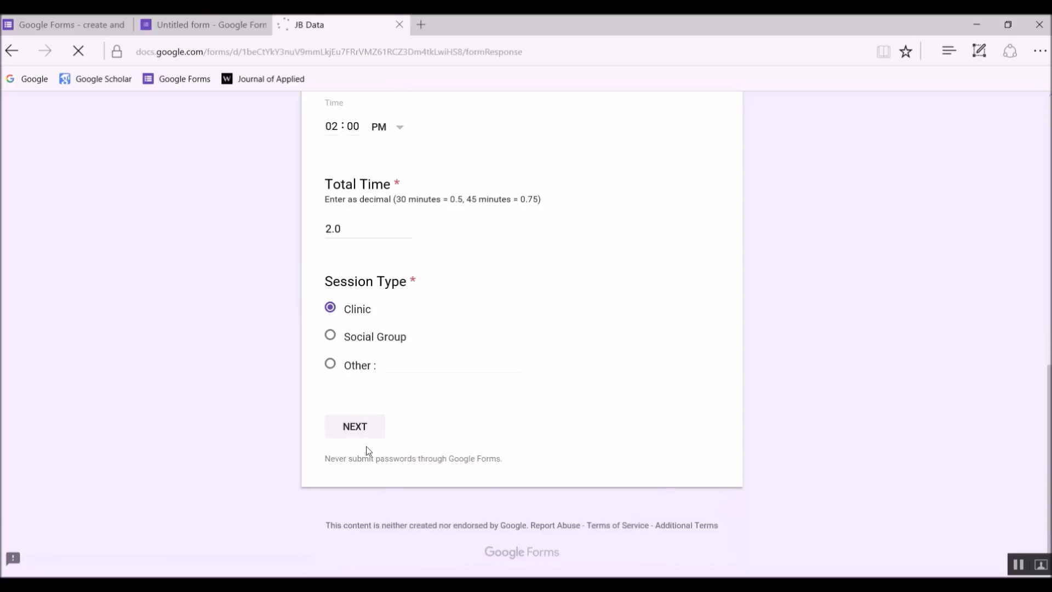
# Continue through the Clinic Session page to the behavior data page
pyautogui.click(355, 426)
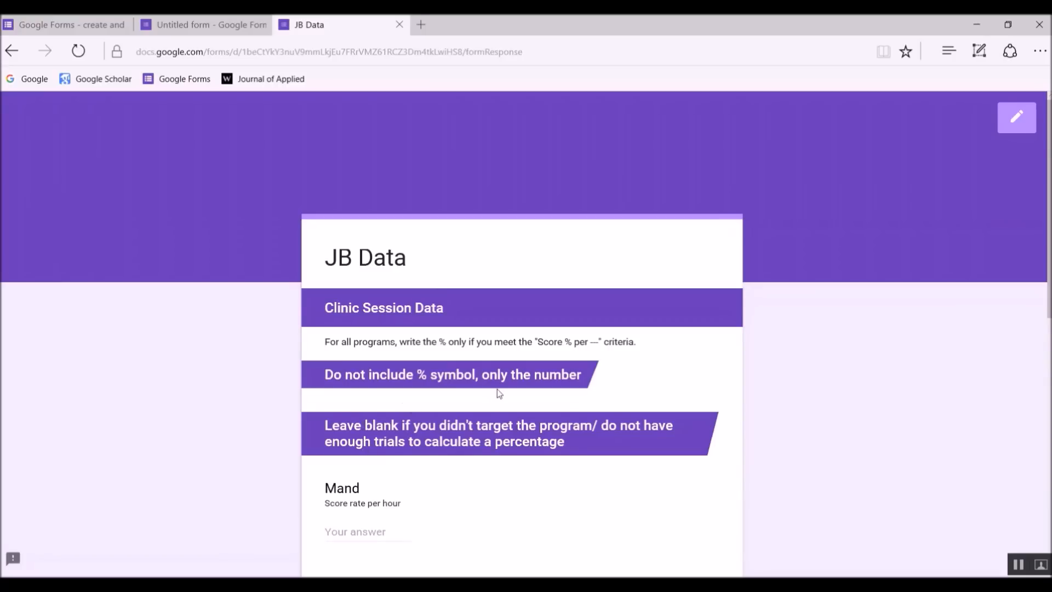
pyautogui.moveTo(403, 402)
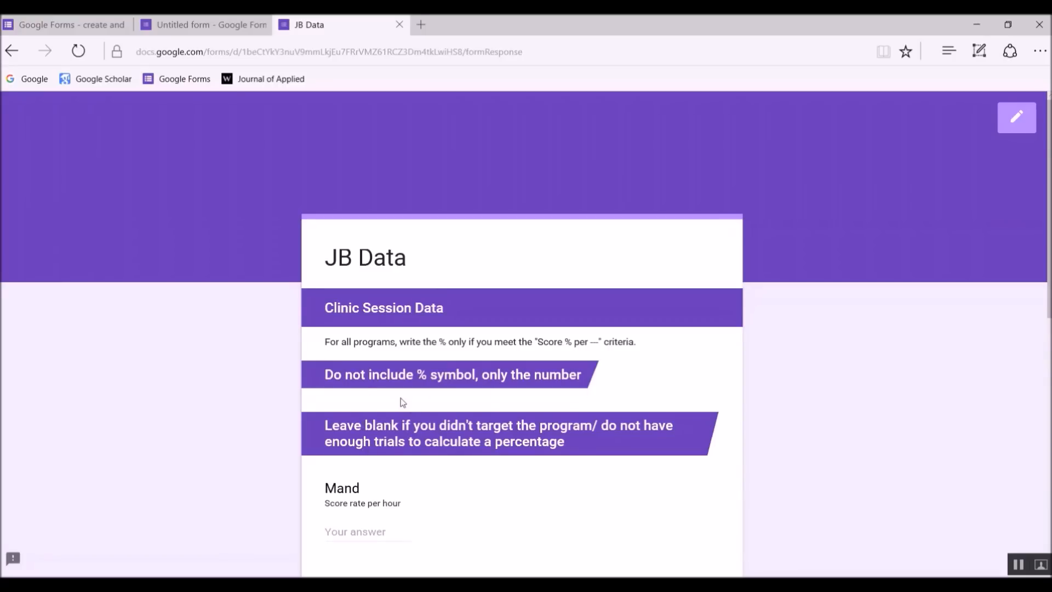
pyautogui.moveTo(393, 424)
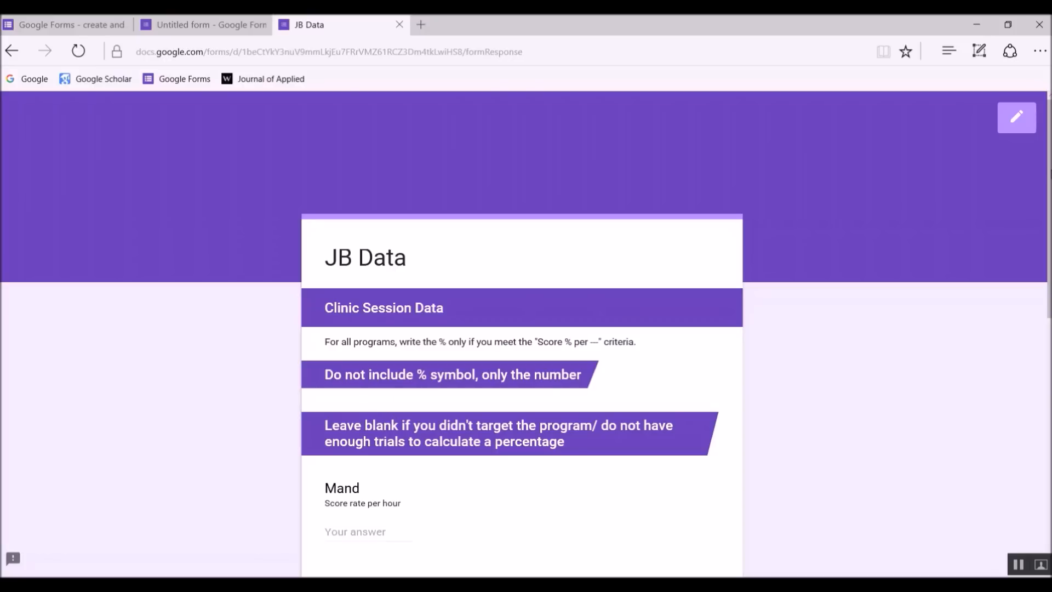
pyautogui.scroll(-3)
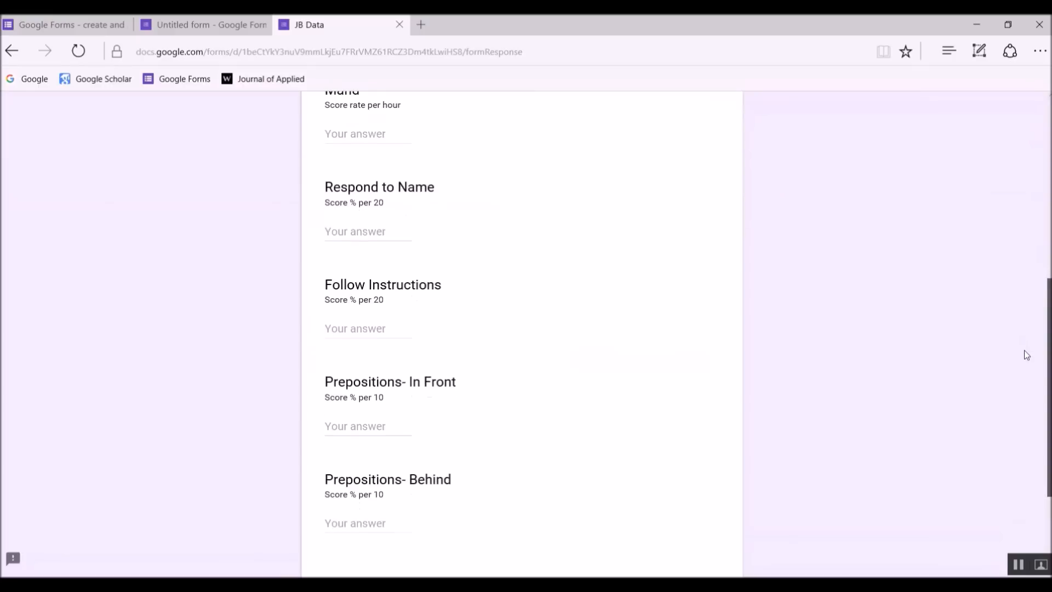
pyautogui.scroll(-3)
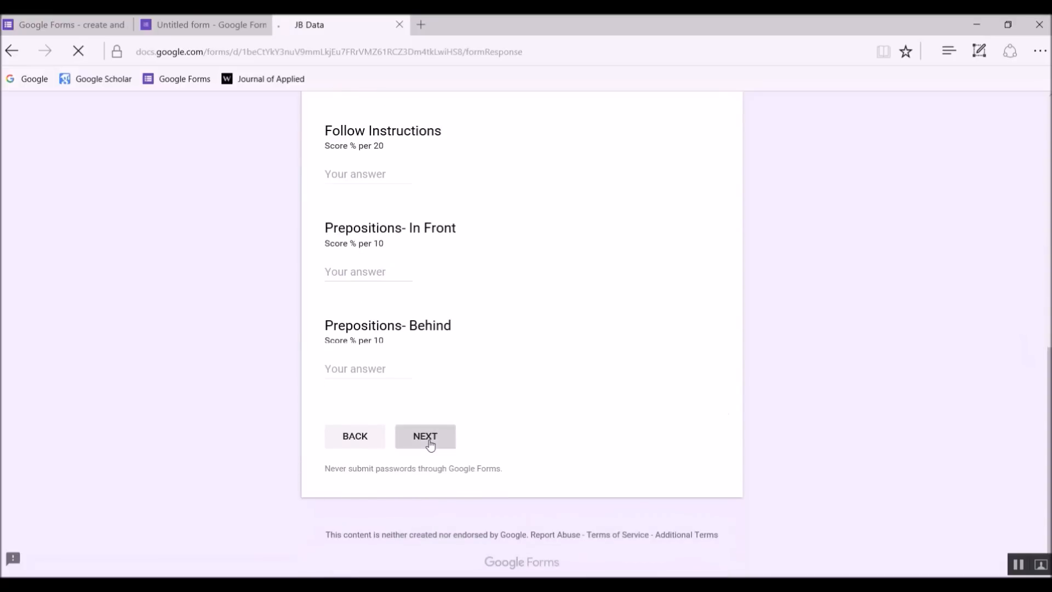
pyautogui.click(425, 440)
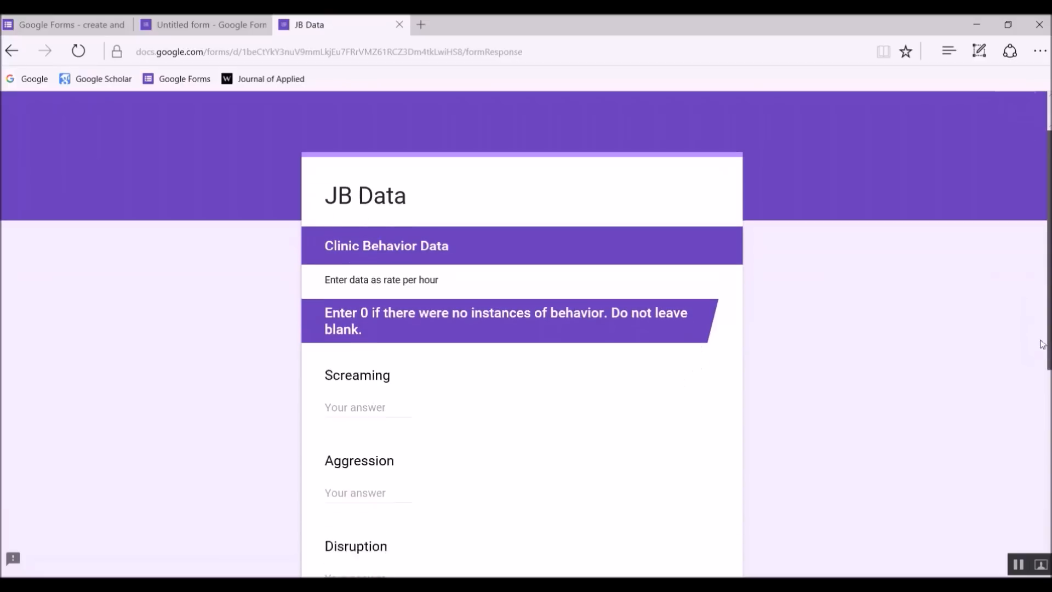
# Answer No for social data, finish the test submission, and return to the form editor
pyautogui.scroll(-3)
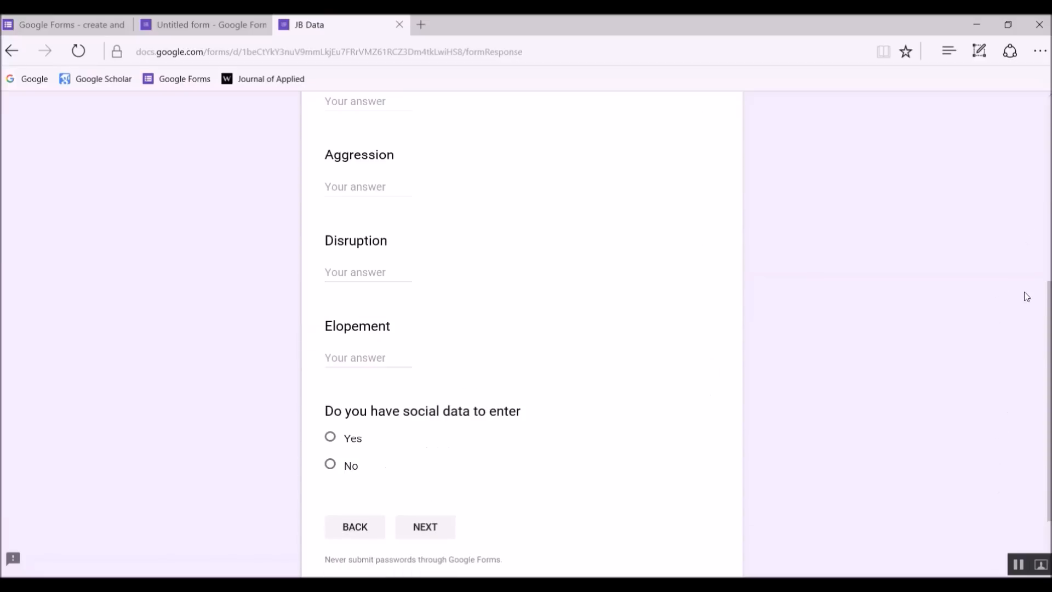
pyautogui.moveTo(330, 457)
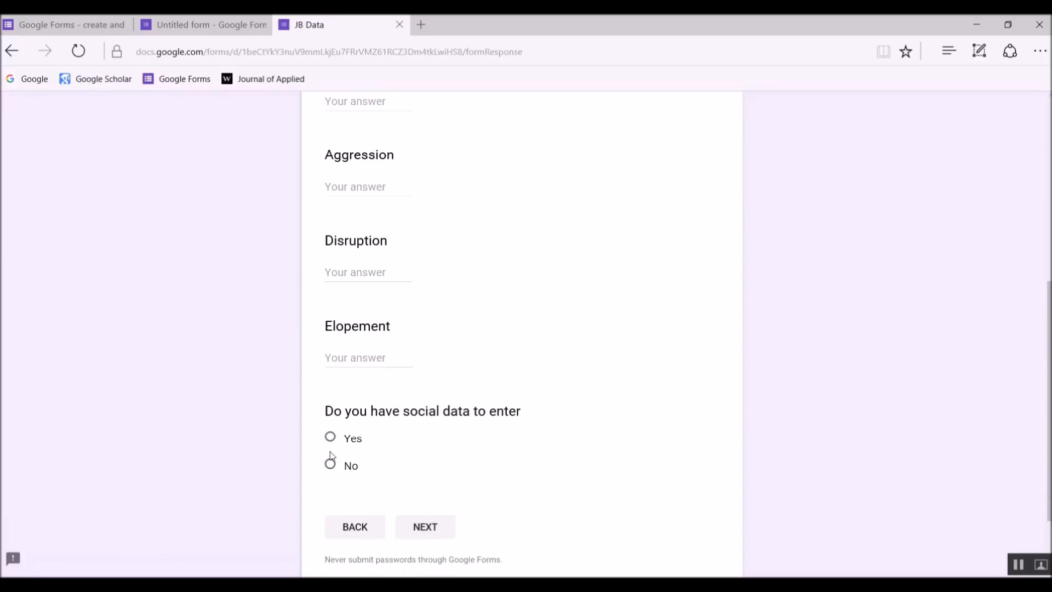
pyautogui.click(329, 465)
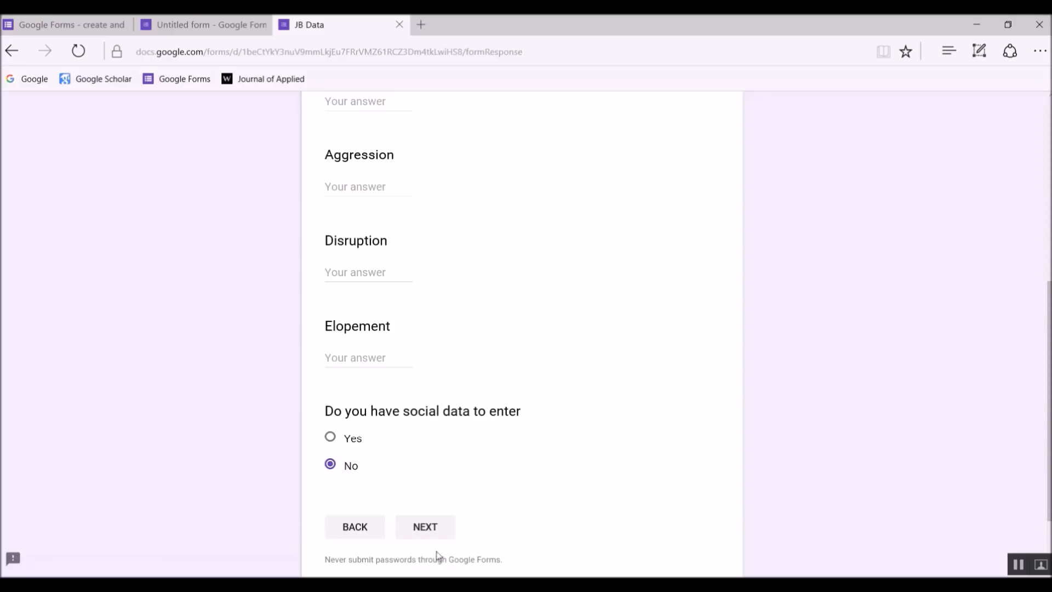
pyautogui.click(425, 526)
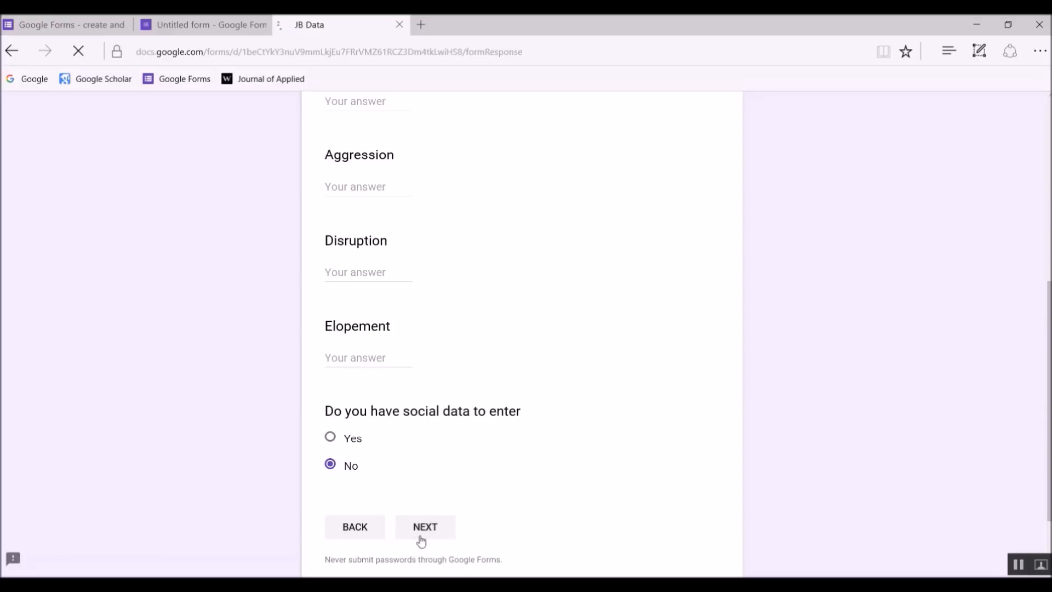
pyautogui.click(424, 526)
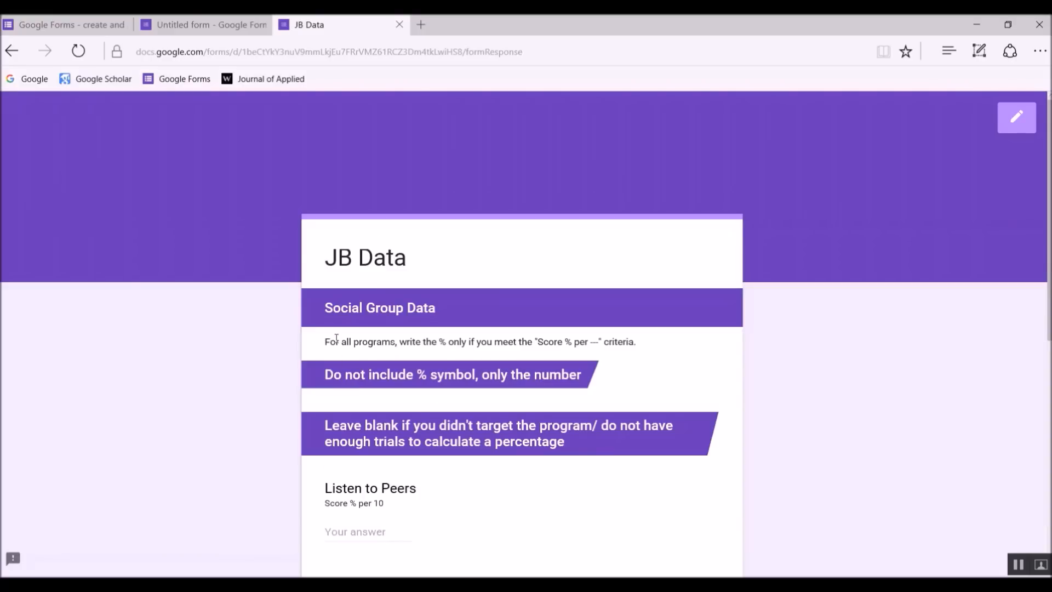
pyautogui.scroll(-3)
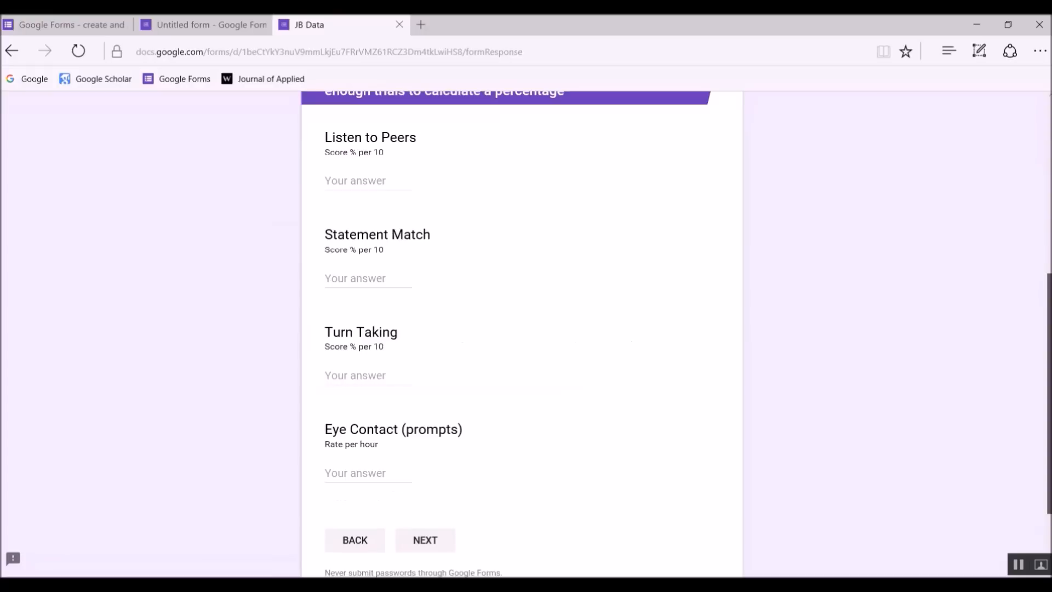
pyautogui.scroll(-3)
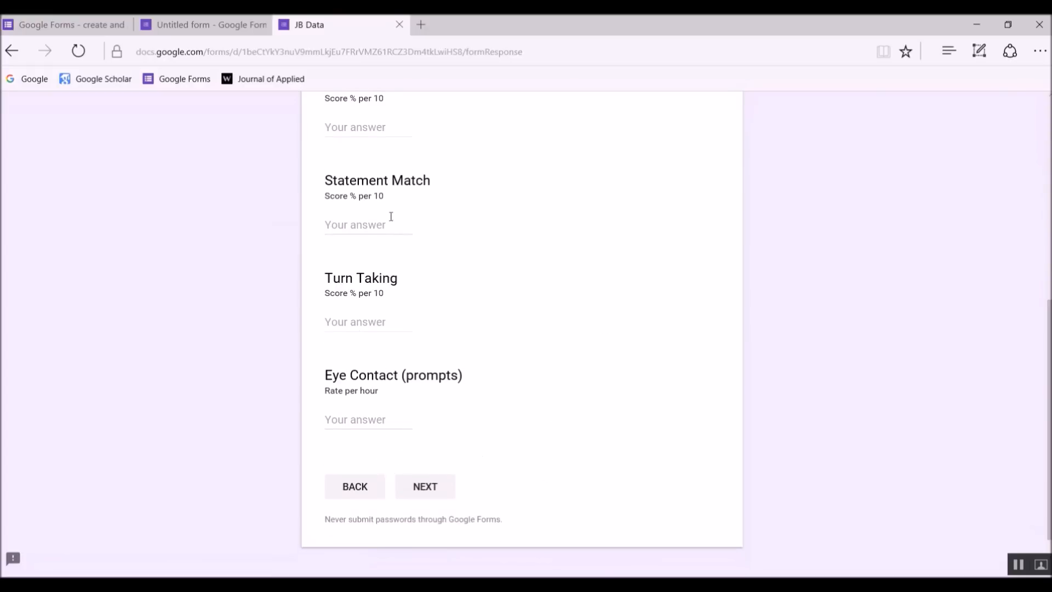
pyautogui.moveTo(508, 382)
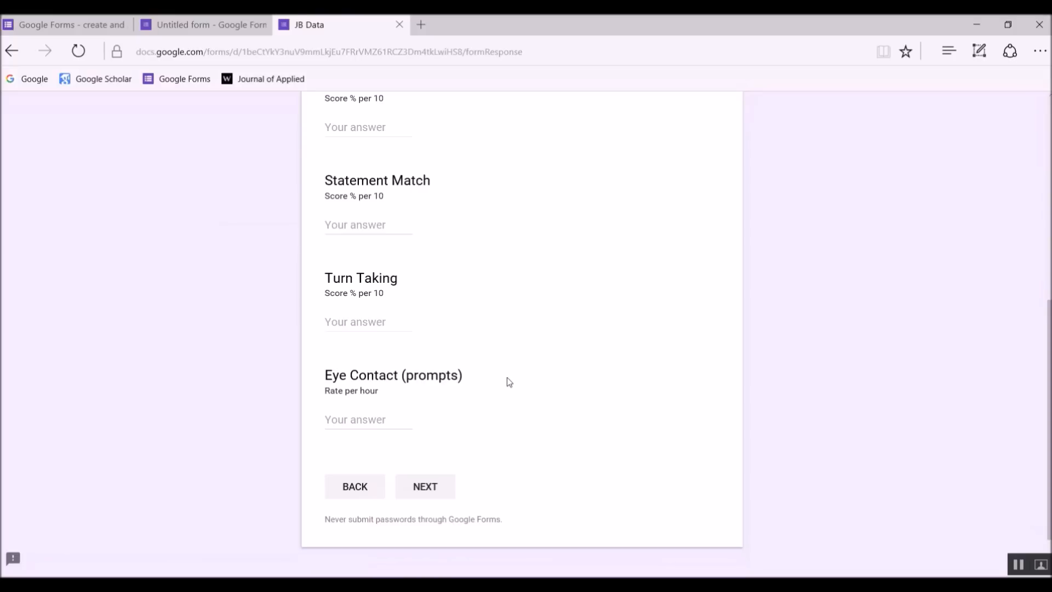
pyautogui.click(424, 486)
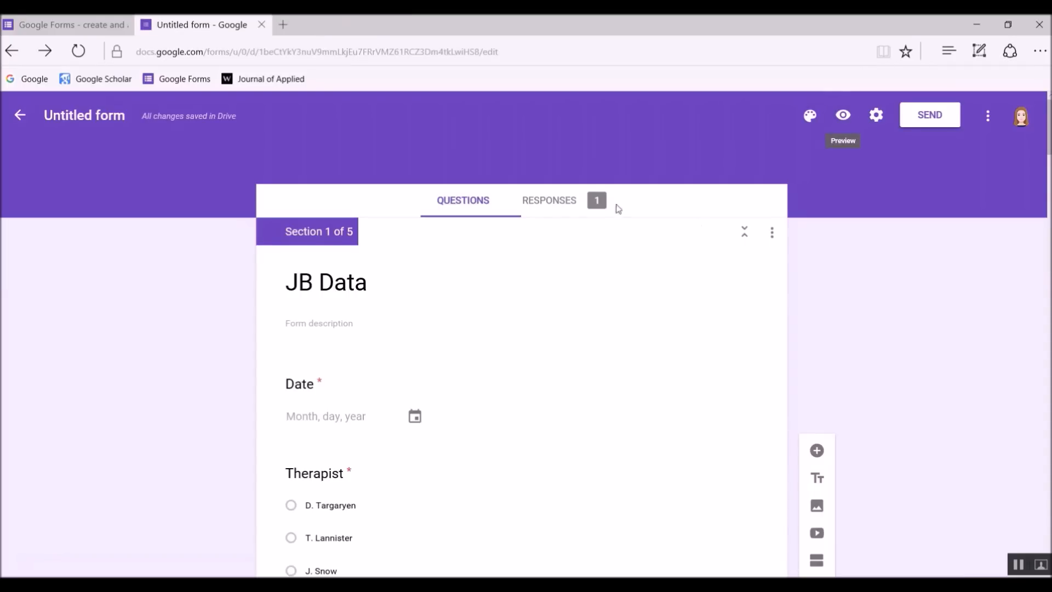
# Delete the test response from Responses, then return to the Questions view at the first section
pyautogui.click(549, 200)
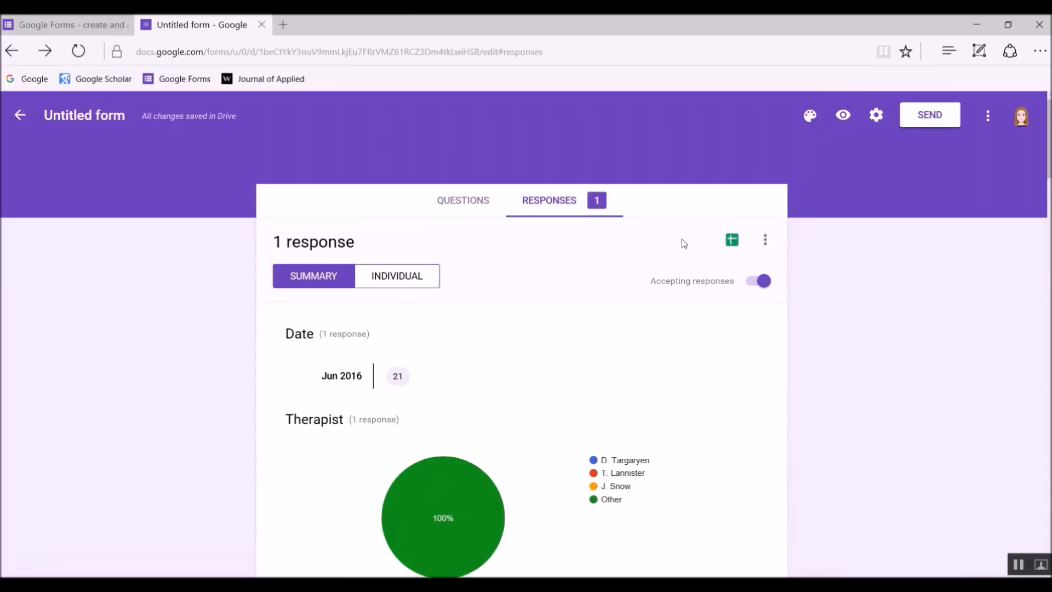
pyautogui.click(765, 240)
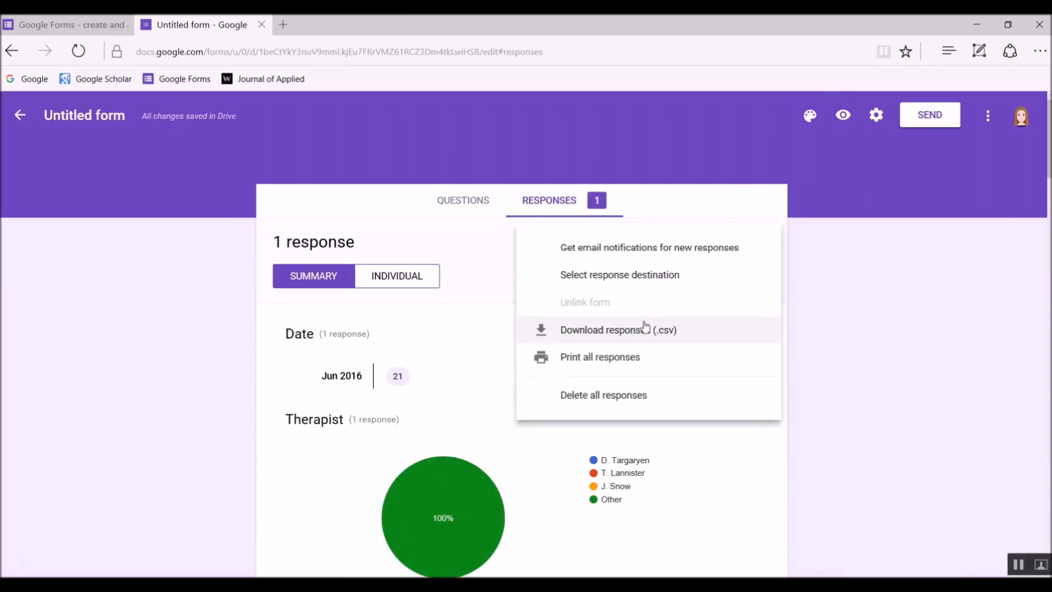
pyautogui.click(603, 395)
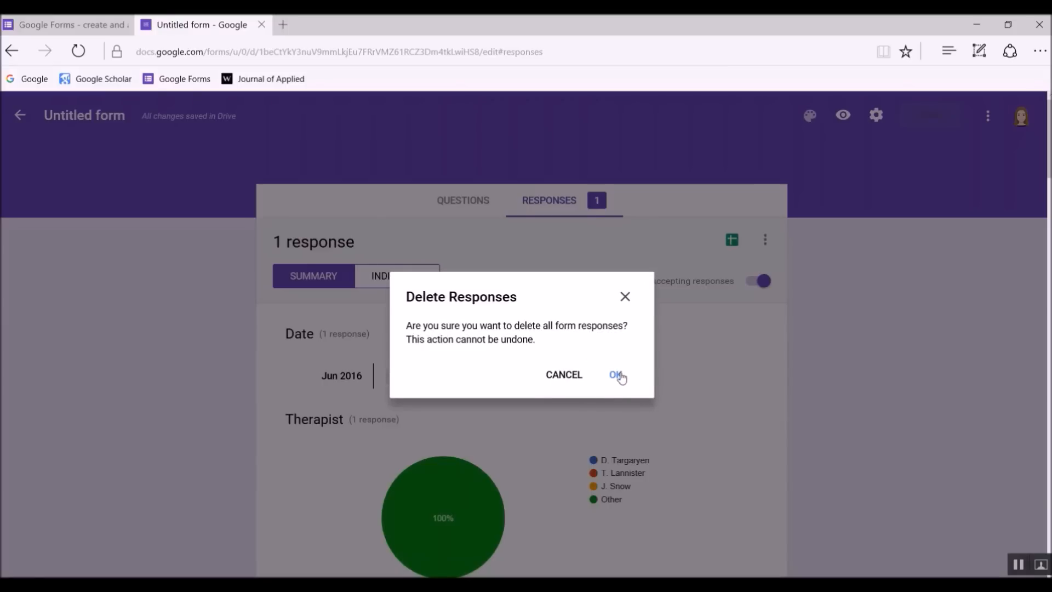
pyautogui.click(616, 376)
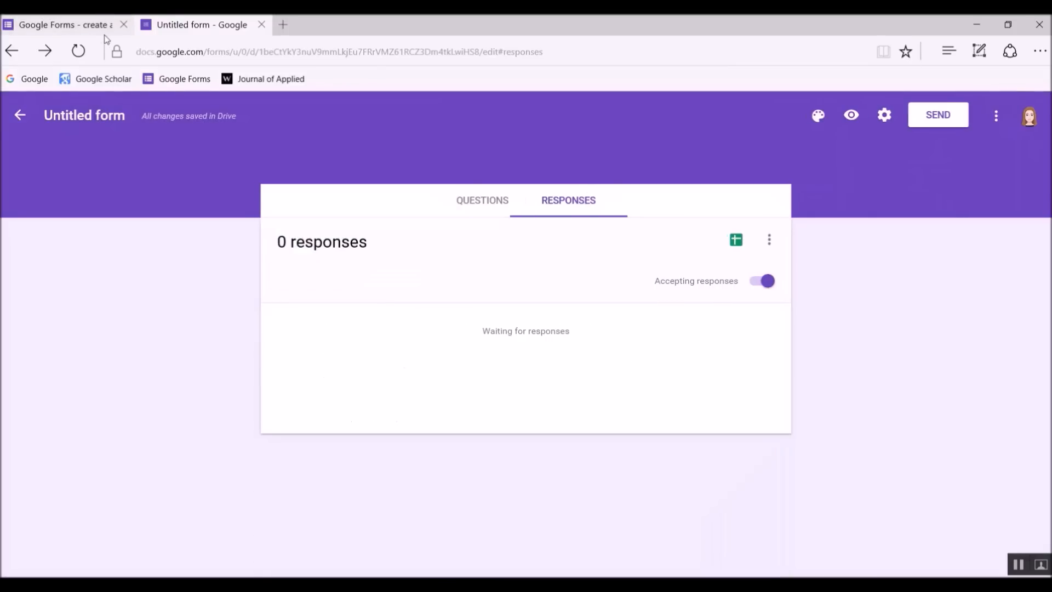
pyautogui.click(478, 200)
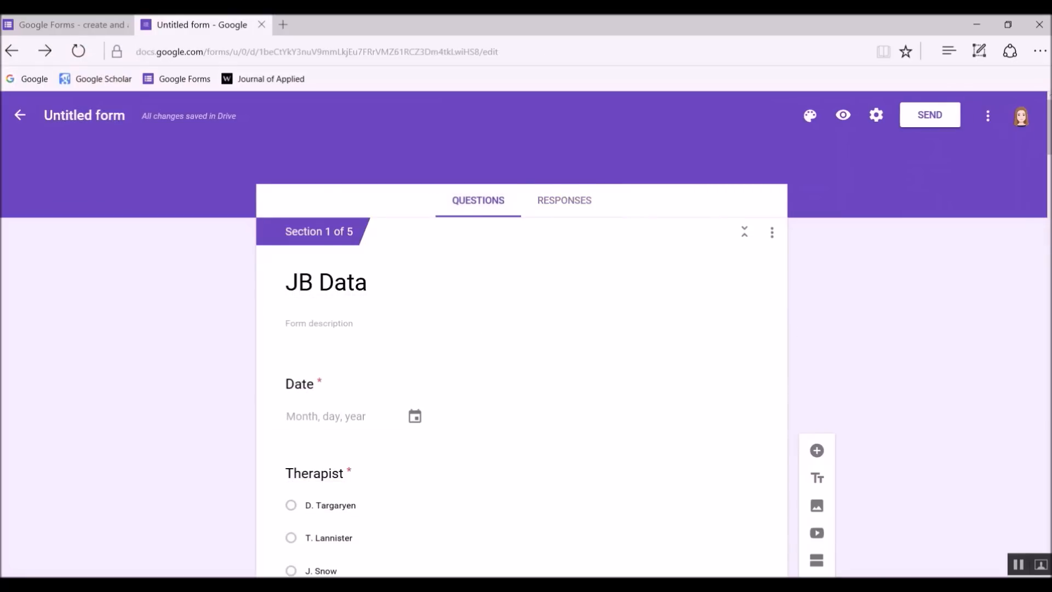
pyautogui.scroll(-3)
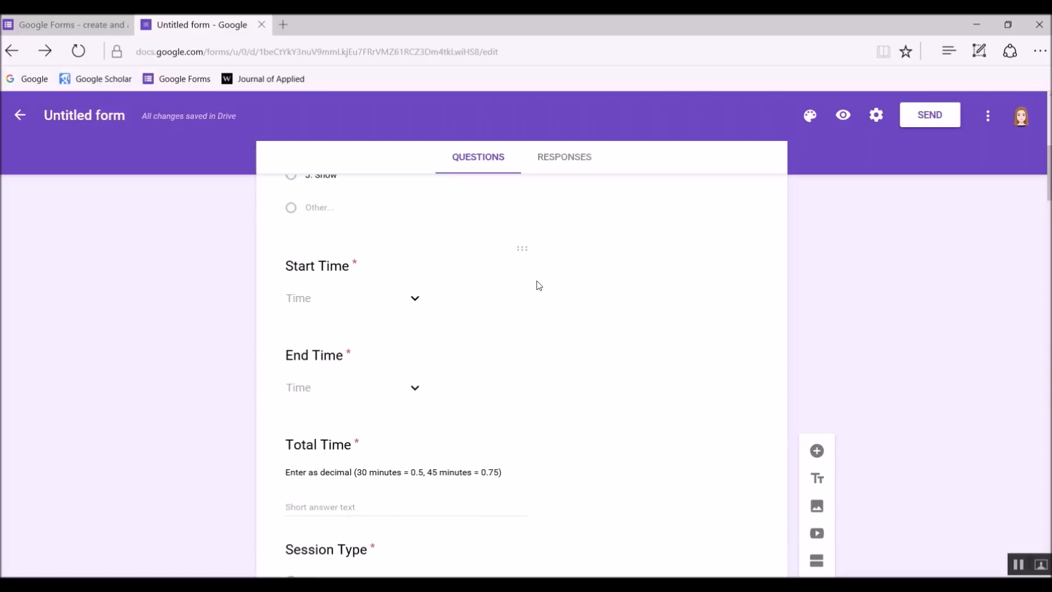
# Delete the Start Time and End Time questions so Total Time follows Therapist
pyautogui.click(317, 265)
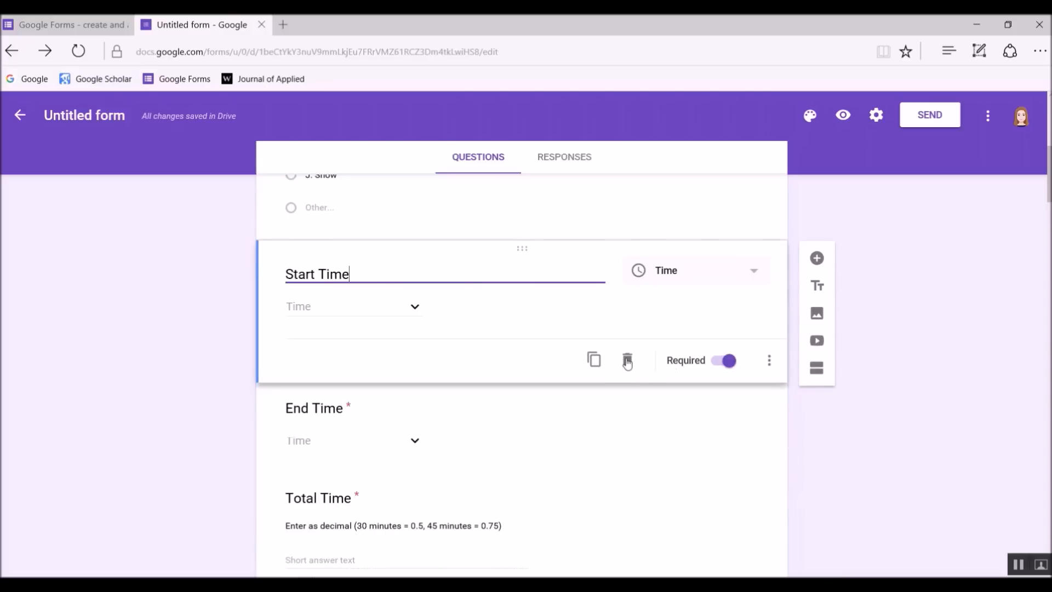
pyautogui.click(626, 361)
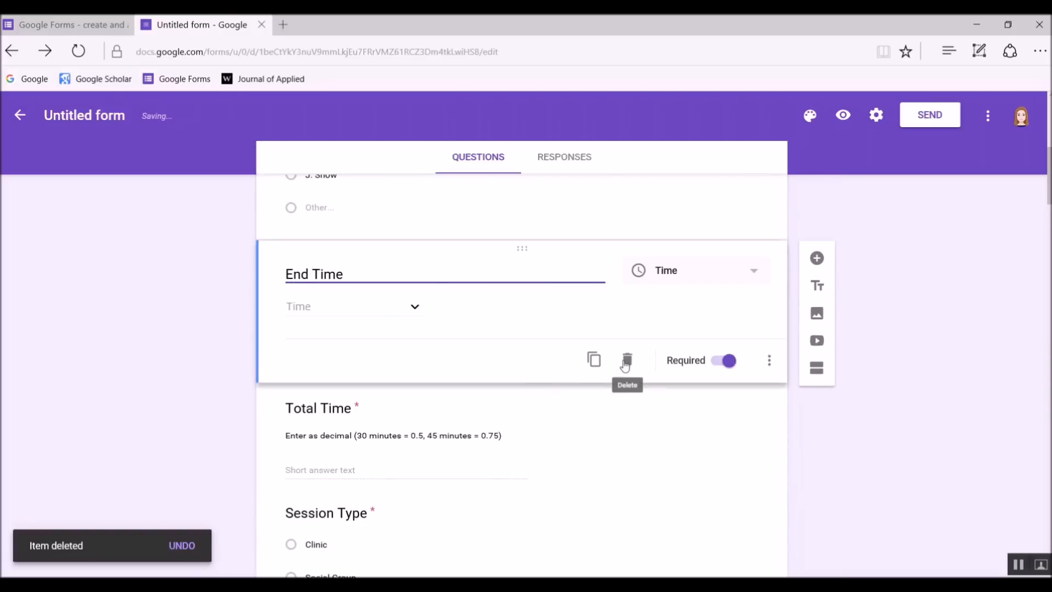
pyautogui.click(625, 361)
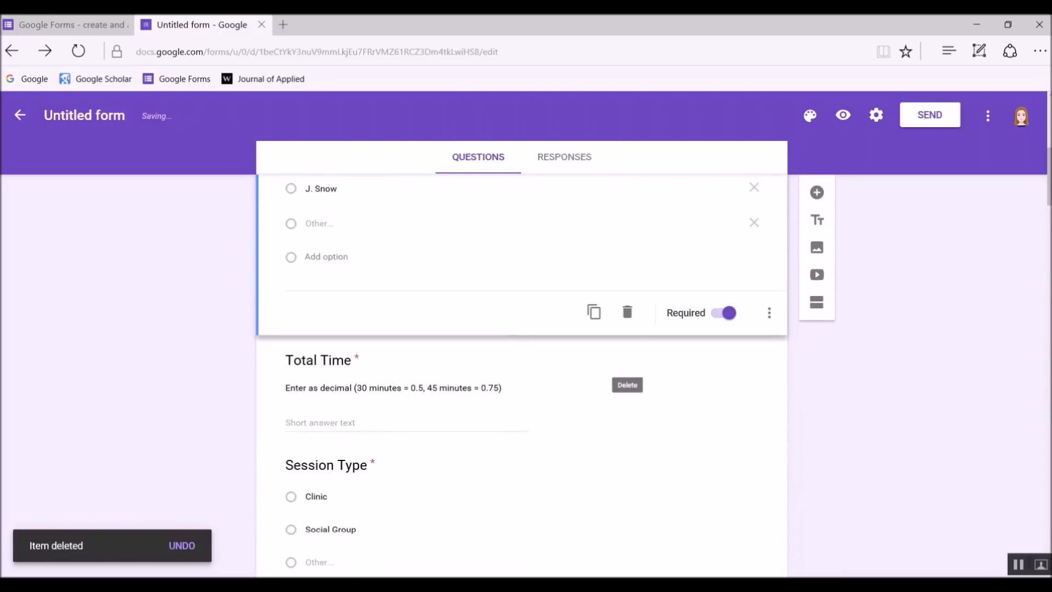
pyautogui.scroll(3)
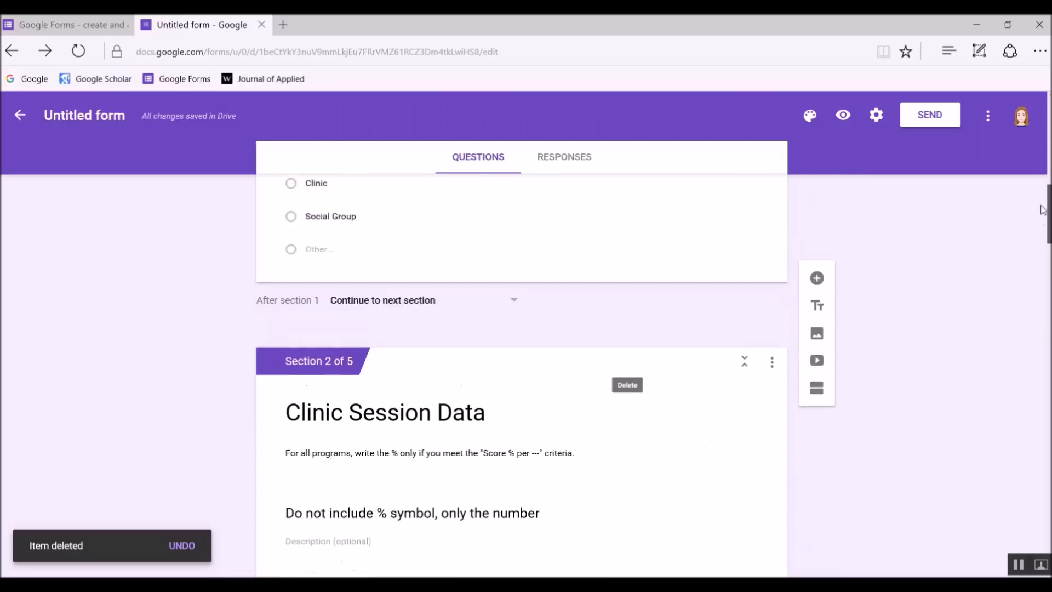
pyautogui.scroll(3)
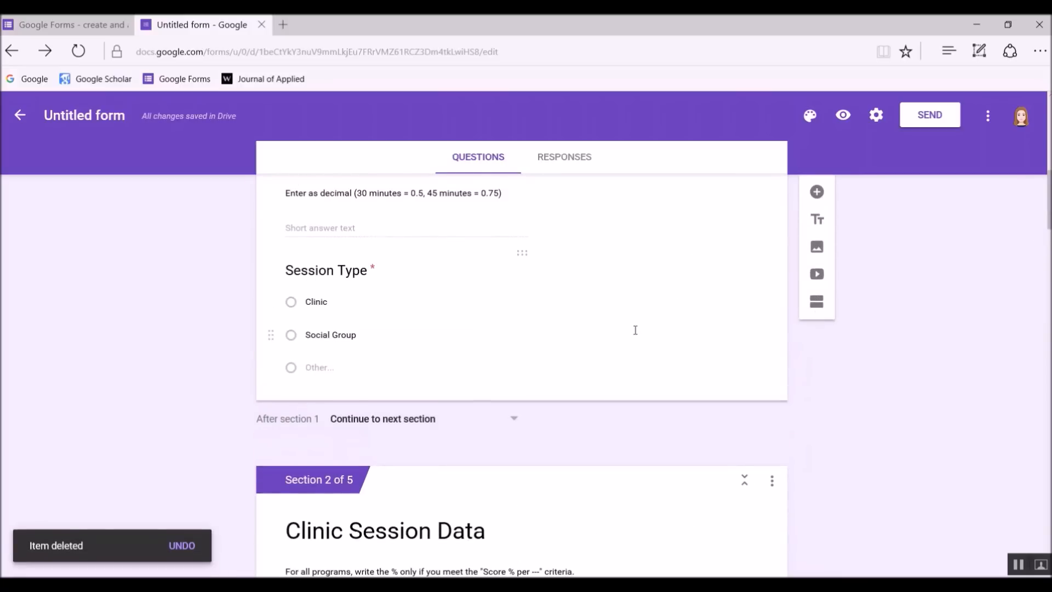
# Turn on answer-based branching for Session Type: Clinic to section 2, Social Group to section 4
pyautogui.click(769, 375)
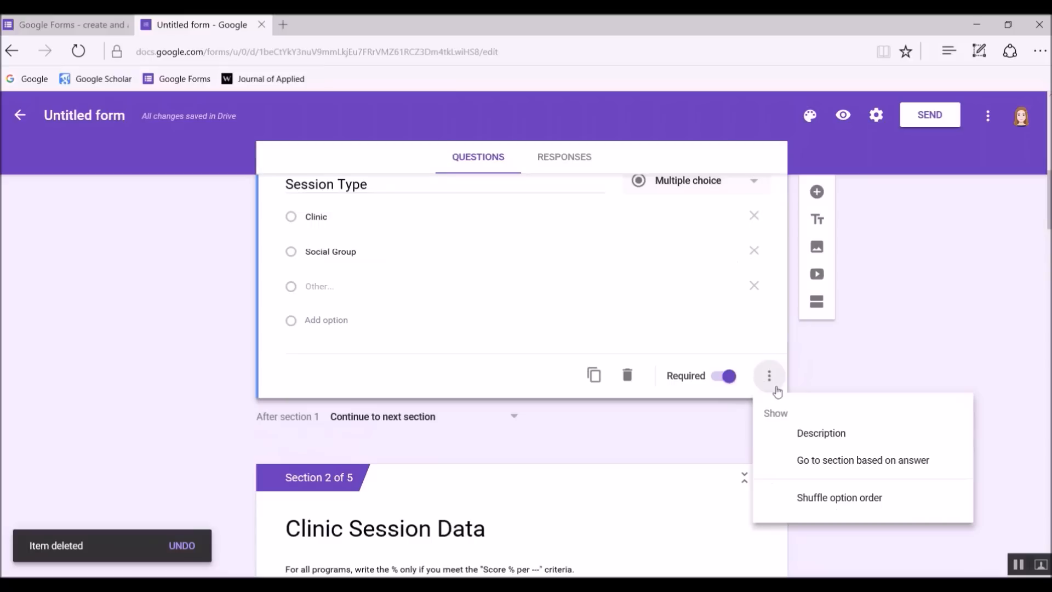
pyautogui.moveTo(835, 465)
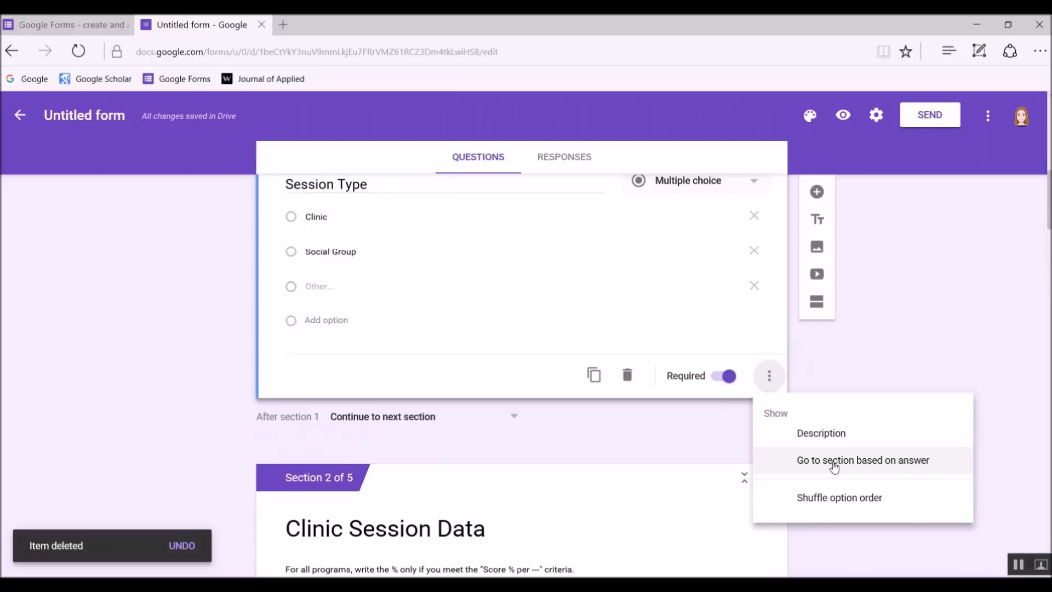
pyautogui.click(863, 459)
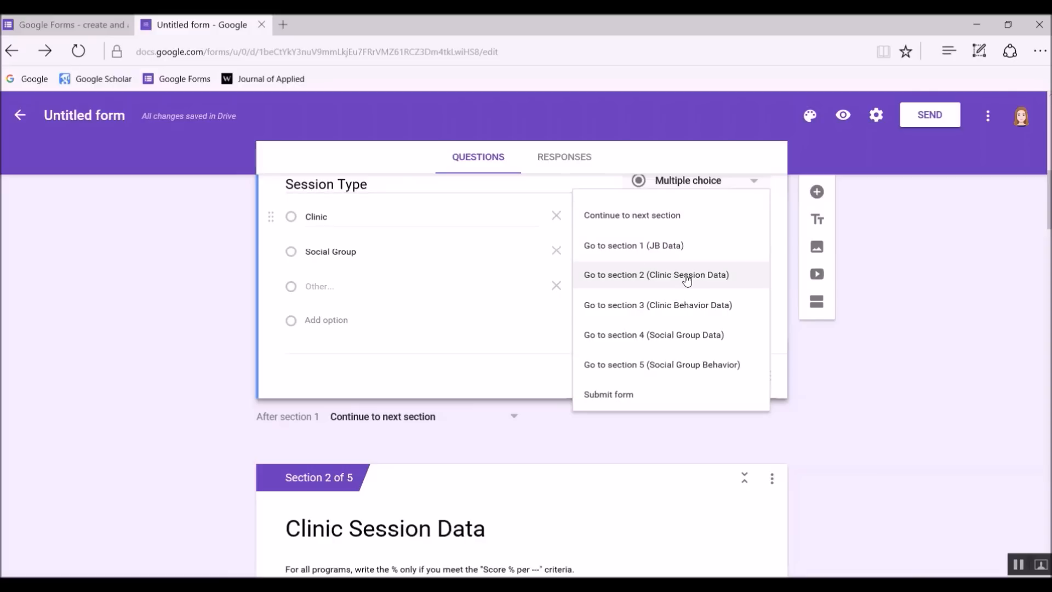
pyautogui.click(655, 274)
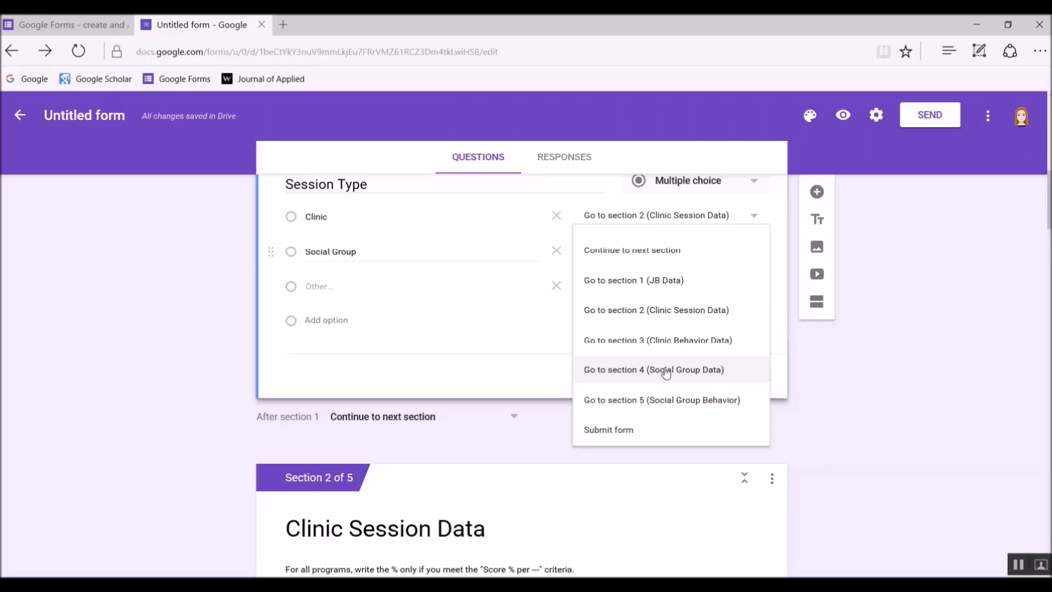
pyautogui.click(653, 369)
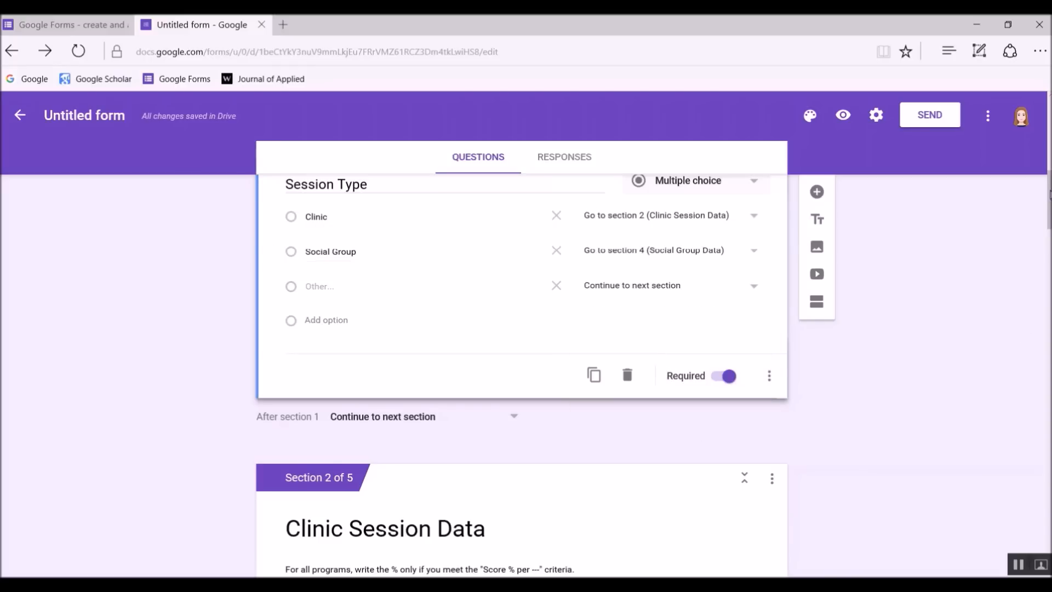
pyautogui.scroll(-3)
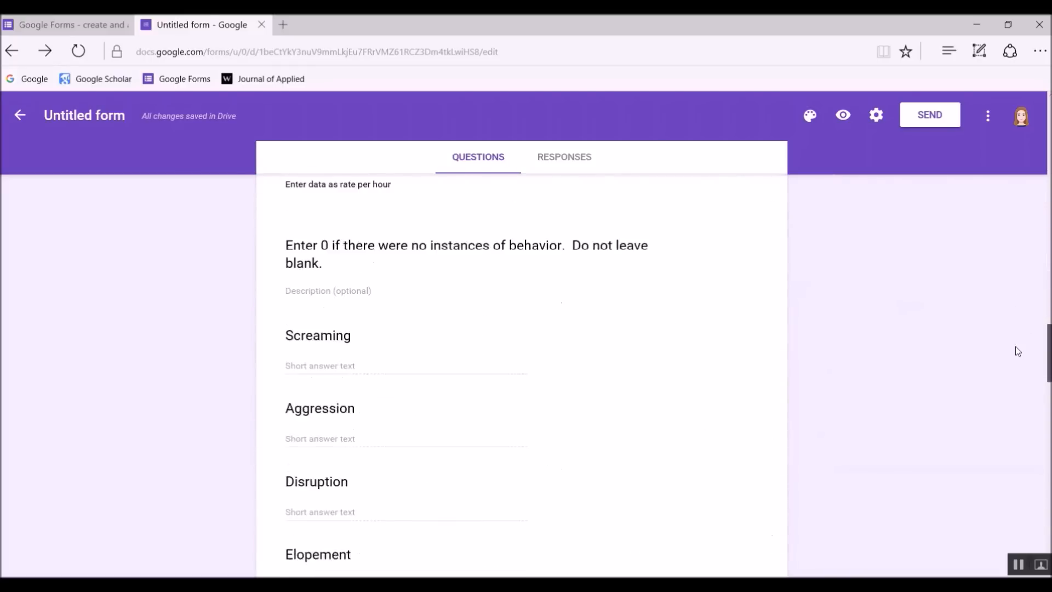
# Turn on branching for the social data question: Yes to section 4, No to Submit form
pyautogui.scroll(-3)
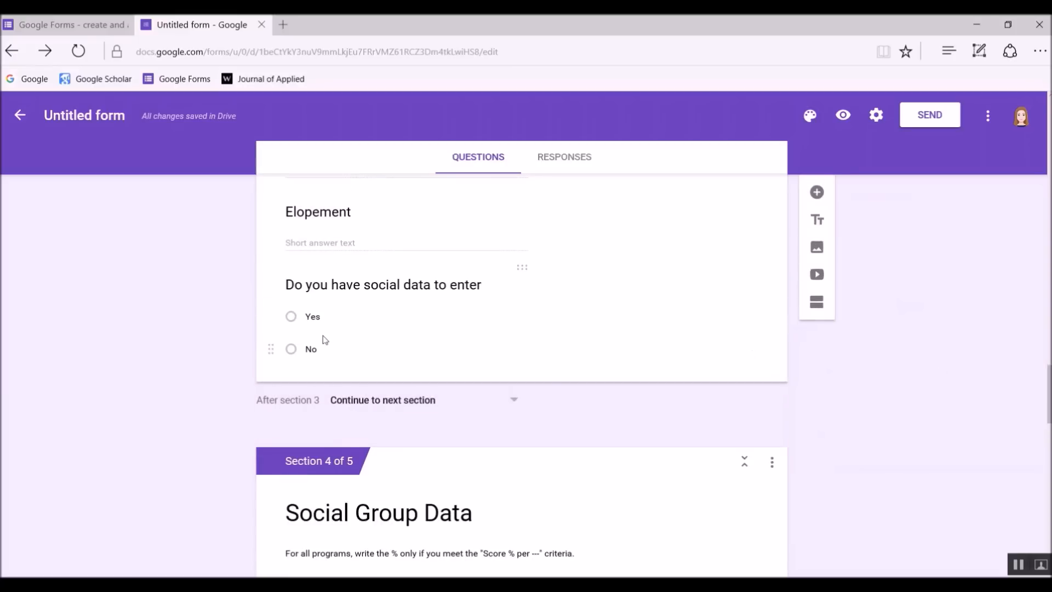
pyautogui.moveTo(690, 332)
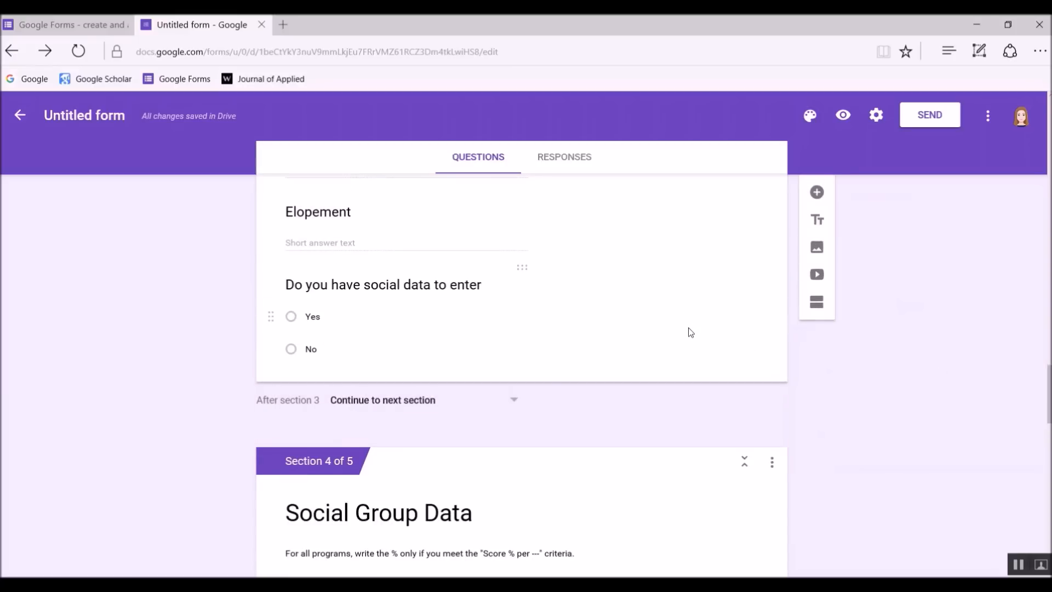
pyautogui.click(769, 356)
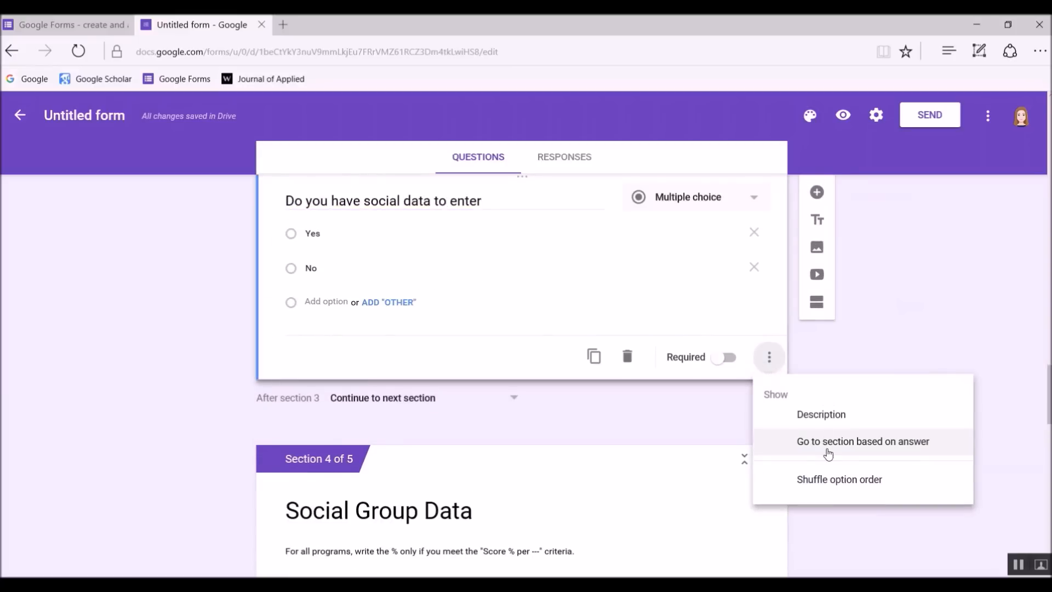
pyautogui.click(863, 441)
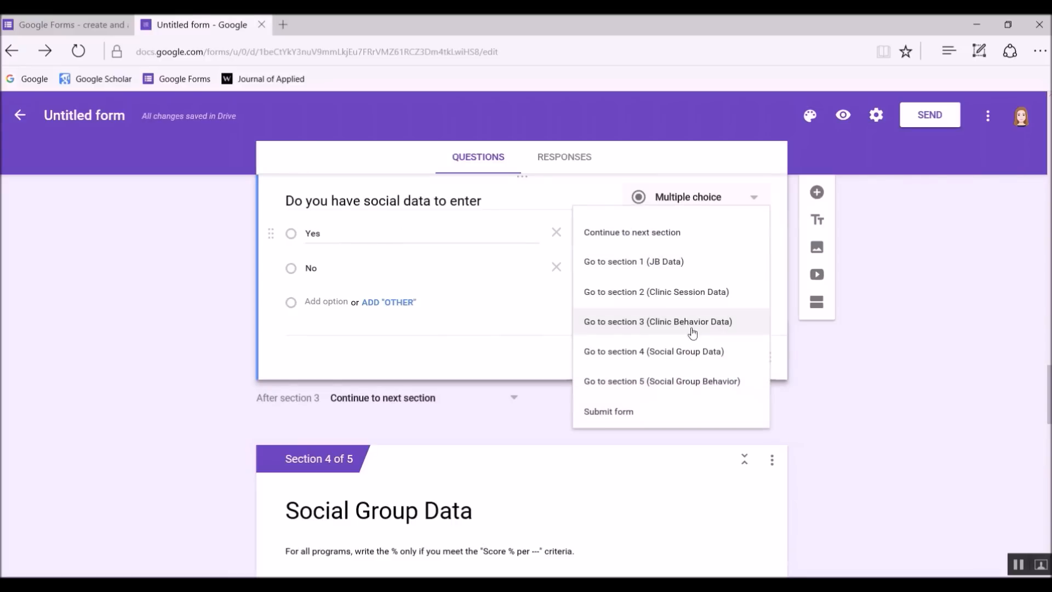
pyautogui.click(653, 351)
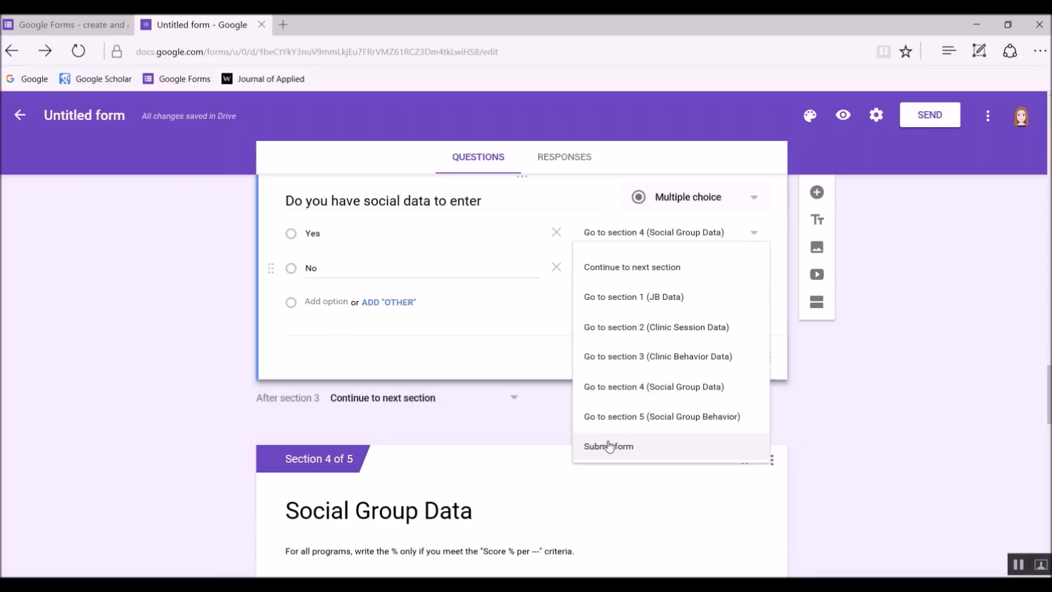
pyautogui.click(607, 446)
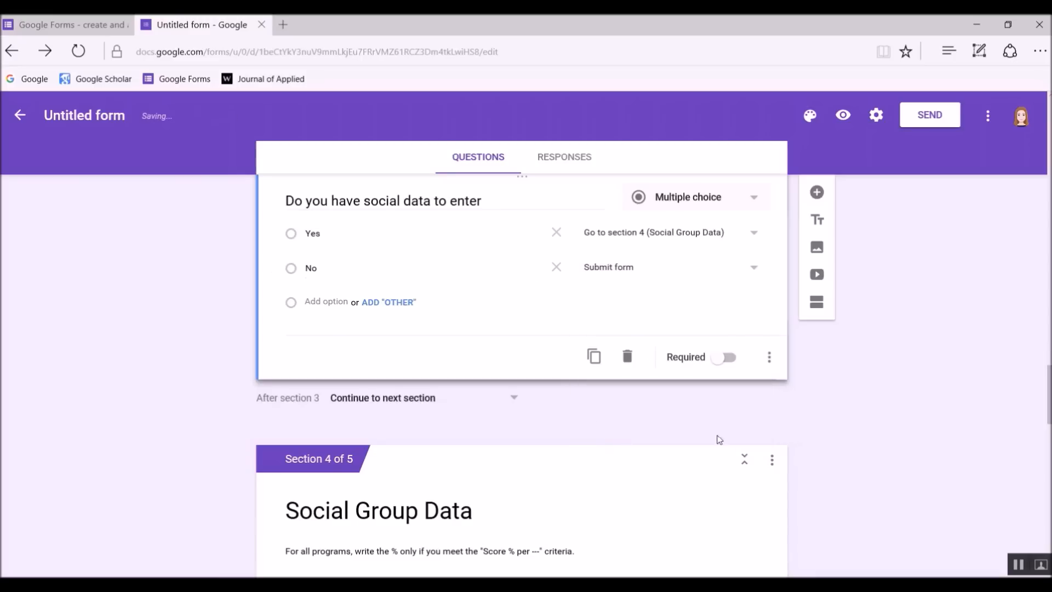
pyautogui.scroll(-3)
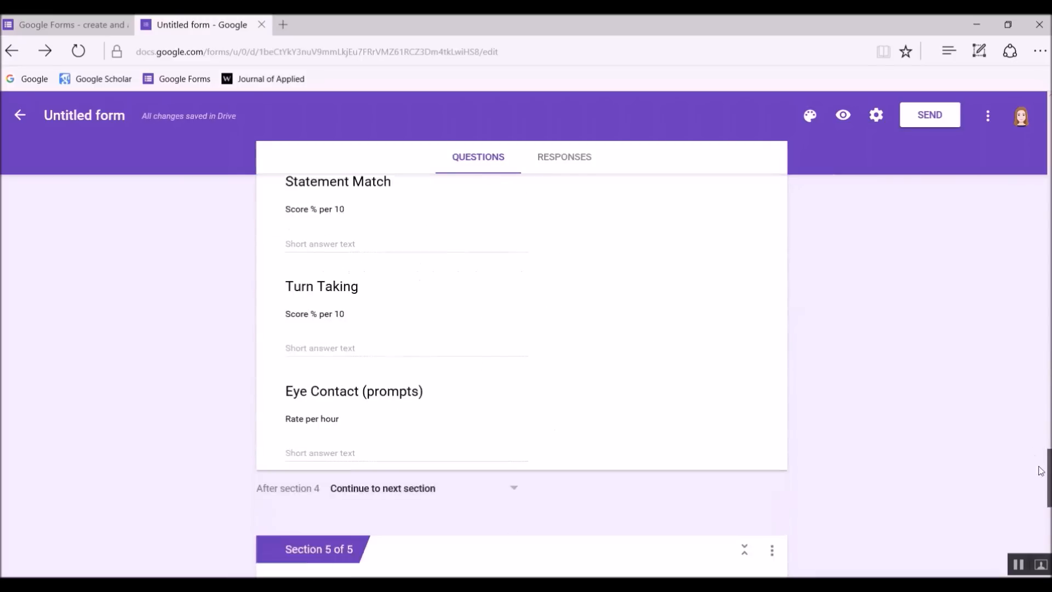
pyautogui.scroll(-3)
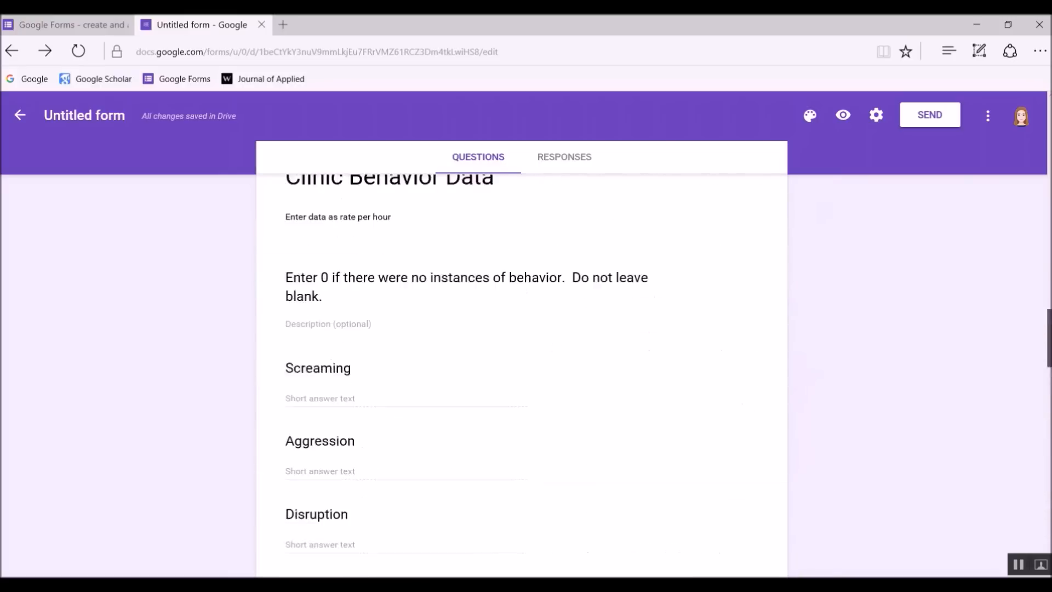
pyautogui.scroll(3)
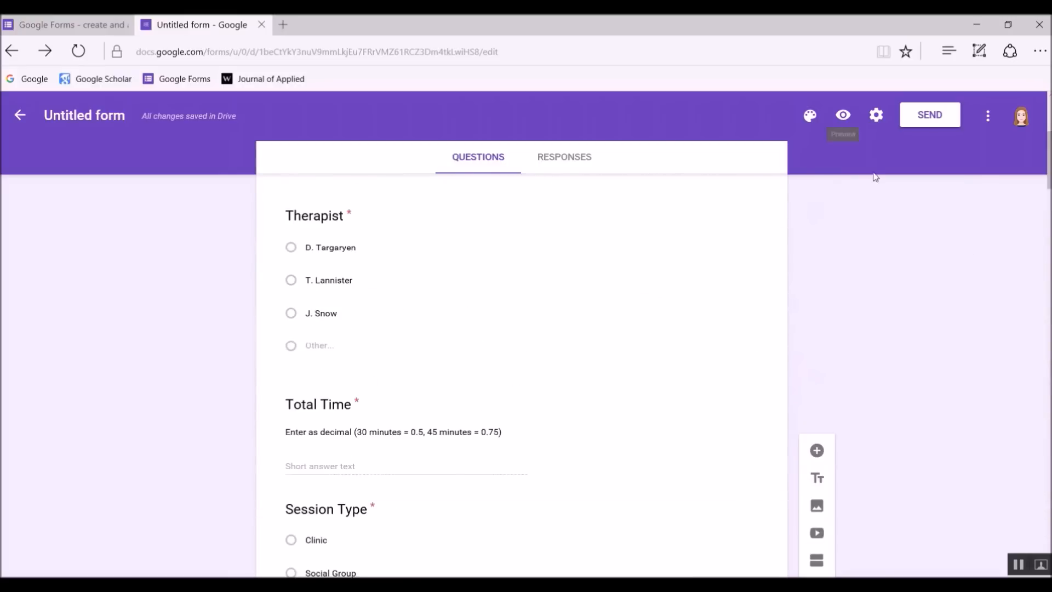
# Preview the form as a respondent, page past behavior data, and submit a test response
pyautogui.scroll(3)
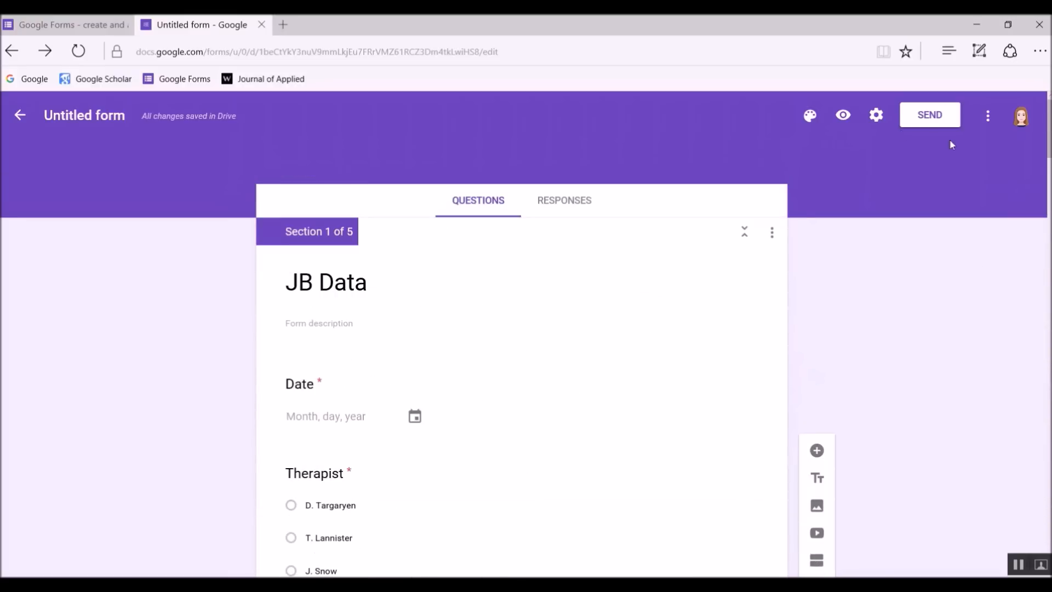
pyautogui.click(842, 114)
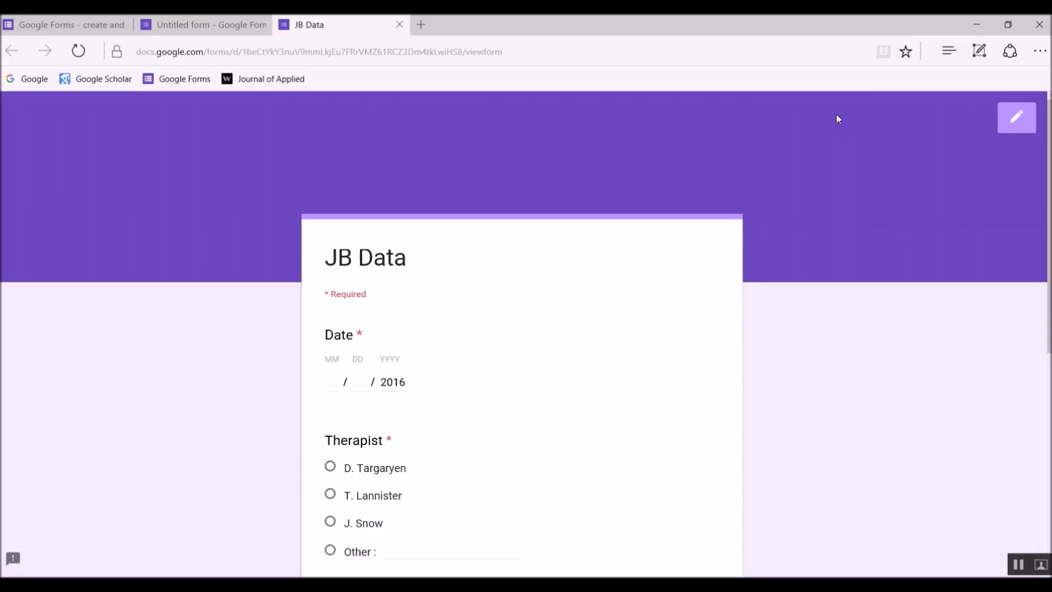
pyautogui.scroll(-3)
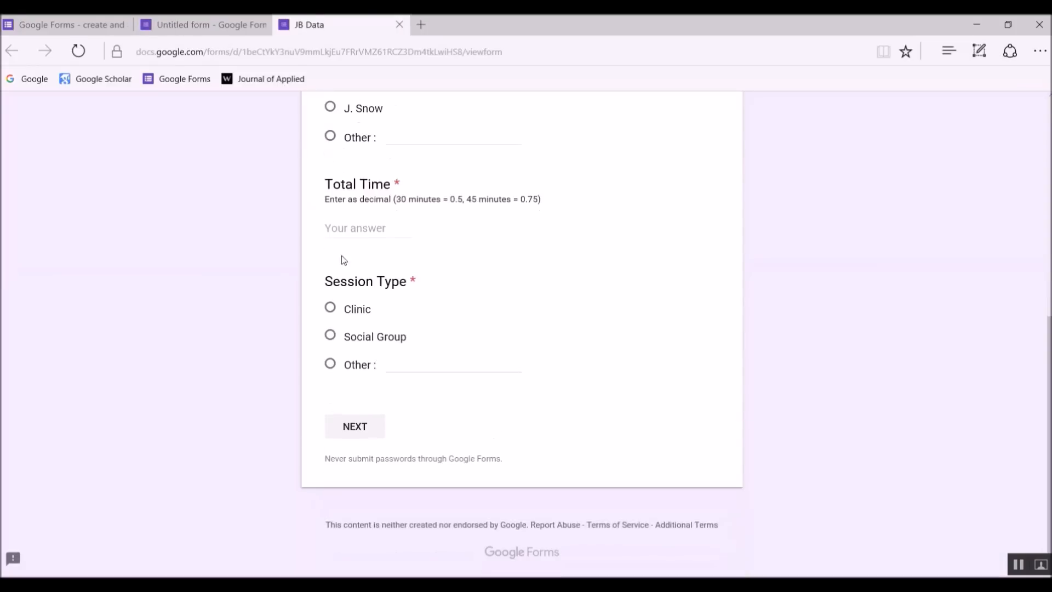
pyautogui.click(355, 430)
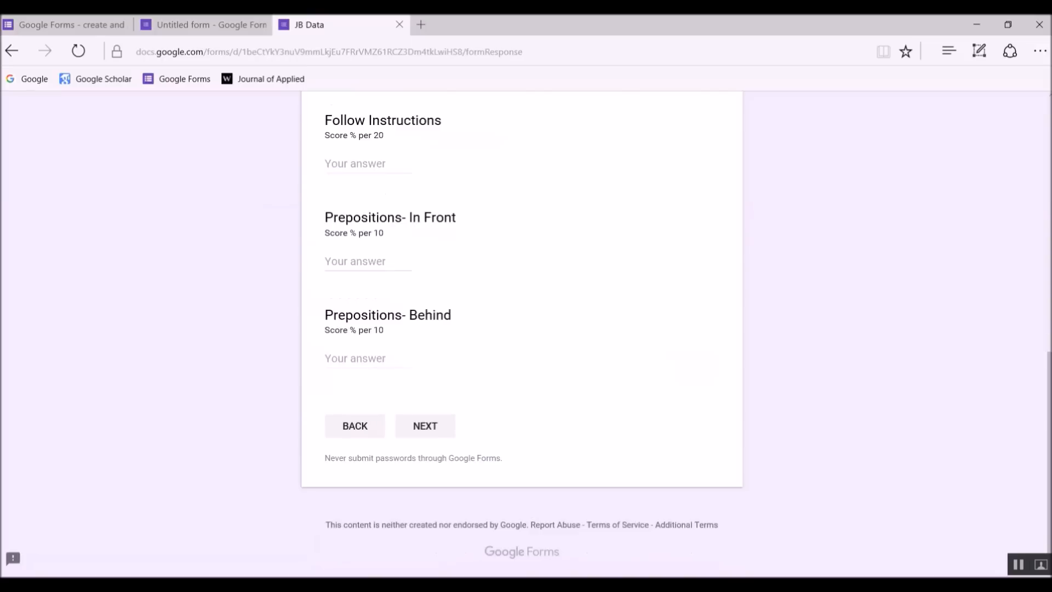
pyautogui.scroll(3)
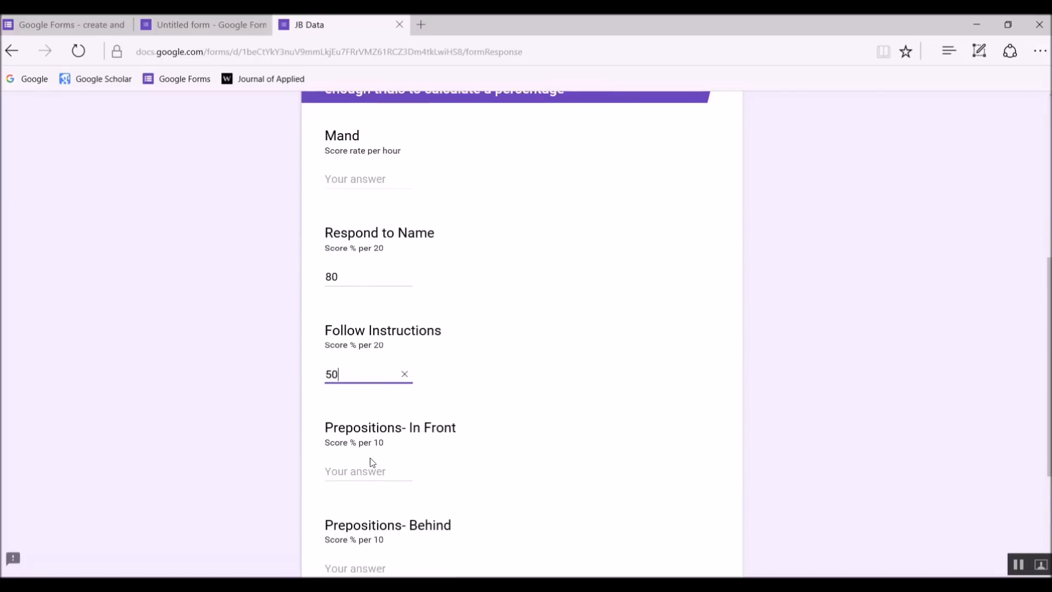
pyautogui.scroll(3)
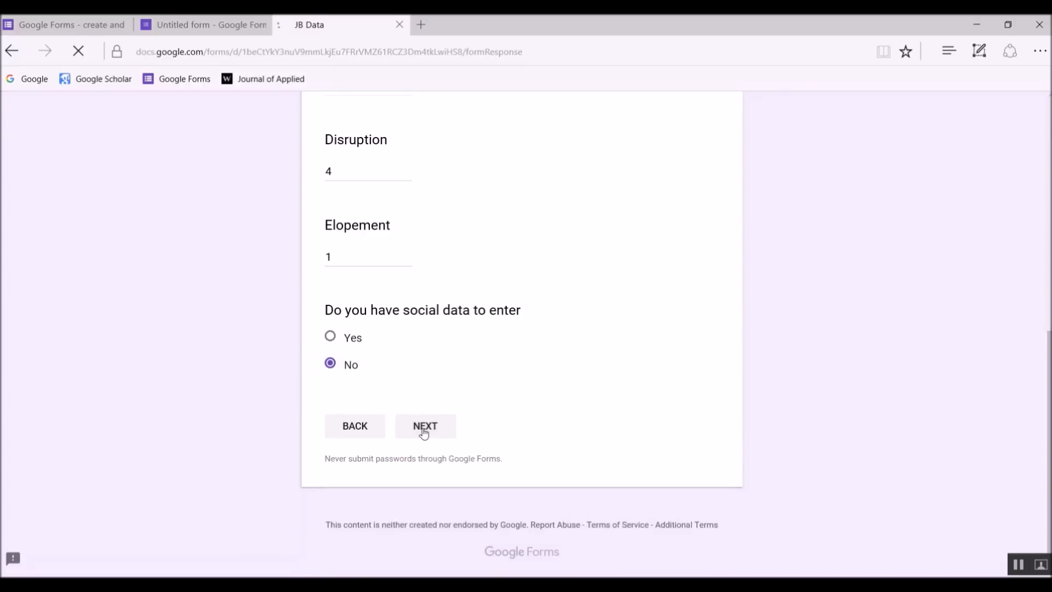
pyautogui.click(427, 430)
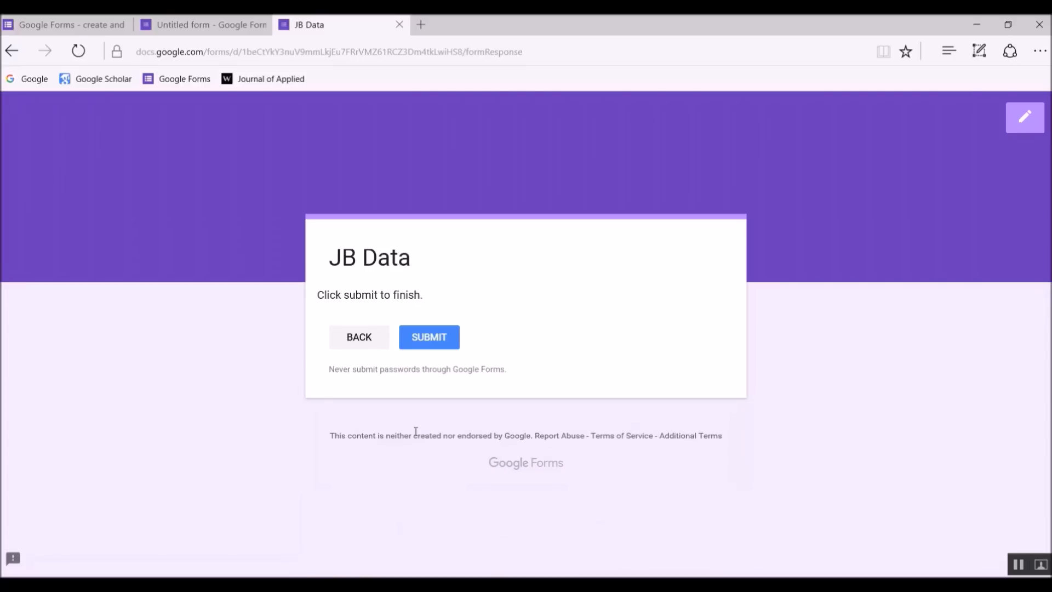
pyautogui.moveTo(359, 363)
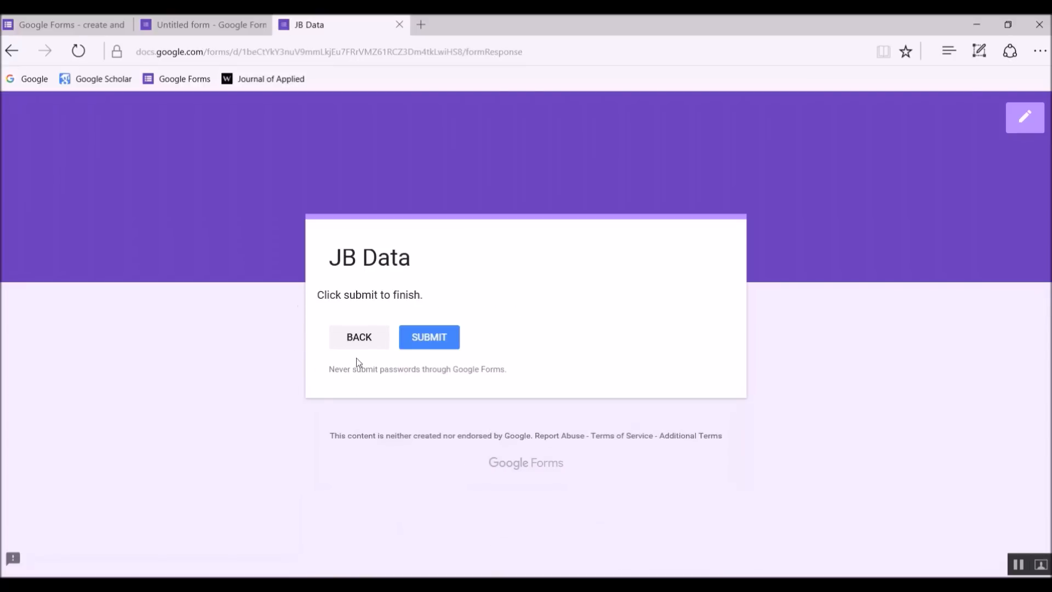
pyautogui.click(429, 337)
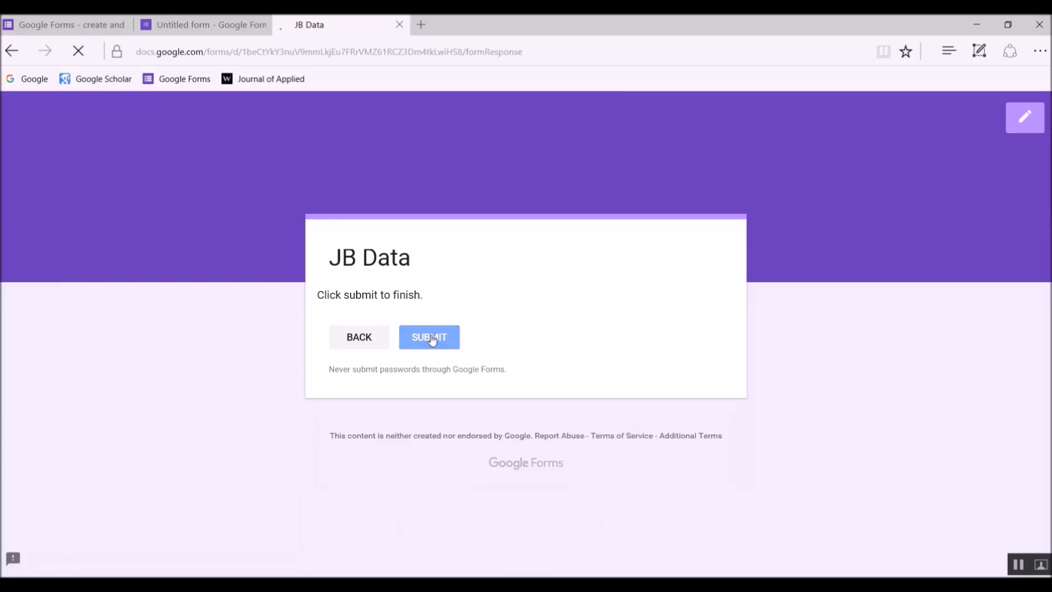
pyautogui.click(430, 339)
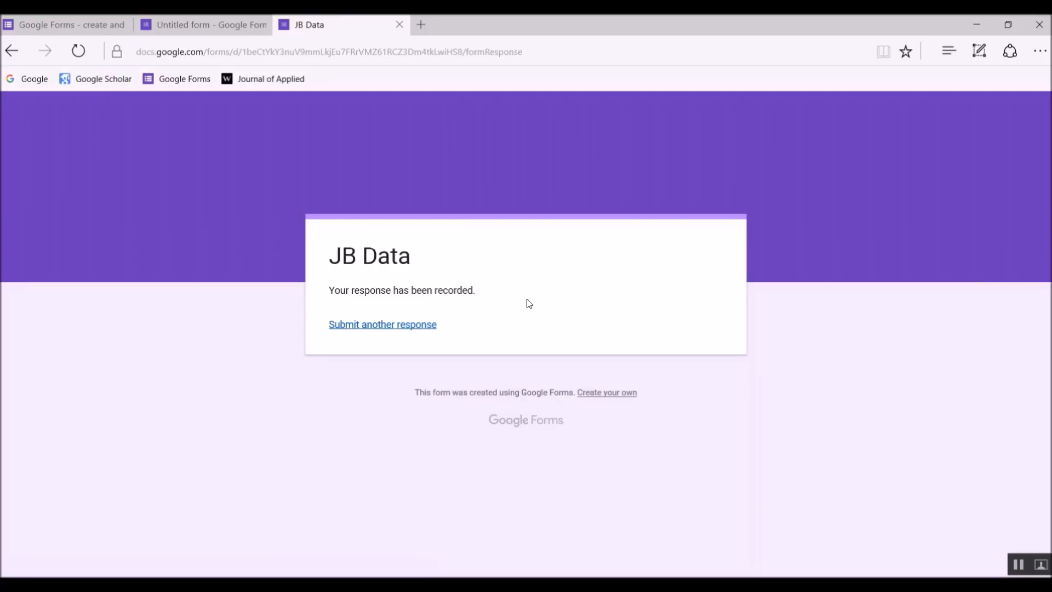
pyautogui.moveTo(522, 308)
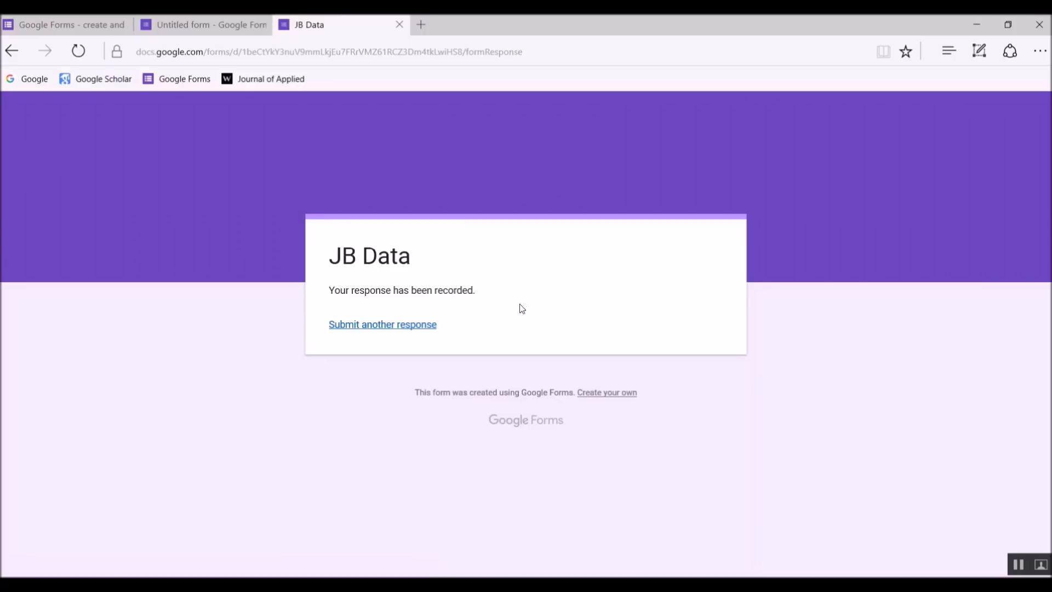
# Return to the submitted form's first page, review it, and close the live form
pyautogui.click(382, 324)
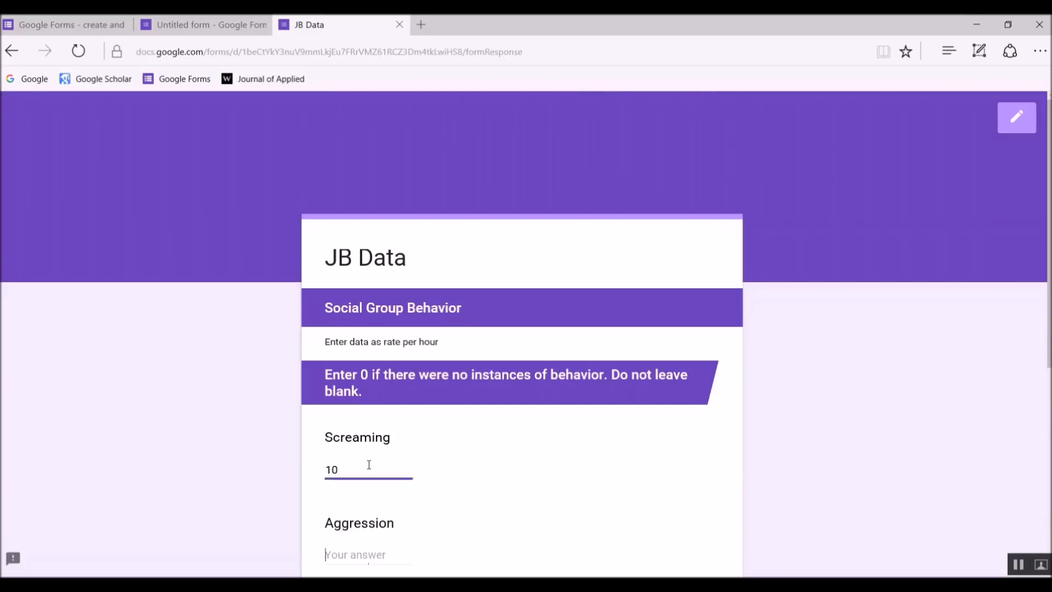
pyautogui.click(11, 51)
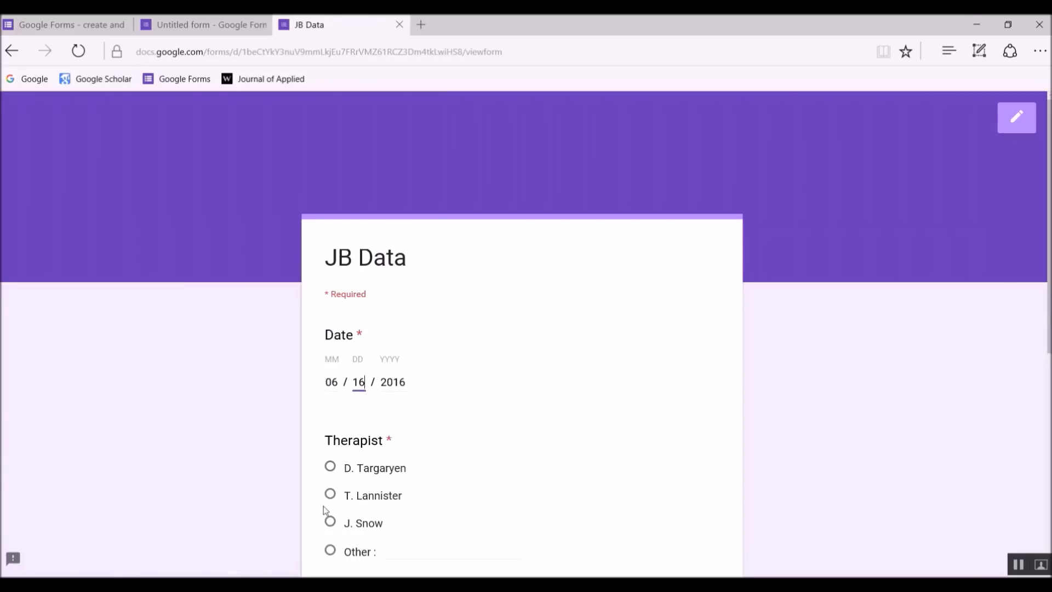
pyautogui.scroll(-3)
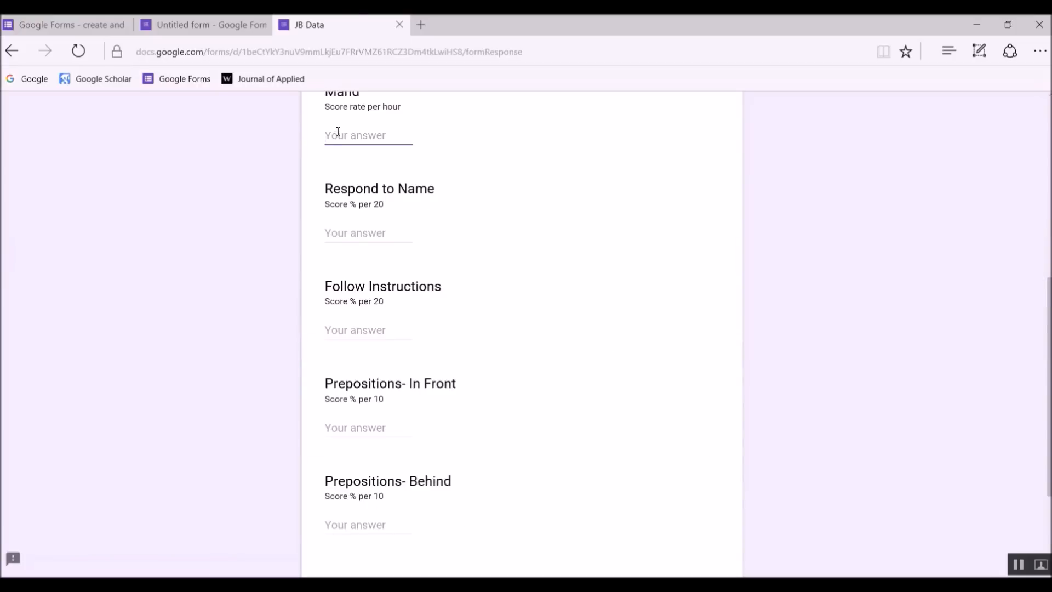
pyautogui.scroll(-3)
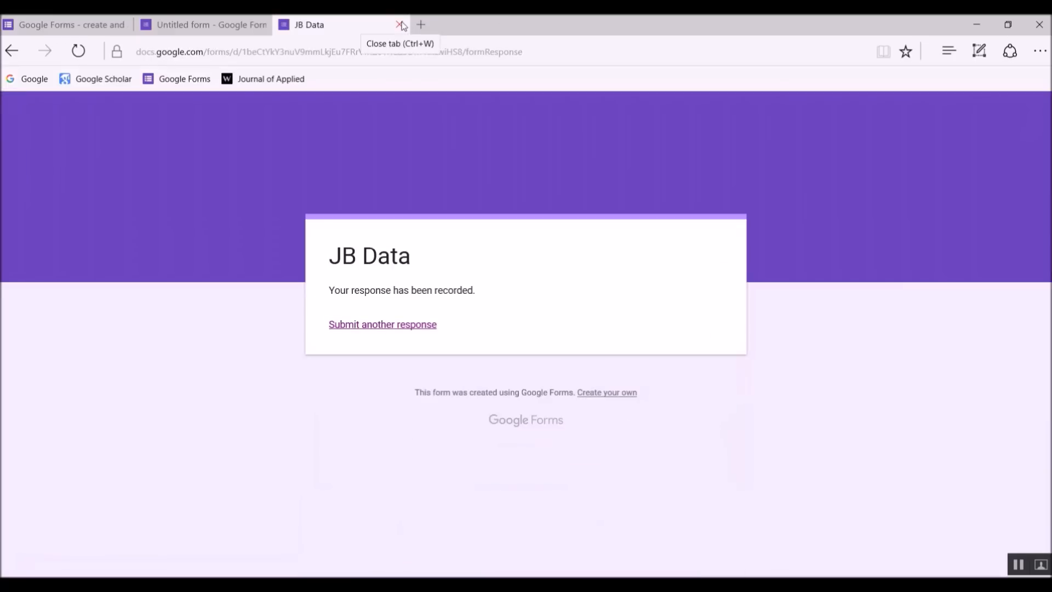
pyautogui.click(401, 24)
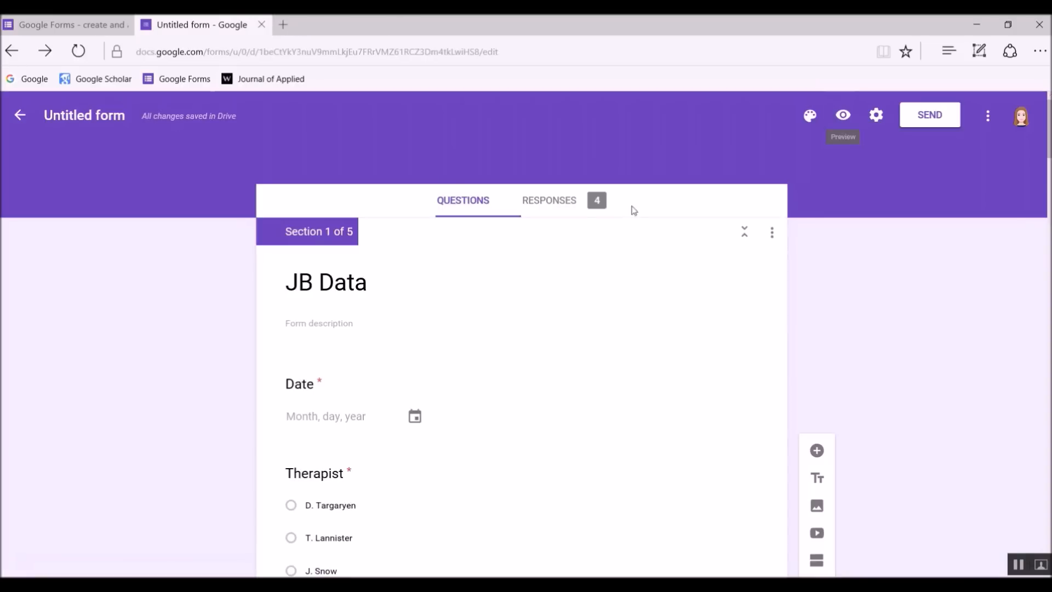
# Scroll through the Responses summary charts and answer lists for the 4 submissions
pyautogui.click(549, 200)
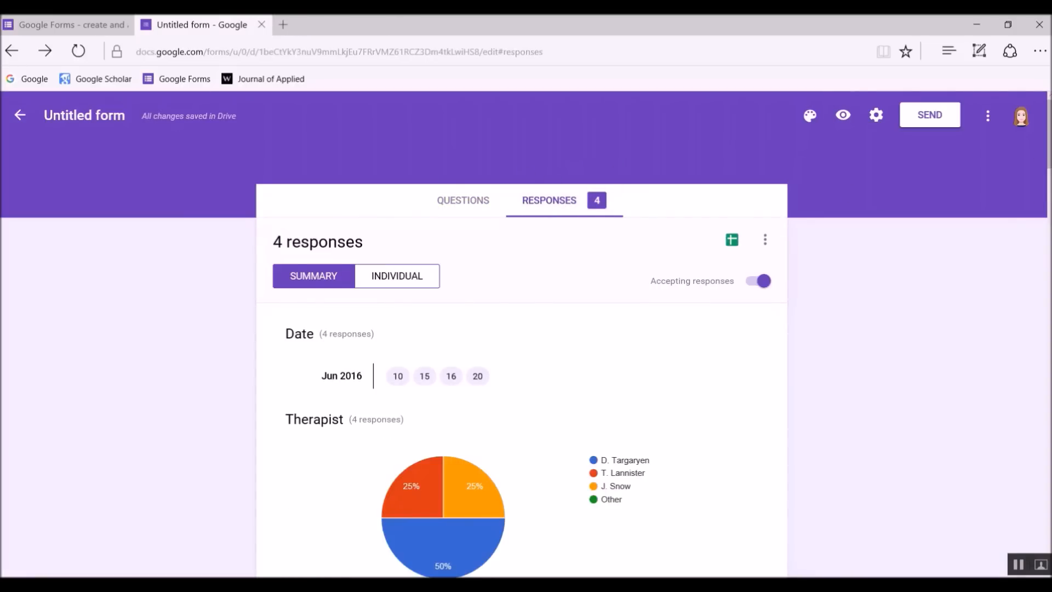
pyautogui.scroll(-3)
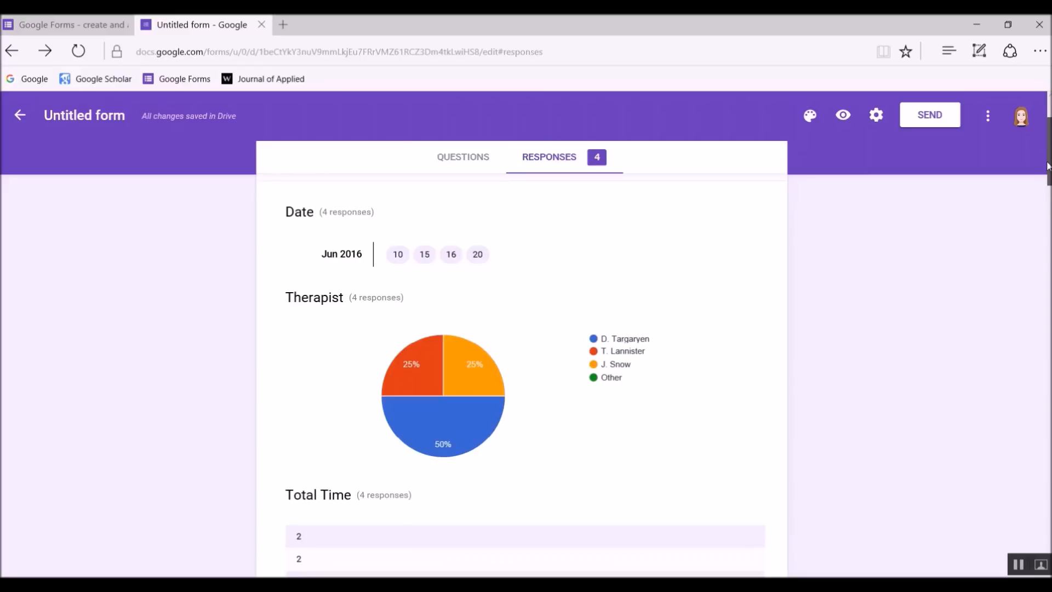
pyautogui.scroll(-3)
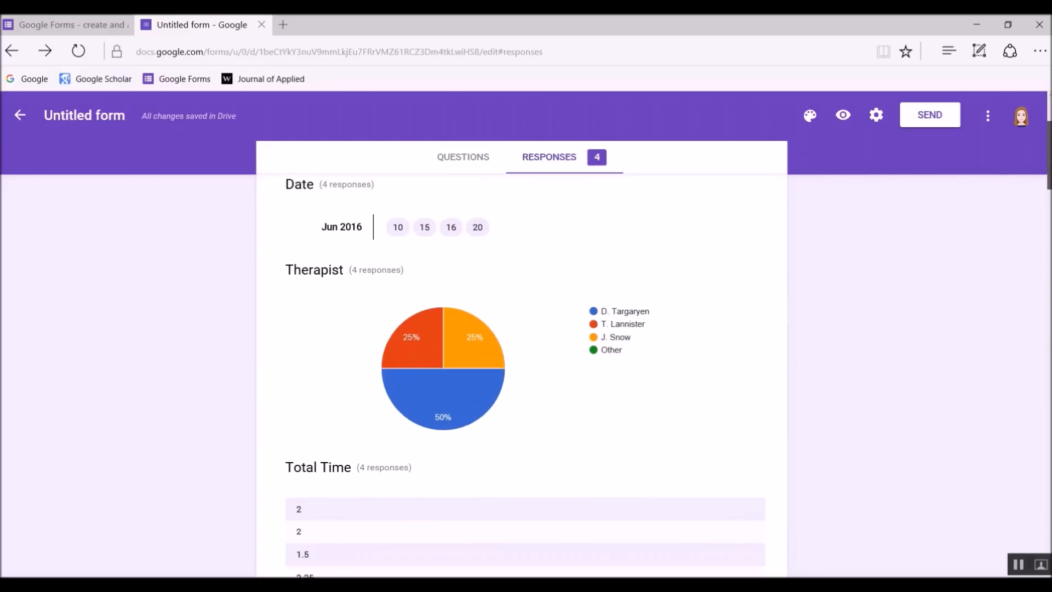
pyautogui.scroll(-3)
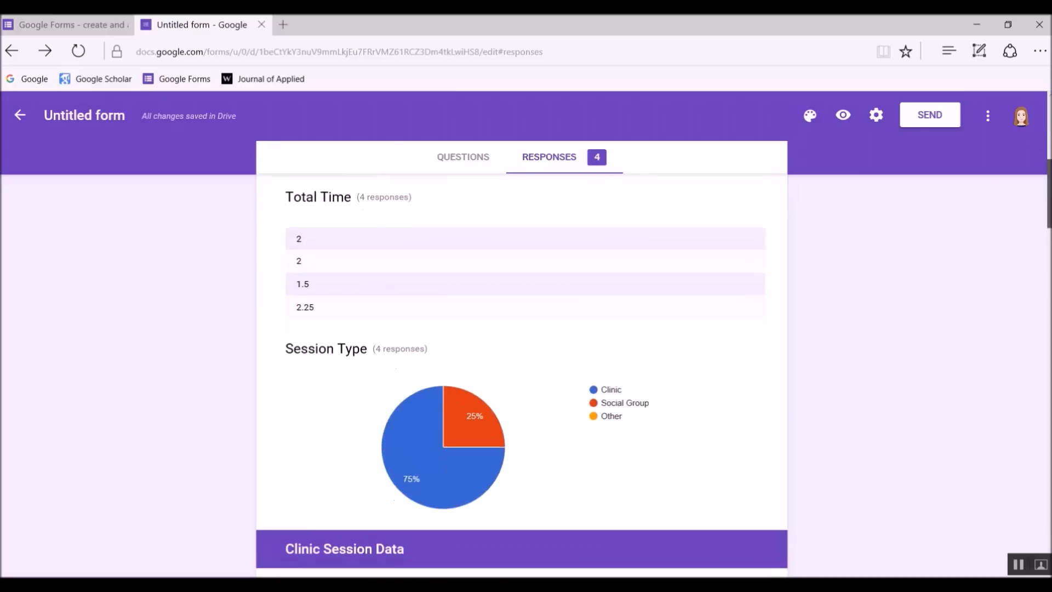
pyautogui.scroll(-3)
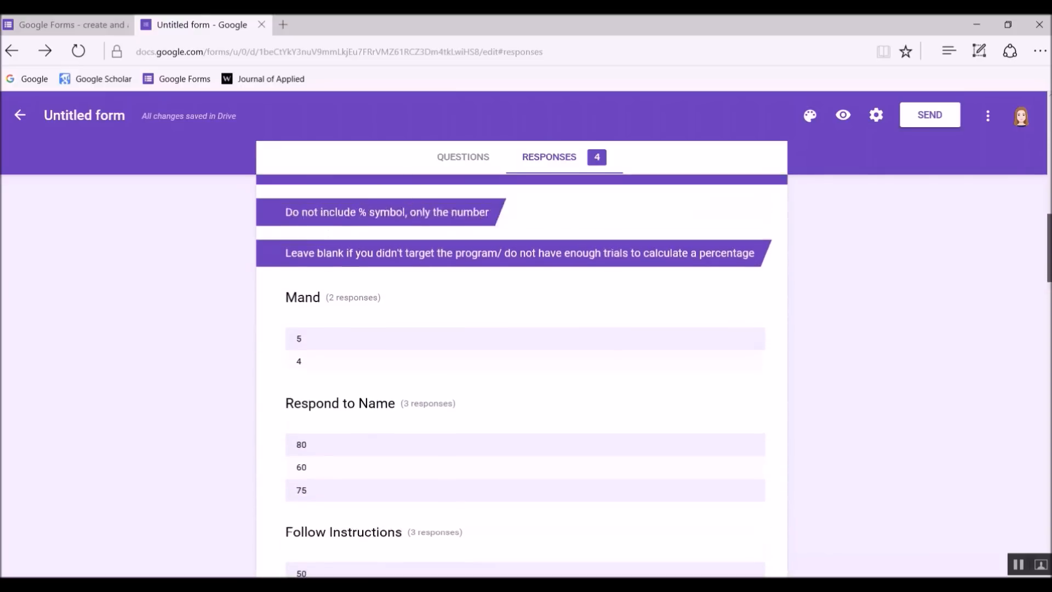
pyautogui.scroll(3)
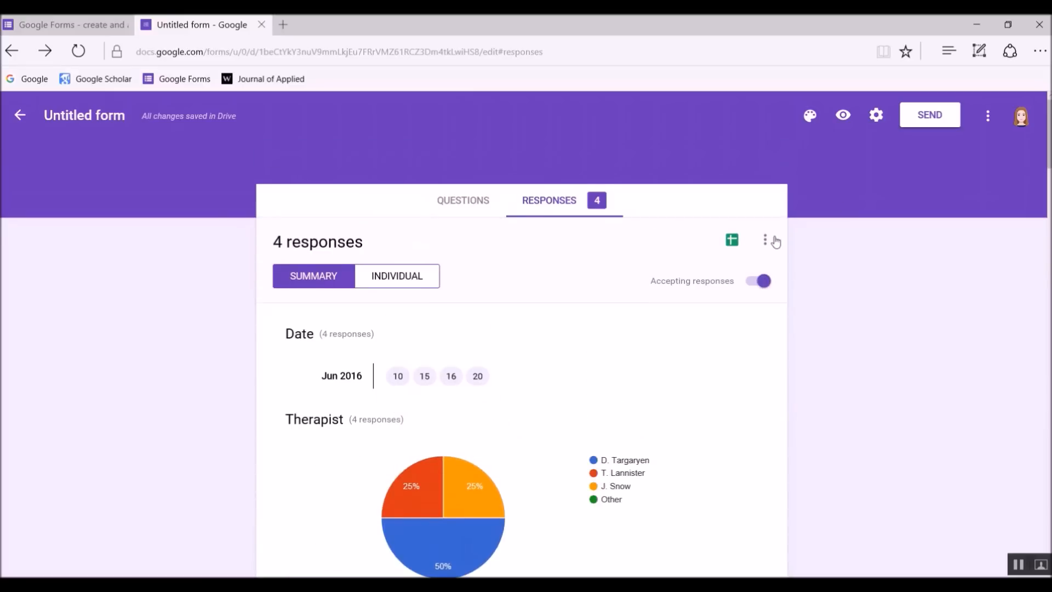
pyautogui.moveTo(732, 240)
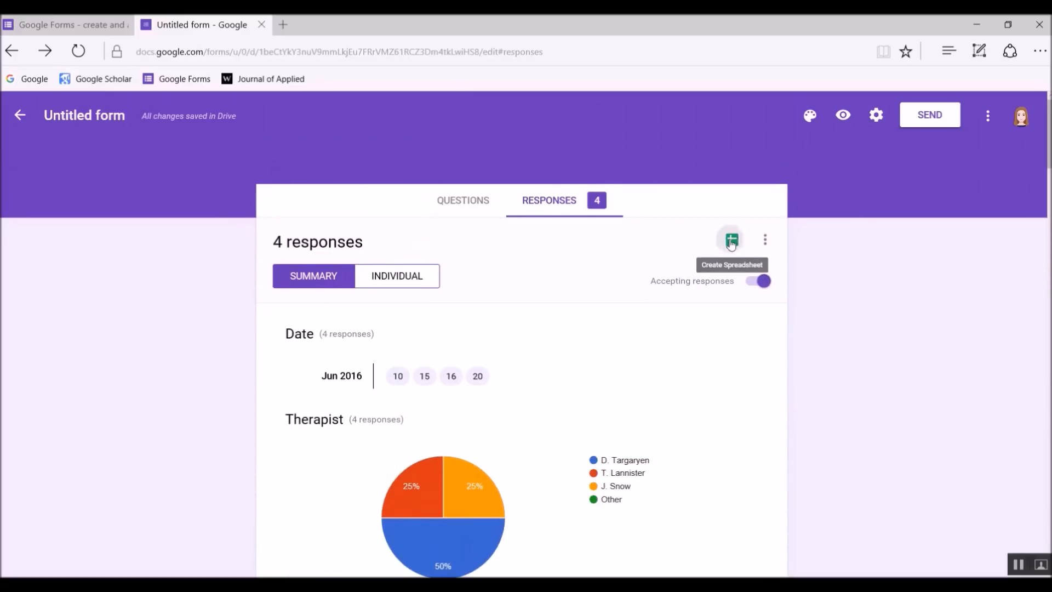
# Link responses to a new spreadsheet, 'Untitled form (Responses)', via Create Spreadsheet
pyautogui.click(730, 239)
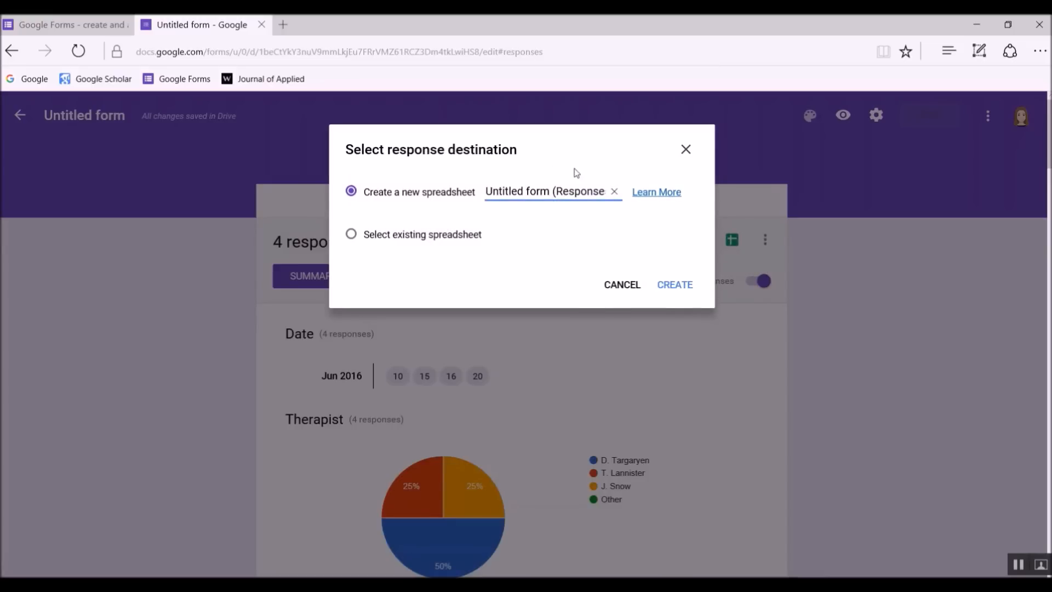
pyautogui.moveTo(538, 171)
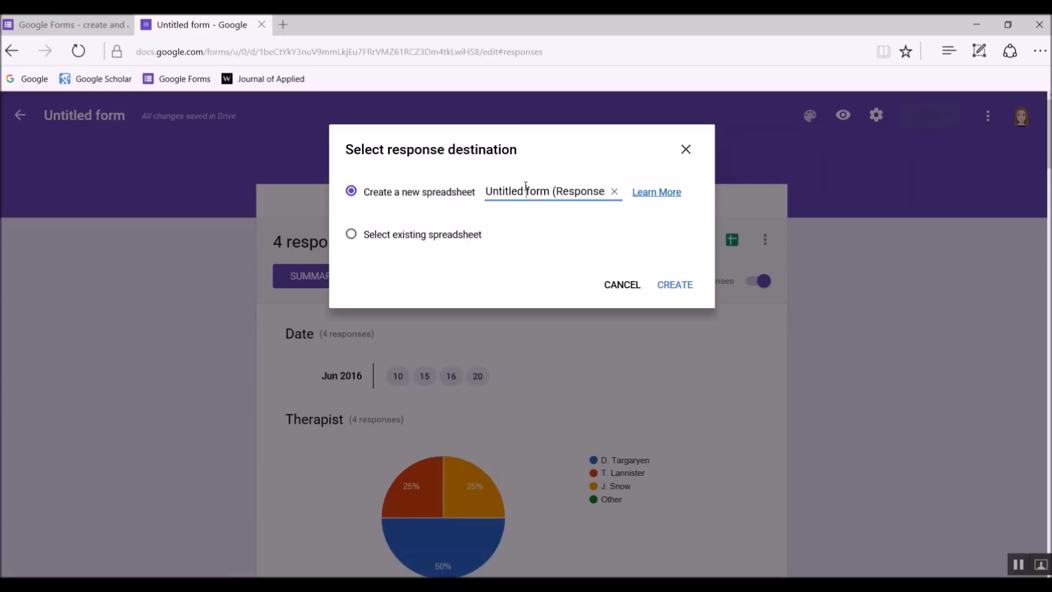
pyautogui.moveTo(642, 284)
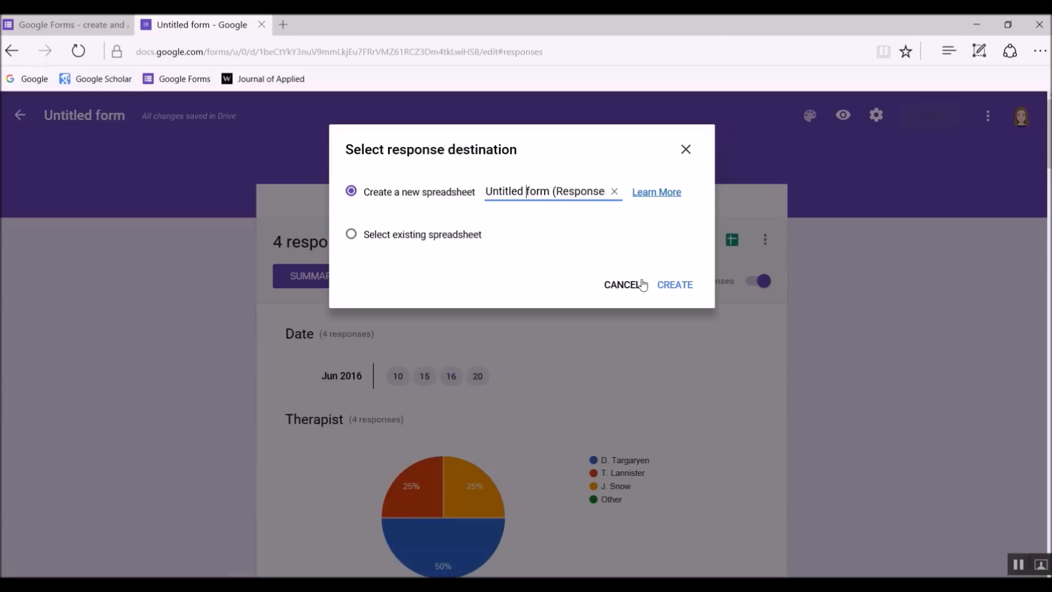
pyautogui.moveTo(546, 190)
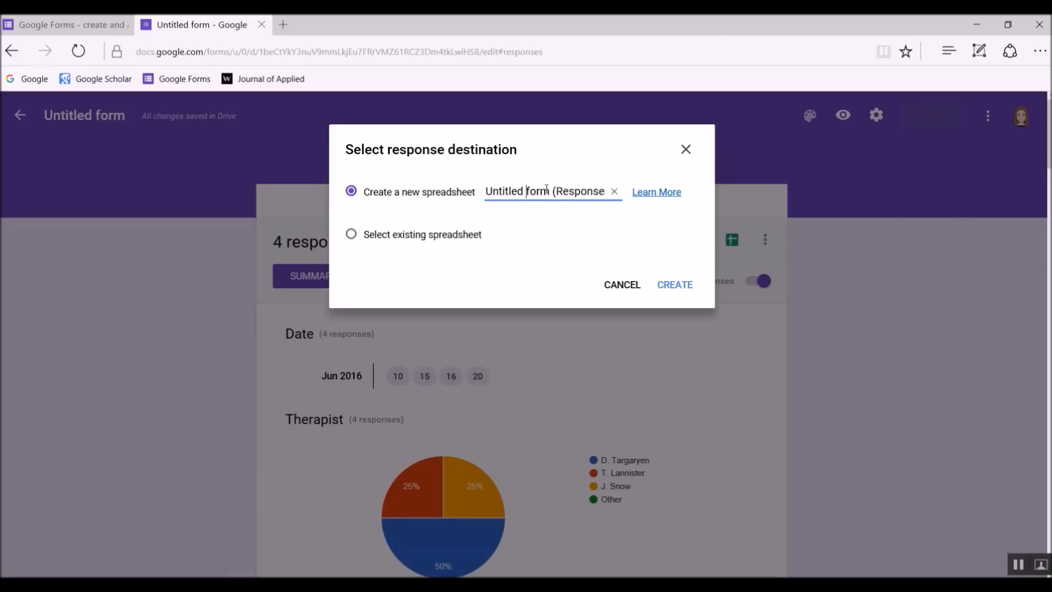
pyautogui.click(678, 285)
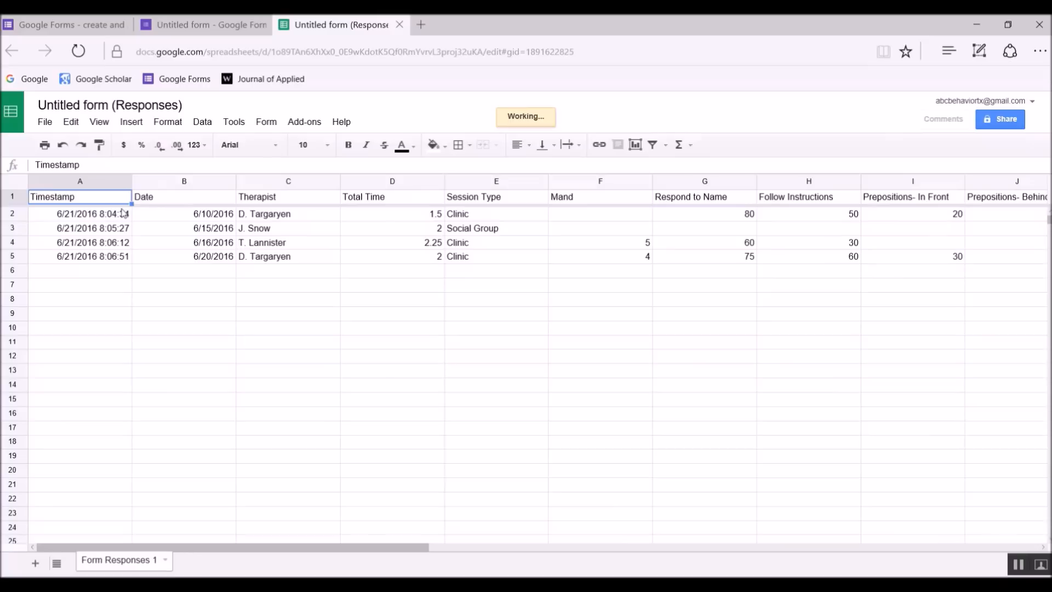
pyautogui.moveTo(196, 205)
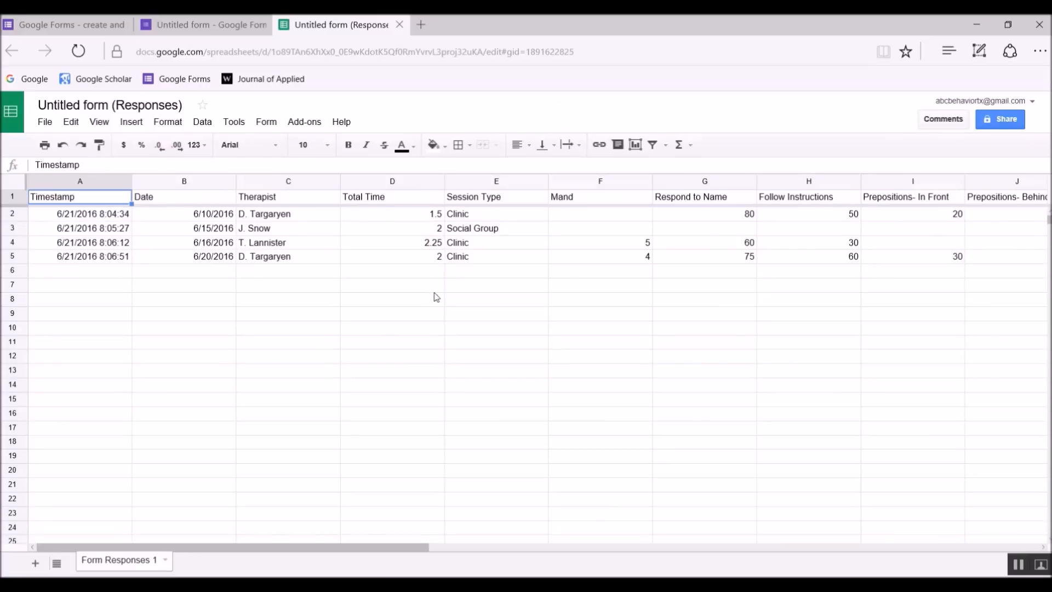
pyautogui.moveTo(747, 257)
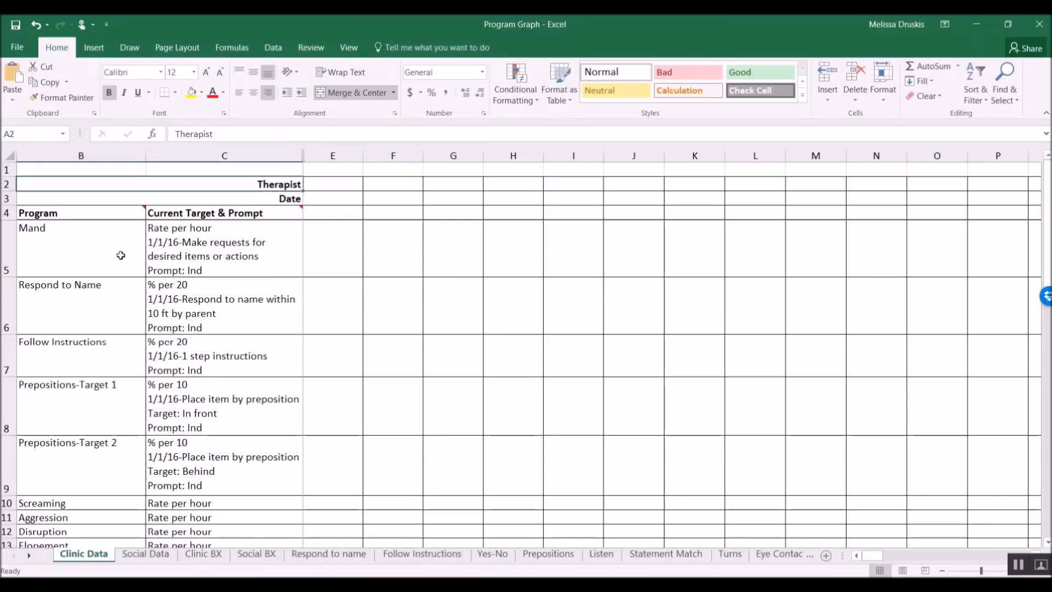
pyautogui.moveTo(123, 281)
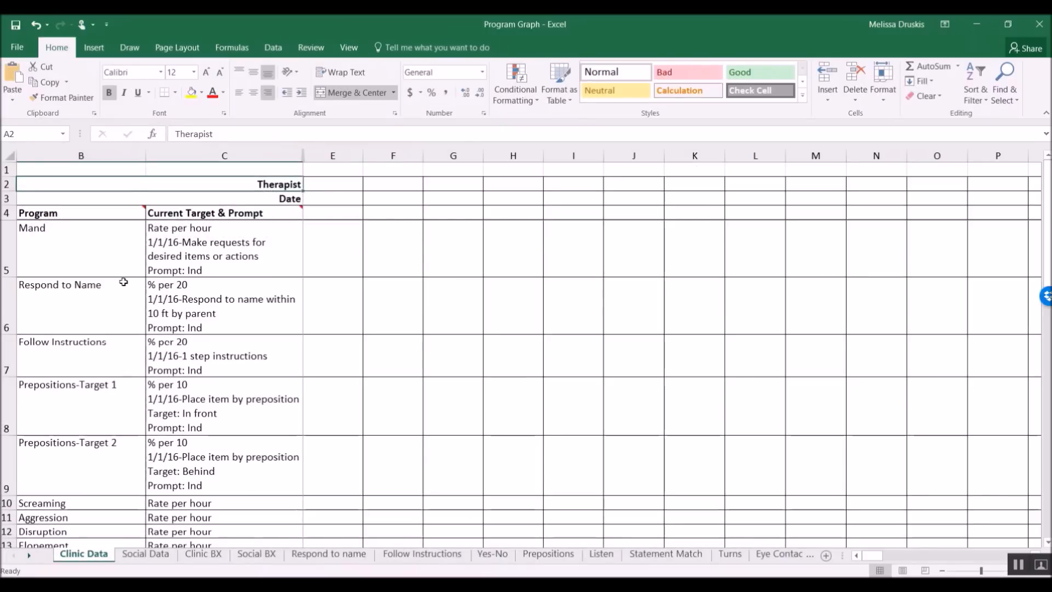
pyautogui.moveTo(200, 361)
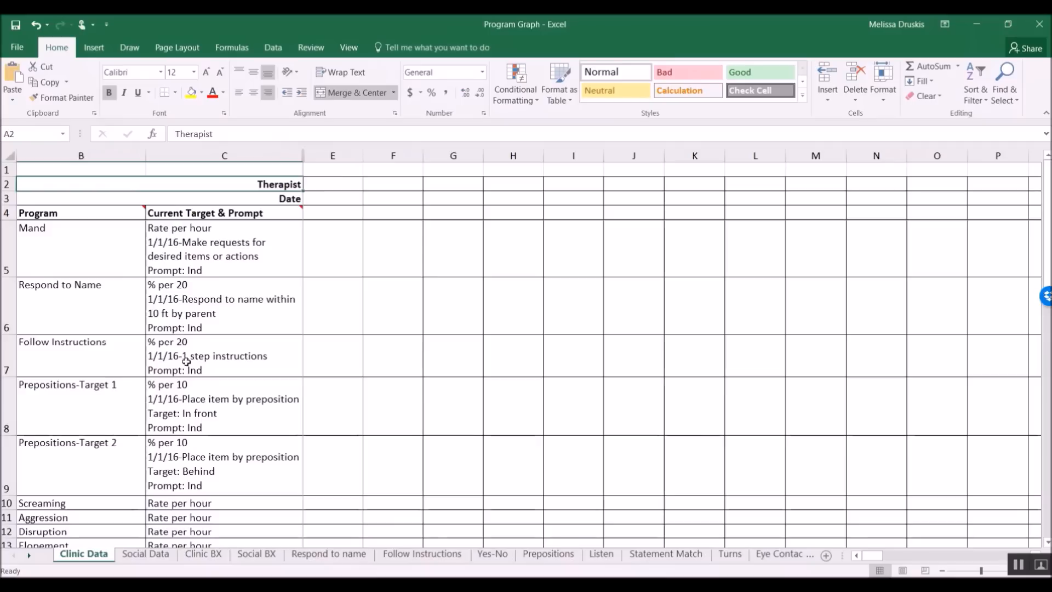
pyautogui.moveTo(345, 388)
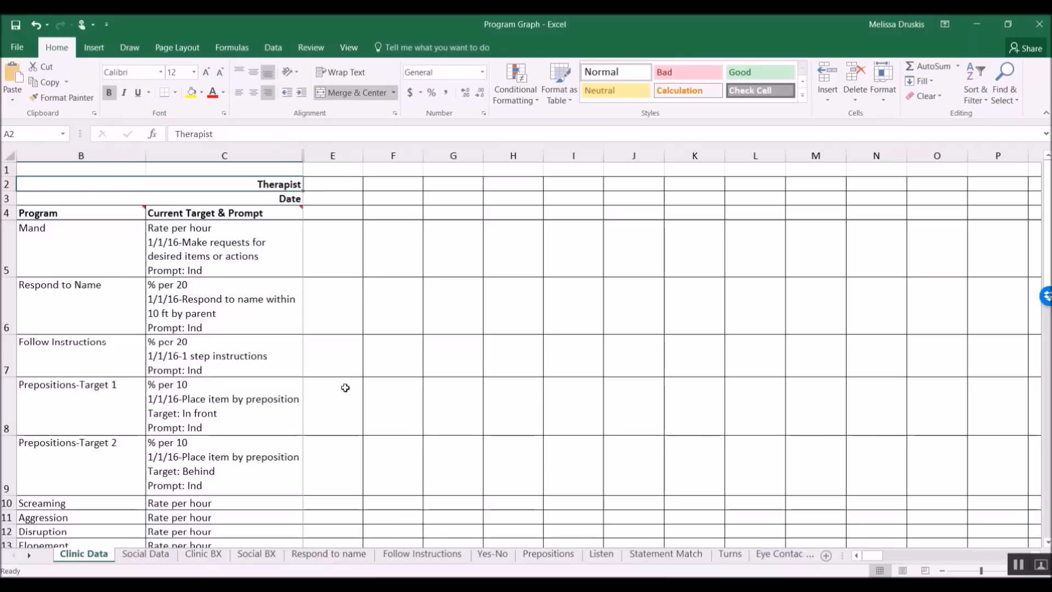
pyautogui.moveTo(297, 203)
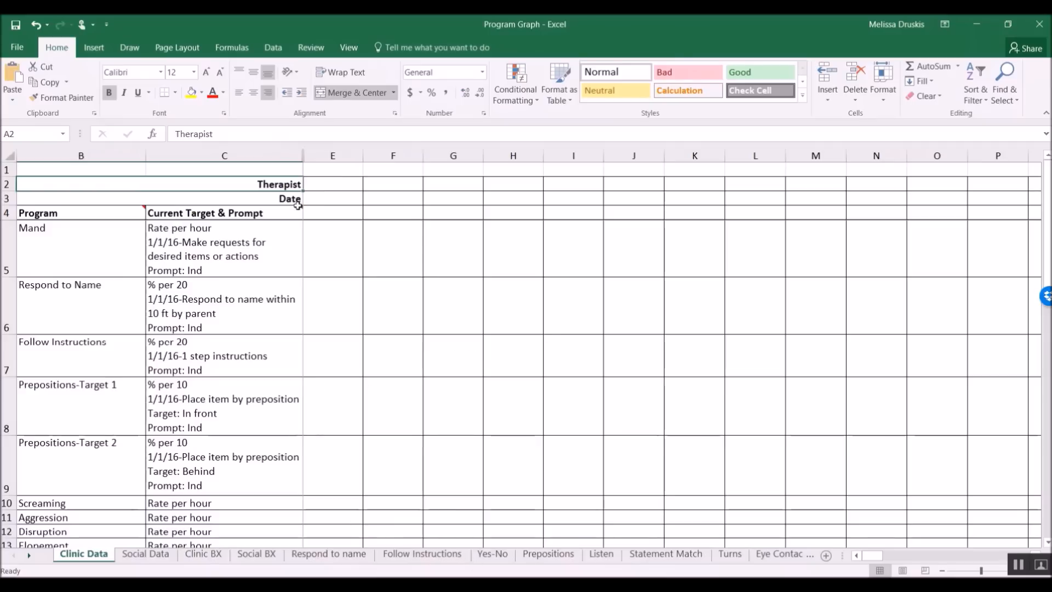
pyautogui.moveTo(370, 433)
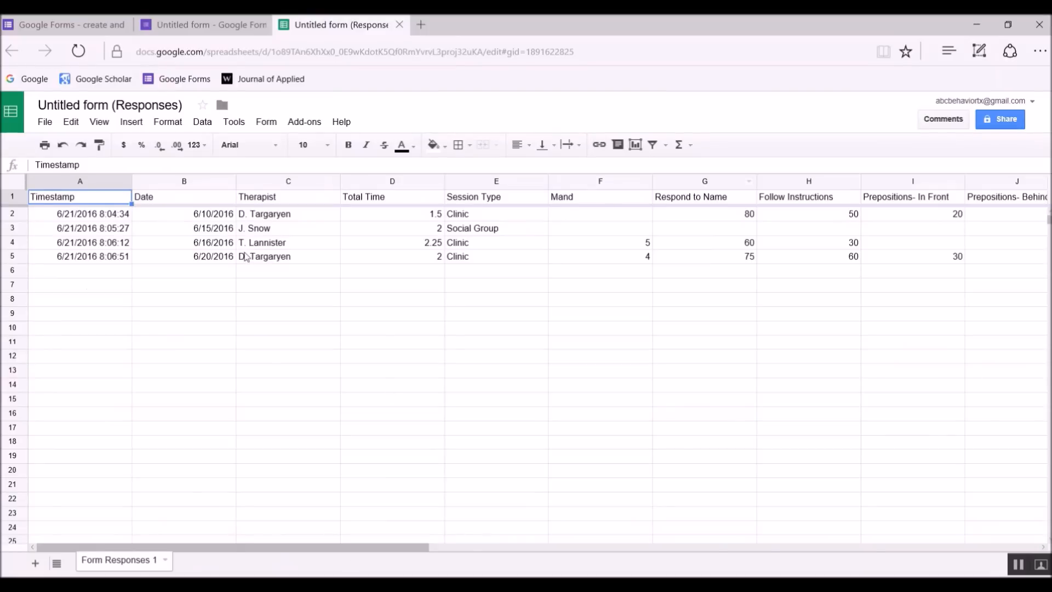
pyautogui.moveTo(756, 247)
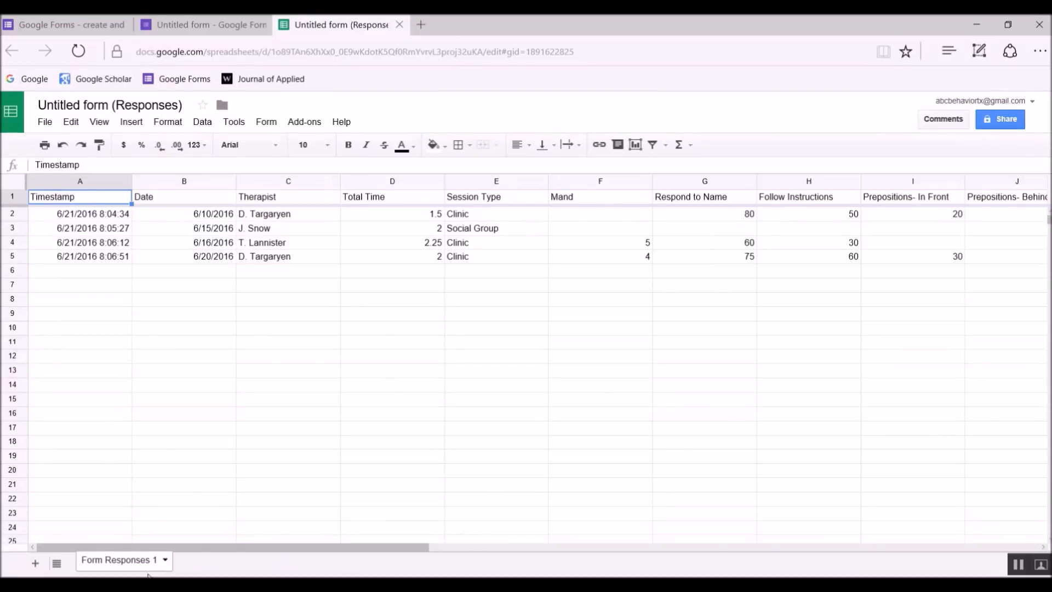
# In a new Sheet2, enter =transpose('Form Responses 1'!1:1005) in A1
pyautogui.click(34, 564)
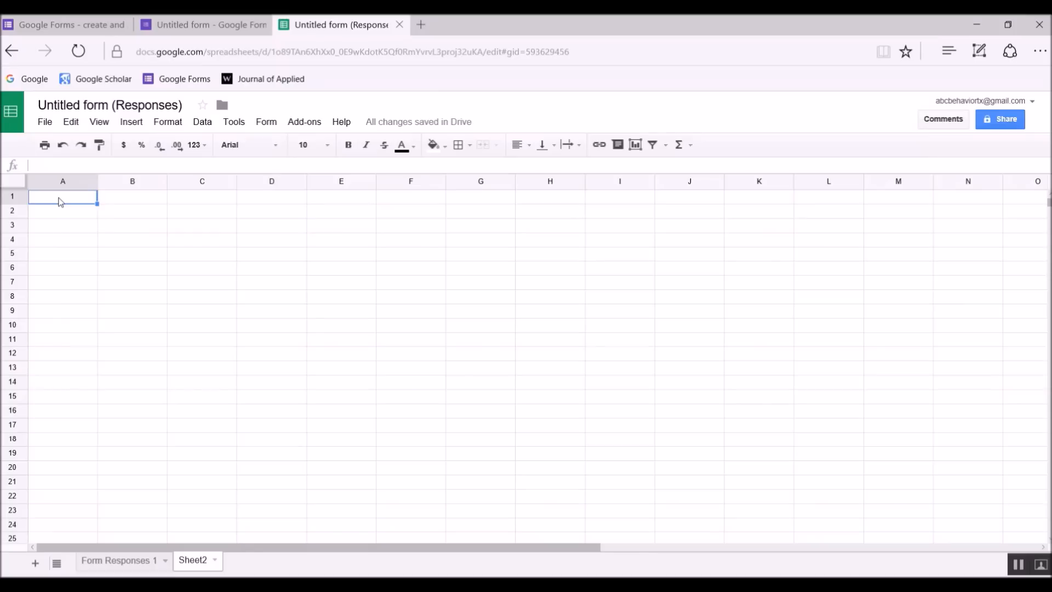
pyautogui.write('=transpose(')
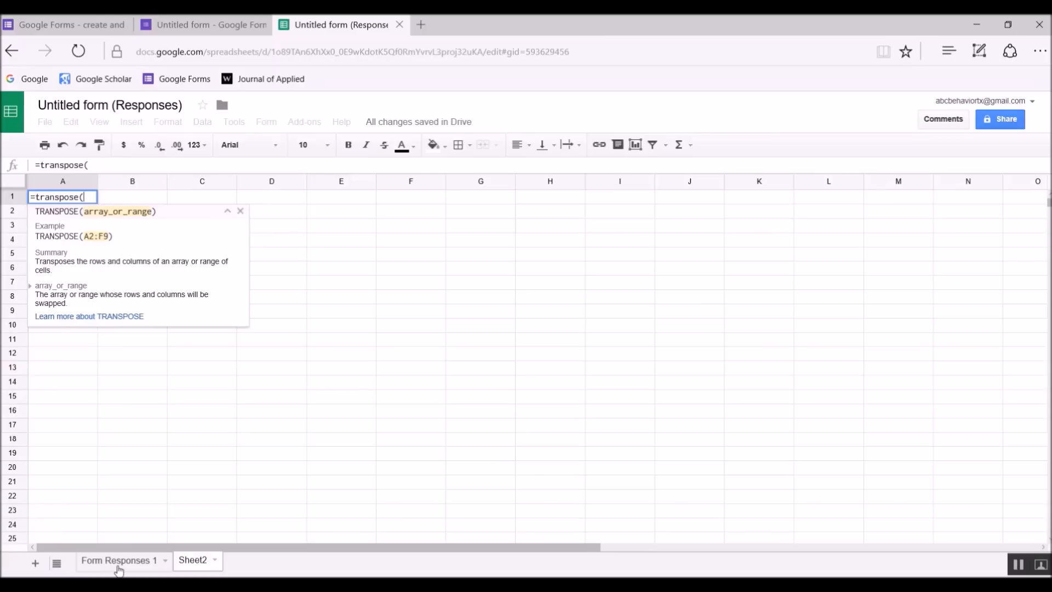
pyautogui.click(118, 560)
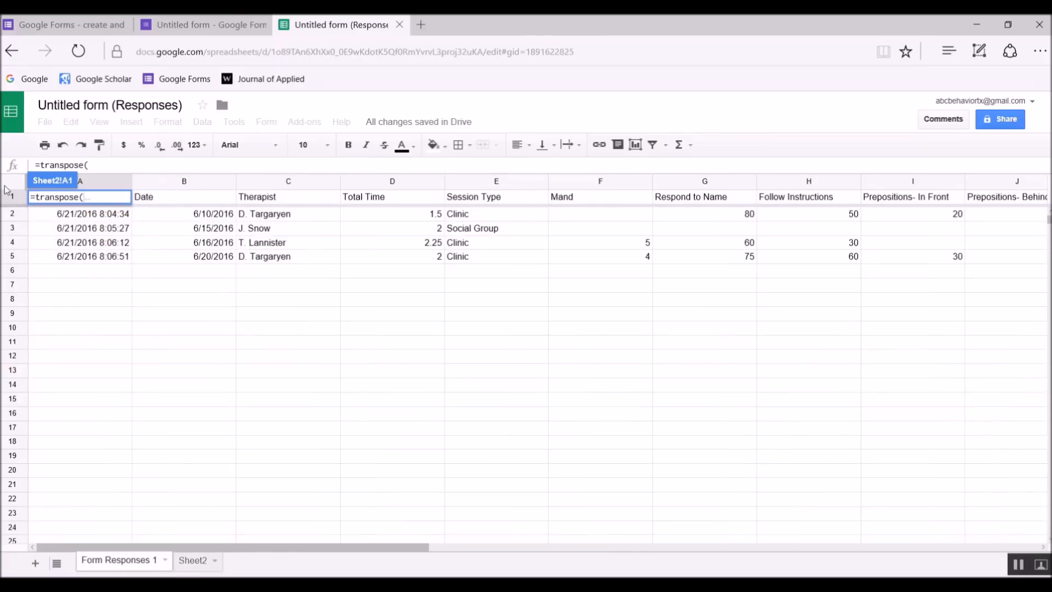
pyautogui.write("'Form Responses 1'!1:1005)")
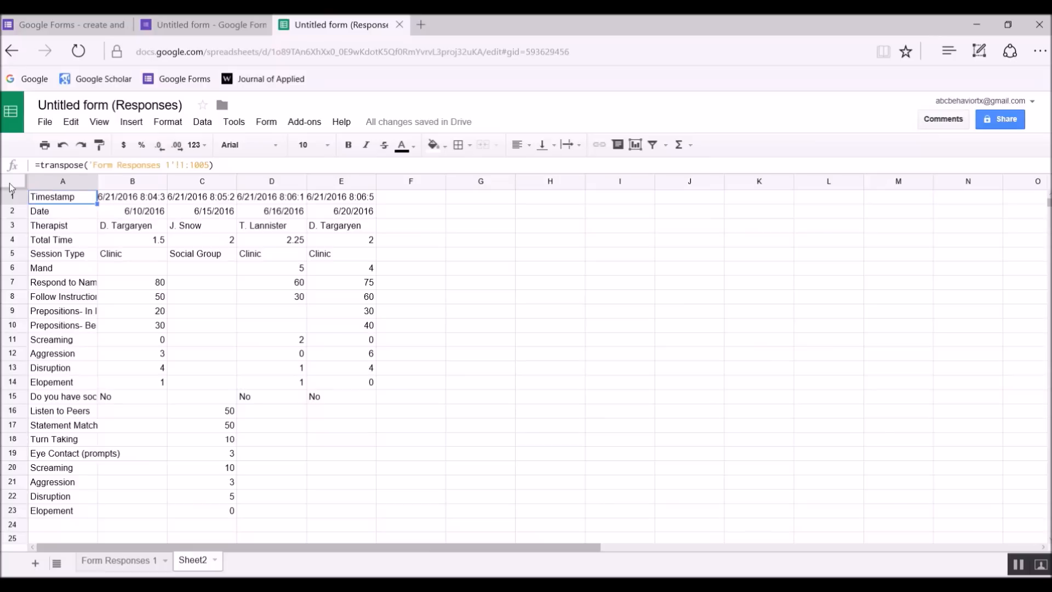
pyautogui.moveTo(155, 448)
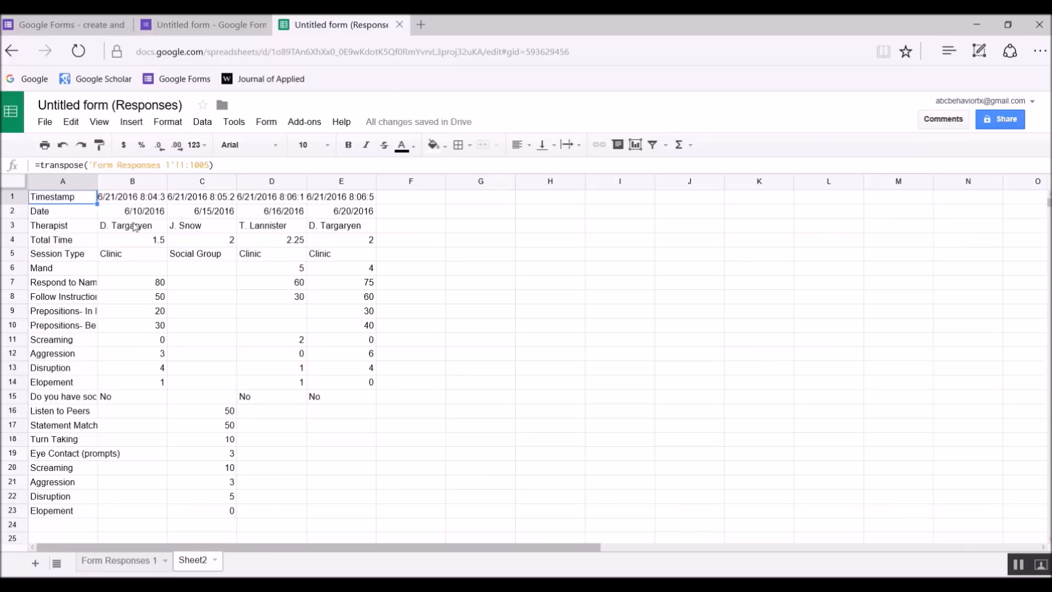
# Select the first session's date, therapist and total time cells on Sheet2
pyautogui.click(132, 210)
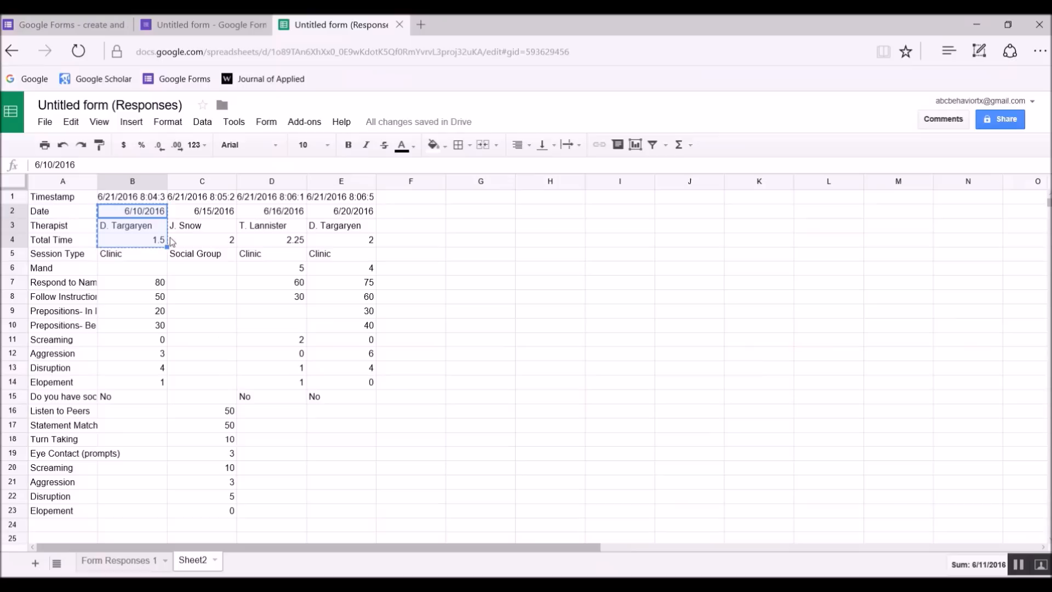
pyautogui.moveTo(268, 216)
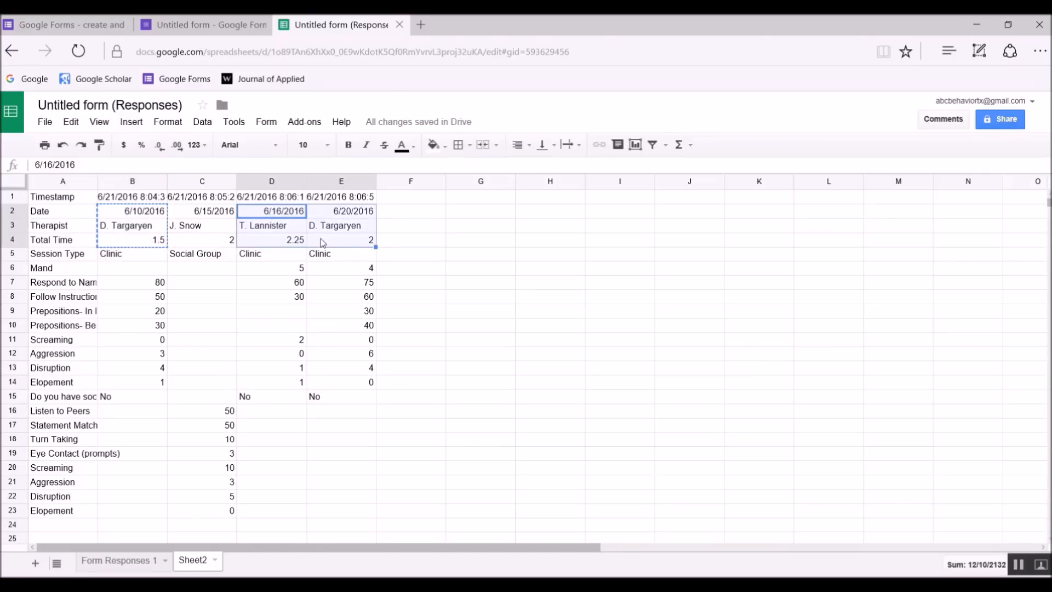
pyautogui.moveTo(488, 564)
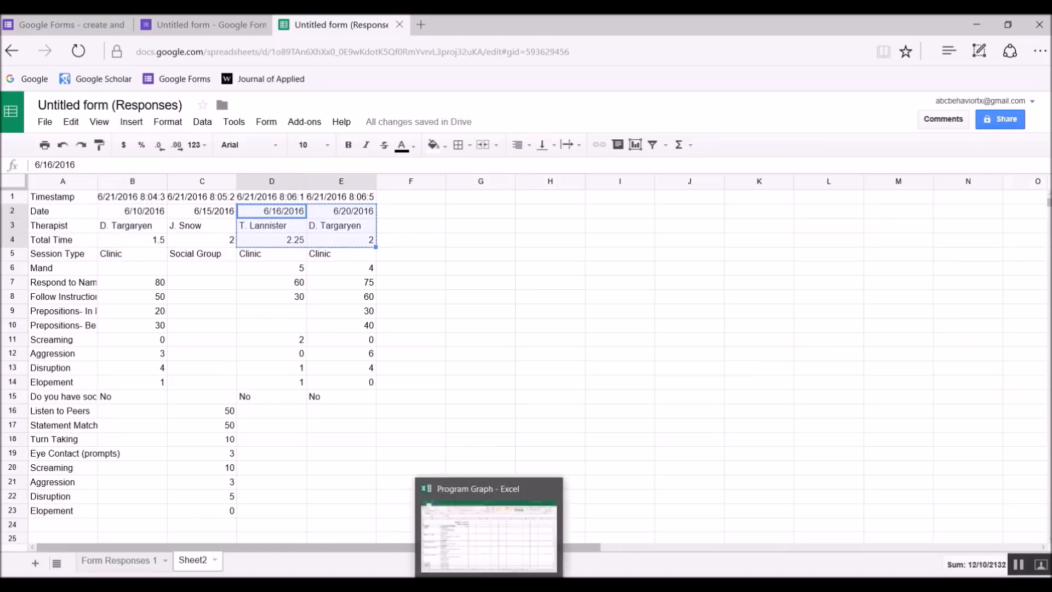
# Paste the first clinic session's scores into Excel's Clinic Data sheet, aligned starting at Mand
pyautogui.click(488, 527)
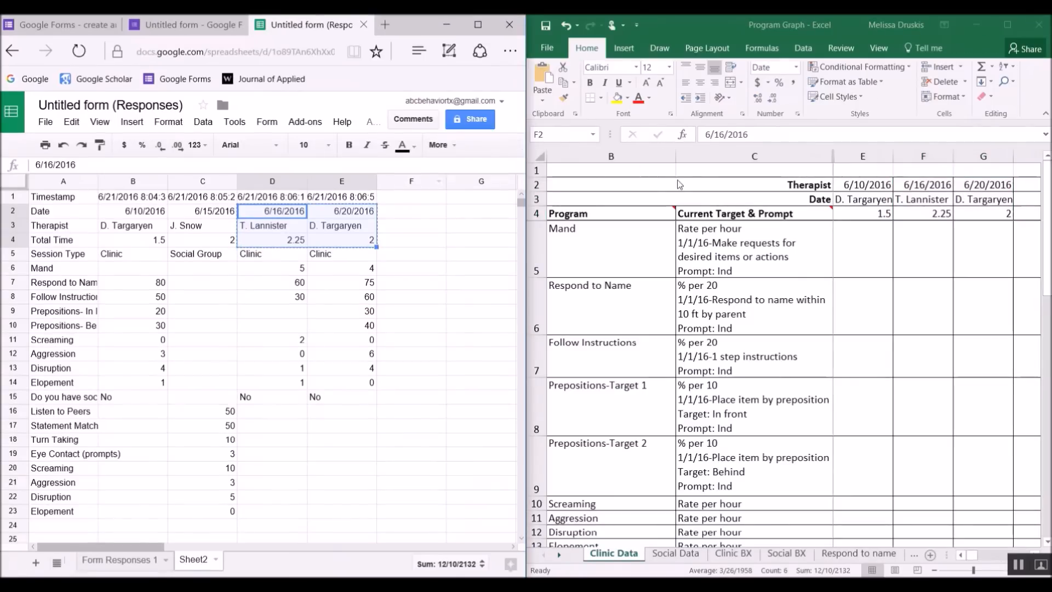
pyautogui.click(202, 310)
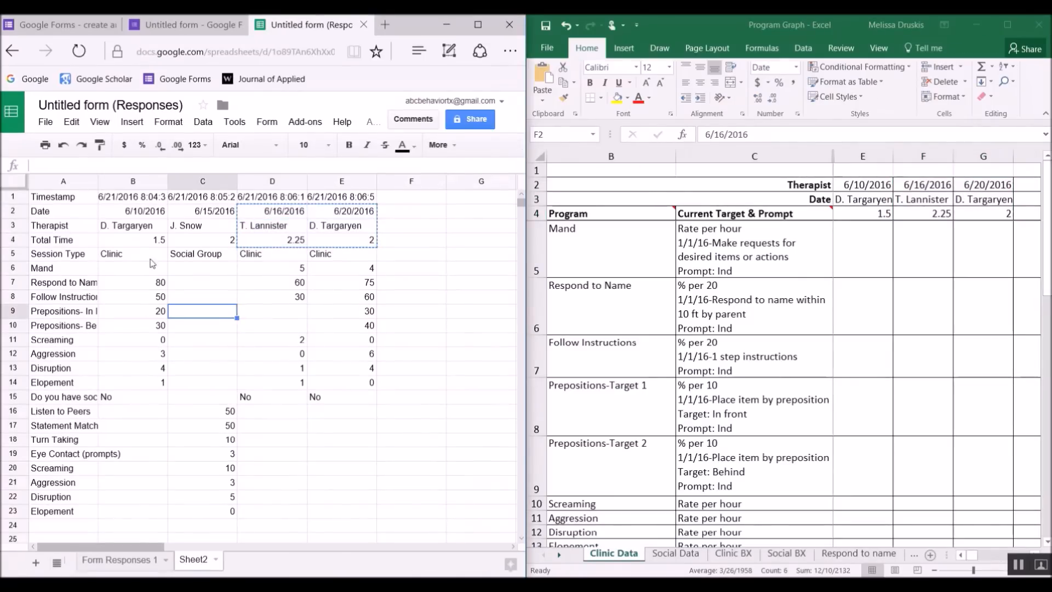
pyautogui.click(132, 282)
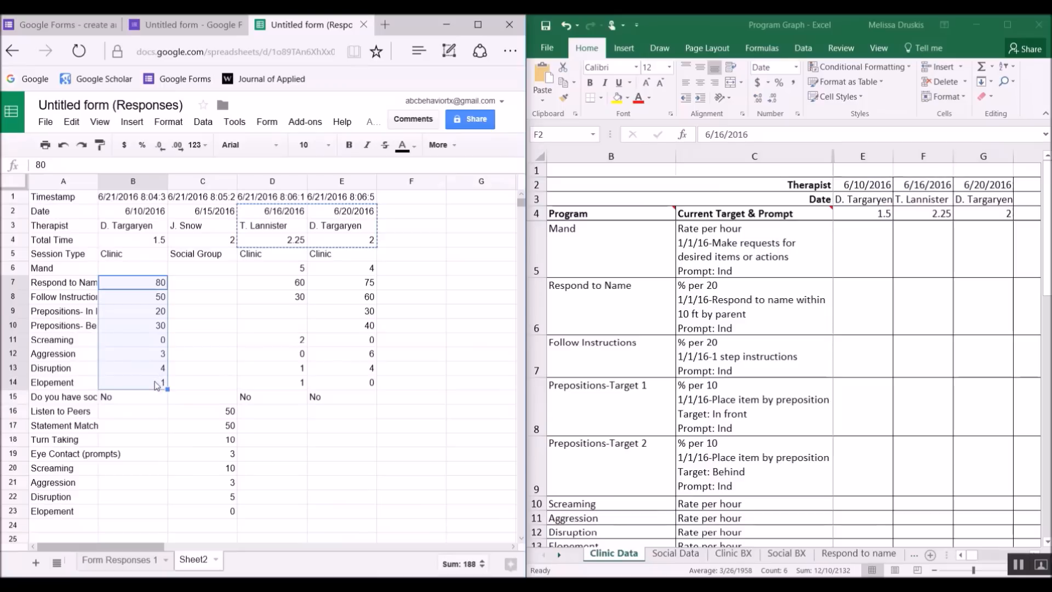
pyautogui.press('ctrl+v')
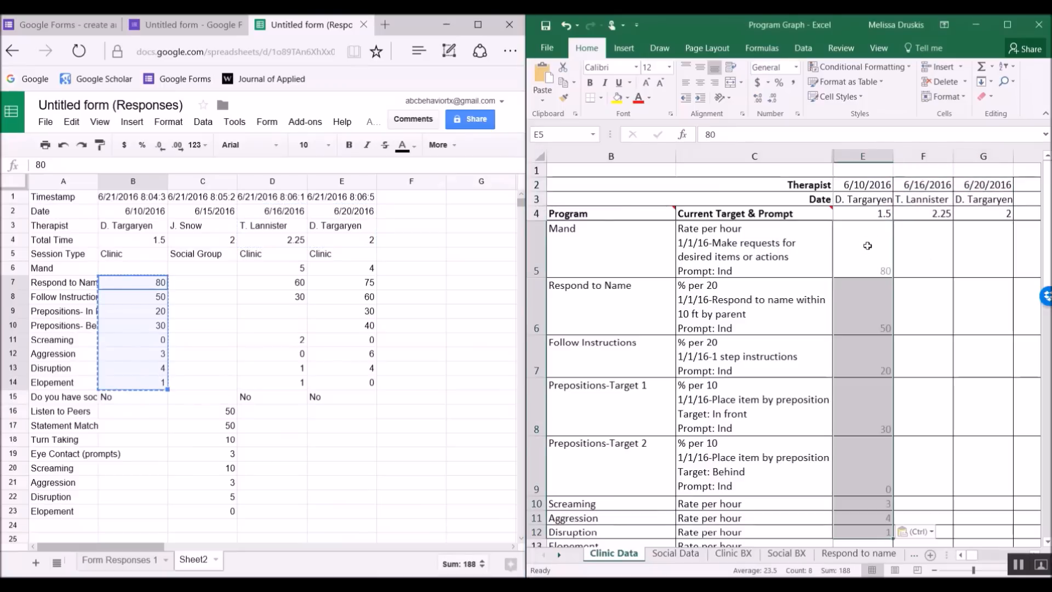
pyautogui.click(271, 268)
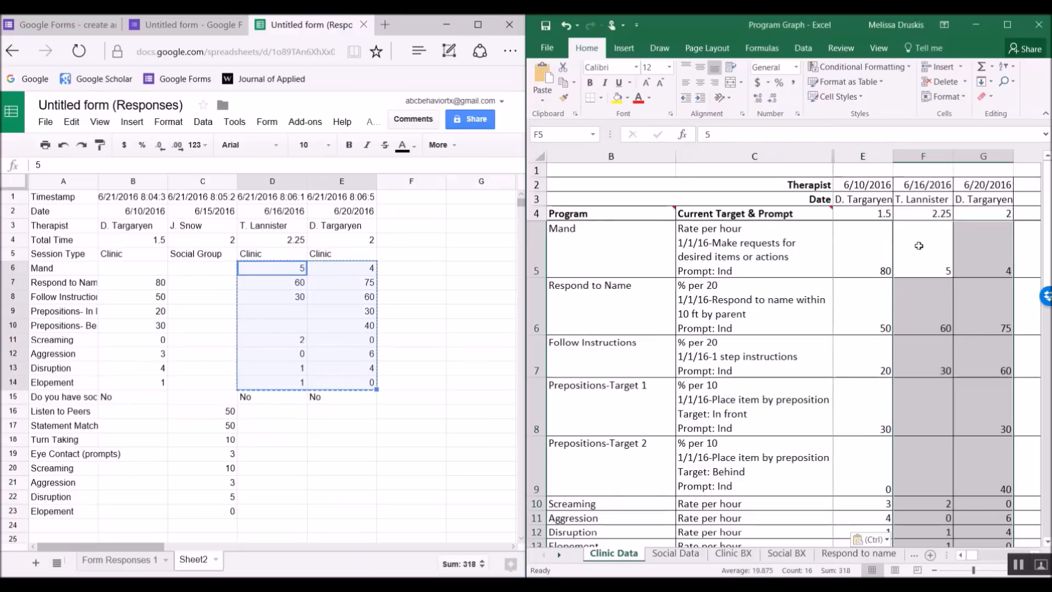
pyautogui.scroll(-3)
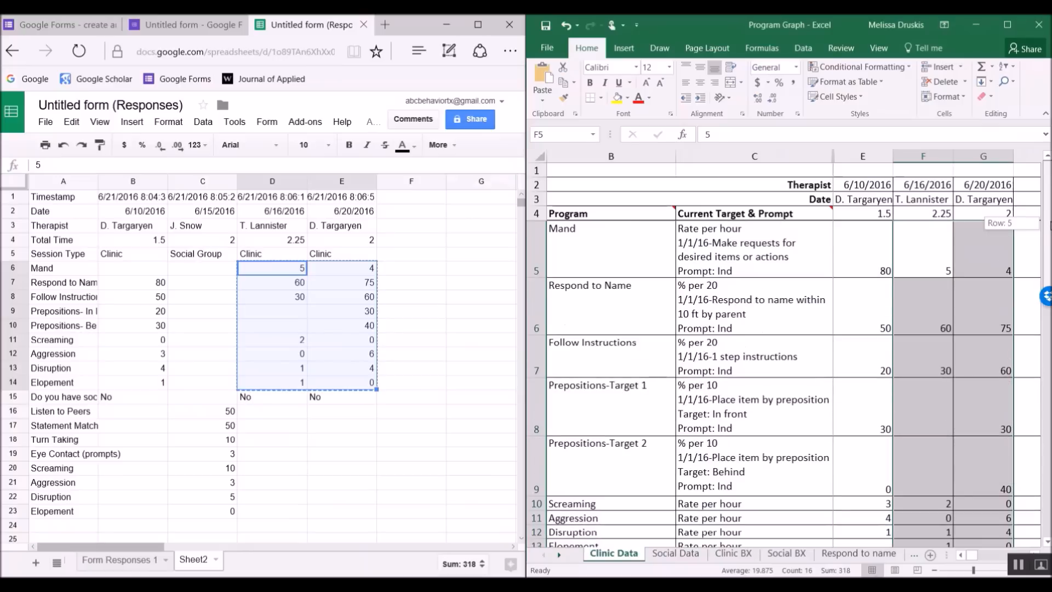
pyautogui.click(864, 306)
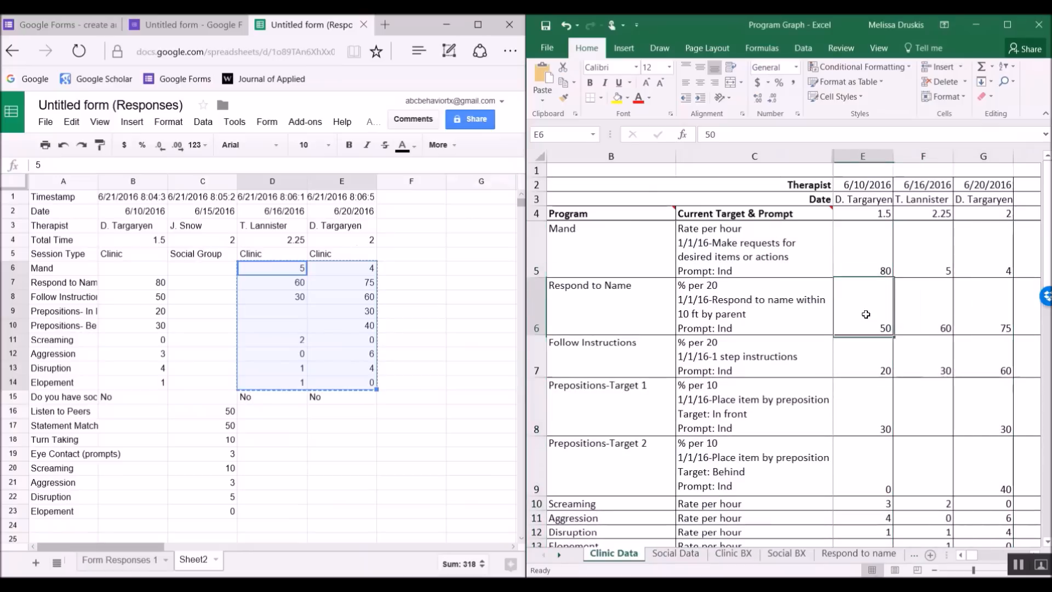
pyautogui.click(132, 268)
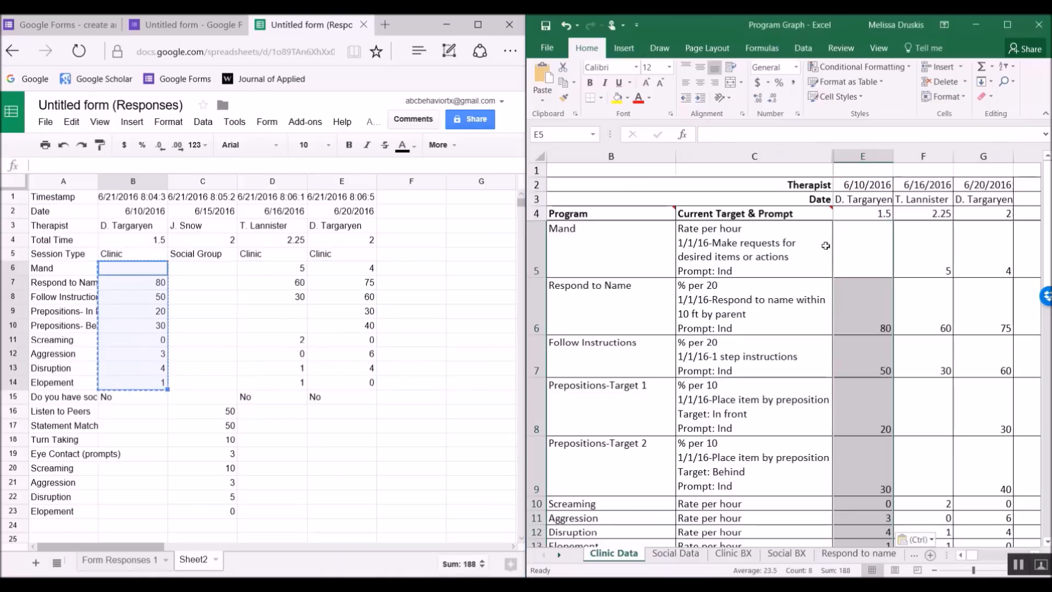
pyautogui.click(675, 553)
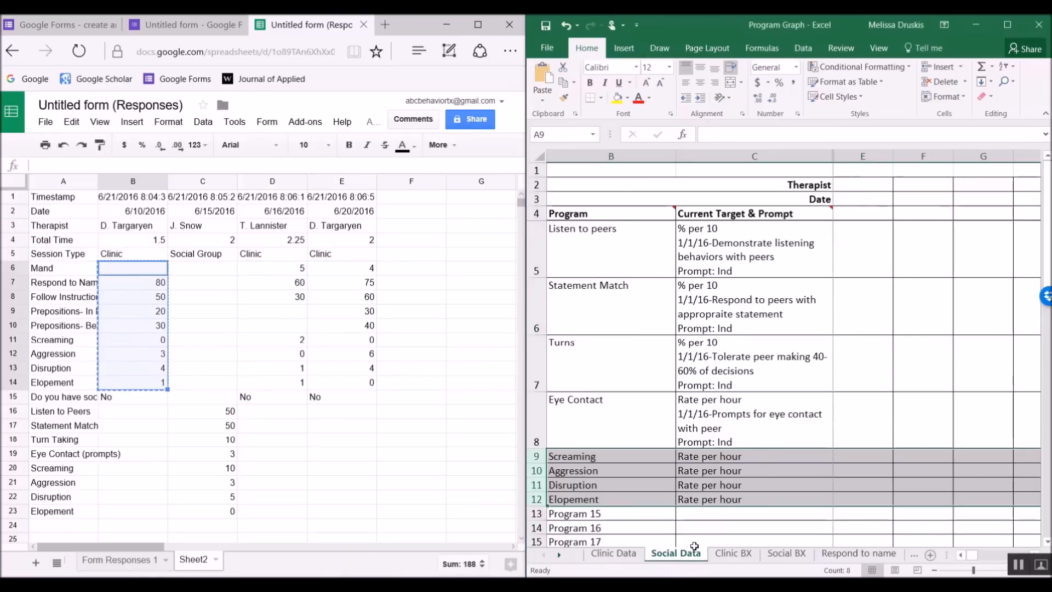
# Copy the social group session's date, therapist, time and scores into Excel's Social Data sheet
pyautogui.click(203, 210)
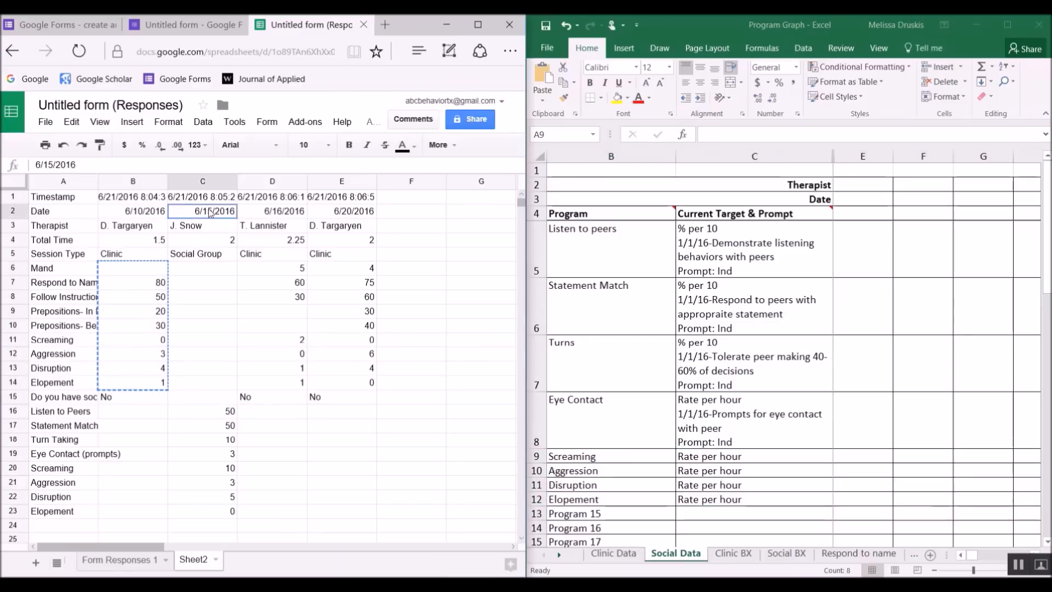
pyautogui.click(203, 211)
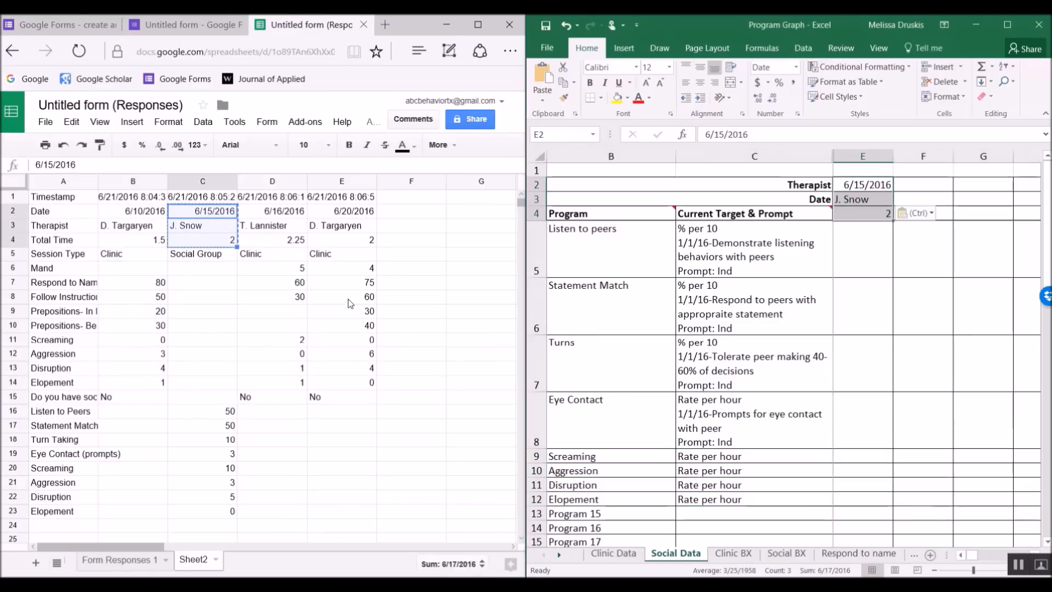
pyautogui.click(201, 410)
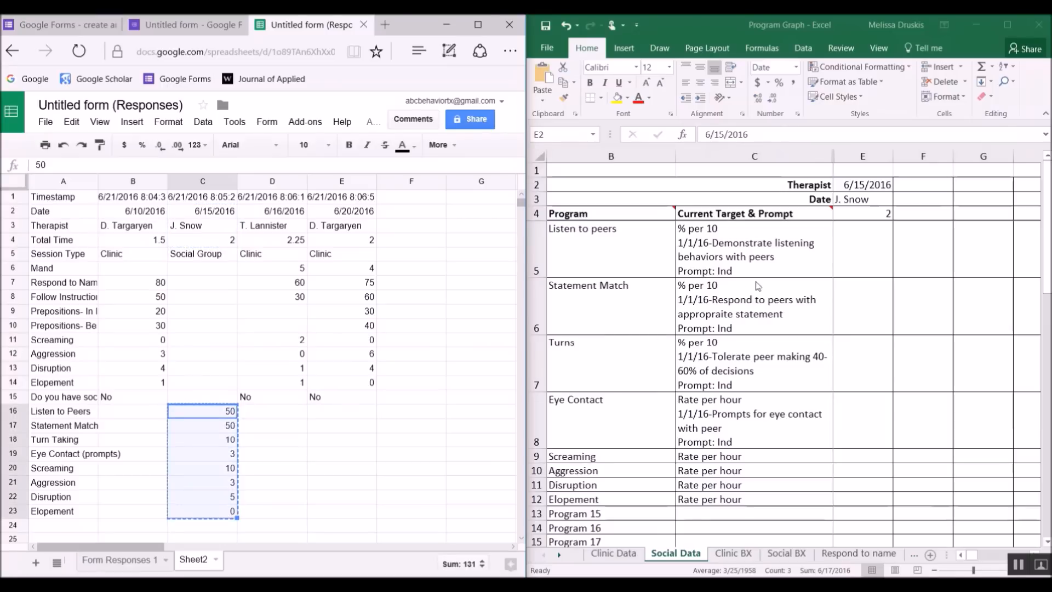
pyautogui.press('ctrl+v')
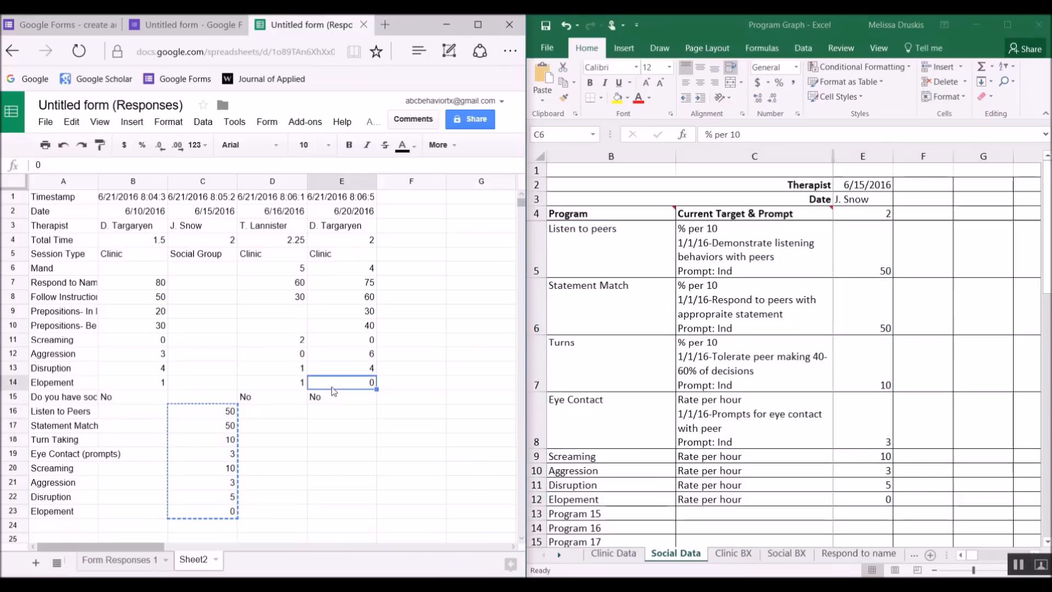
pyautogui.moveTo(921, 341)
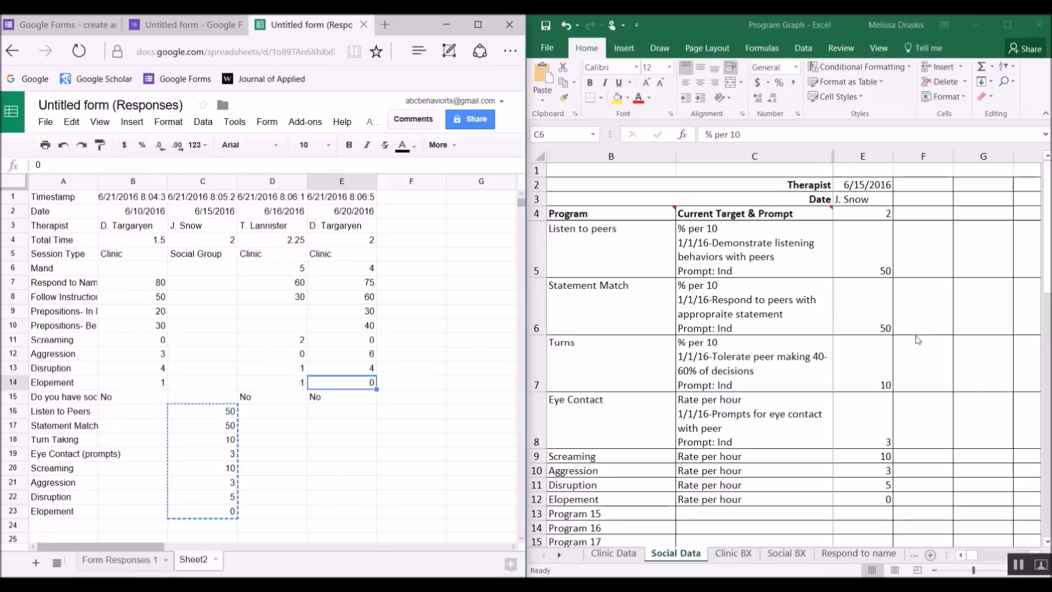
pyautogui.moveTo(837, 539)
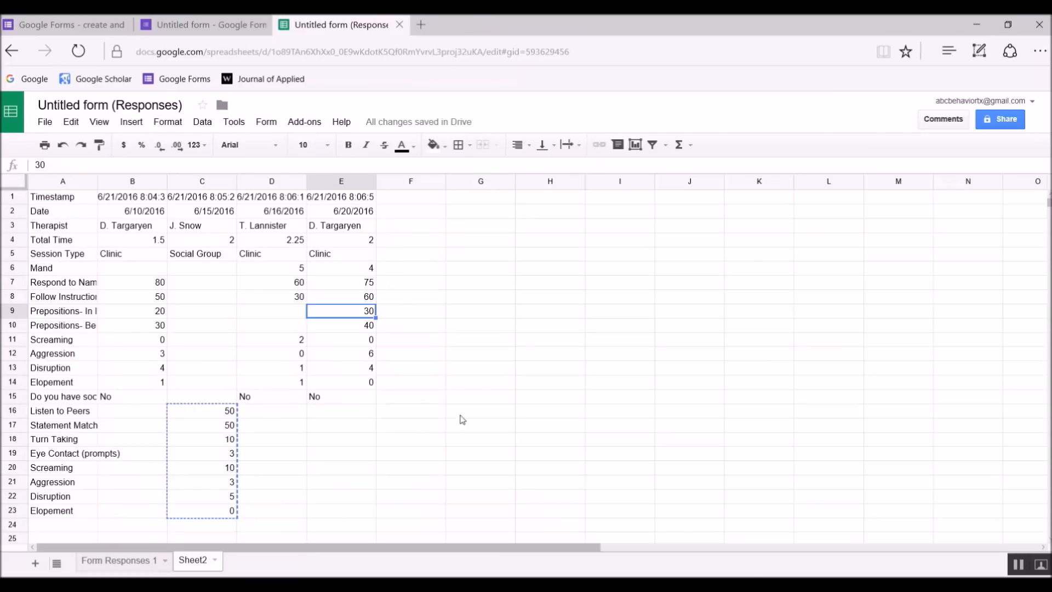
pyautogui.moveTo(388, 355)
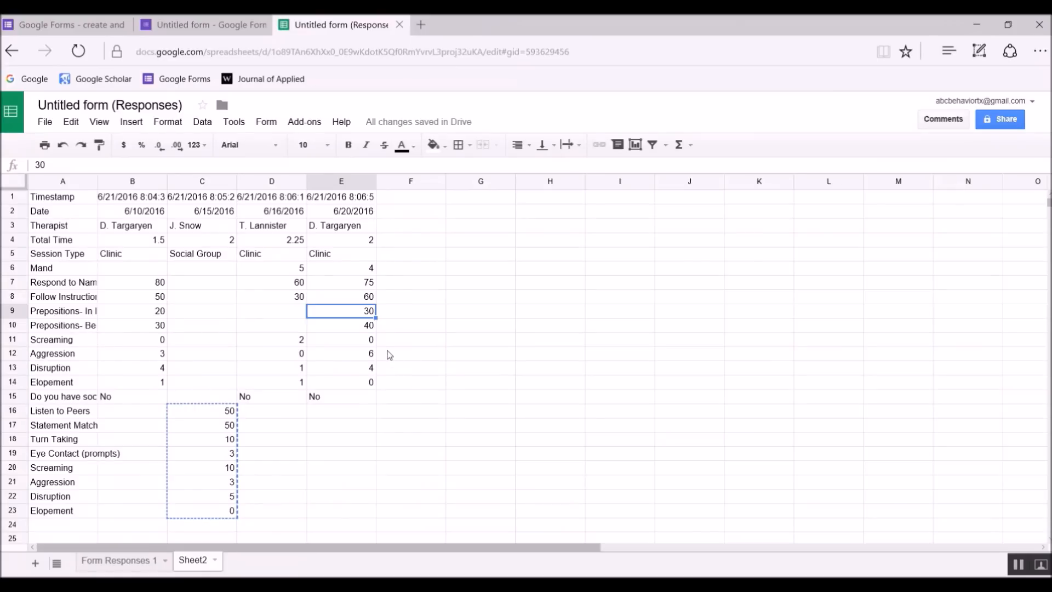
pyautogui.click(201, 25)
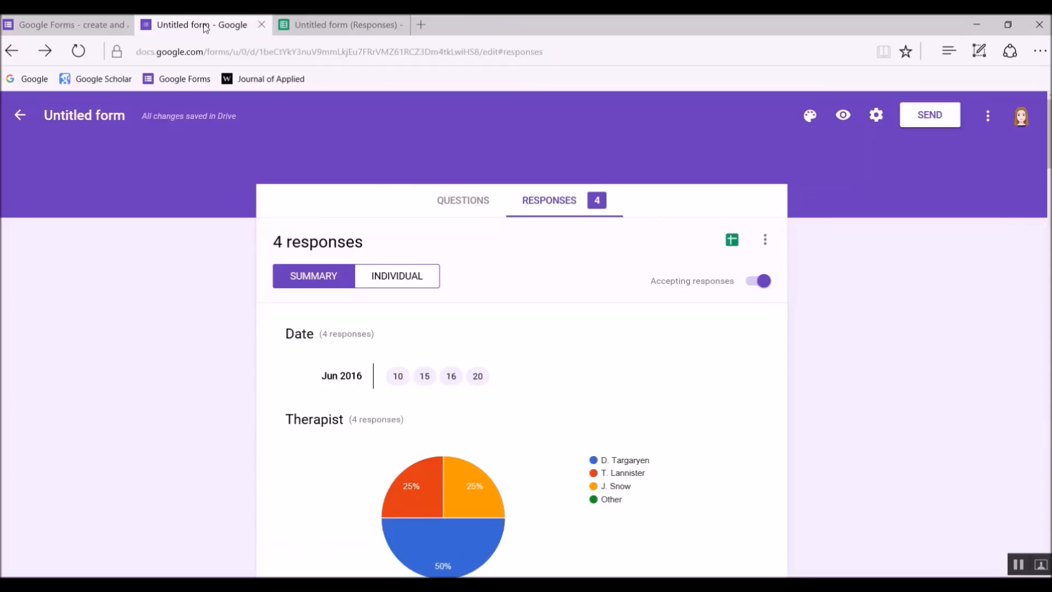
# Scroll the form's questions to Prepositions and insert a new question just before it
pyautogui.click(462, 199)
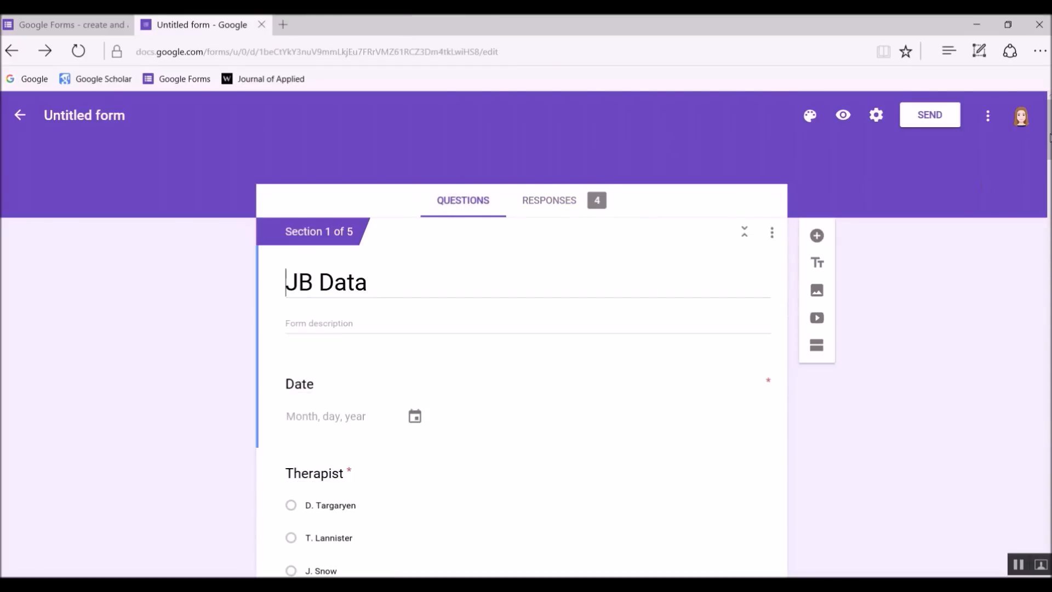
pyautogui.scroll(-3)
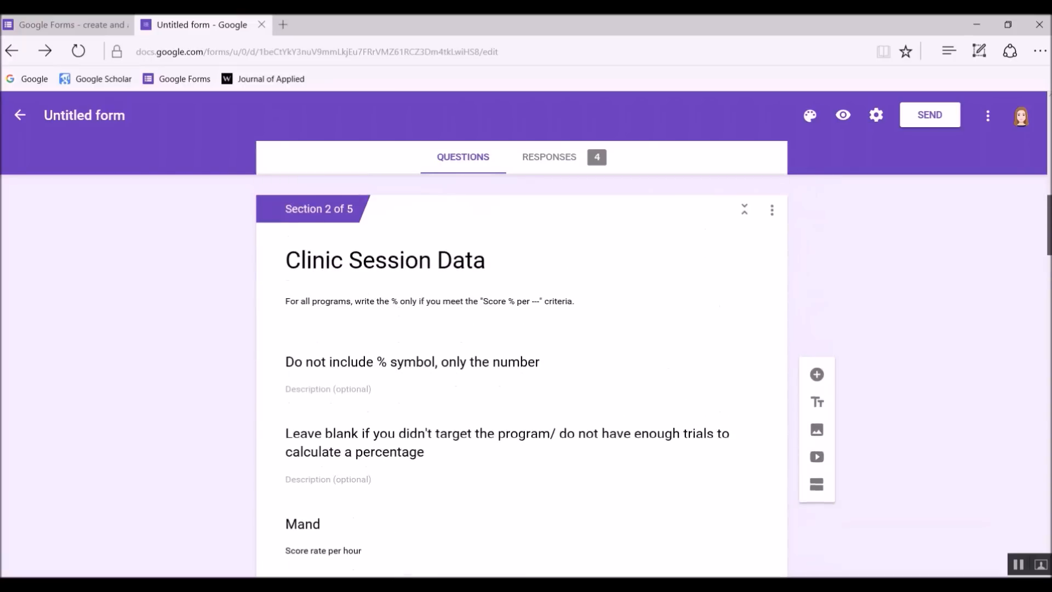
pyautogui.scroll(-3)
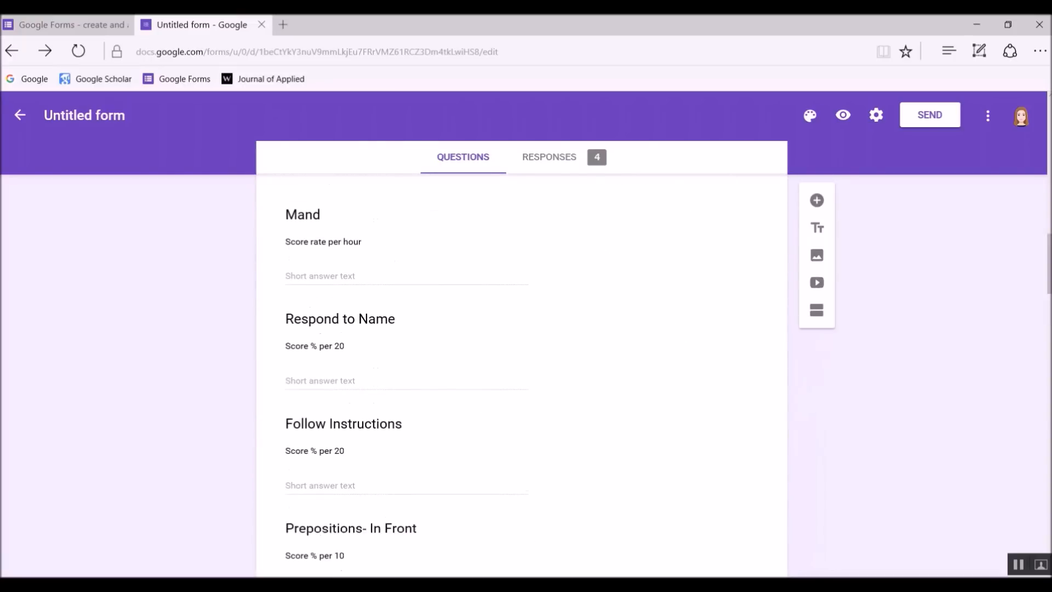
pyautogui.scroll(-3)
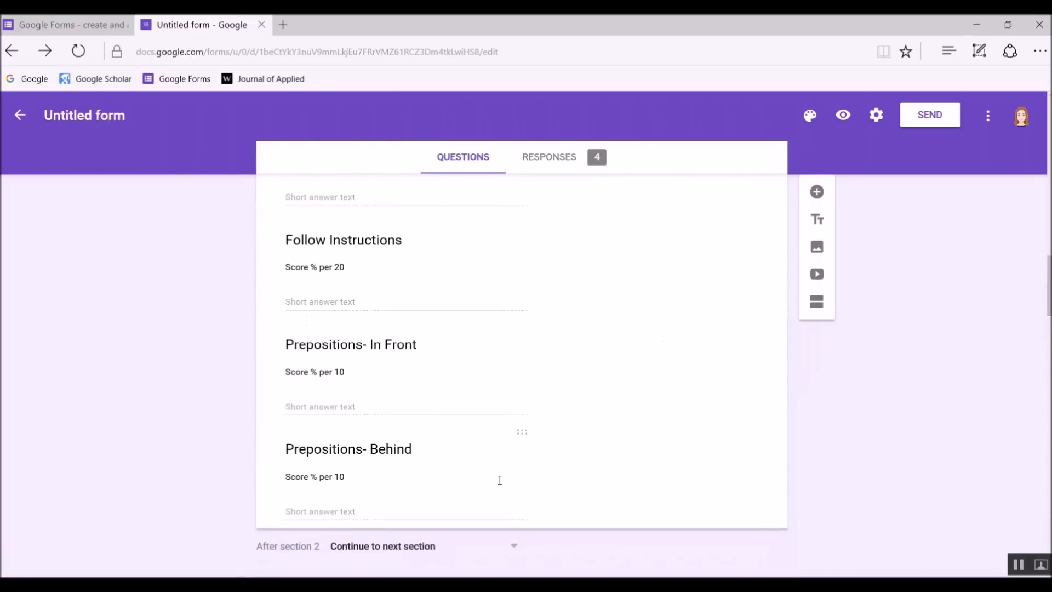
pyautogui.click(349, 448)
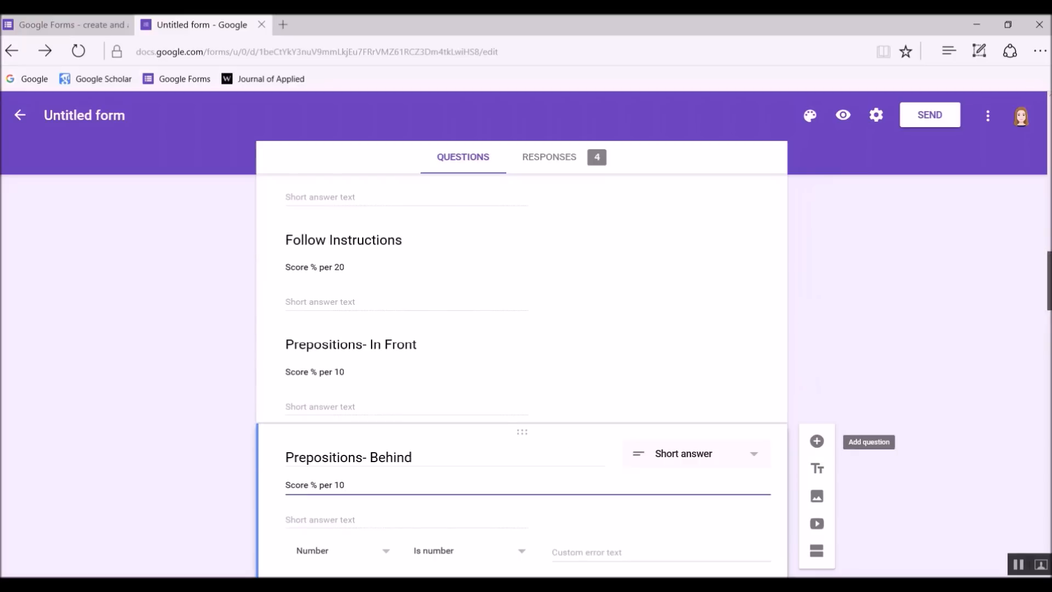
pyautogui.scroll(-3)
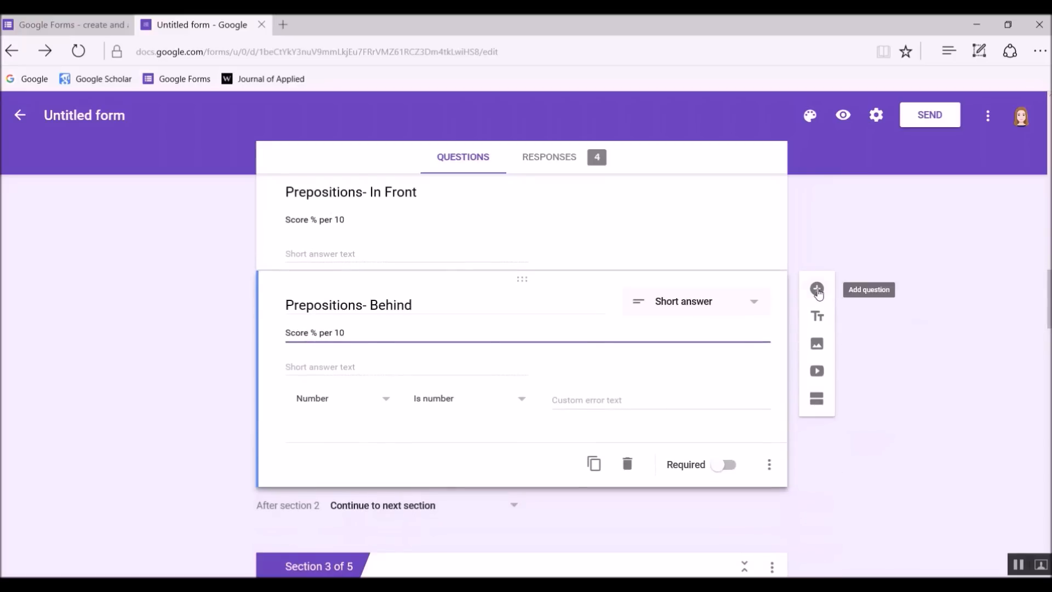
pyautogui.click(821, 292)
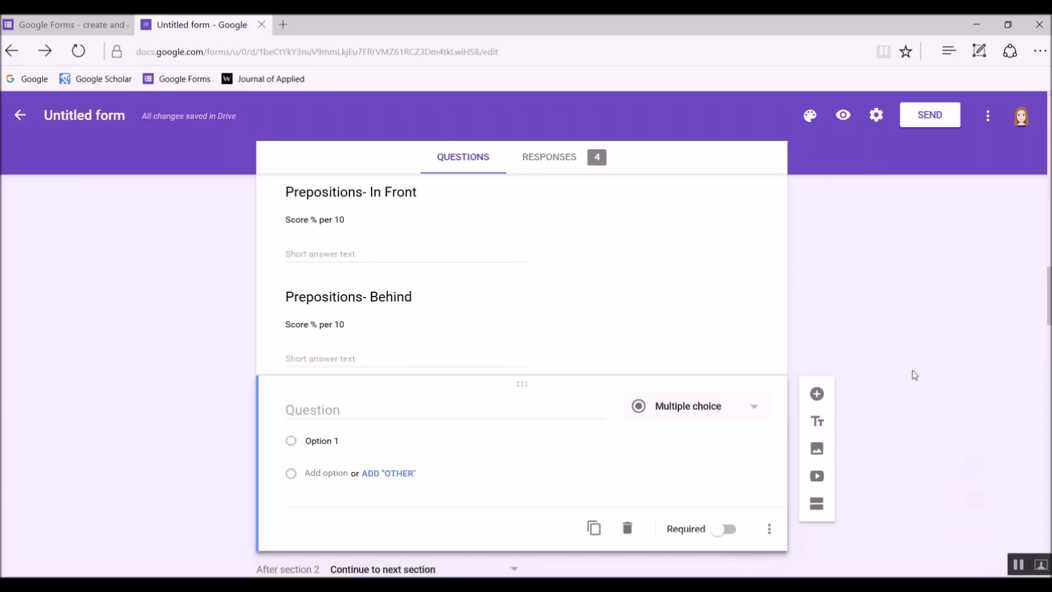
# Make it a Short answer question 'Actions Tact' with description 'Score % per 10'
pyautogui.click(627, 528)
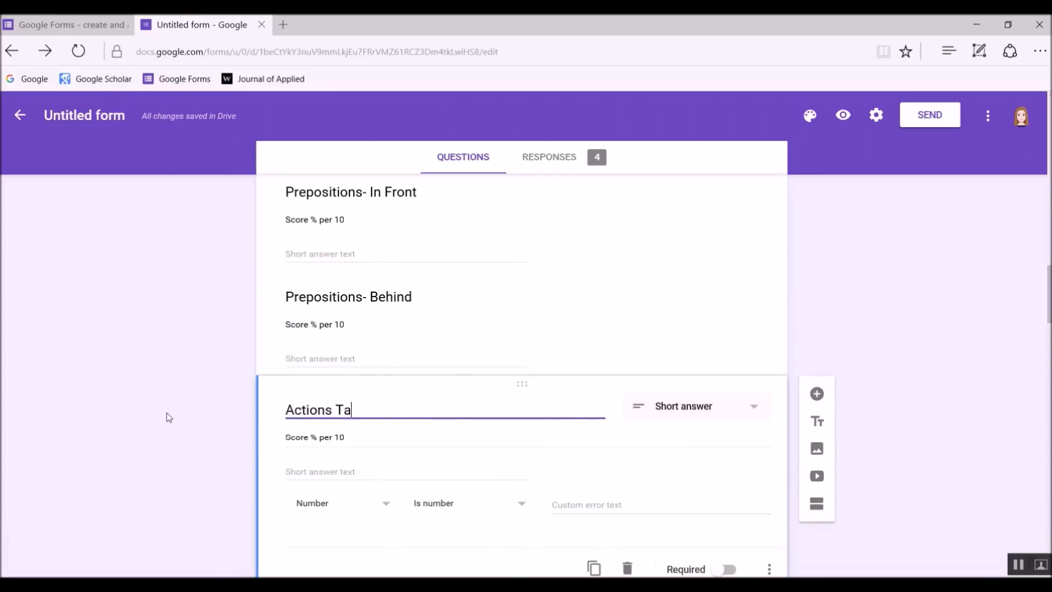
pyautogui.write('ct')
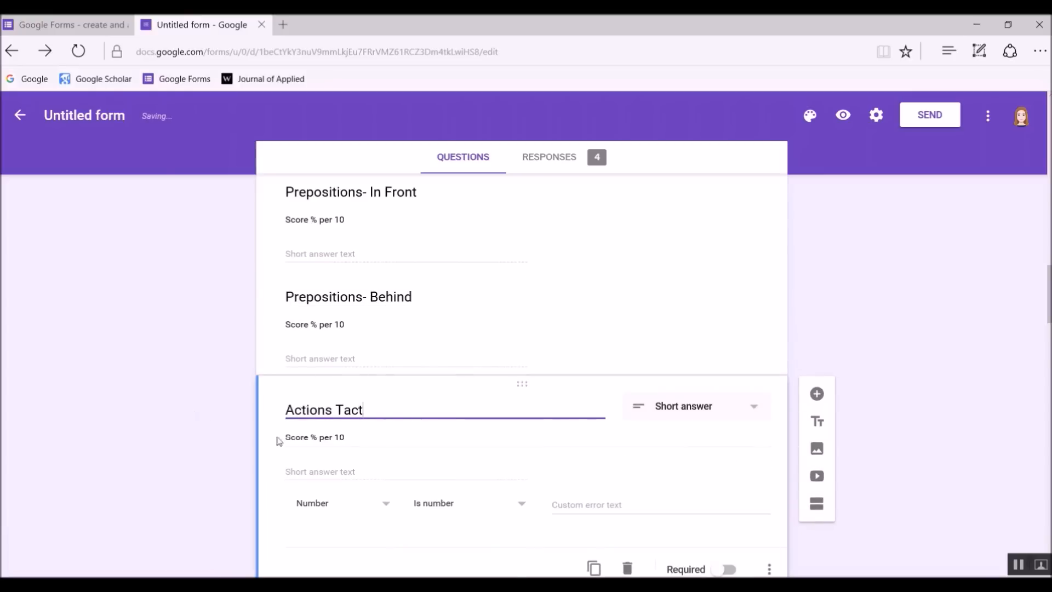
pyautogui.moveTo(817, 422)
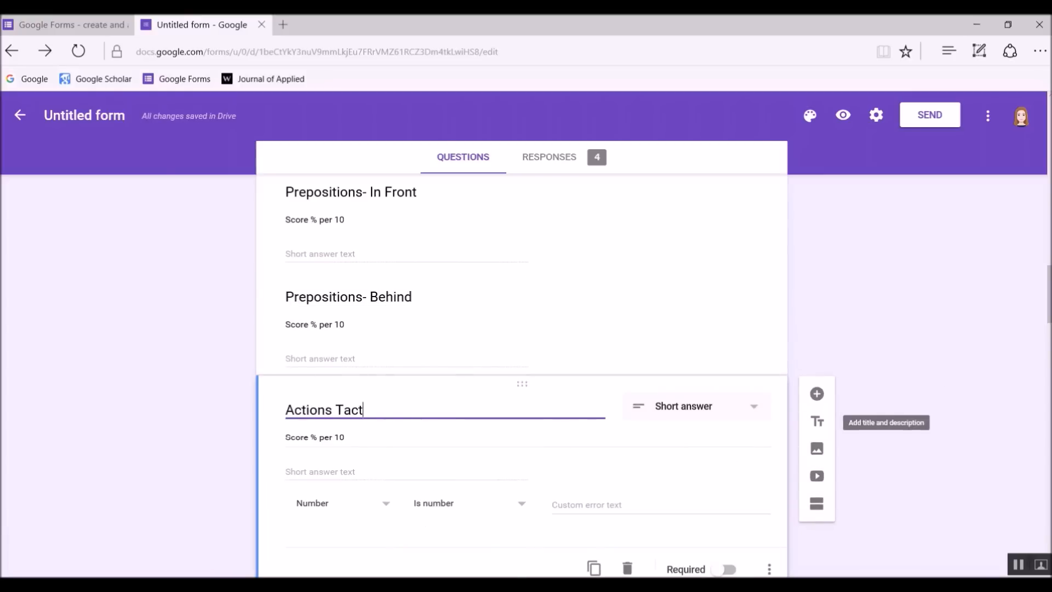
pyautogui.scroll(-3)
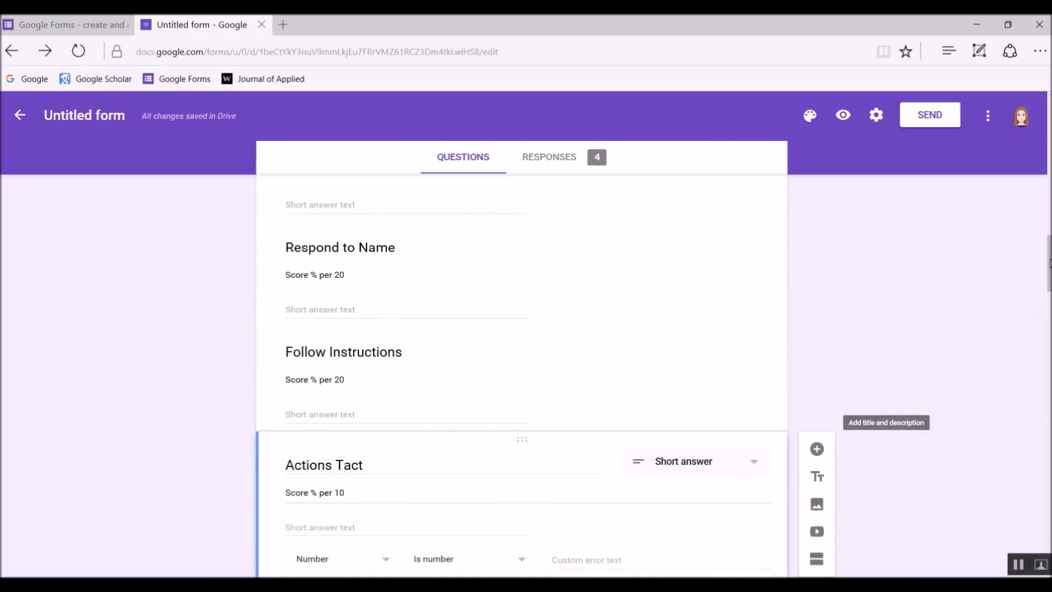
pyautogui.scroll(3)
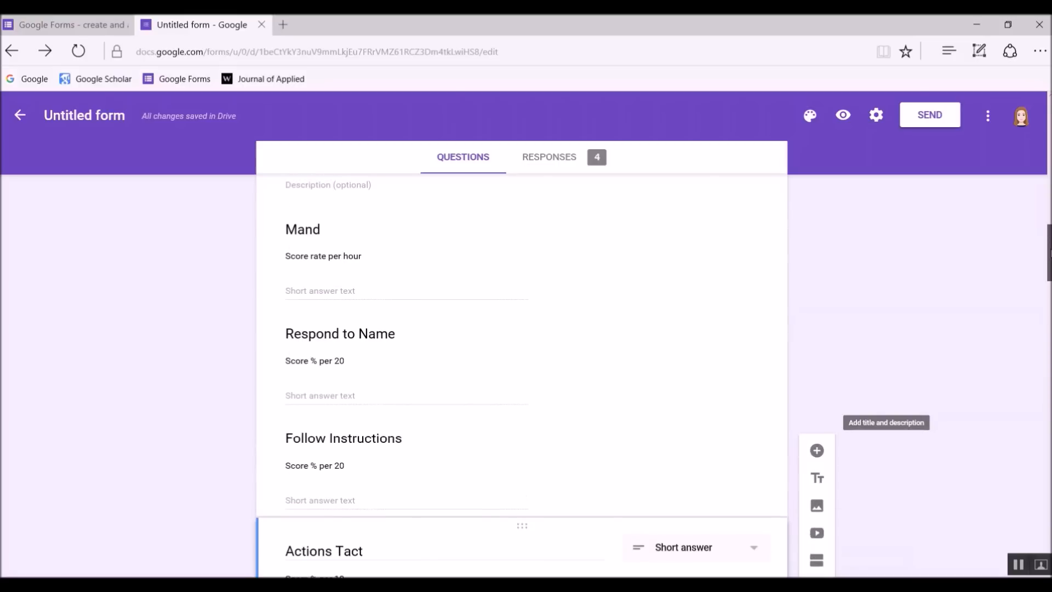
pyautogui.scroll(-3)
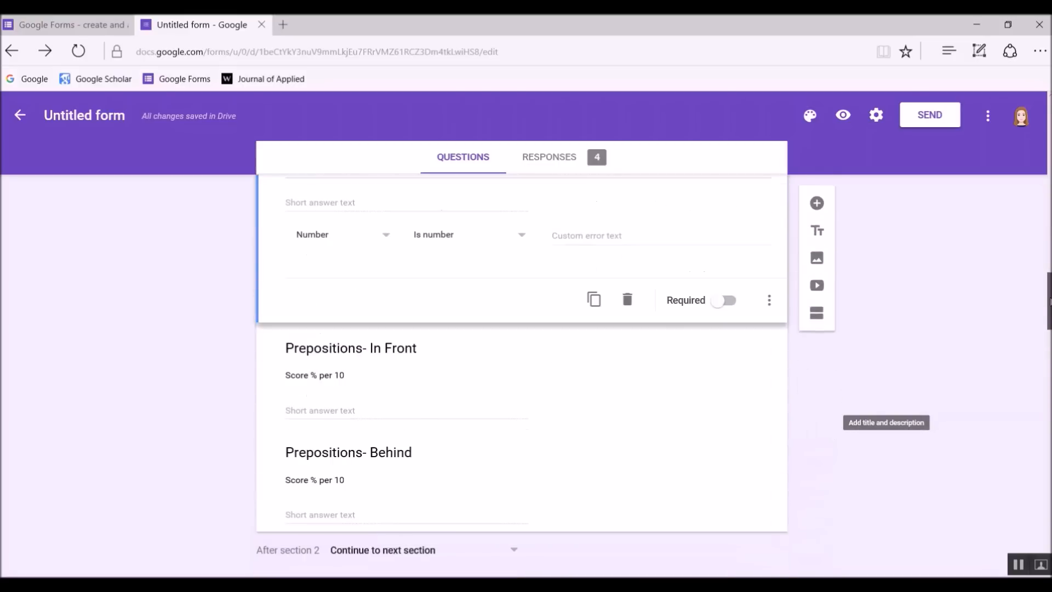
pyautogui.scroll(3)
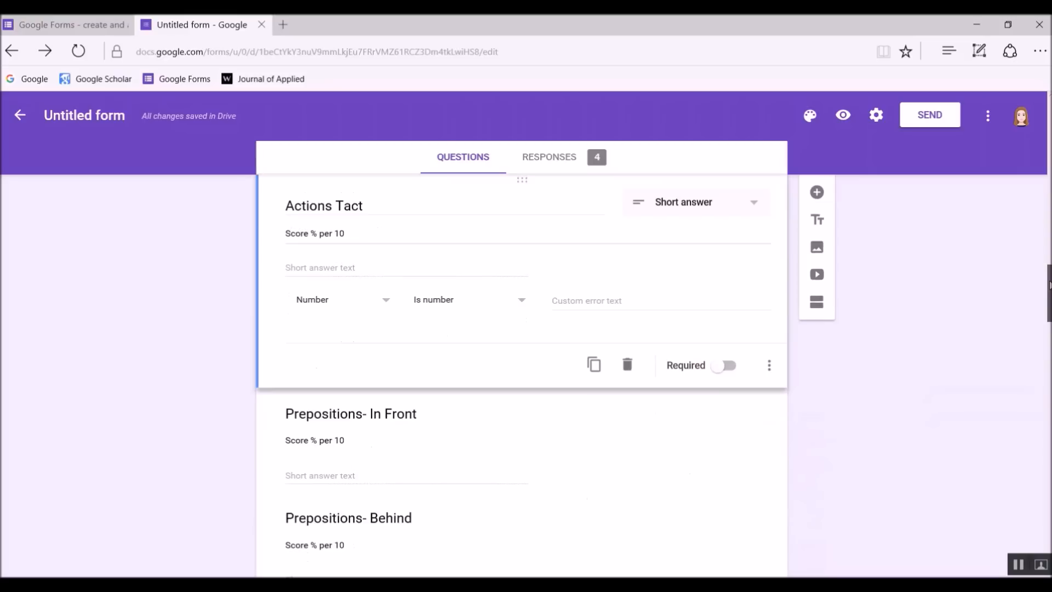
pyautogui.scroll(3)
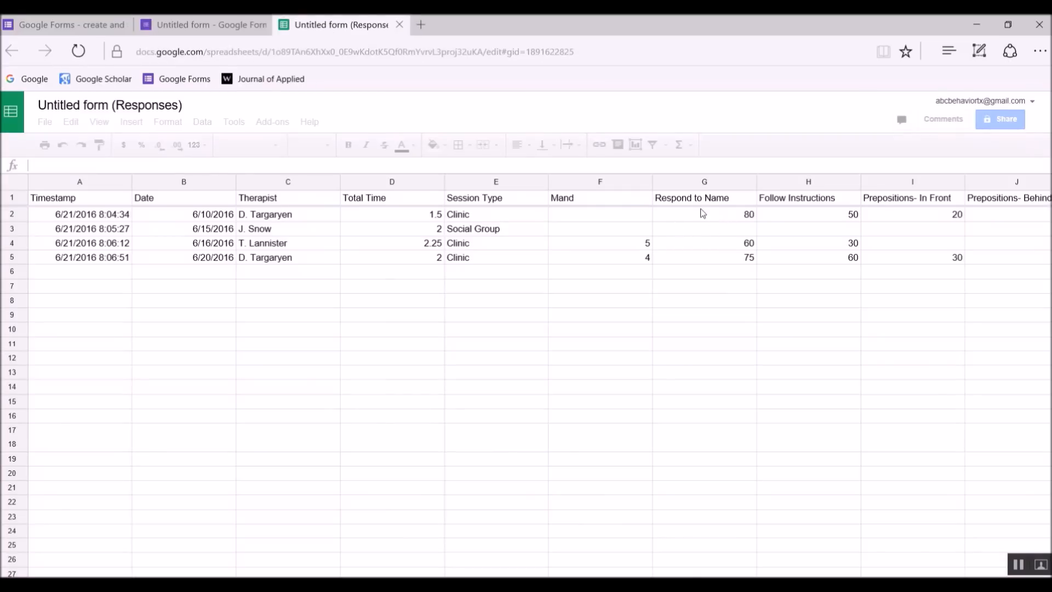
# Scroll the old Form Responses 1 sheet to the appended Actions Tact column, then return to the form's responses
pyautogui.click(703, 214)
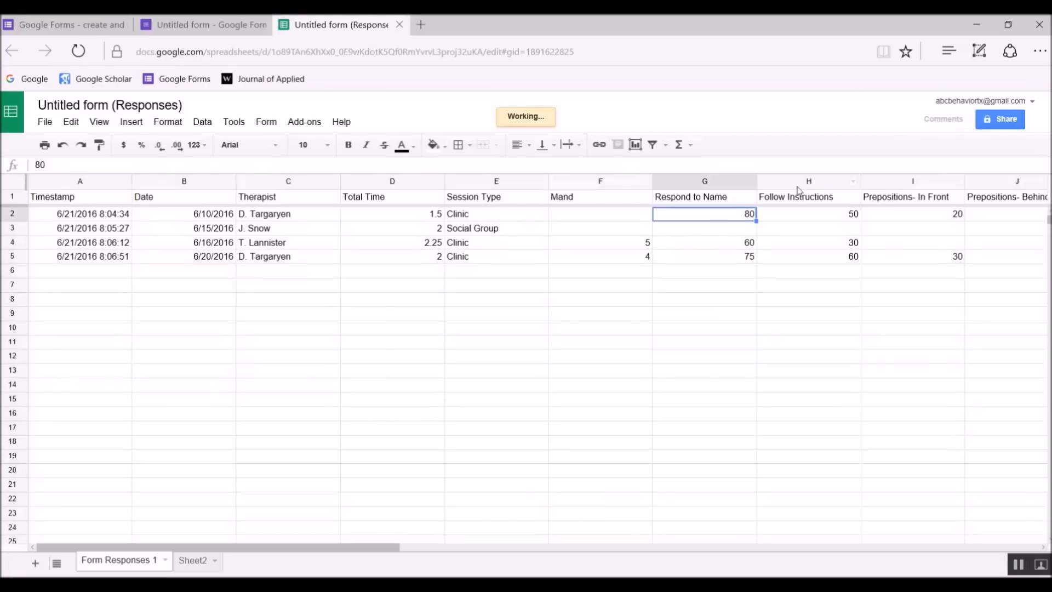
pyautogui.click(911, 213)
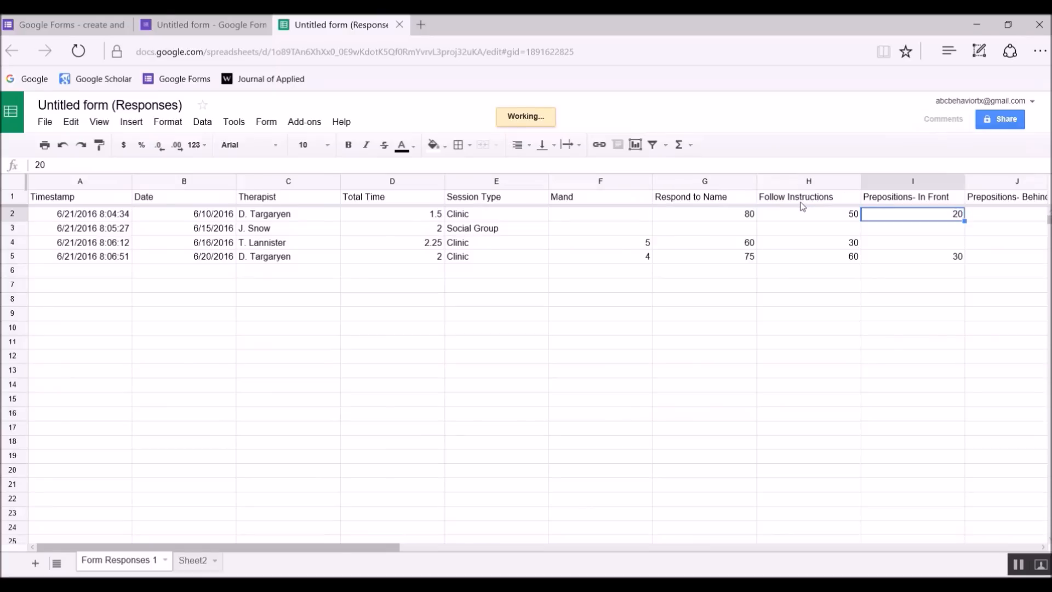
pyautogui.hscroll(3)
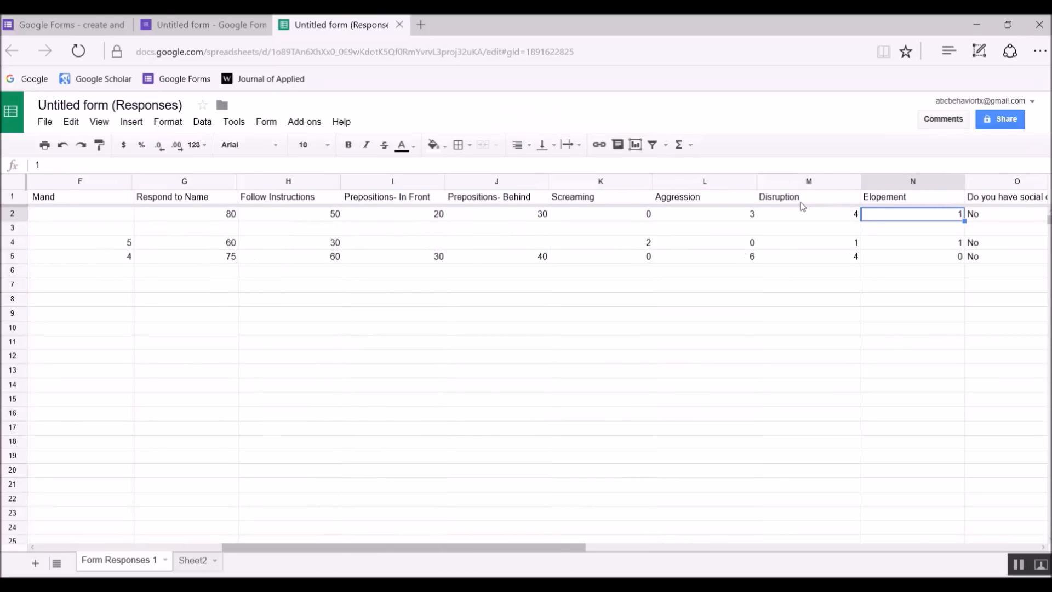
pyautogui.hscroll(3)
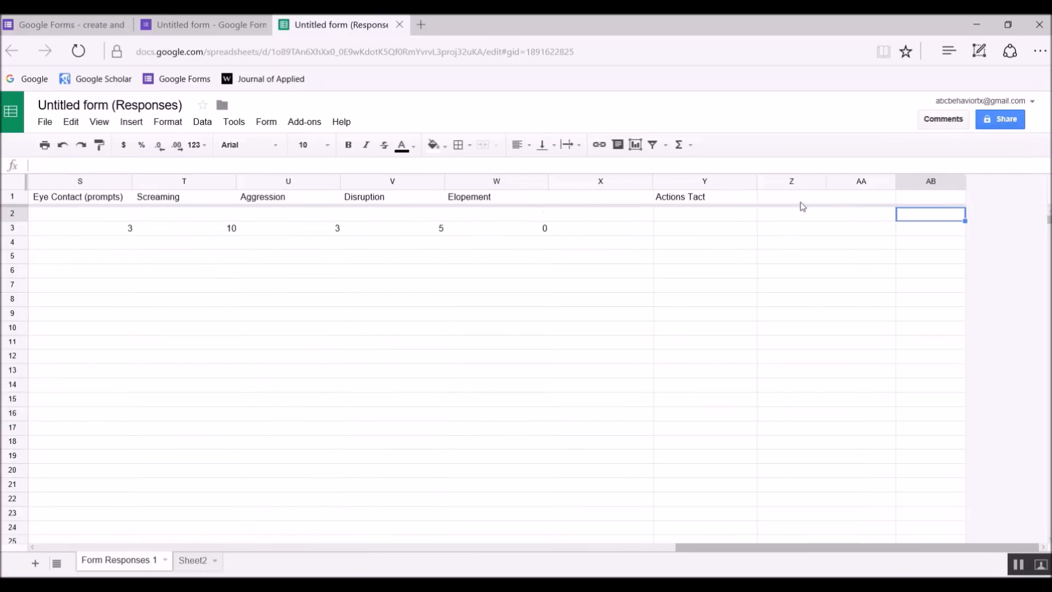
pyautogui.click(599, 214)
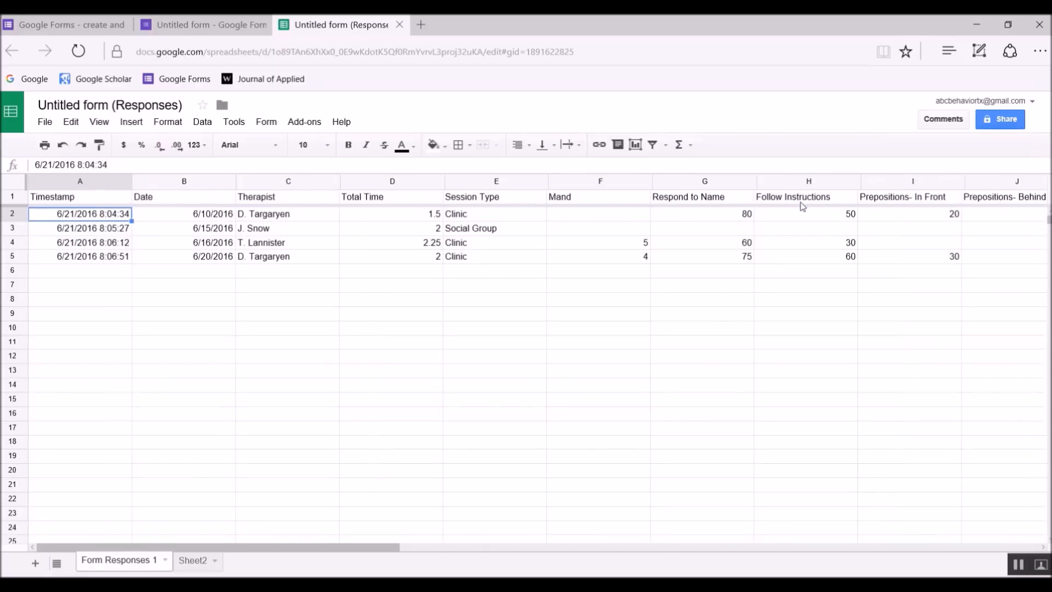
pyautogui.click(202, 25)
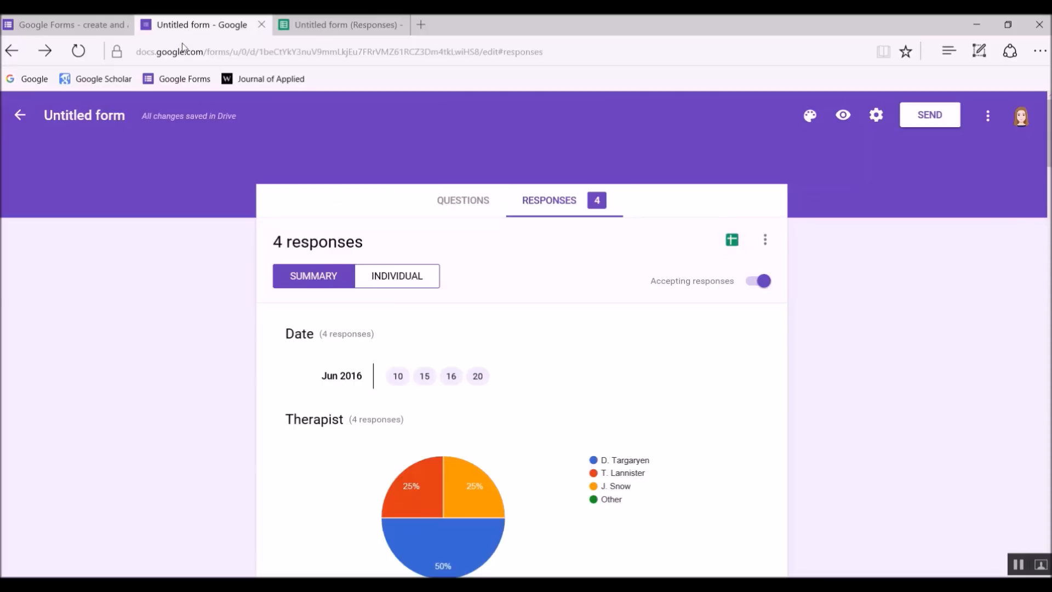
pyautogui.moveTo(732, 240)
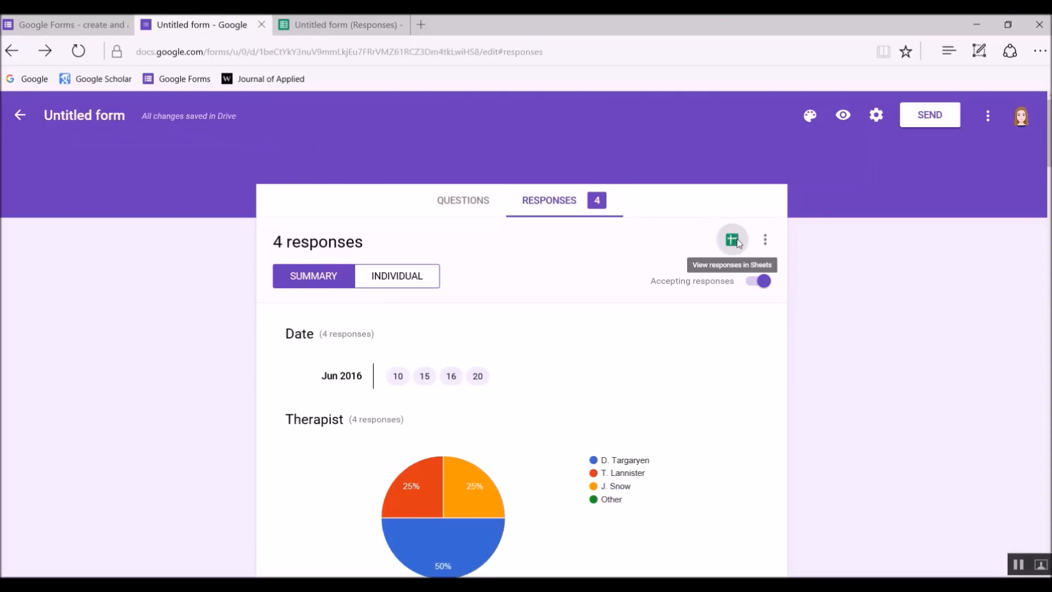
# Unlink the form from the old responses spreadsheet
pyautogui.click(732, 239)
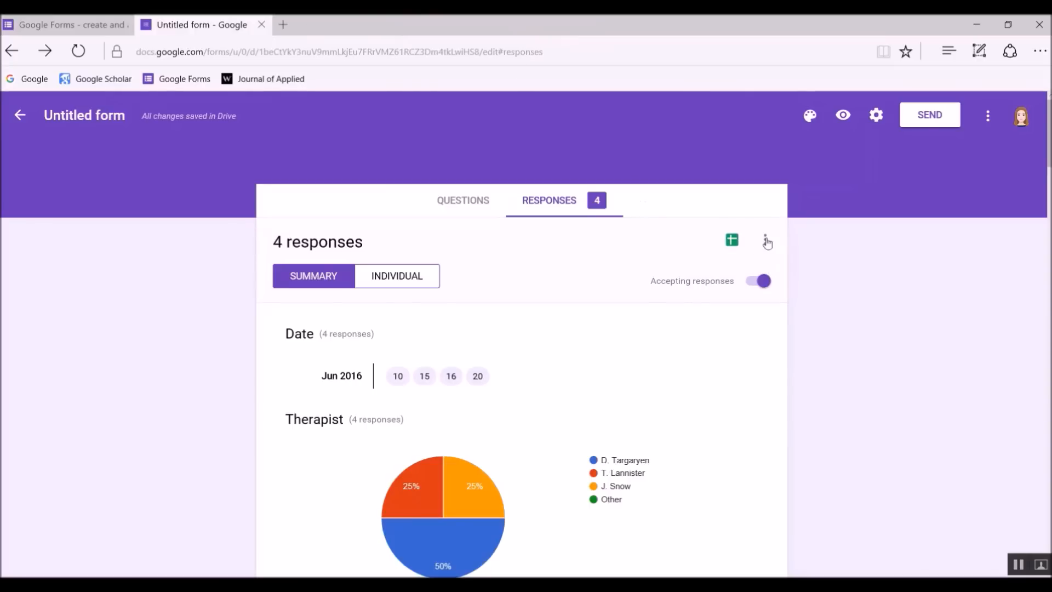
pyautogui.click(767, 242)
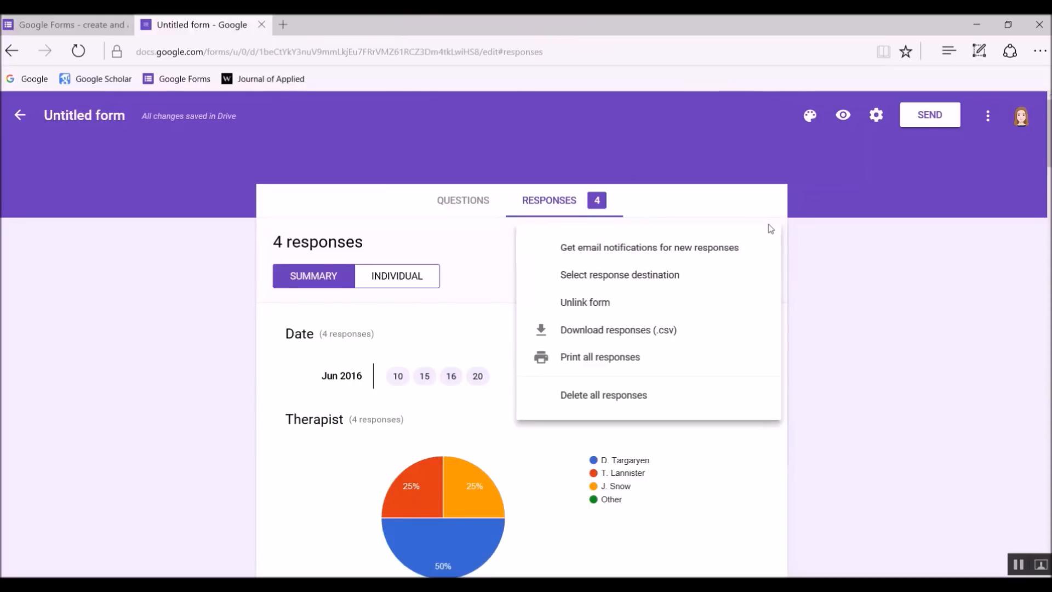
pyautogui.moveTo(585, 302)
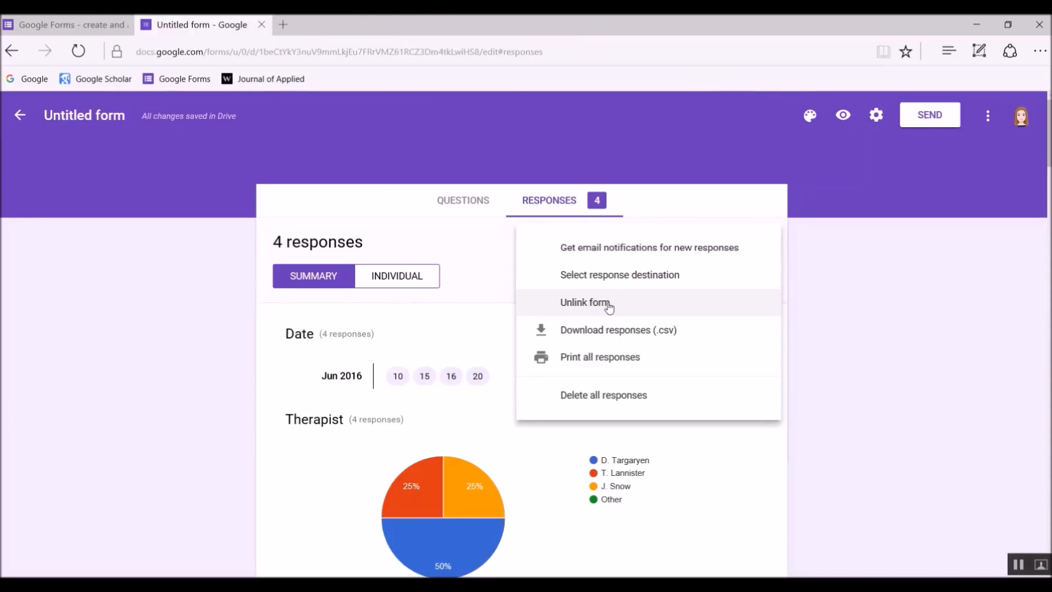
pyautogui.click(586, 302)
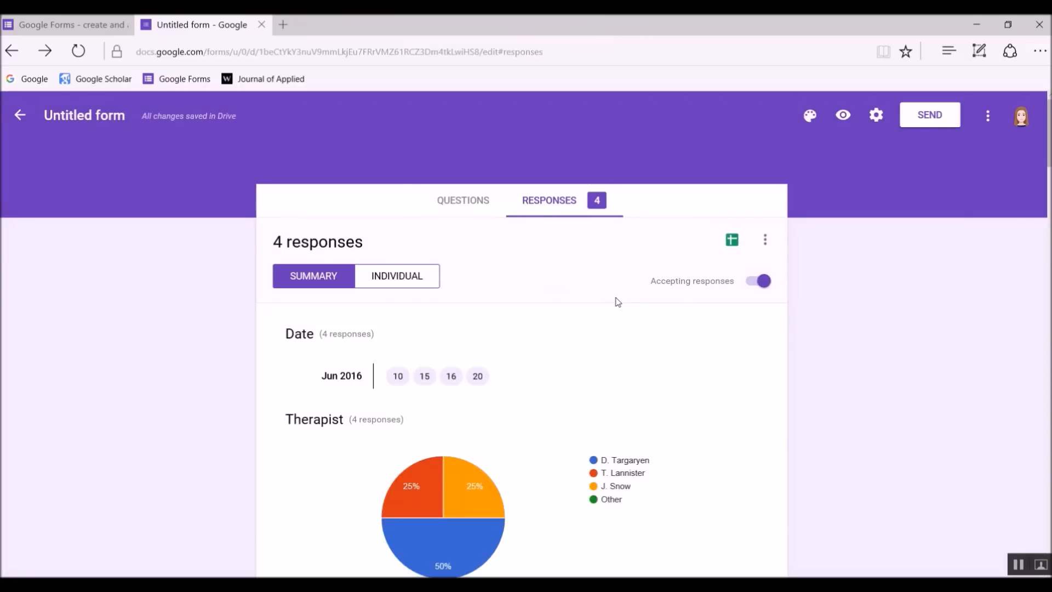
pyautogui.moveTo(730, 240)
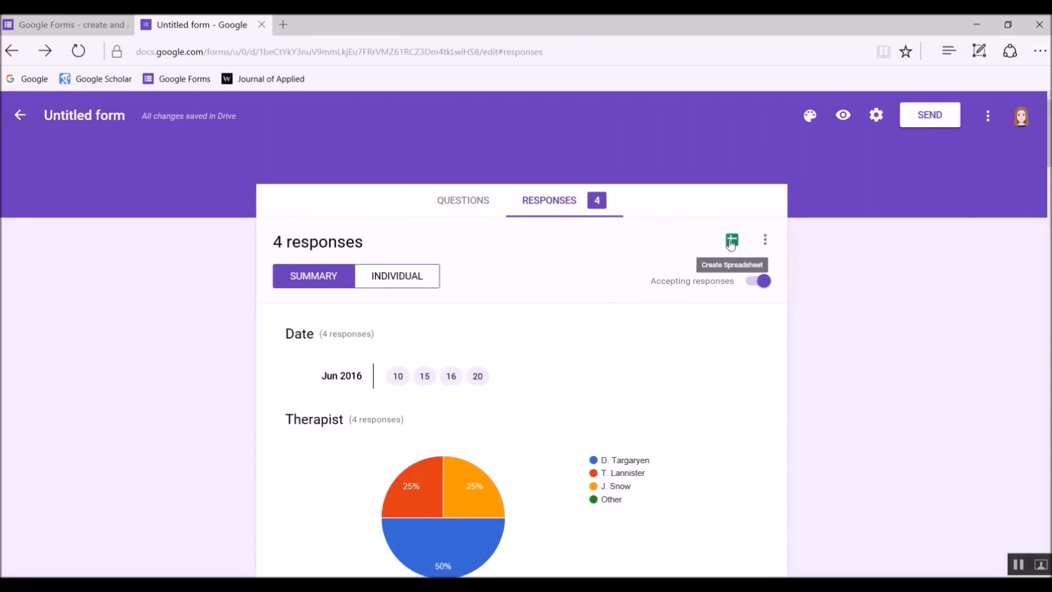
# Create and open a new responses spreadsheet named 'Untitled form (Responses)_6.21.16'
pyautogui.click(730, 242)
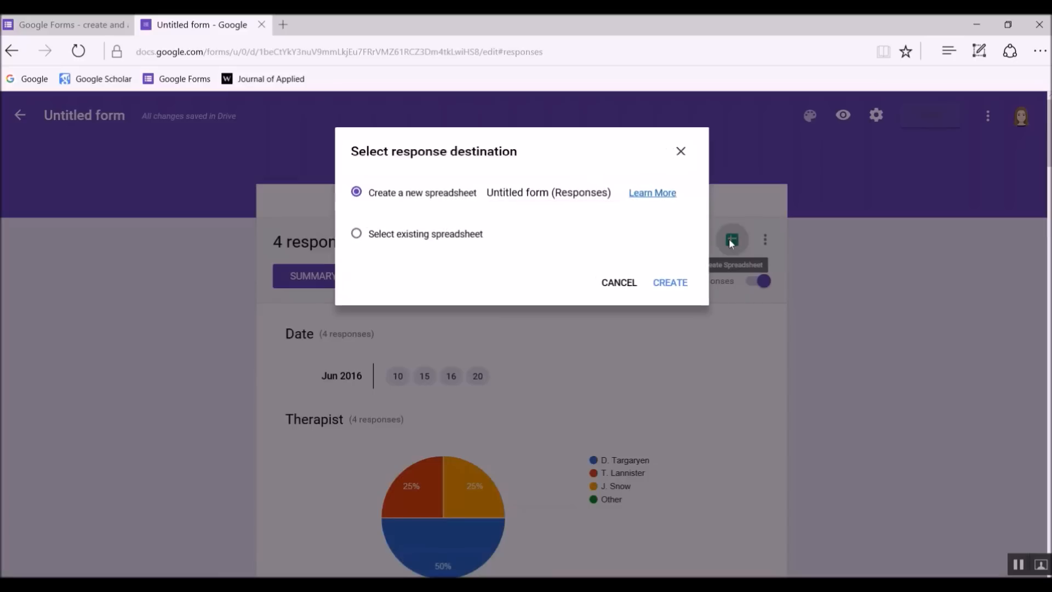
pyautogui.click(548, 192)
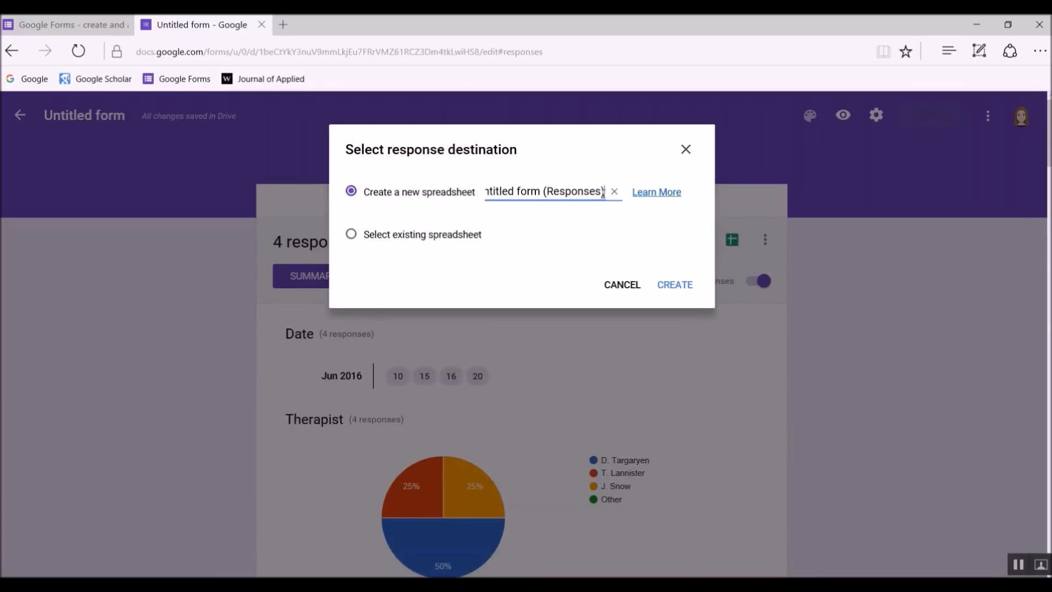
pyautogui.write('_6')
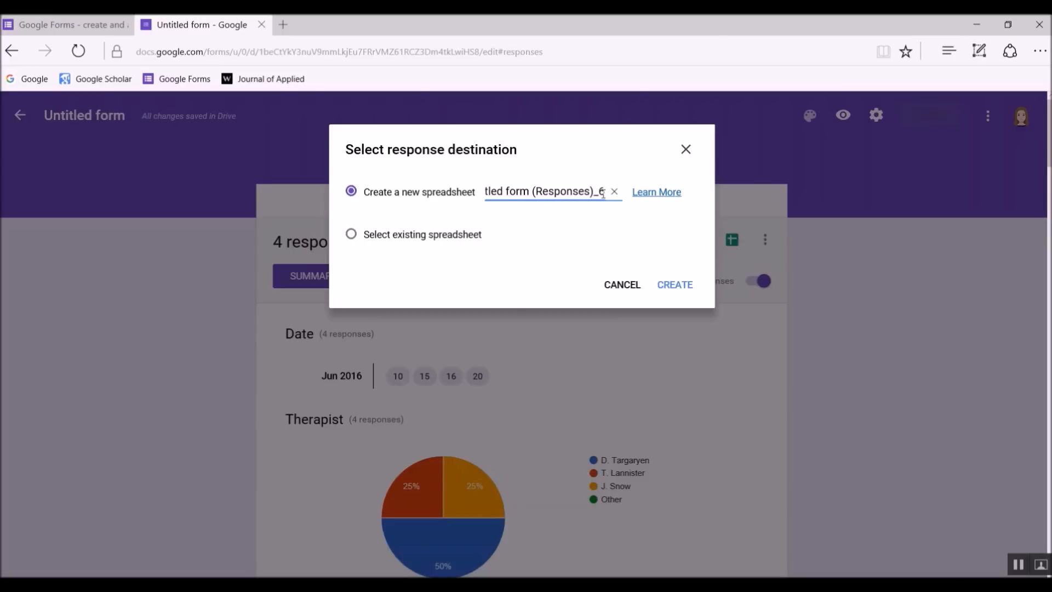
pyautogui.write('.21.16')
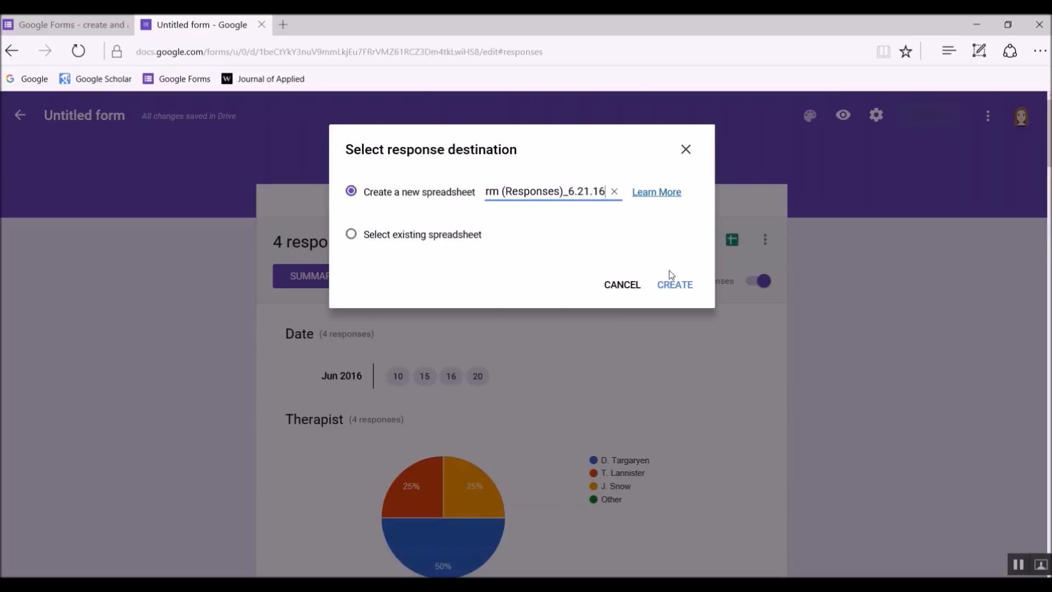
pyautogui.click(674, 284)
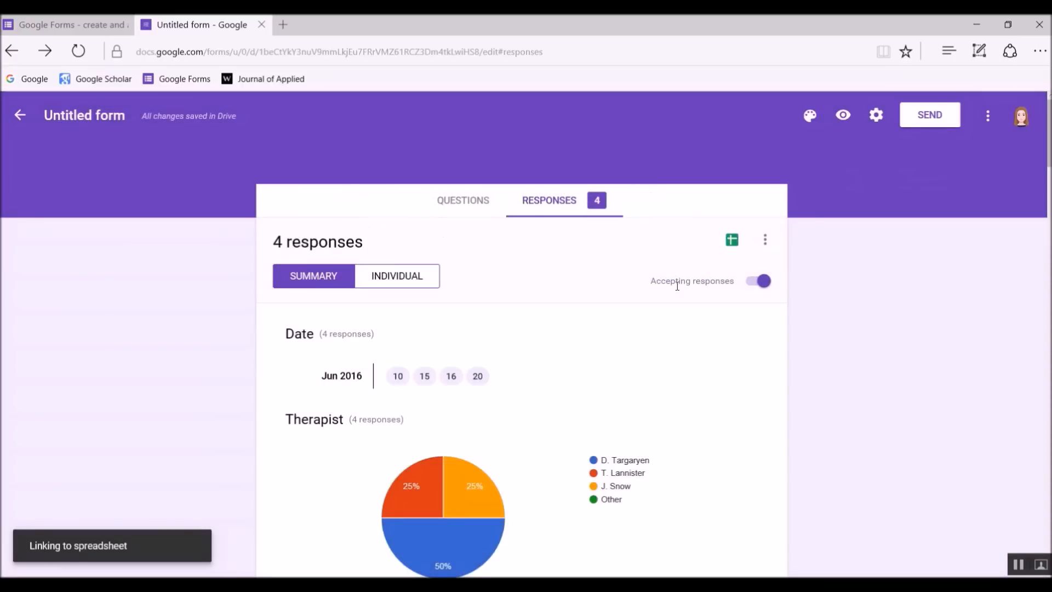
pyautogui.click(730, 239)
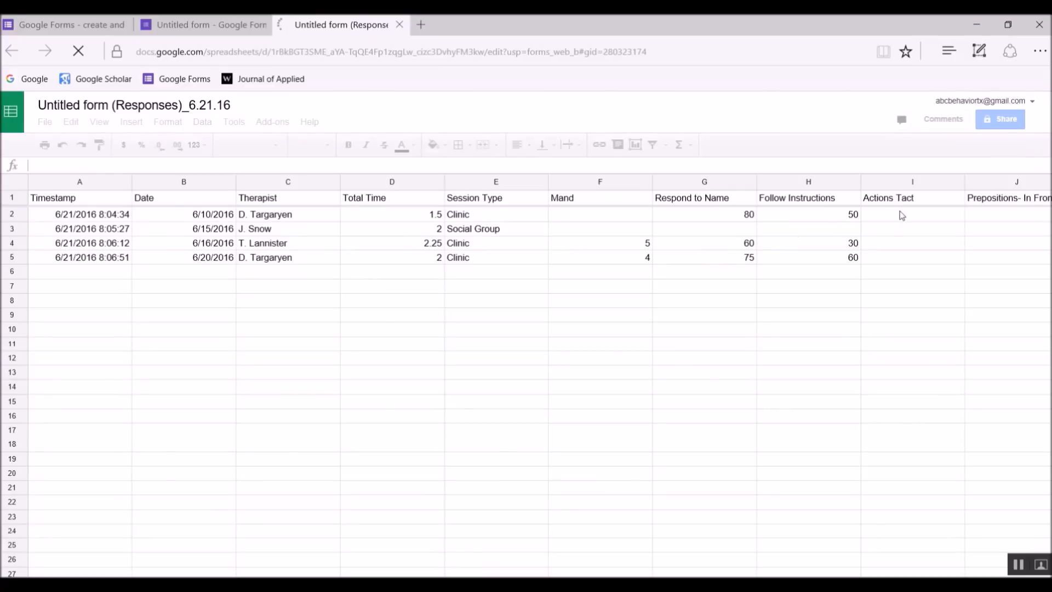
pyautogui.moveTo(892, 249)
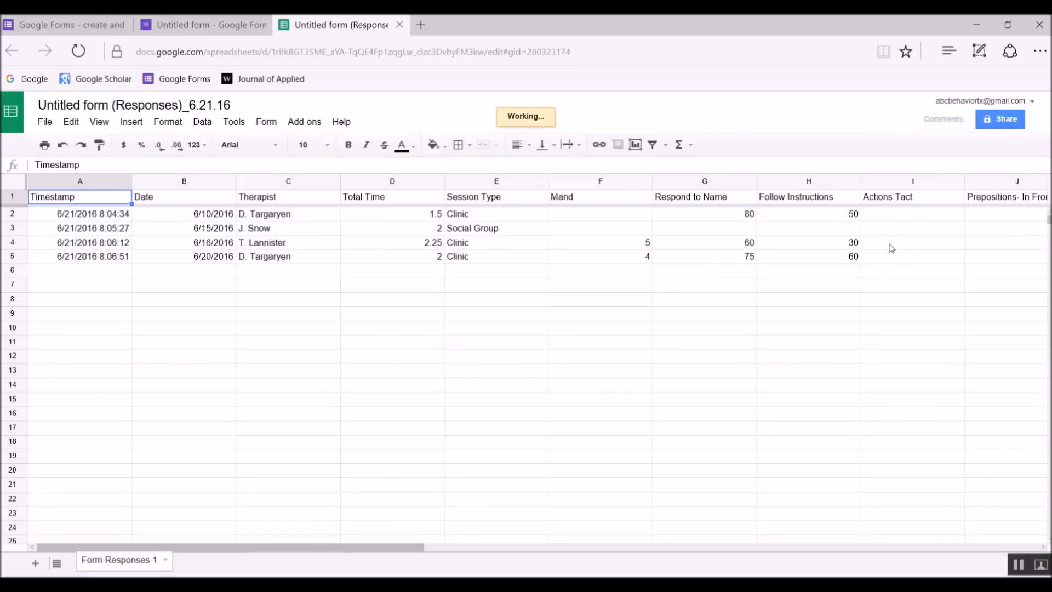
pyautogui.moveTo(889, 264)
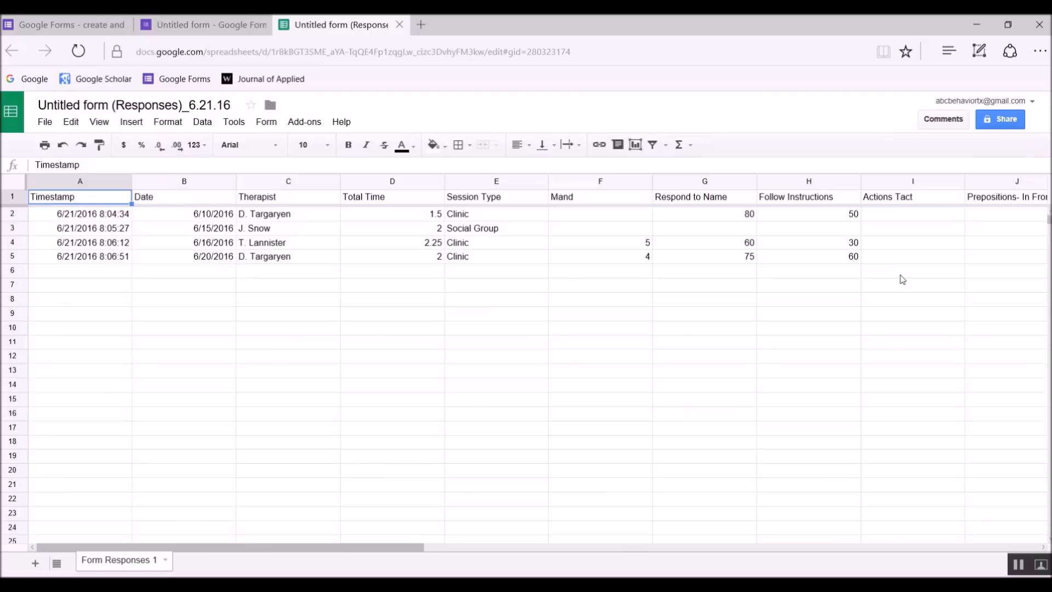
# Confirm Actions Tact is column I in the new sheet and go back to the form
pyautogui.click(201, 25)
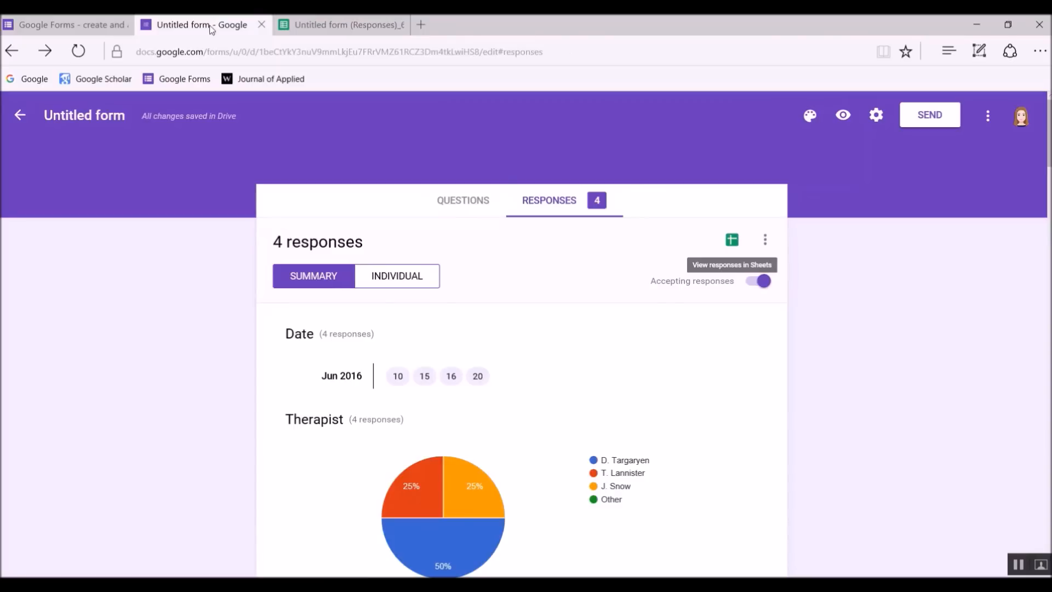
# Open the Questions tab to edit the JB Data form again
pyautogui.click(463, 200)
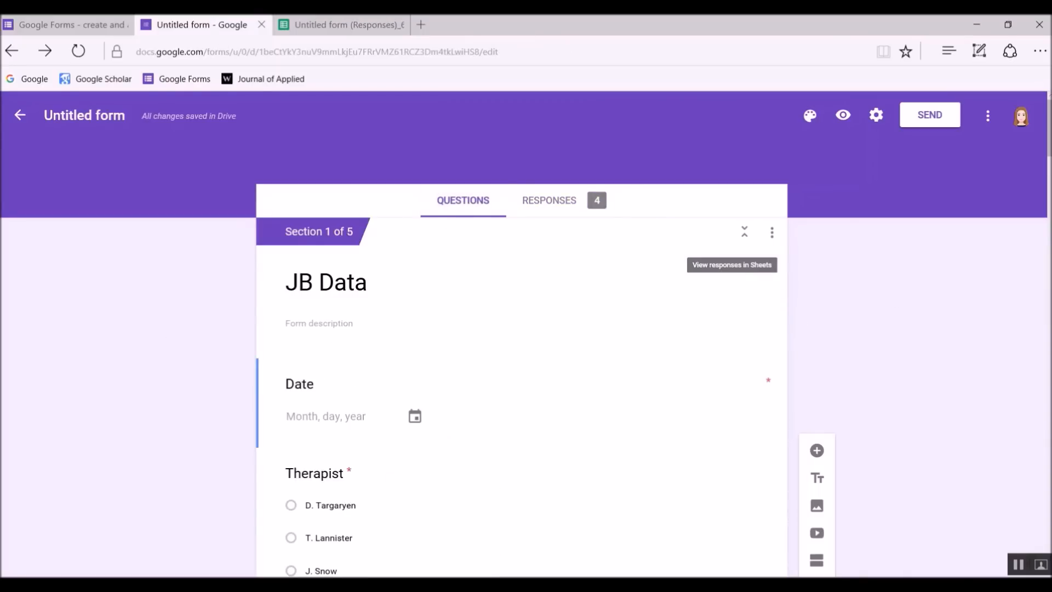
pyautogui.moveTo(939, 302)
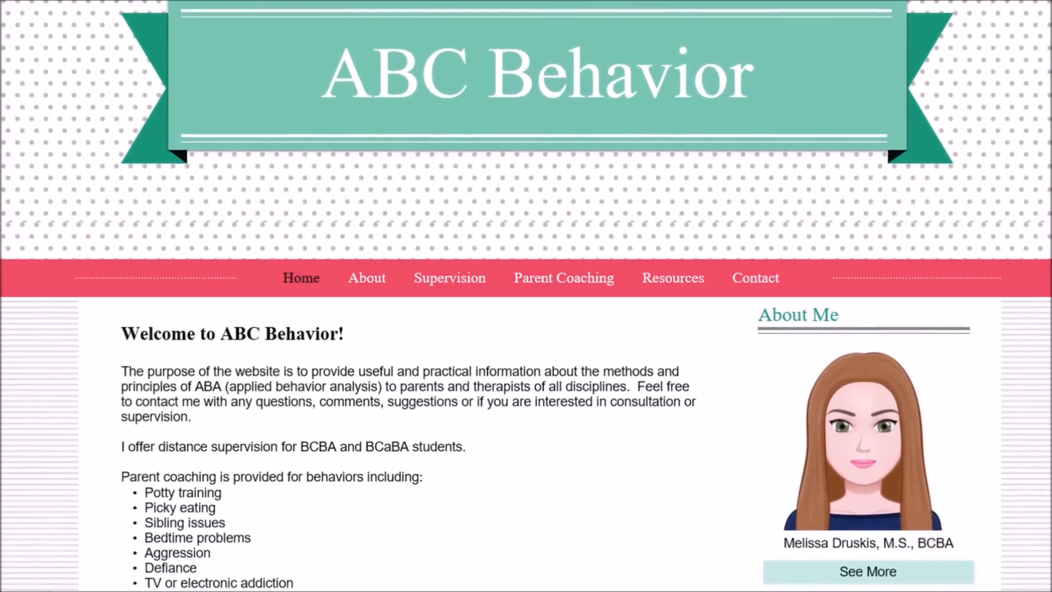
pyautogui.scroll(-3)
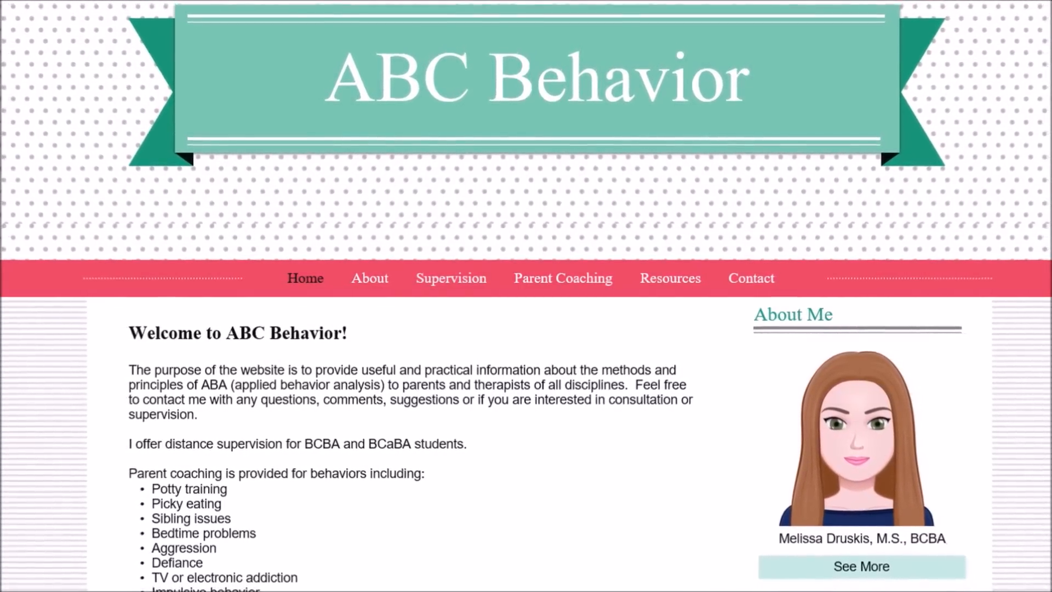